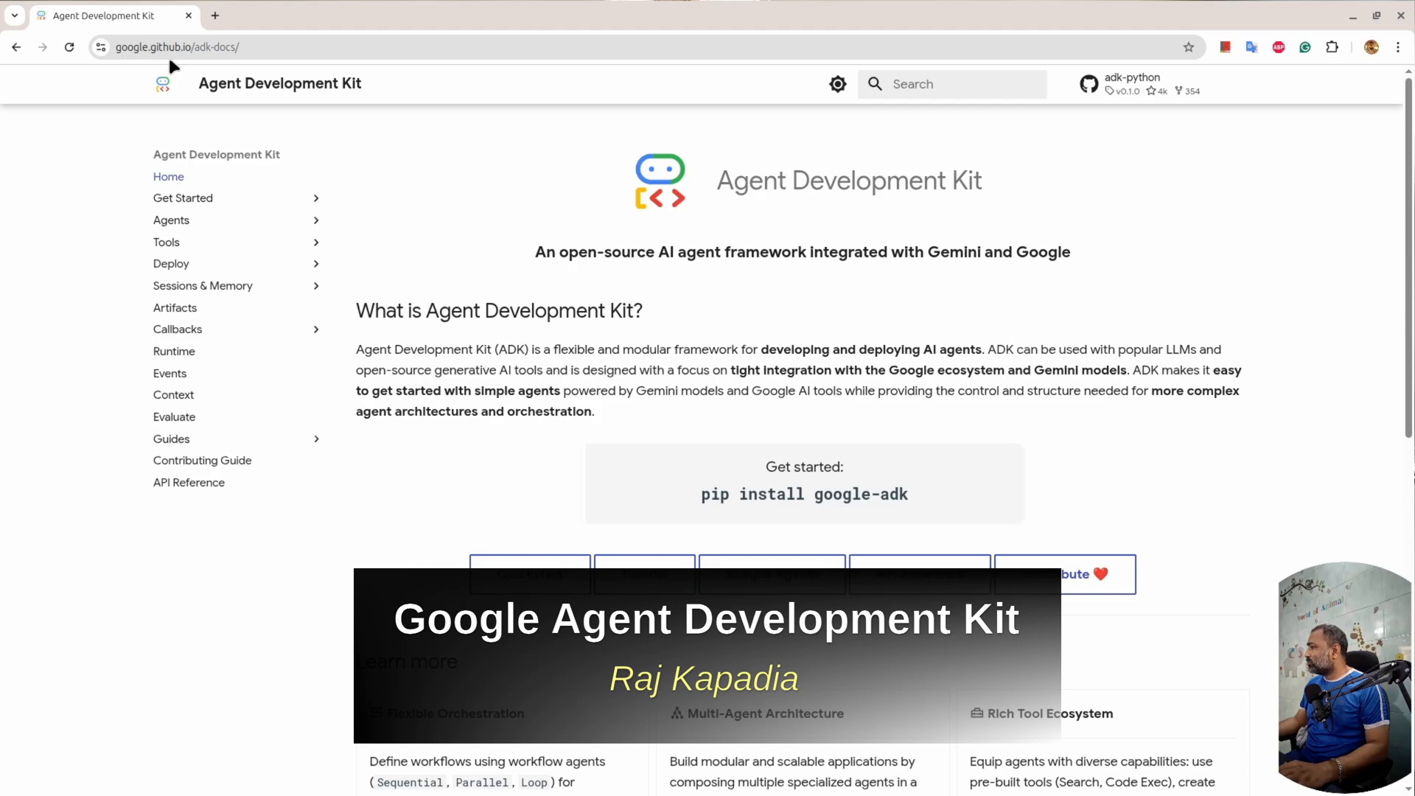
mouse_move(808, 287)
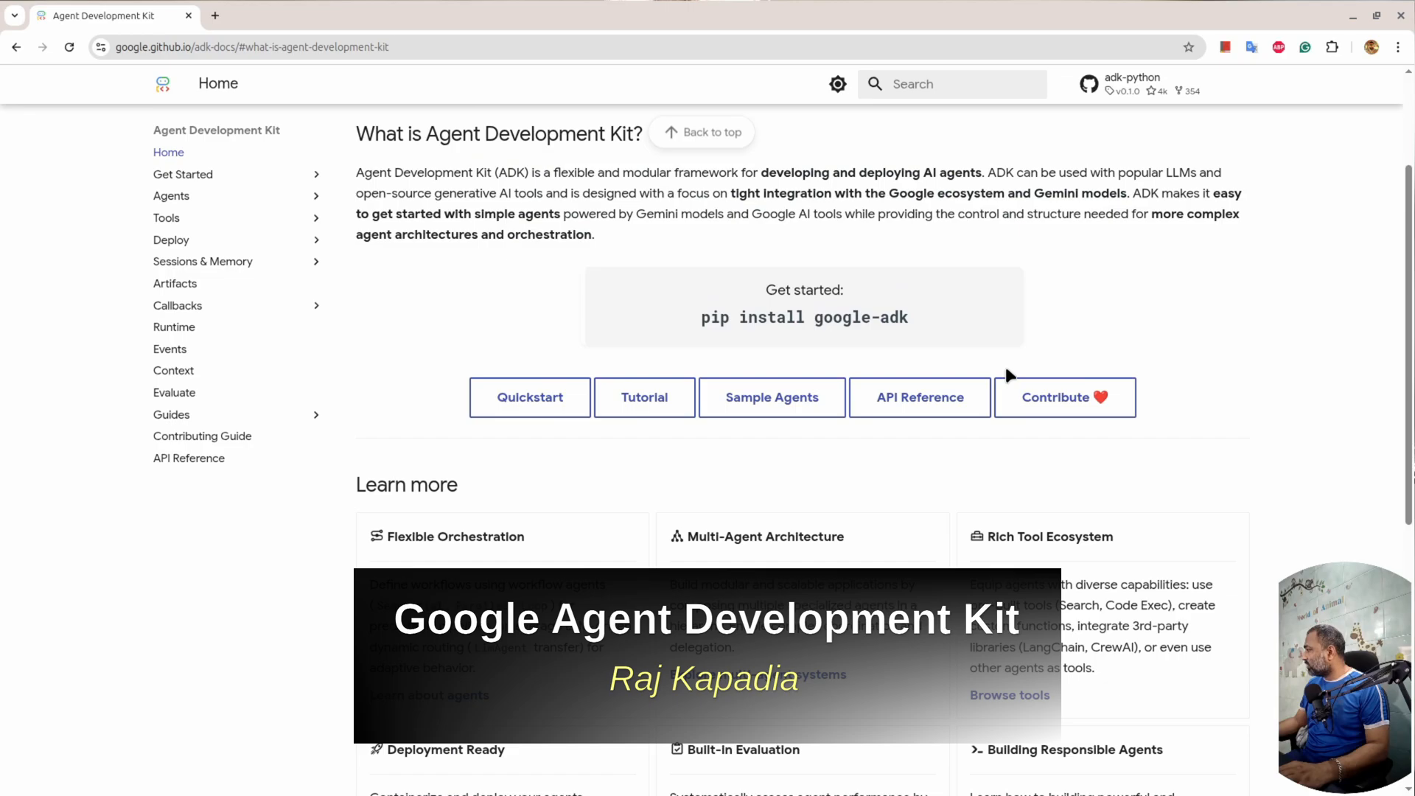
mouse_move(1075, 389)
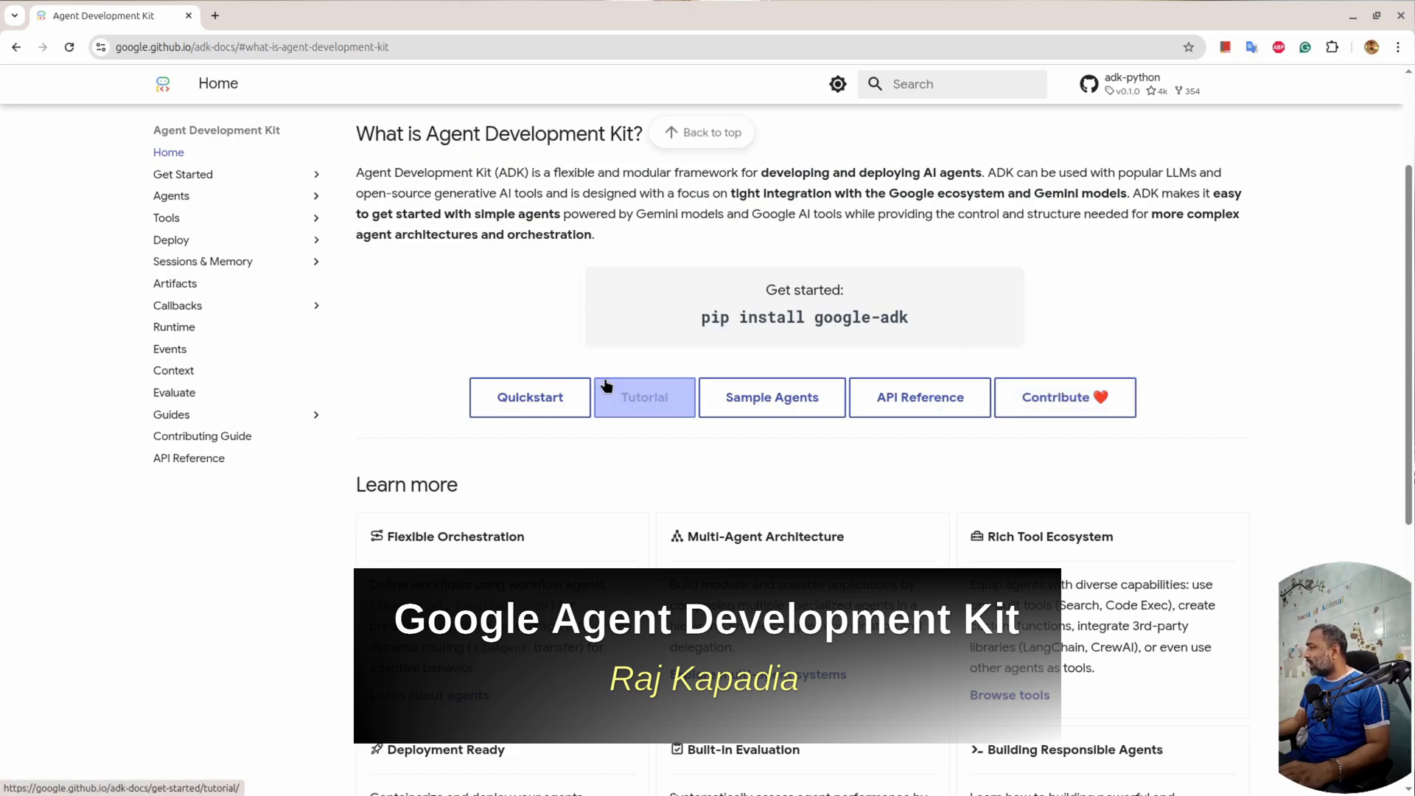
mouse_move(705, 322)
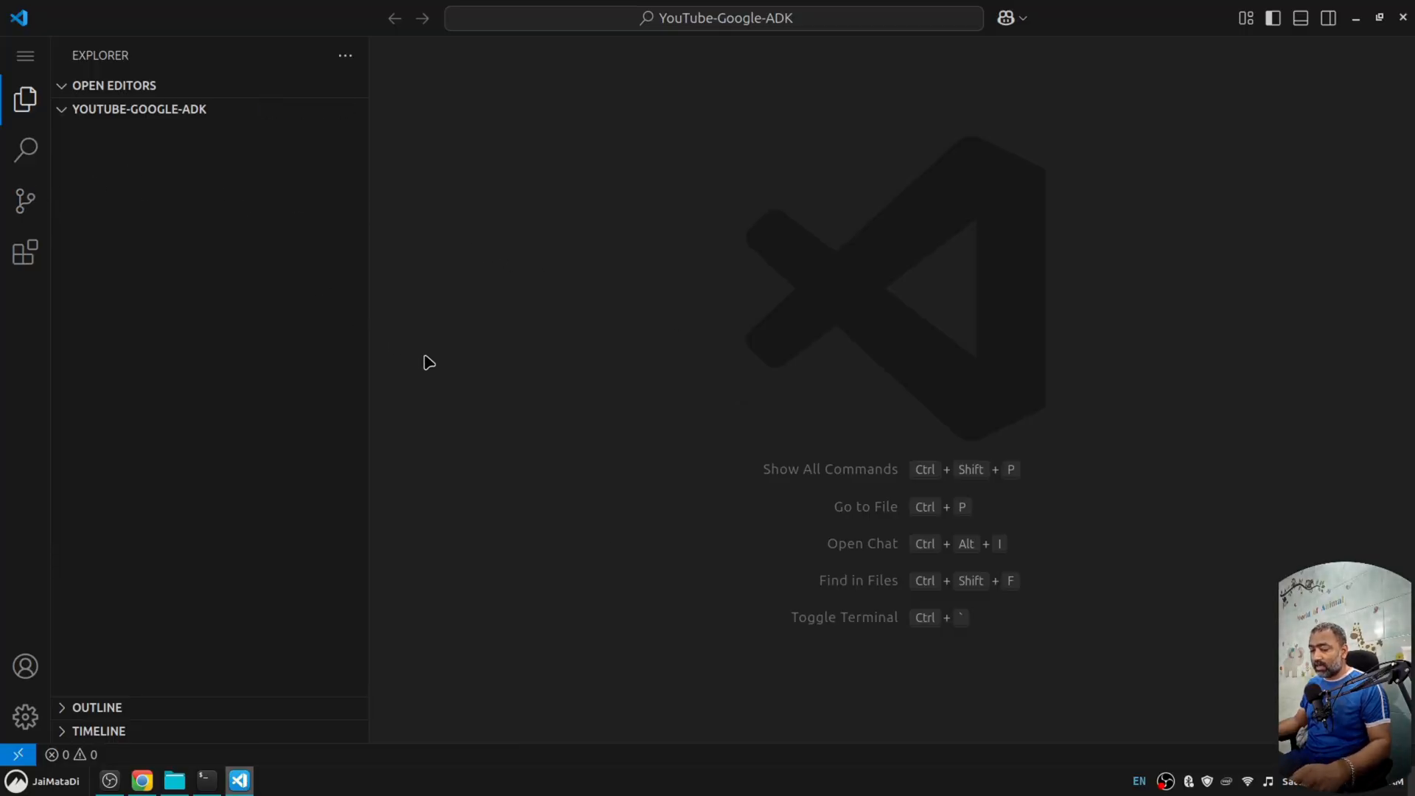
In the integrated terminal, create a .venv with uv venv and activate it
key(Ctrl+`)
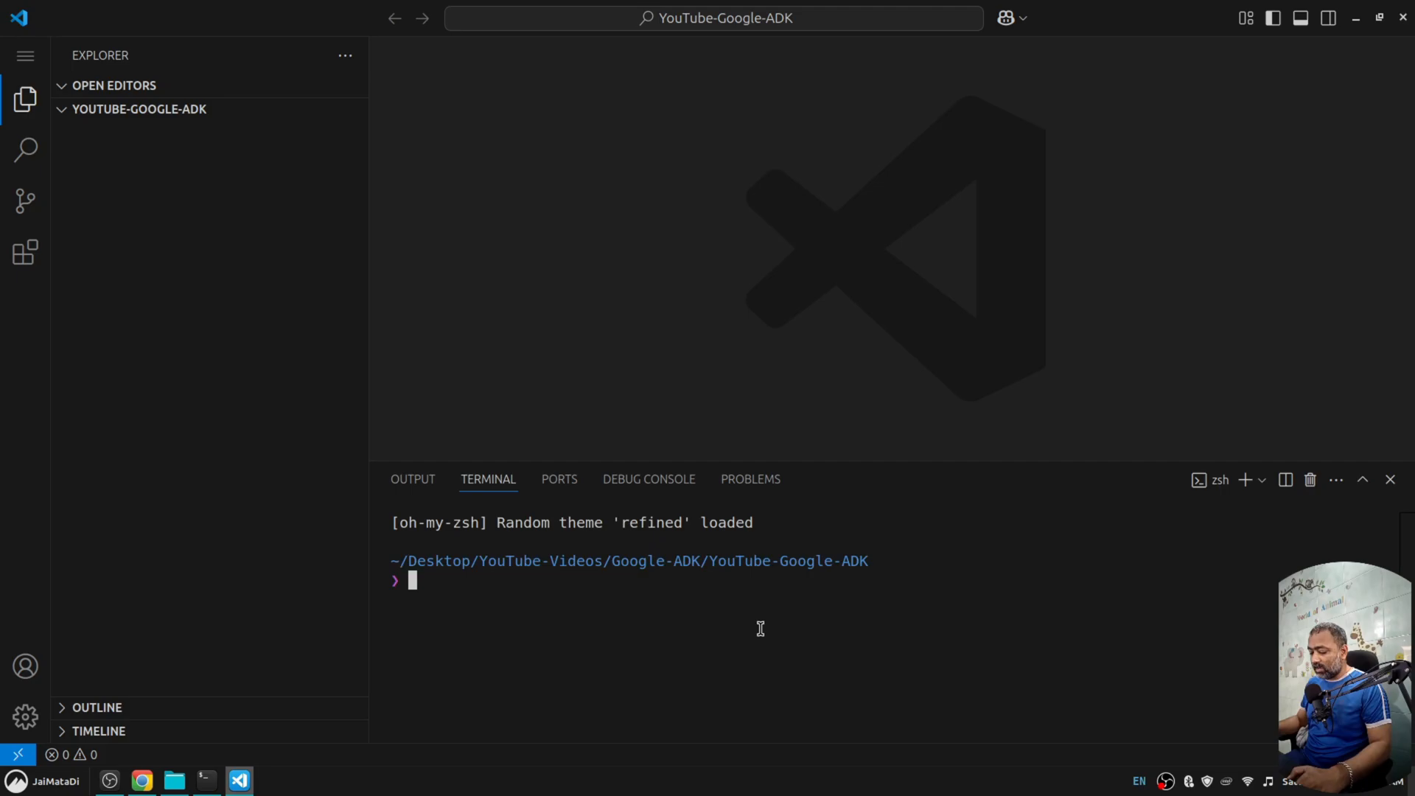
text(uv v)
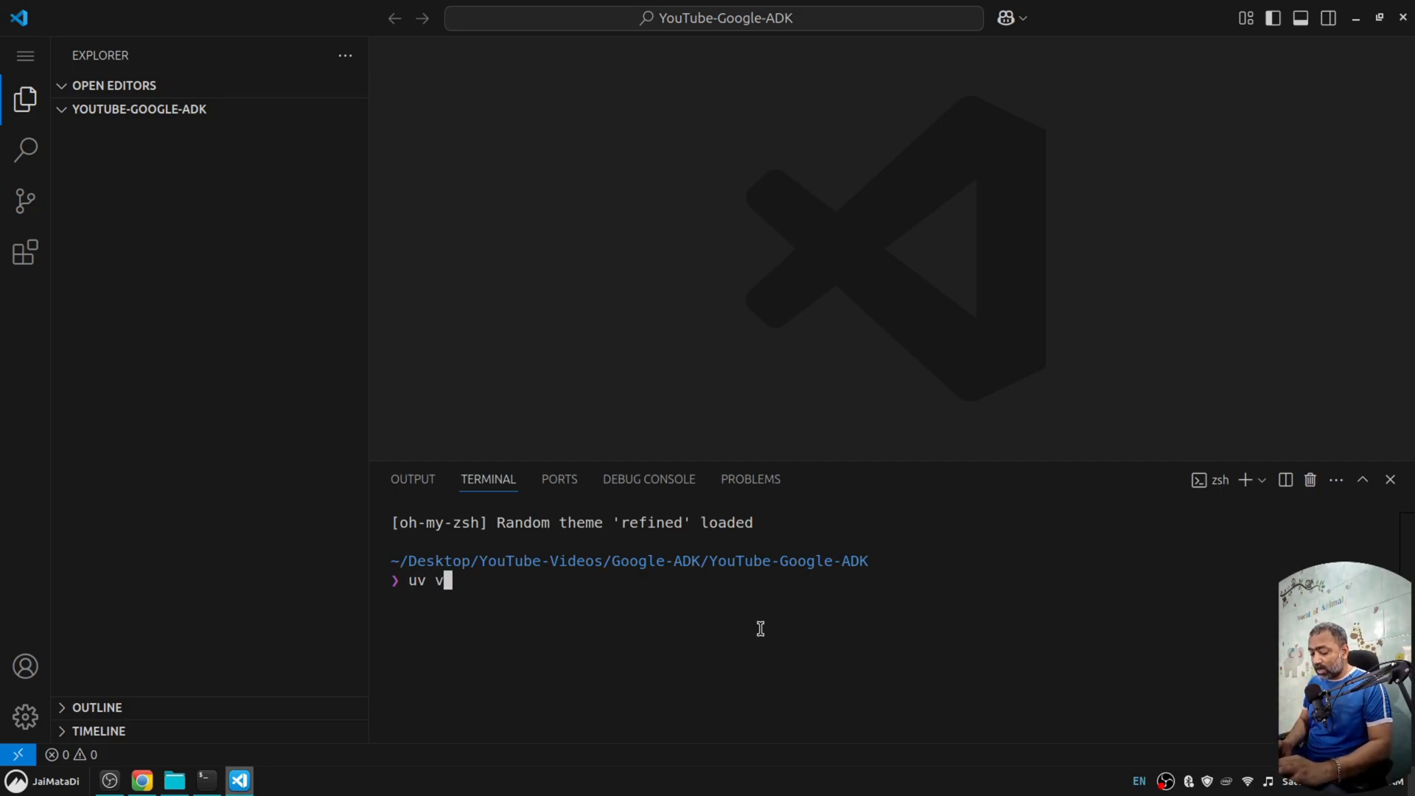
text(env)
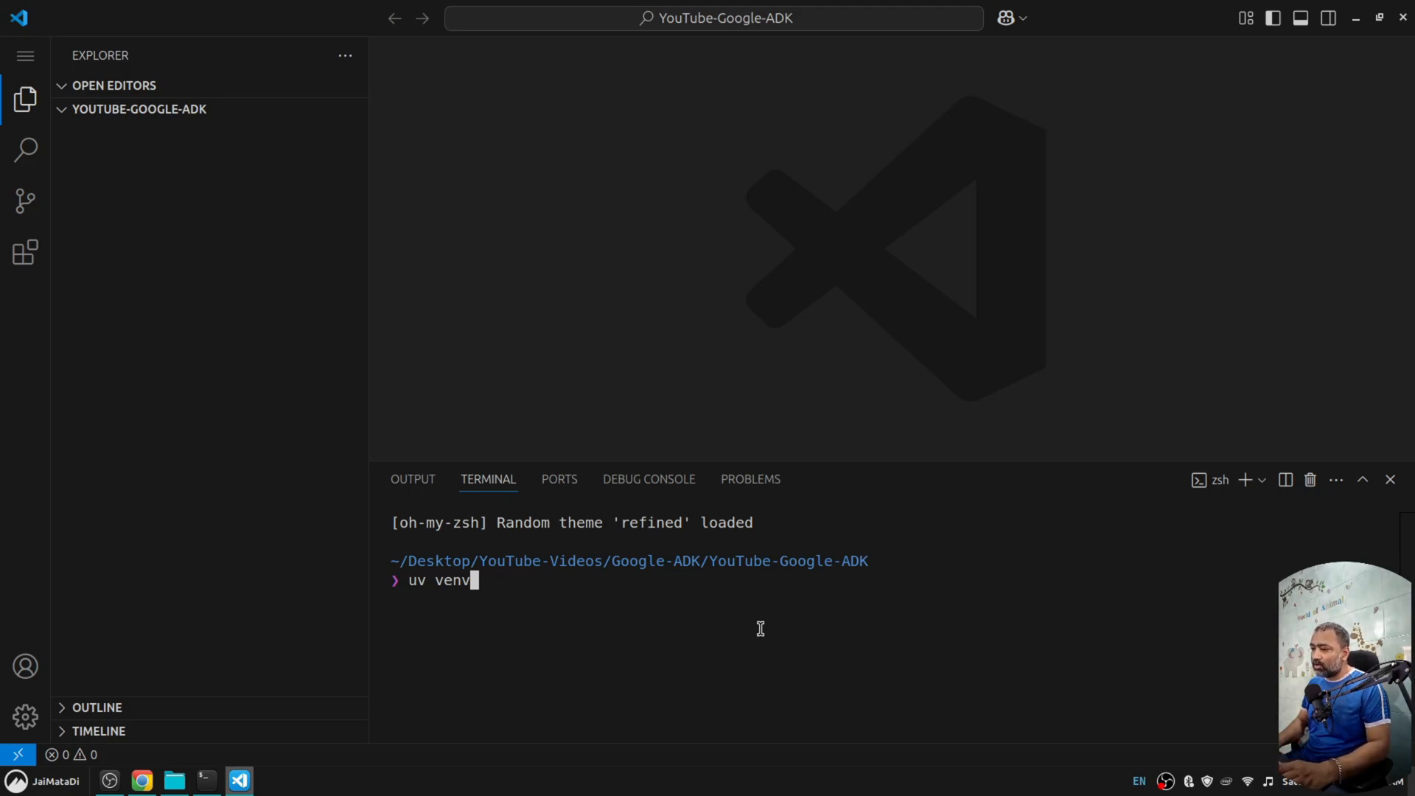
key(Enter)
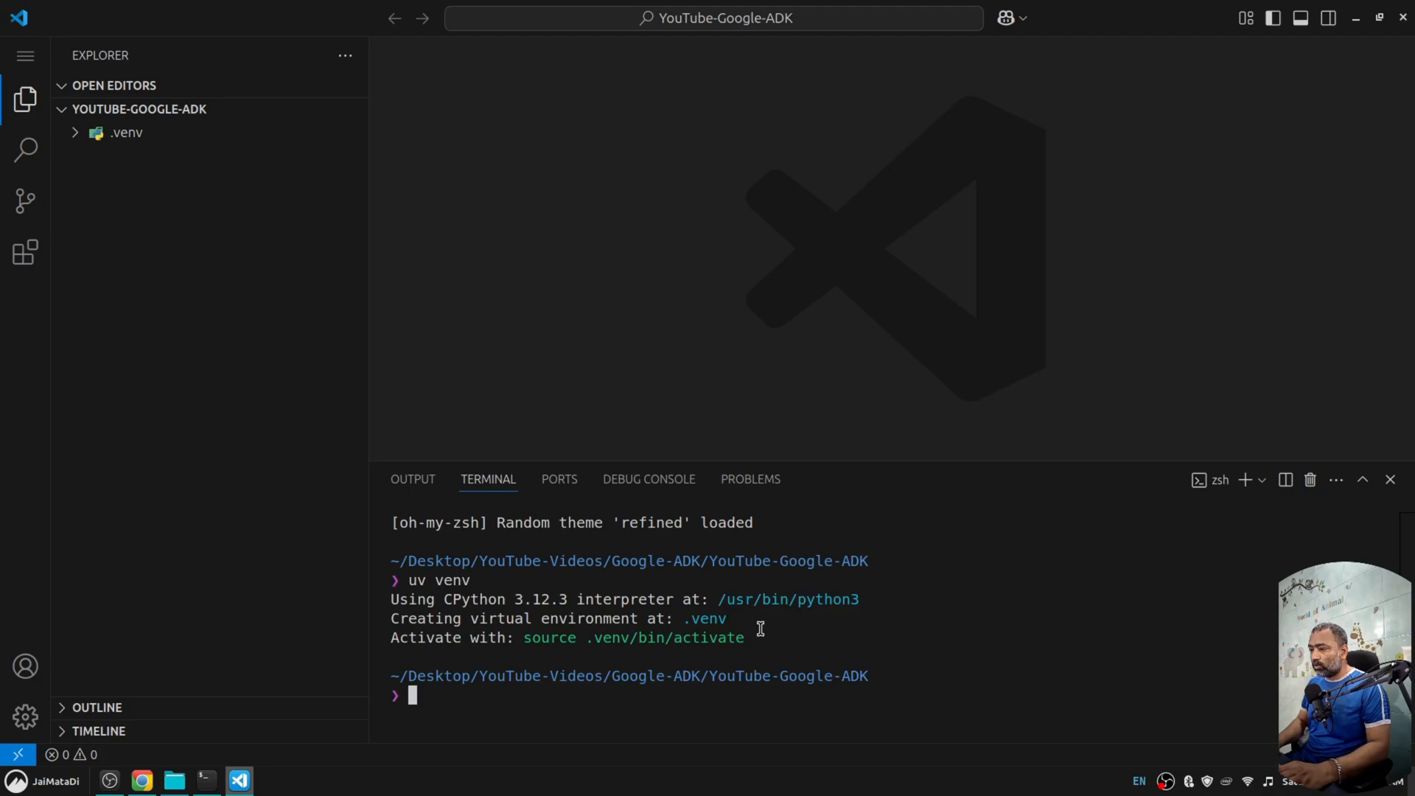
text(source .venv/bin/activate)
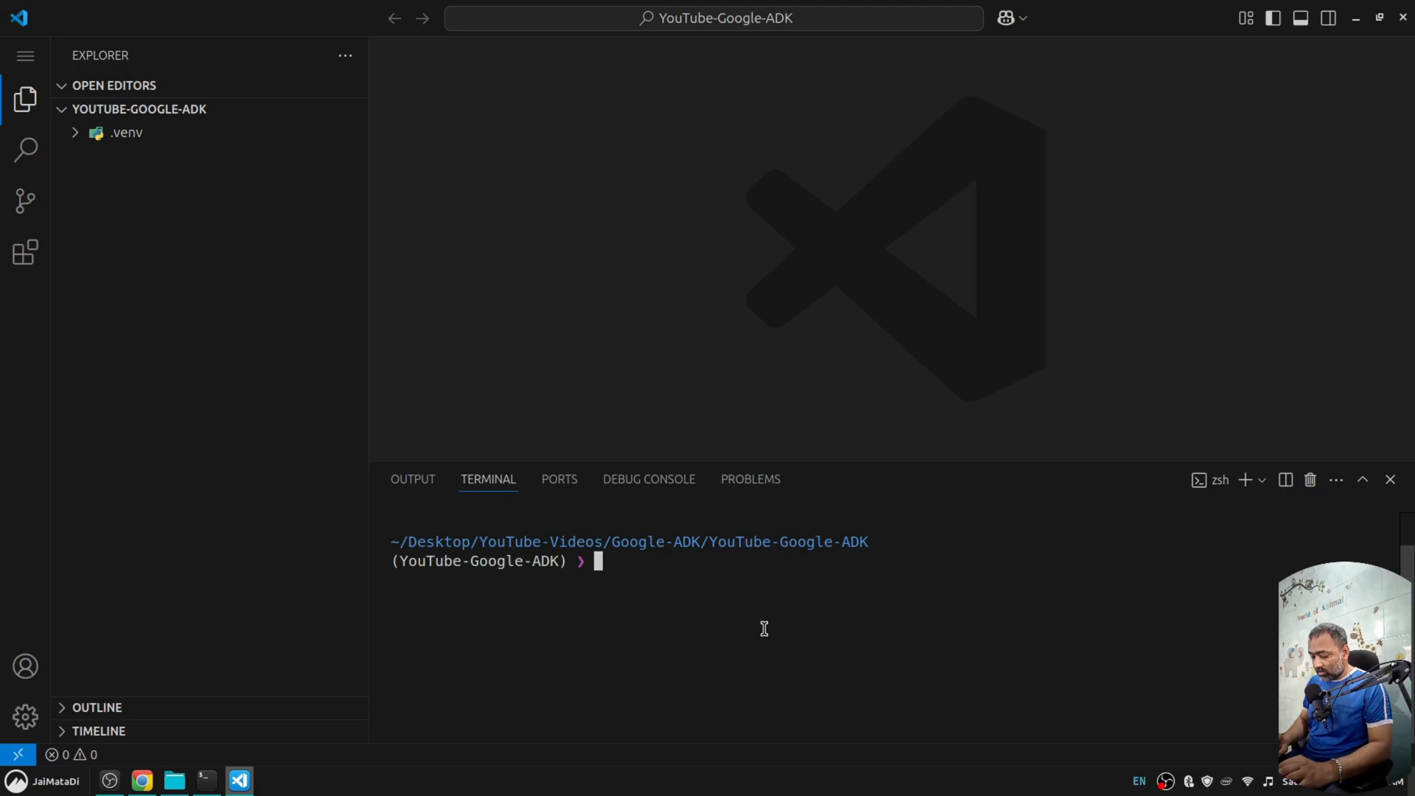
Install google-adk into the environment with uv pip install
text(uv pip)
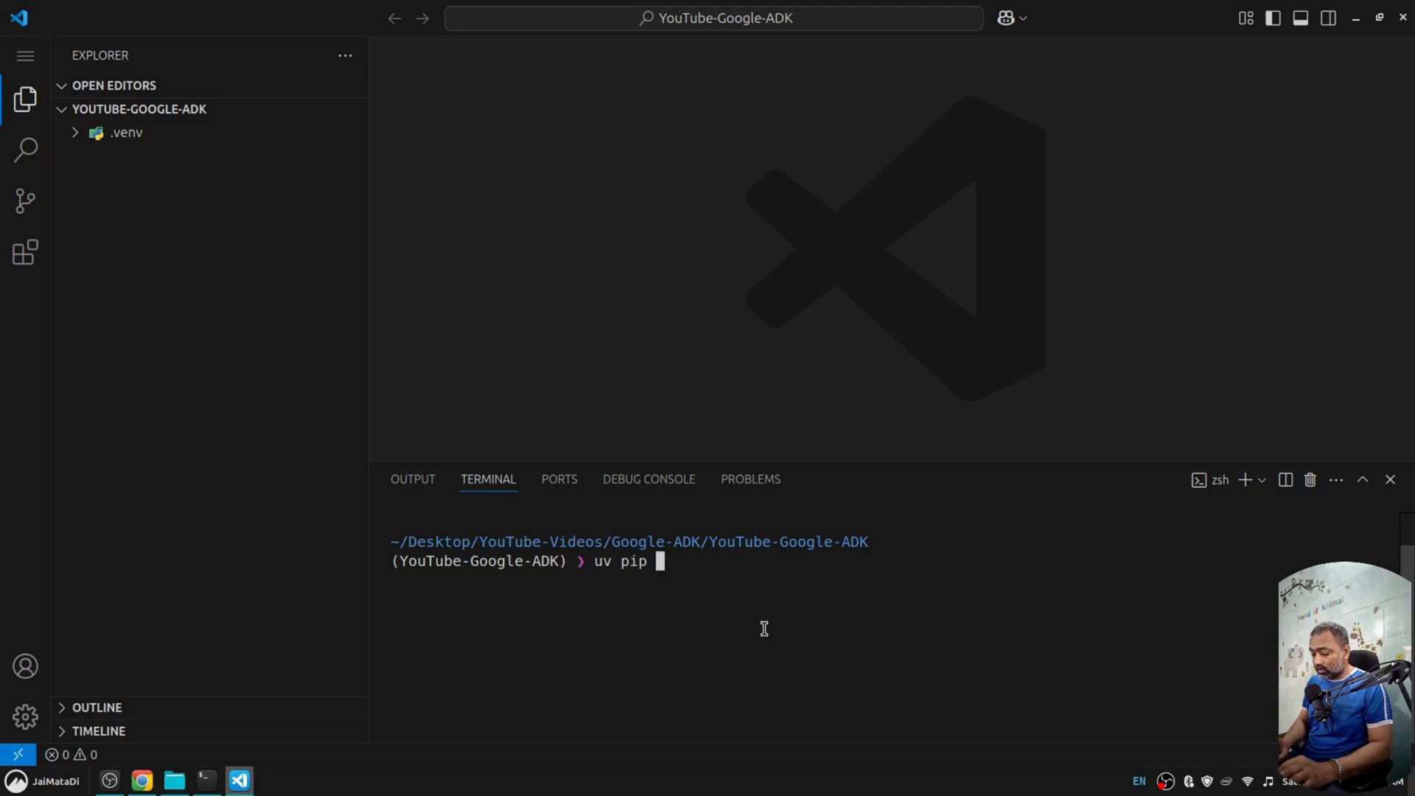
text(install google-adk)
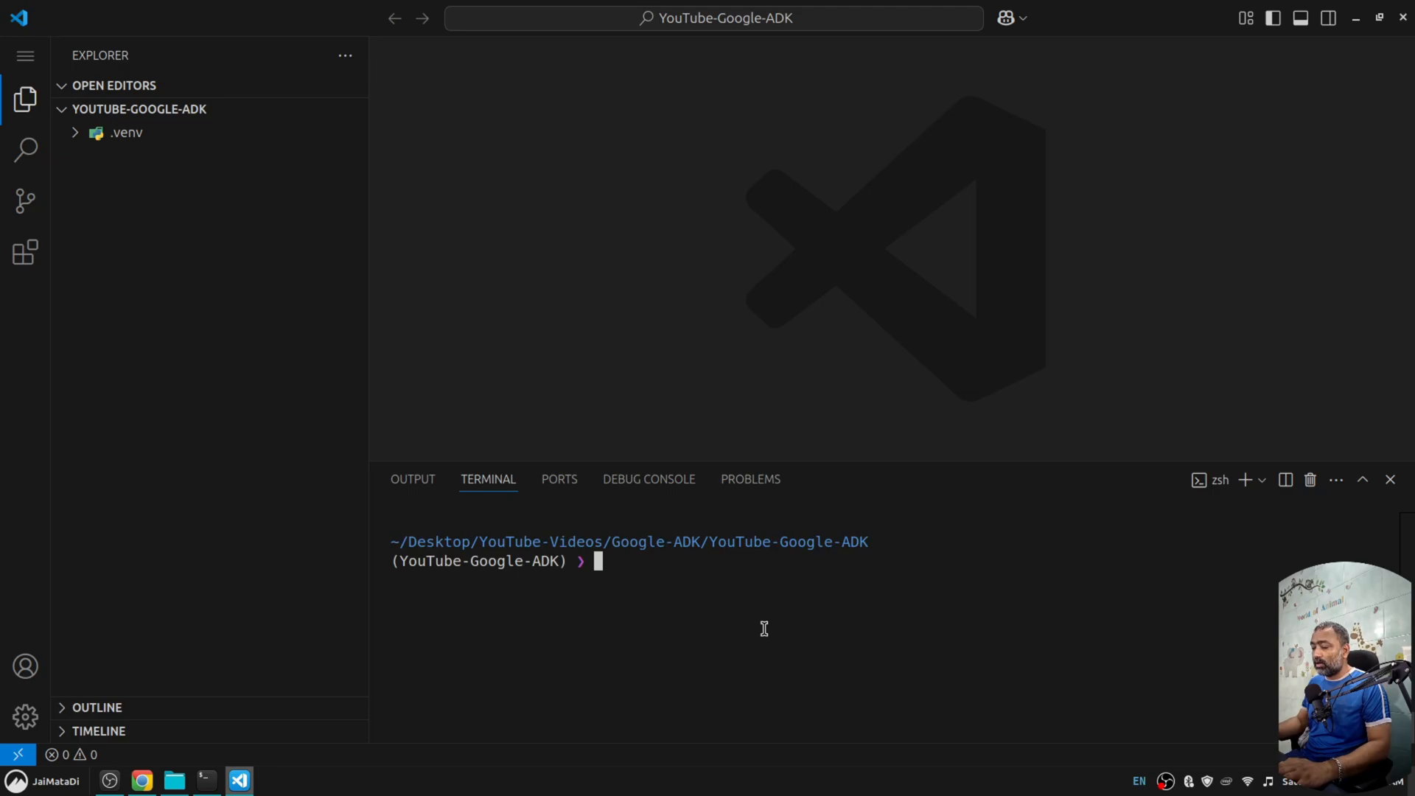
mouse_move(175, 223)
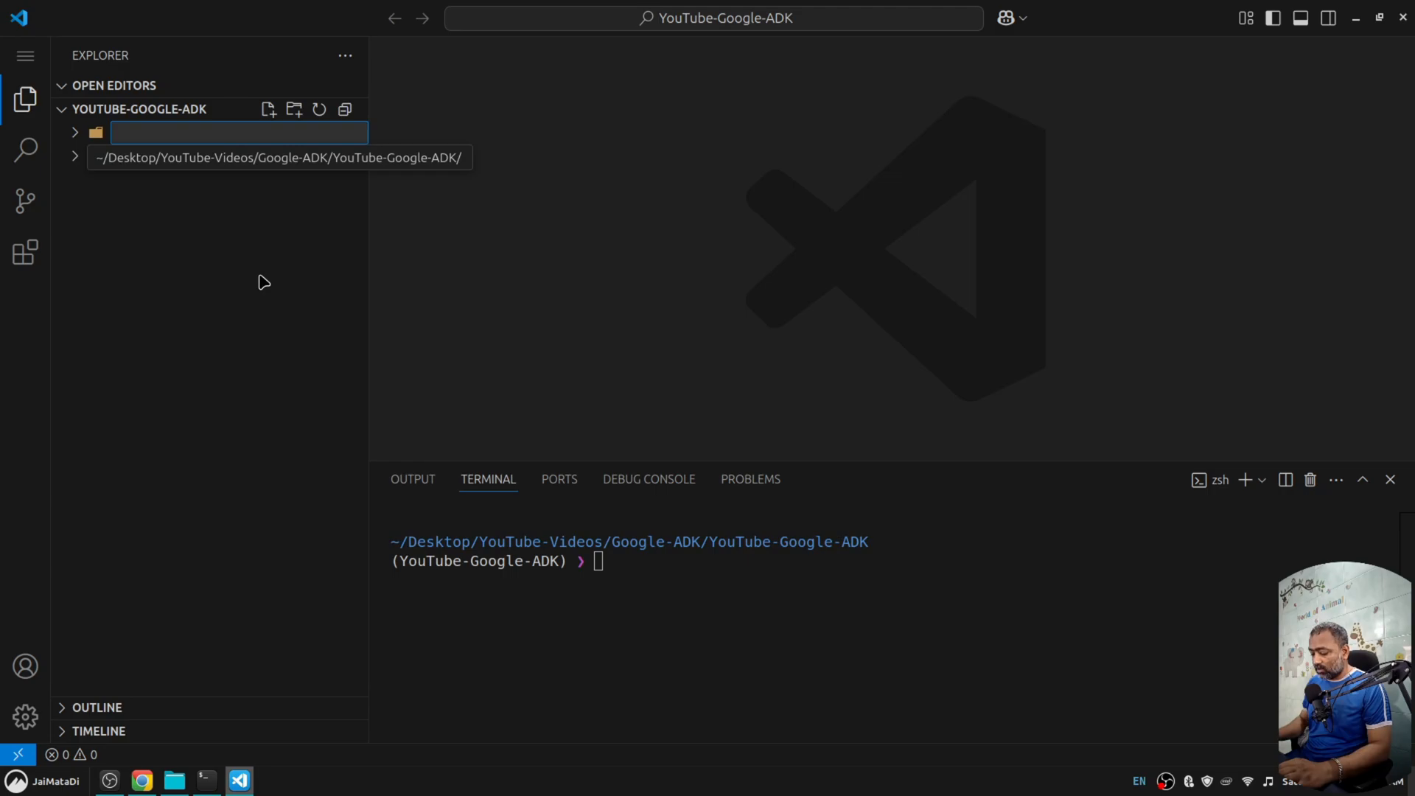
Create the multi-task-agent folder and a .env file at the project root
text(multi-task-agent)
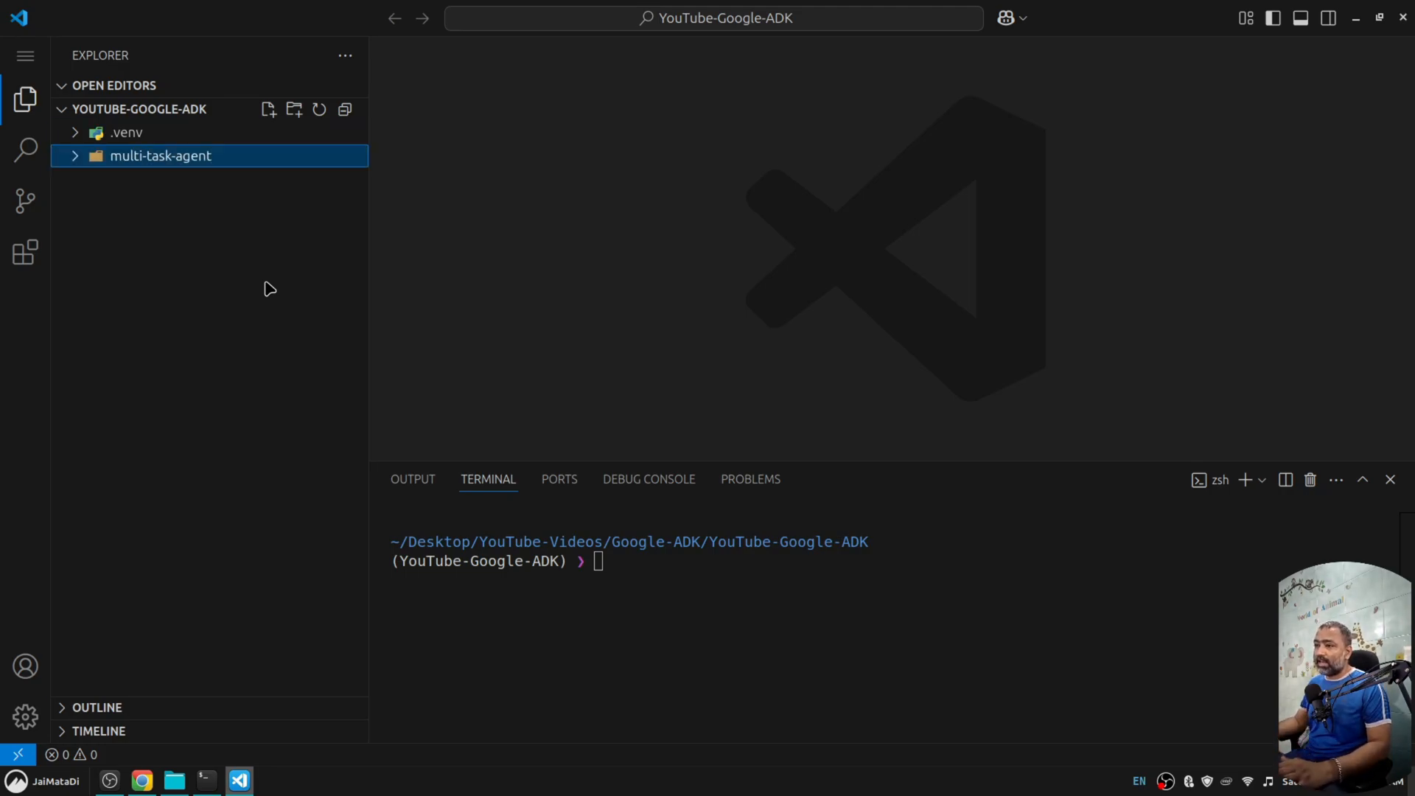
text(.e)
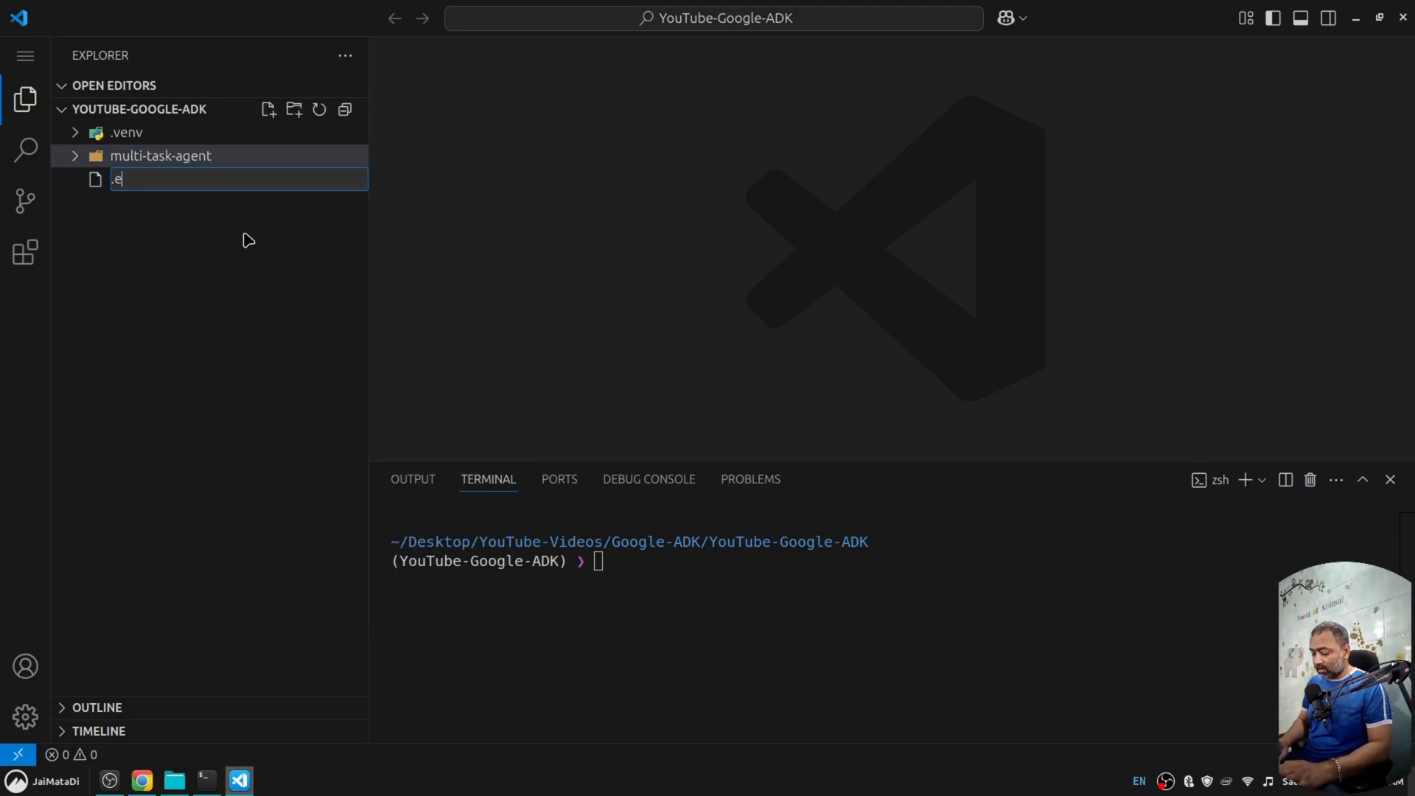
key(Enter)
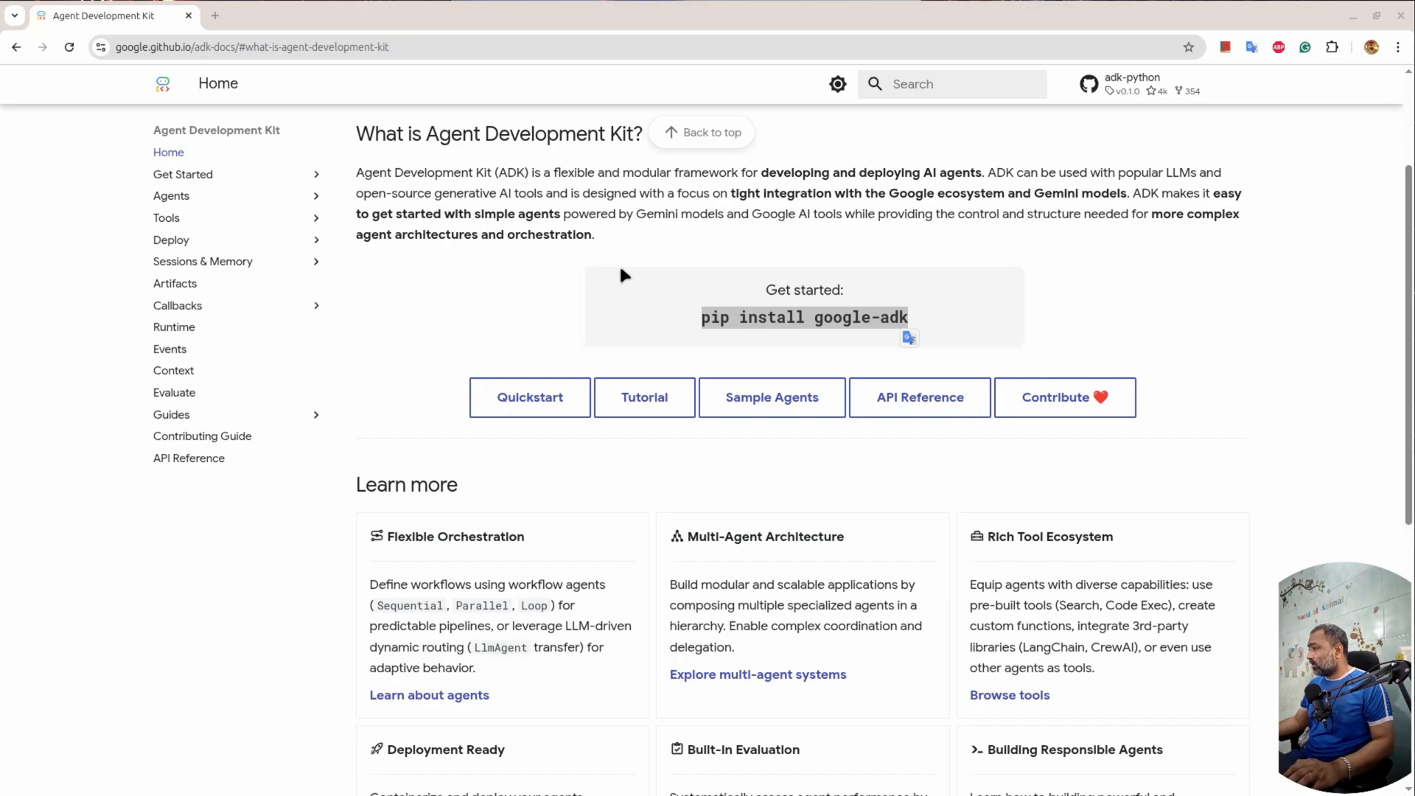
Navigate to the Quickstart's .env section and select the GOOGLE_GENAI_USE_VERTEXAI and GOOGLE_API_KEY lines
click(182, 174)
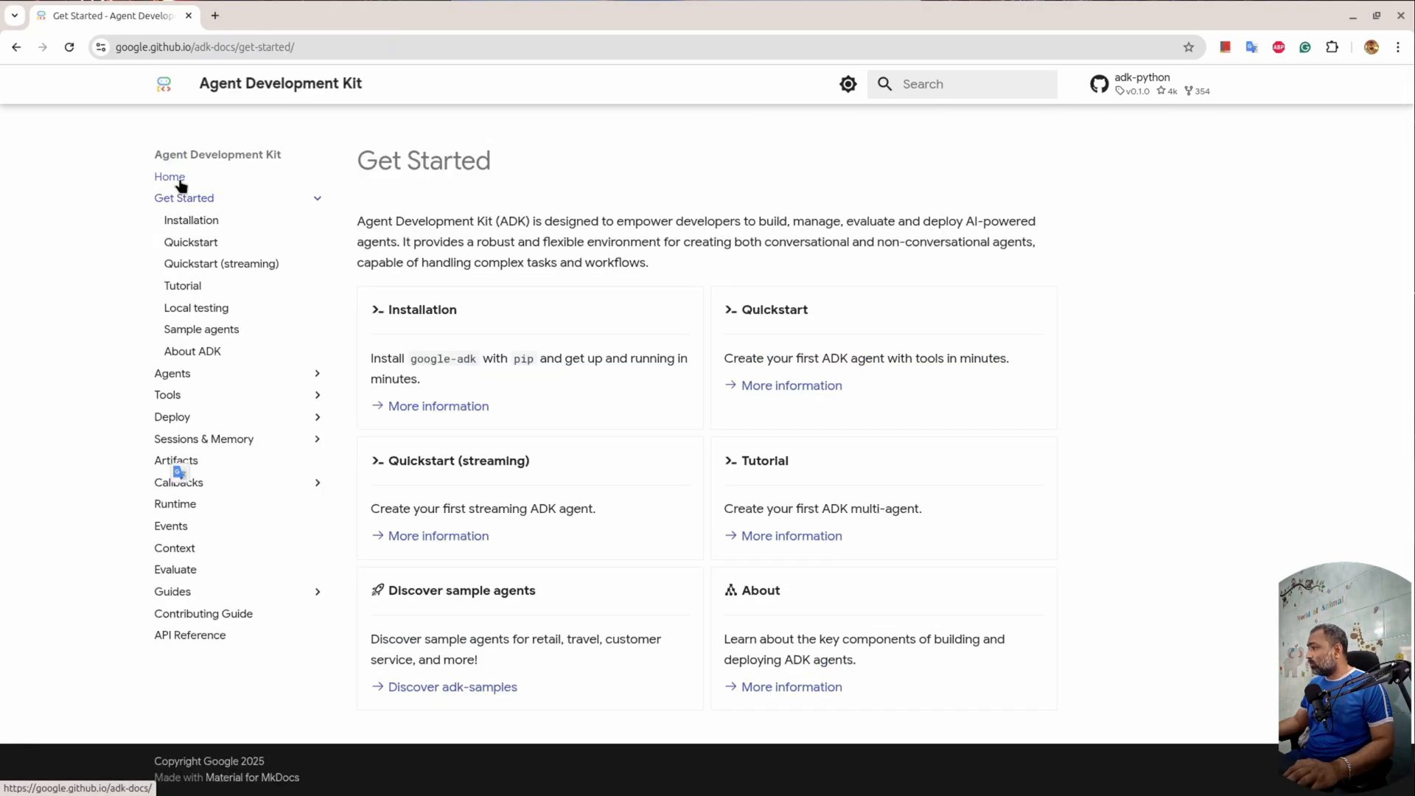
mouse_move(212, 241)
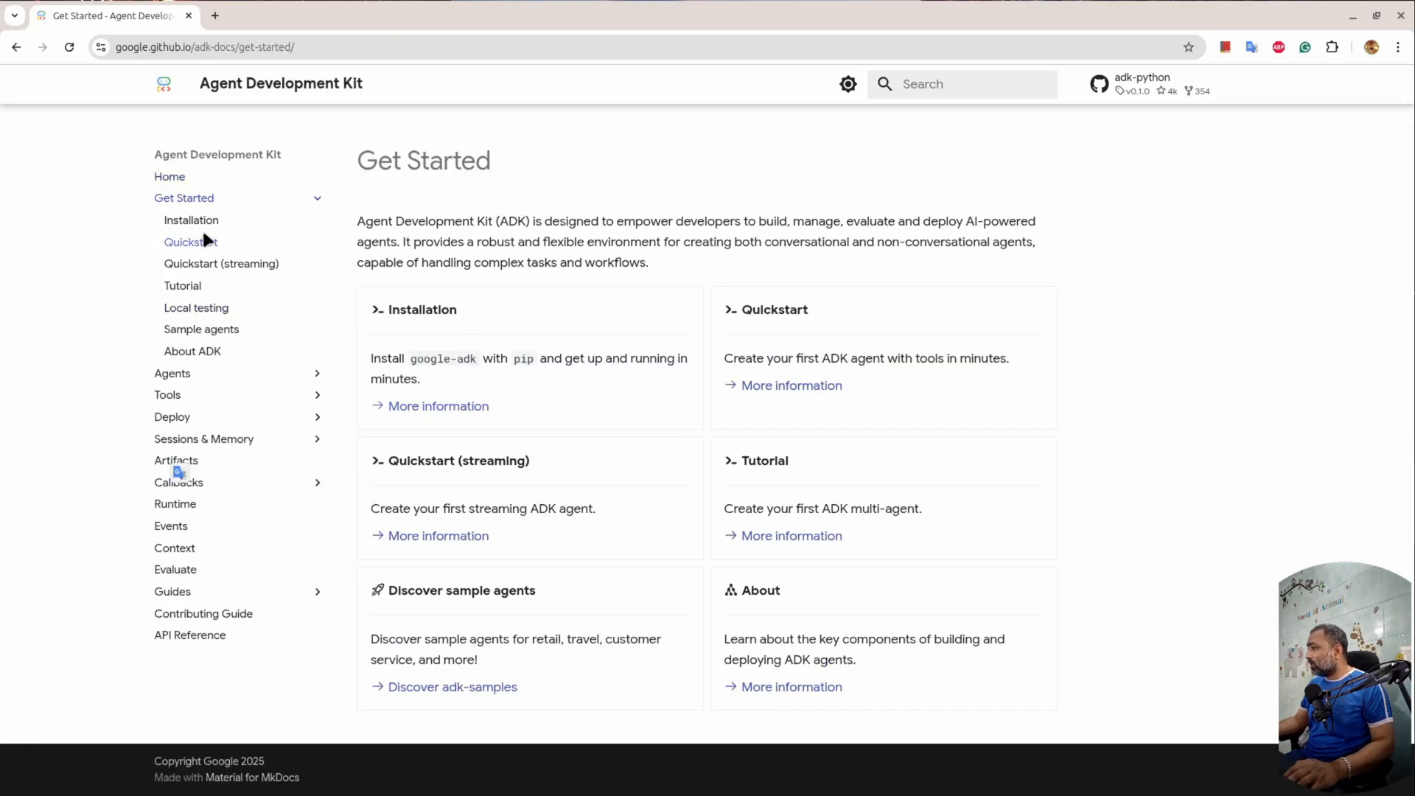
click(188, 241)
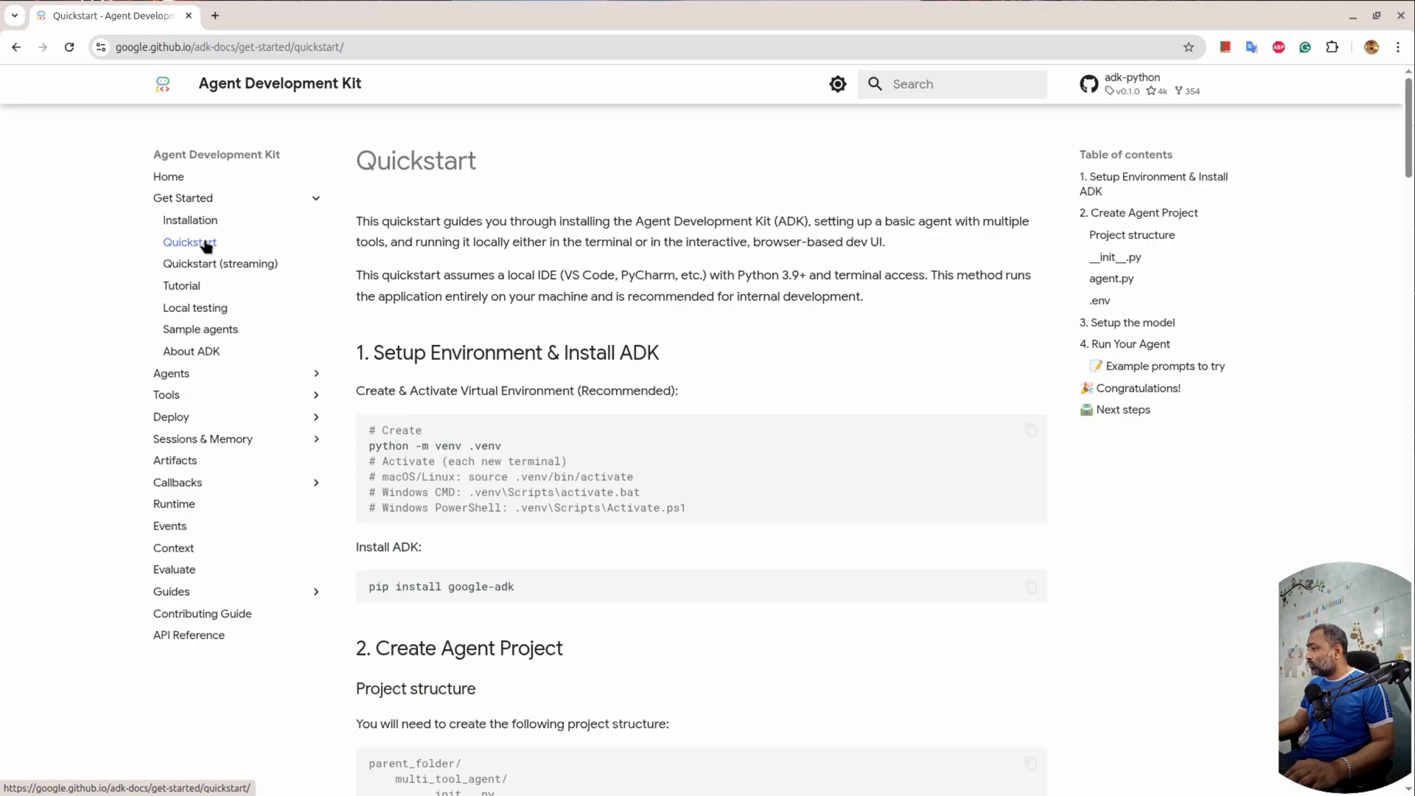
scroll(down, 3)
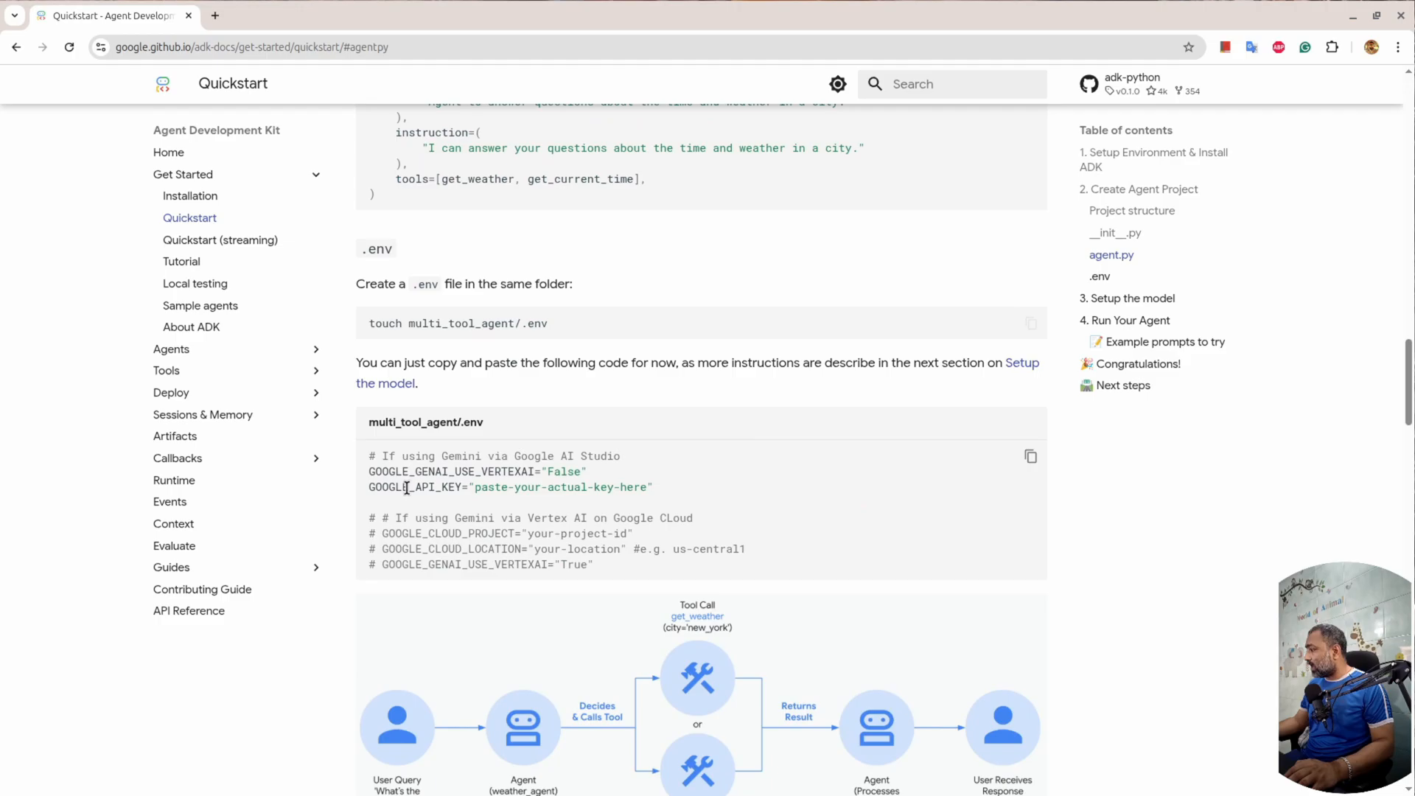
drag(368, 472, 651, 488)
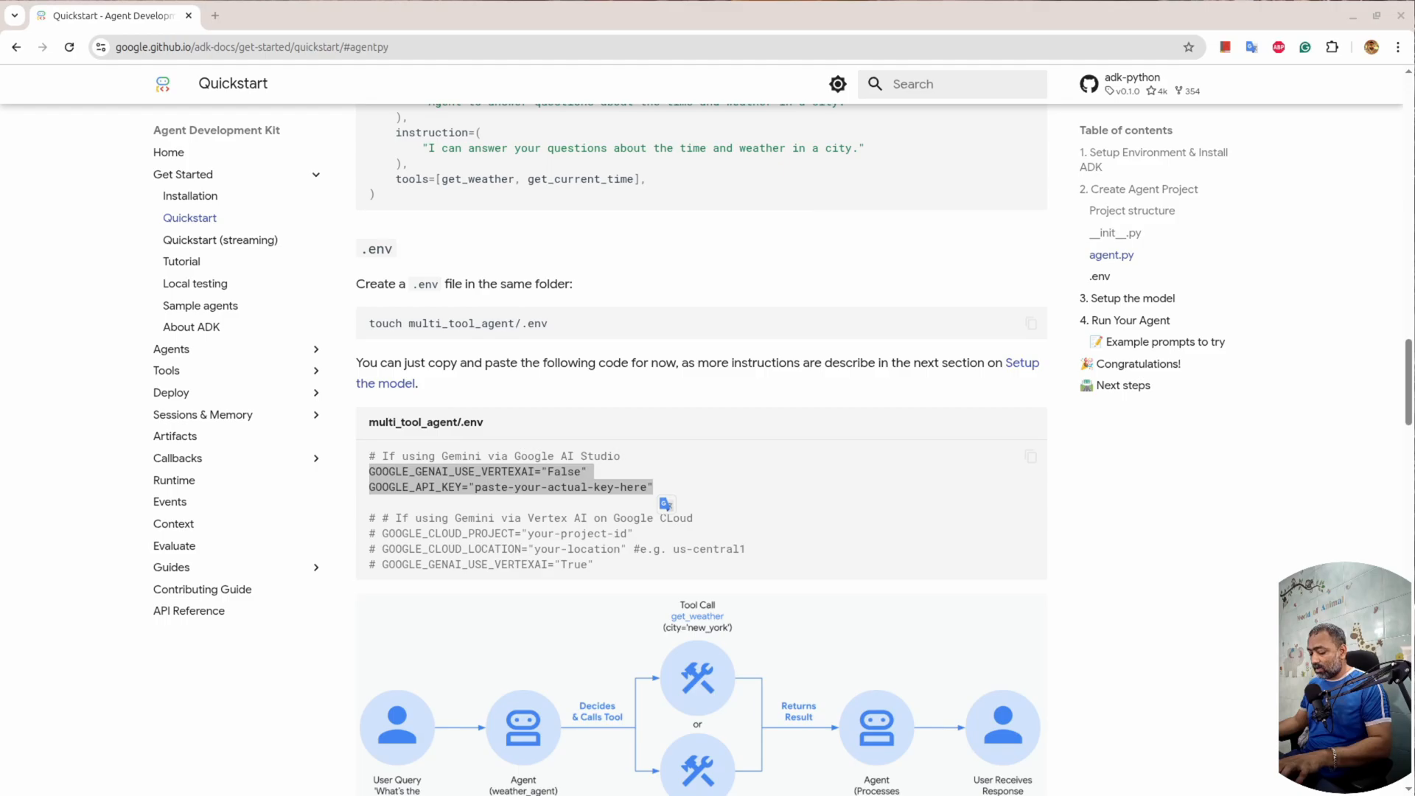
Enter GOOGLE_GENAI_USE_VERTEXAI="False" and the placeholder GOOGLE_API_KEY line into .env and save
click(237, 781)
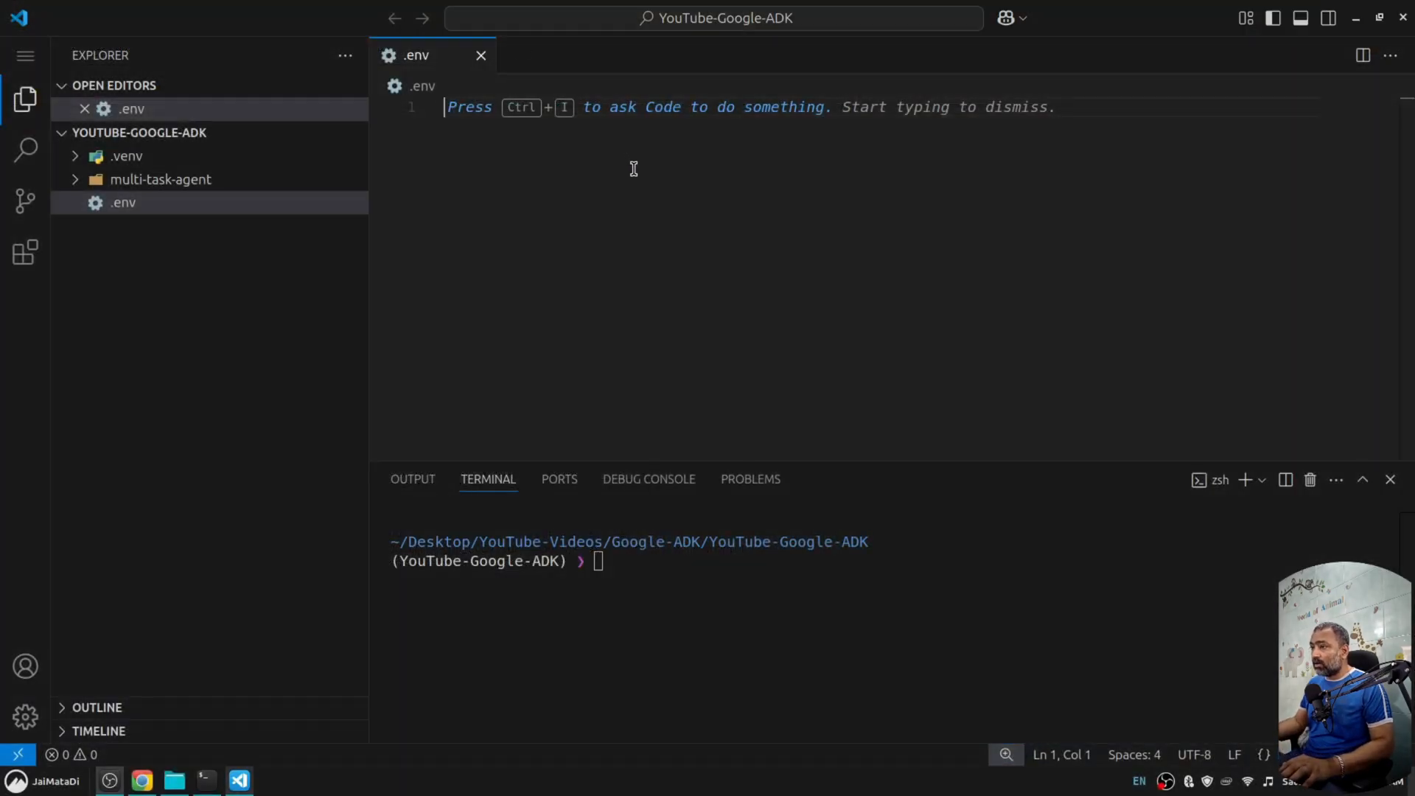
text(GOOGLE_GENAI_USE_VERTEXAI="False")
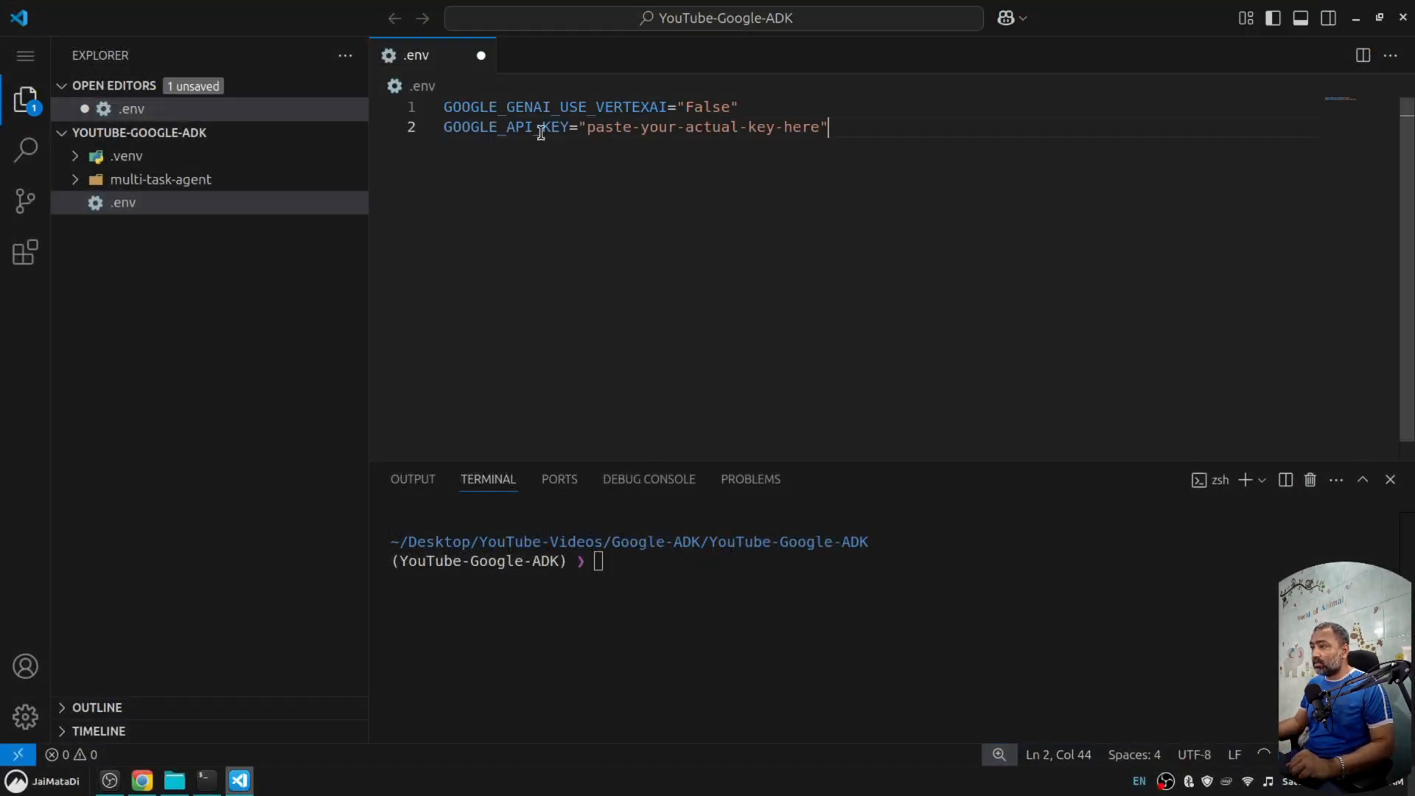
key(Enter)
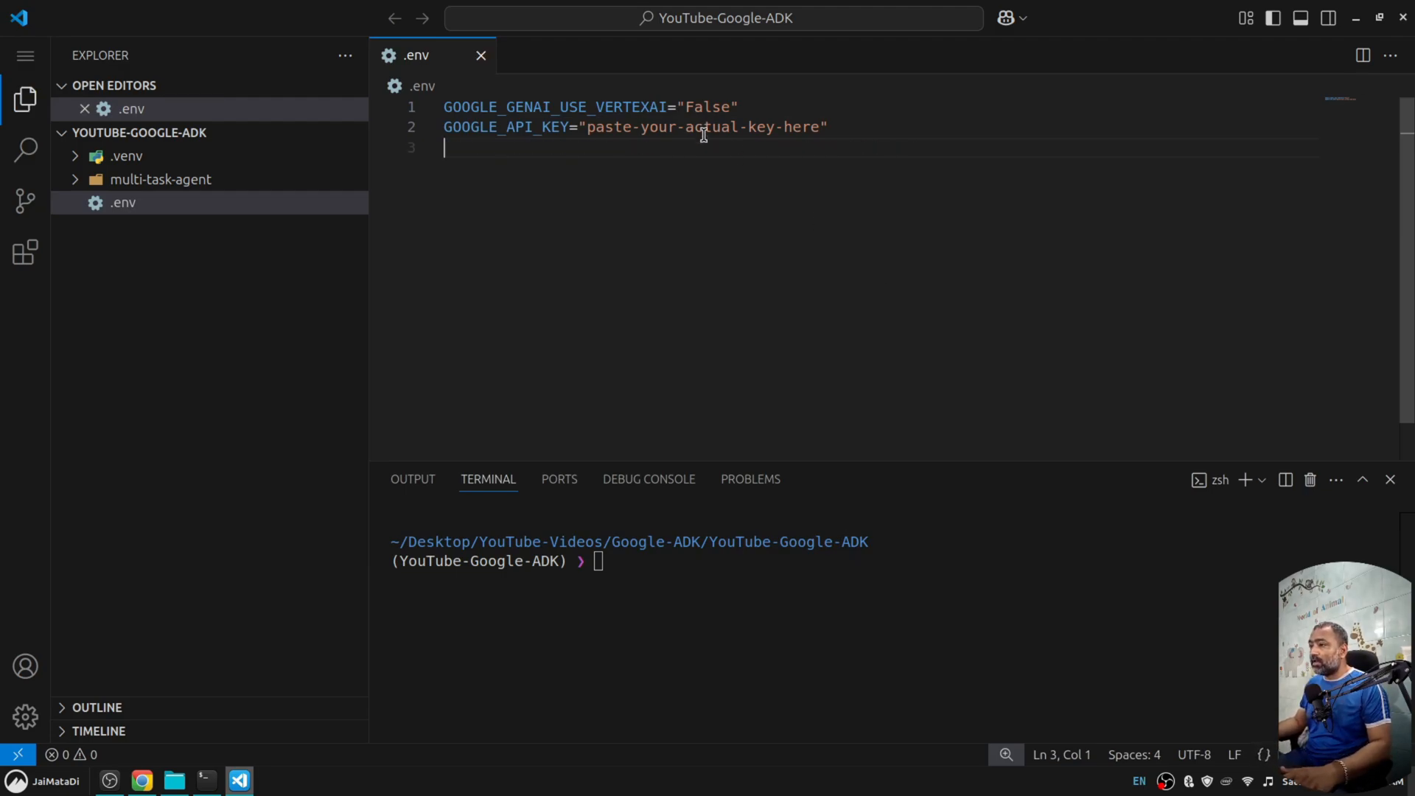
mouse_move(547, 263)
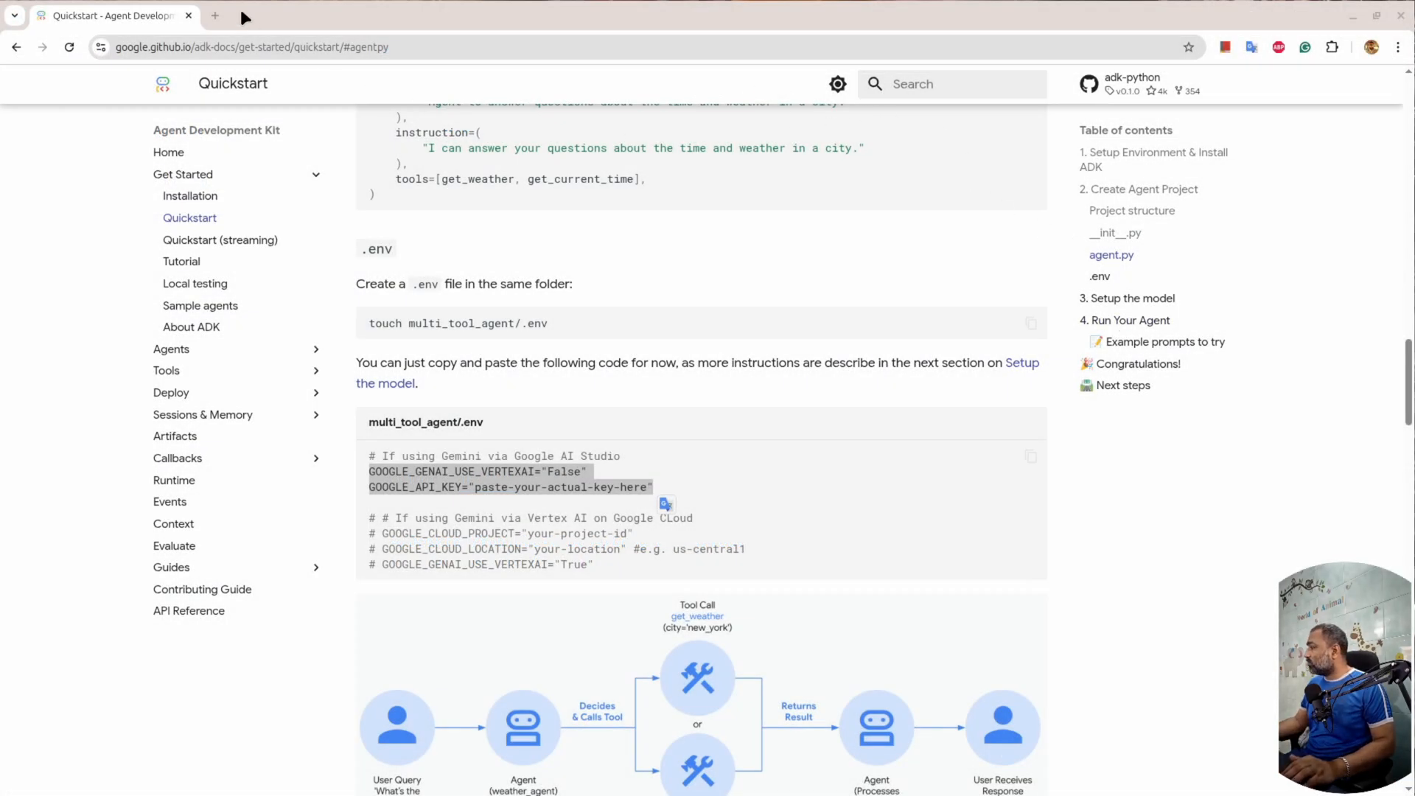
Search 'gemini api key' in a new tab and follow the sponsored Google Gemini API result
click(215, 15)
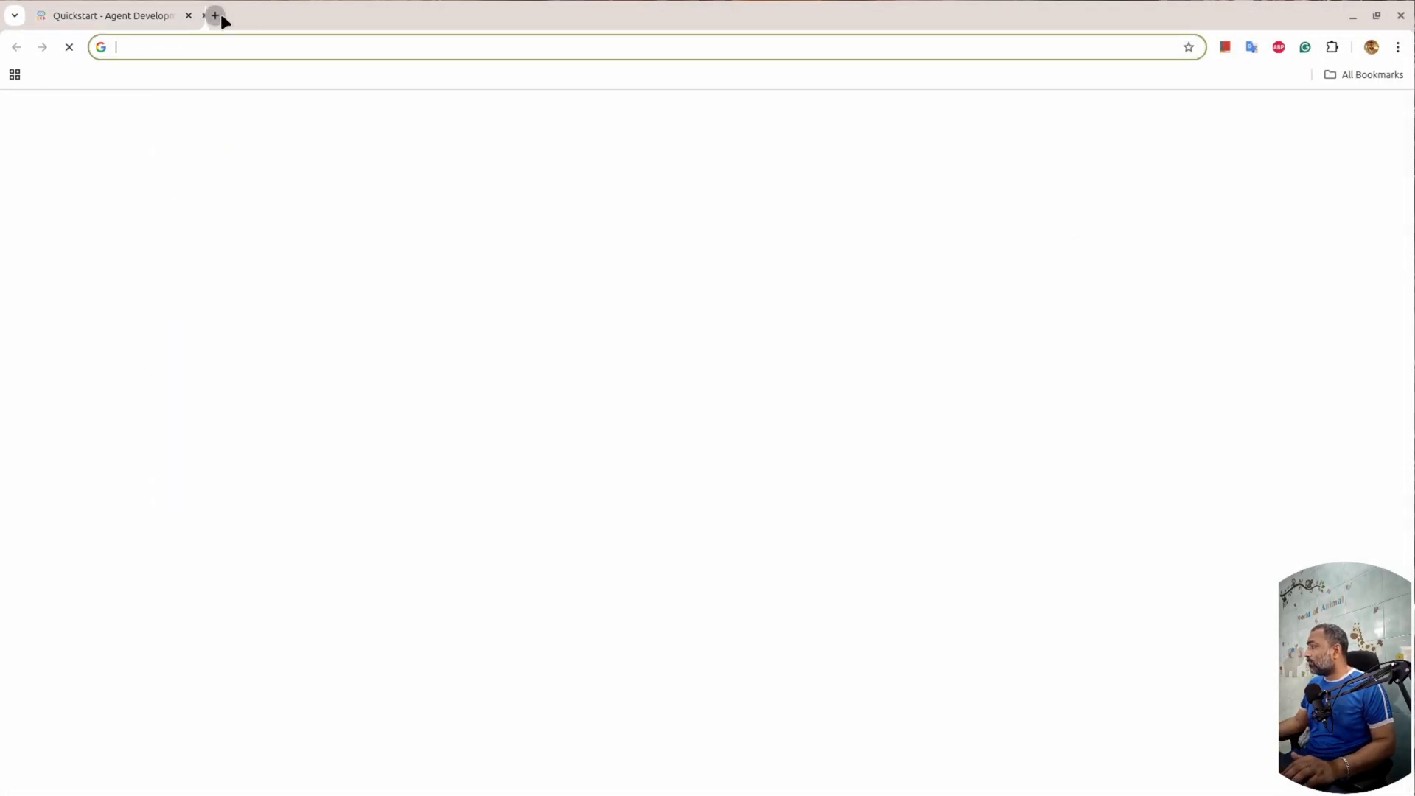
text(gem)
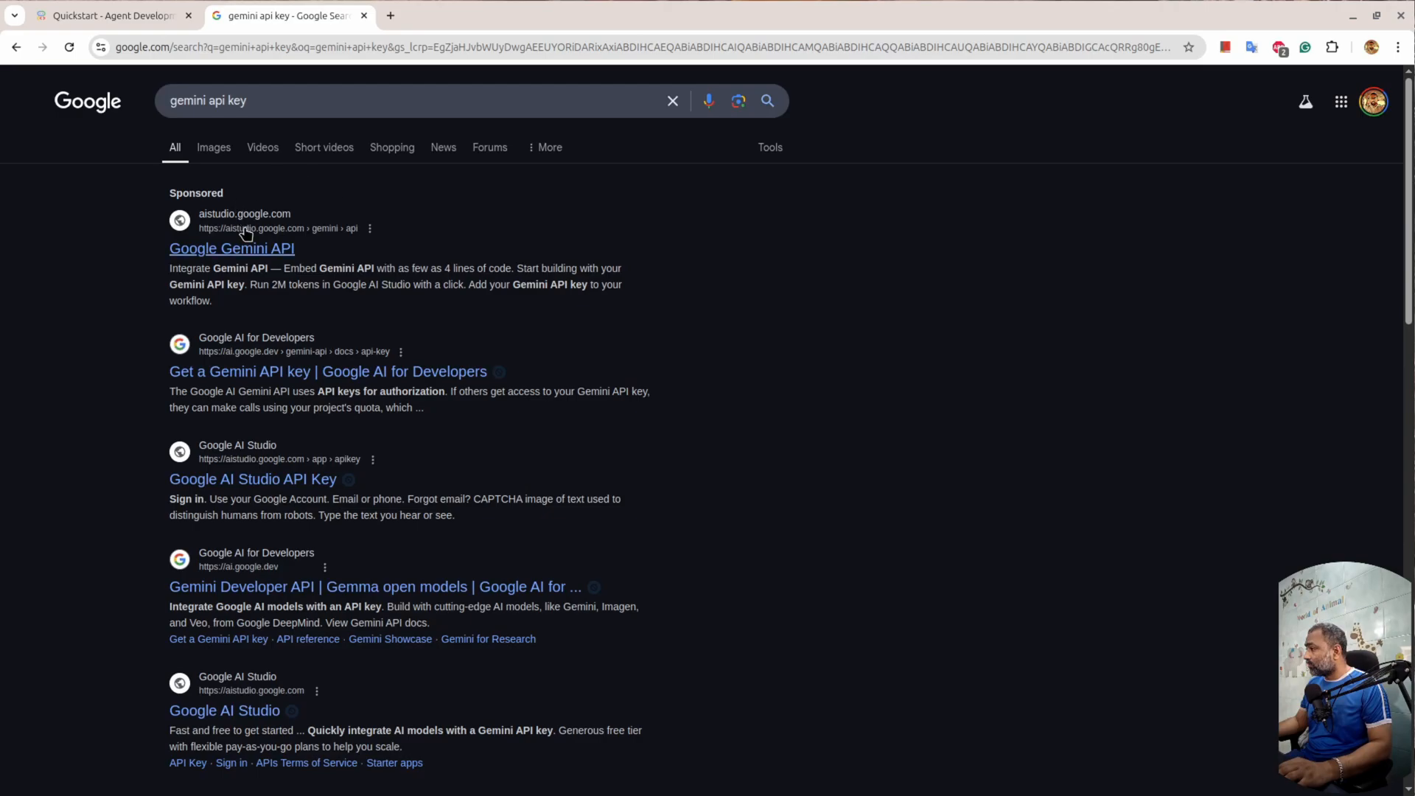
click(231, 248)
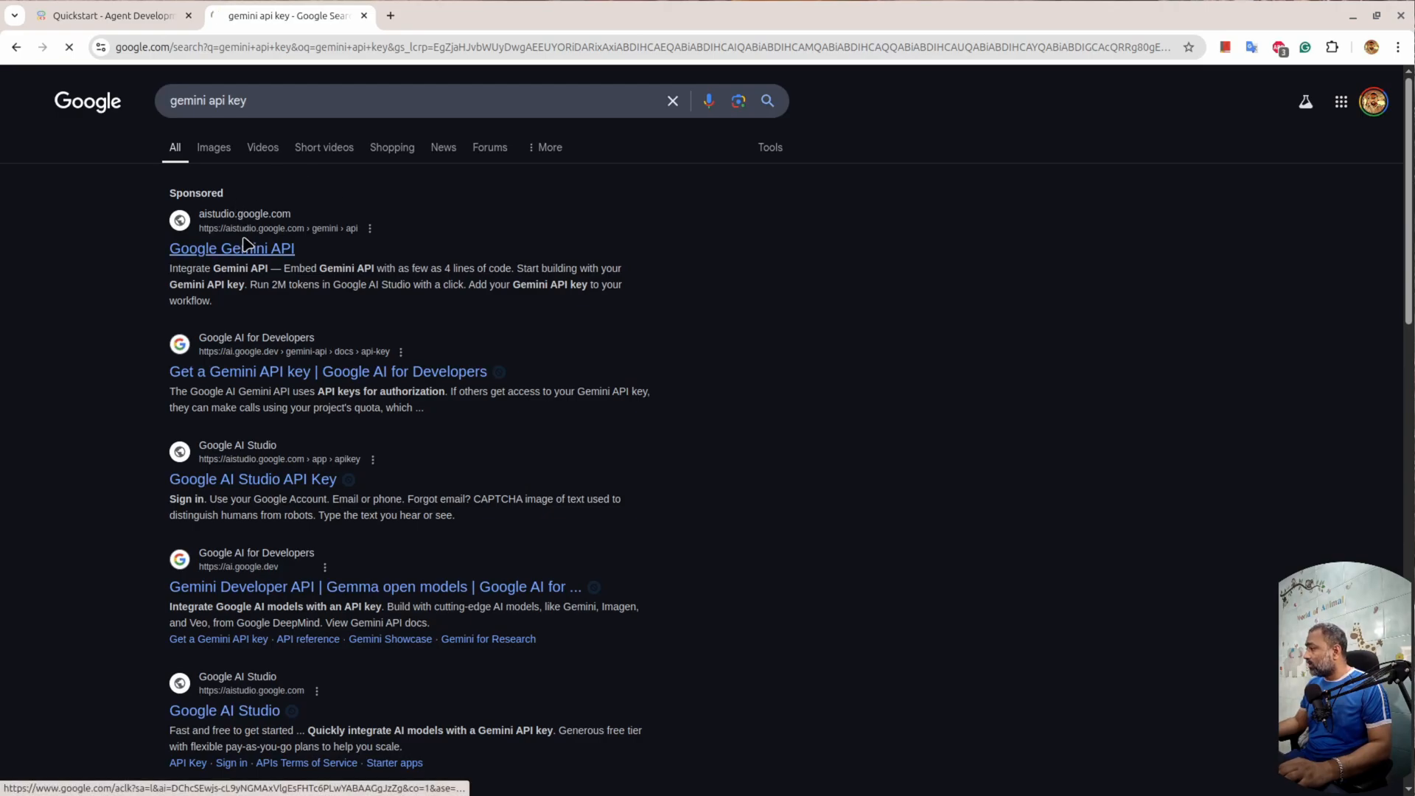
click(232, 247)
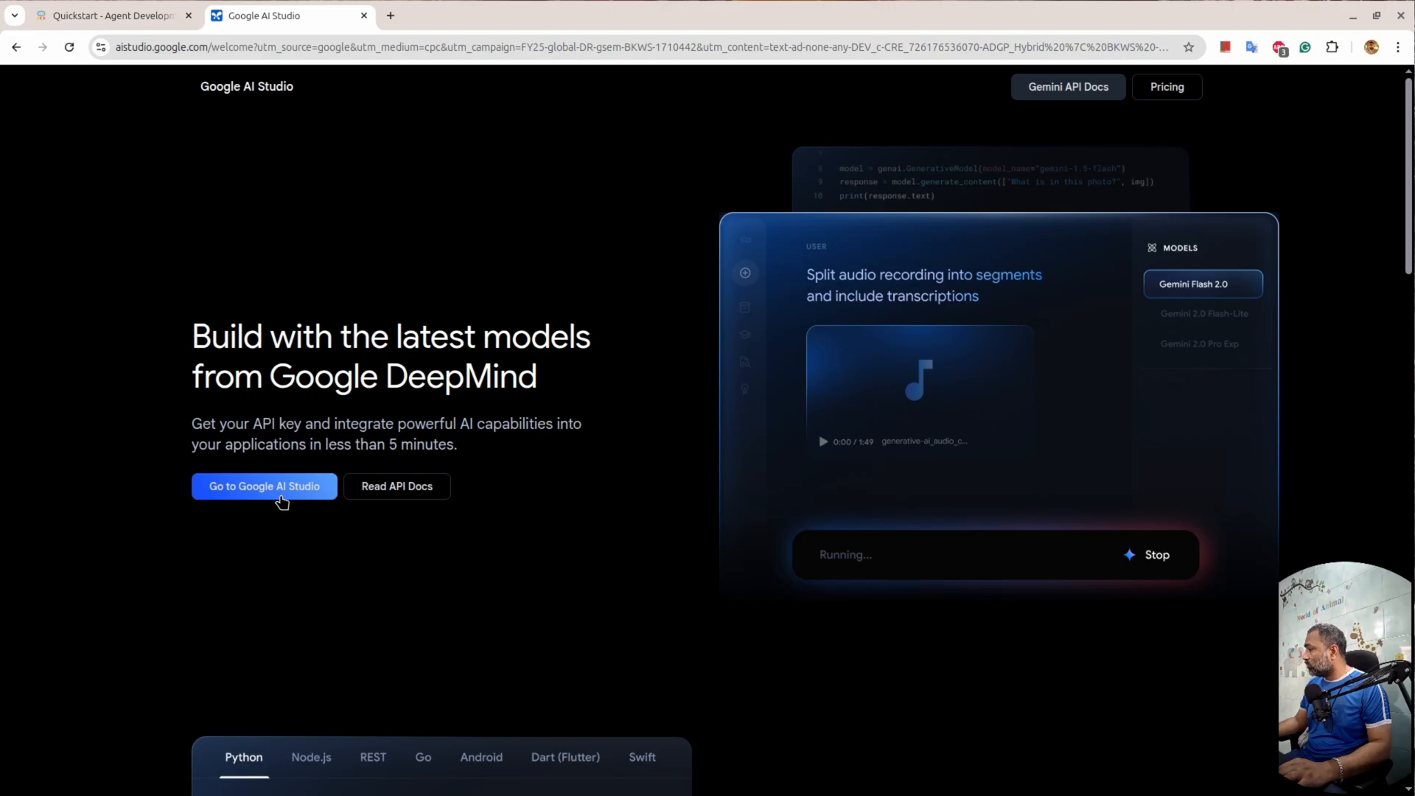
Create an API key in the existing Calendly Clone project and dismiss the generated-key notice
click(264, 486)
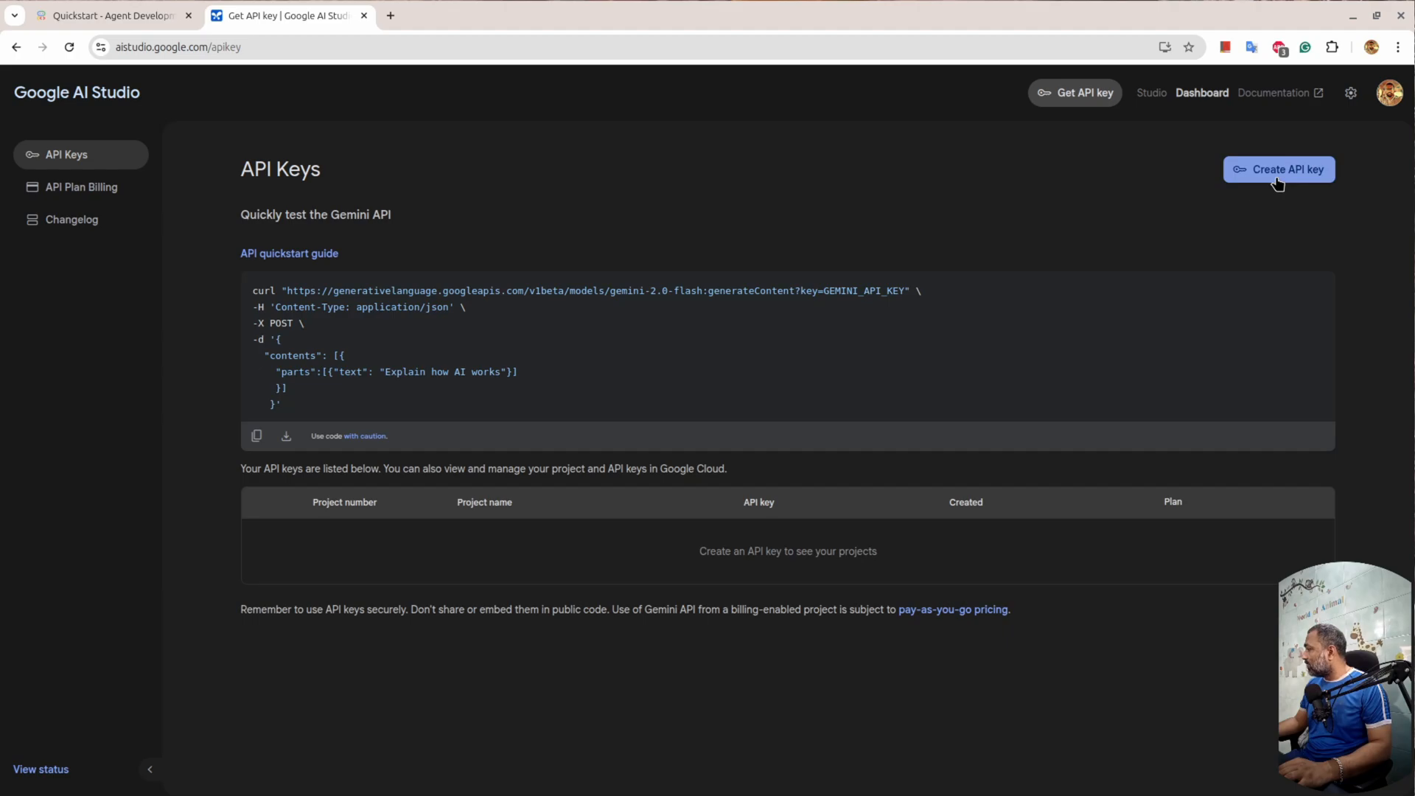
click(1280, 170)
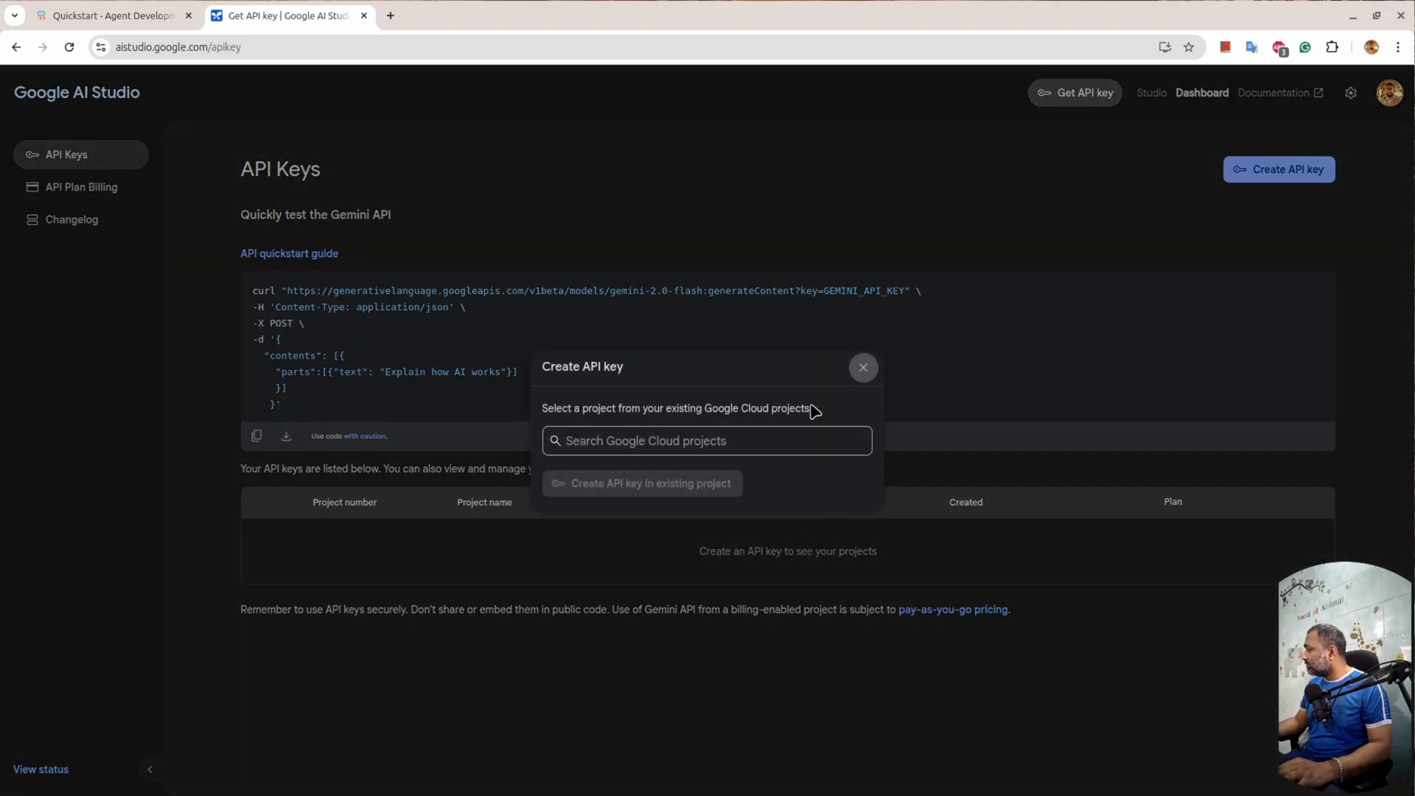
click(708, 441)
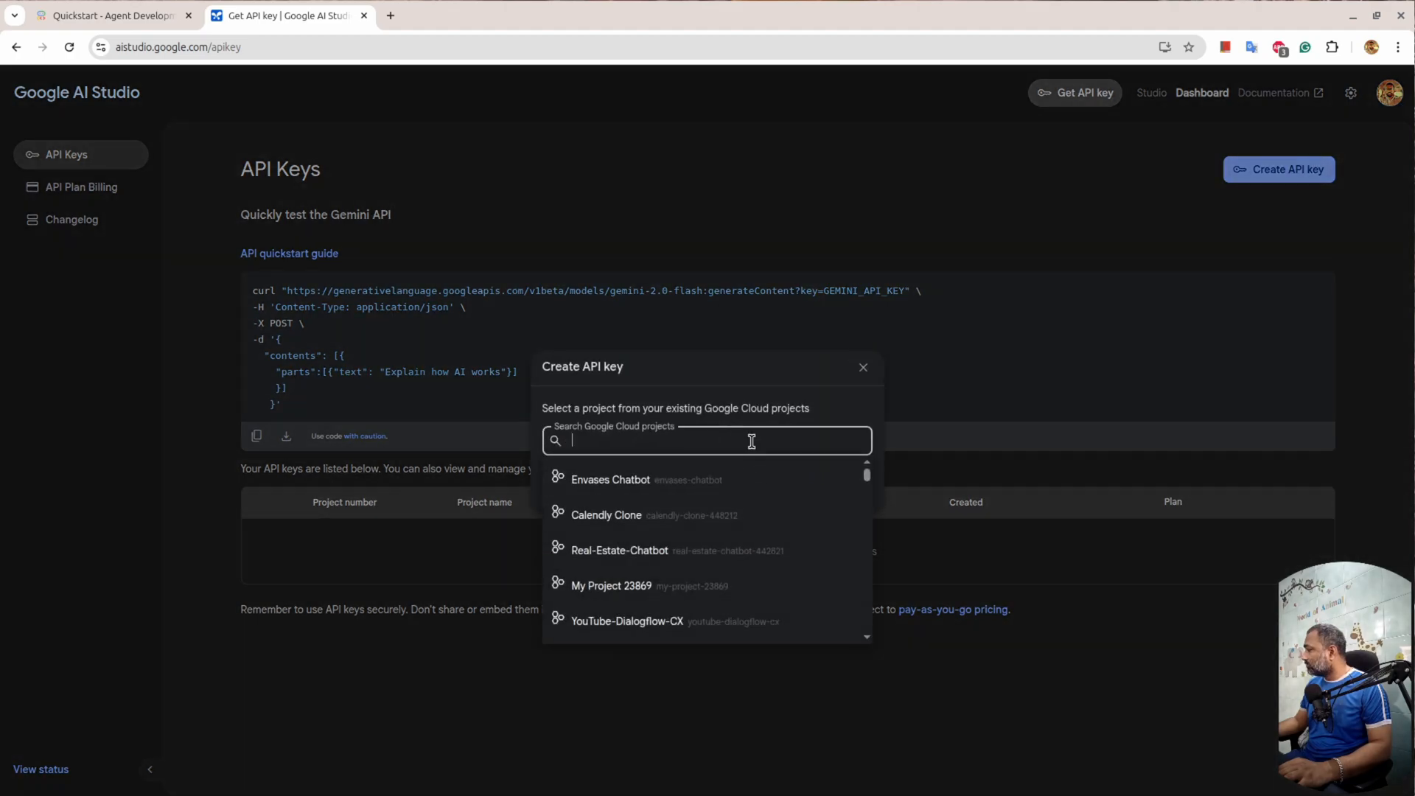
click(606, 514)
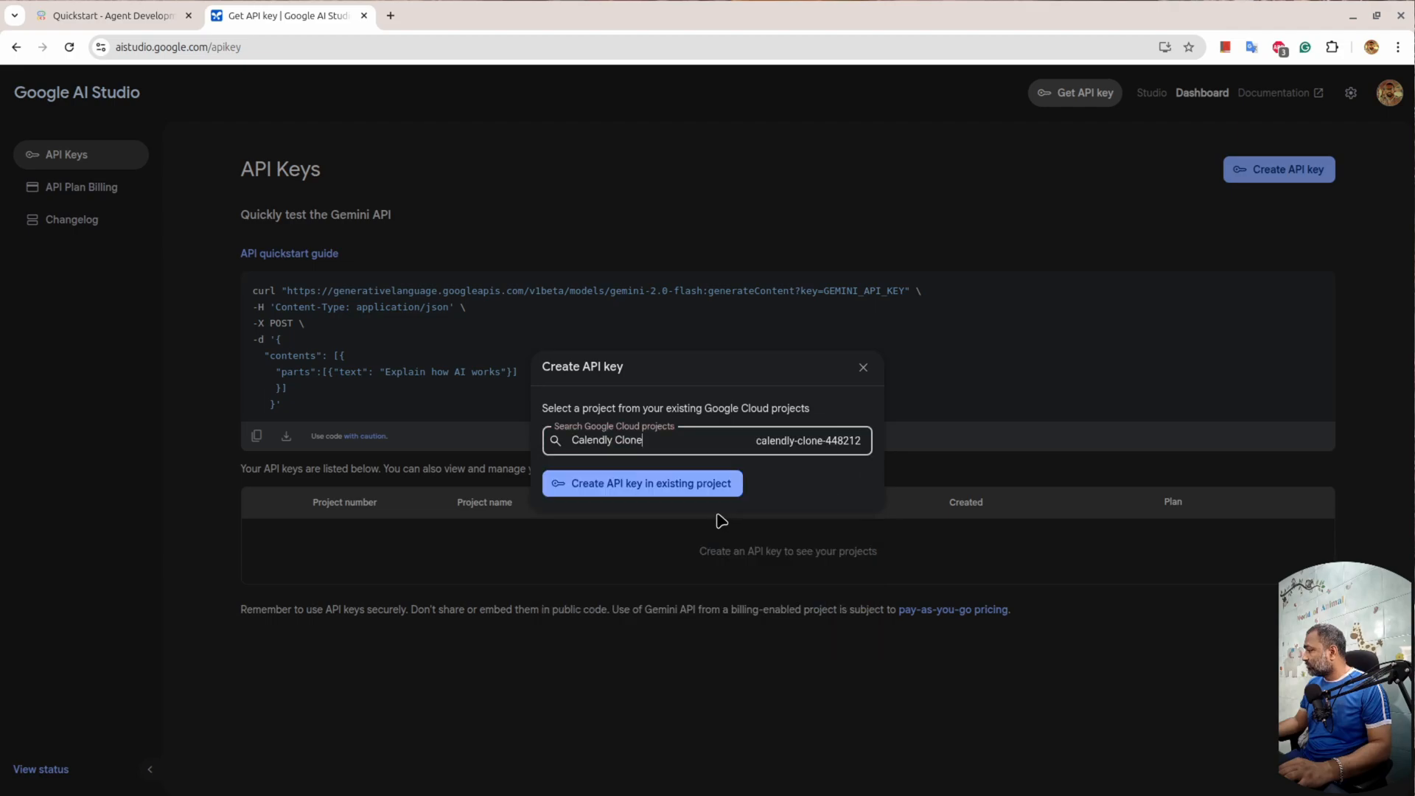
click(642, 483)
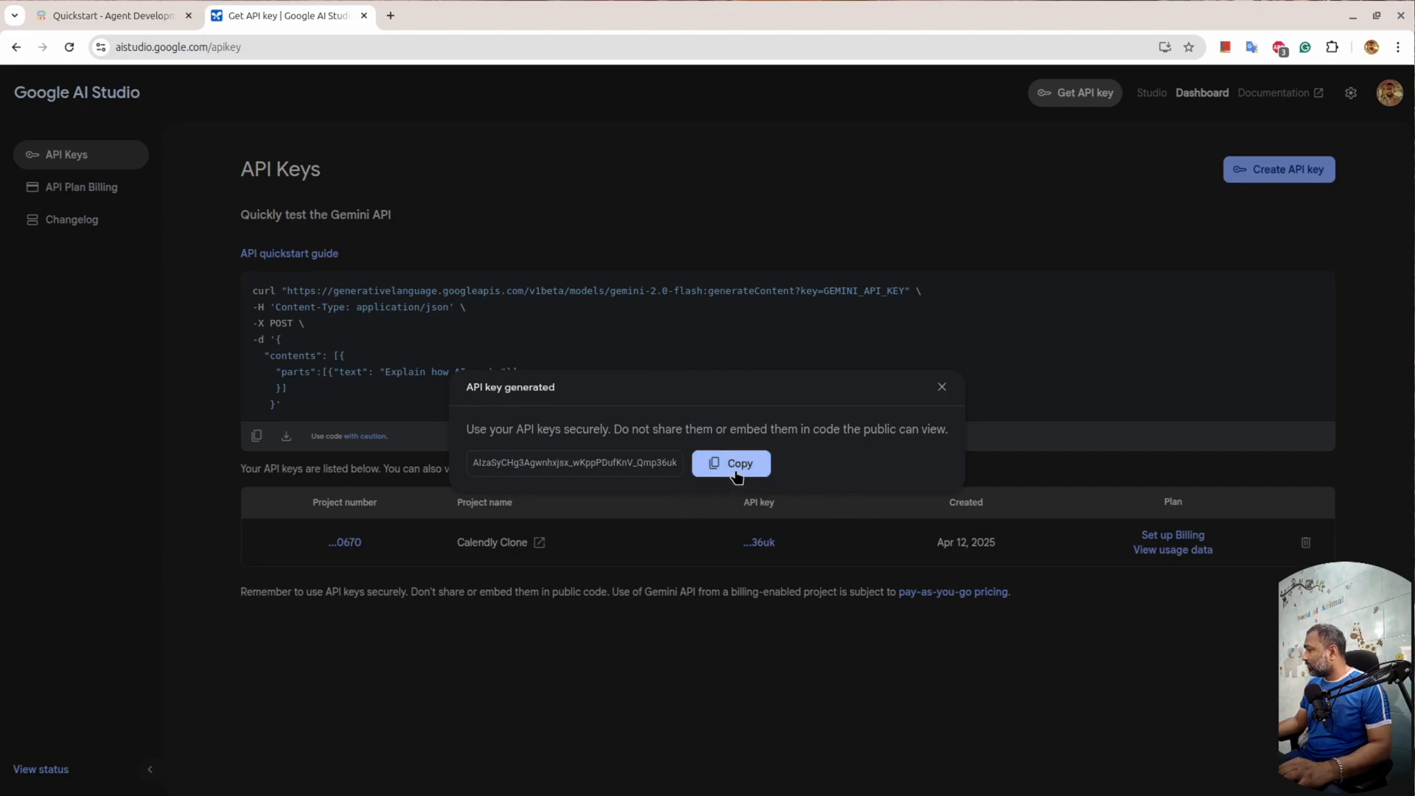
mouse_move(941, 388)
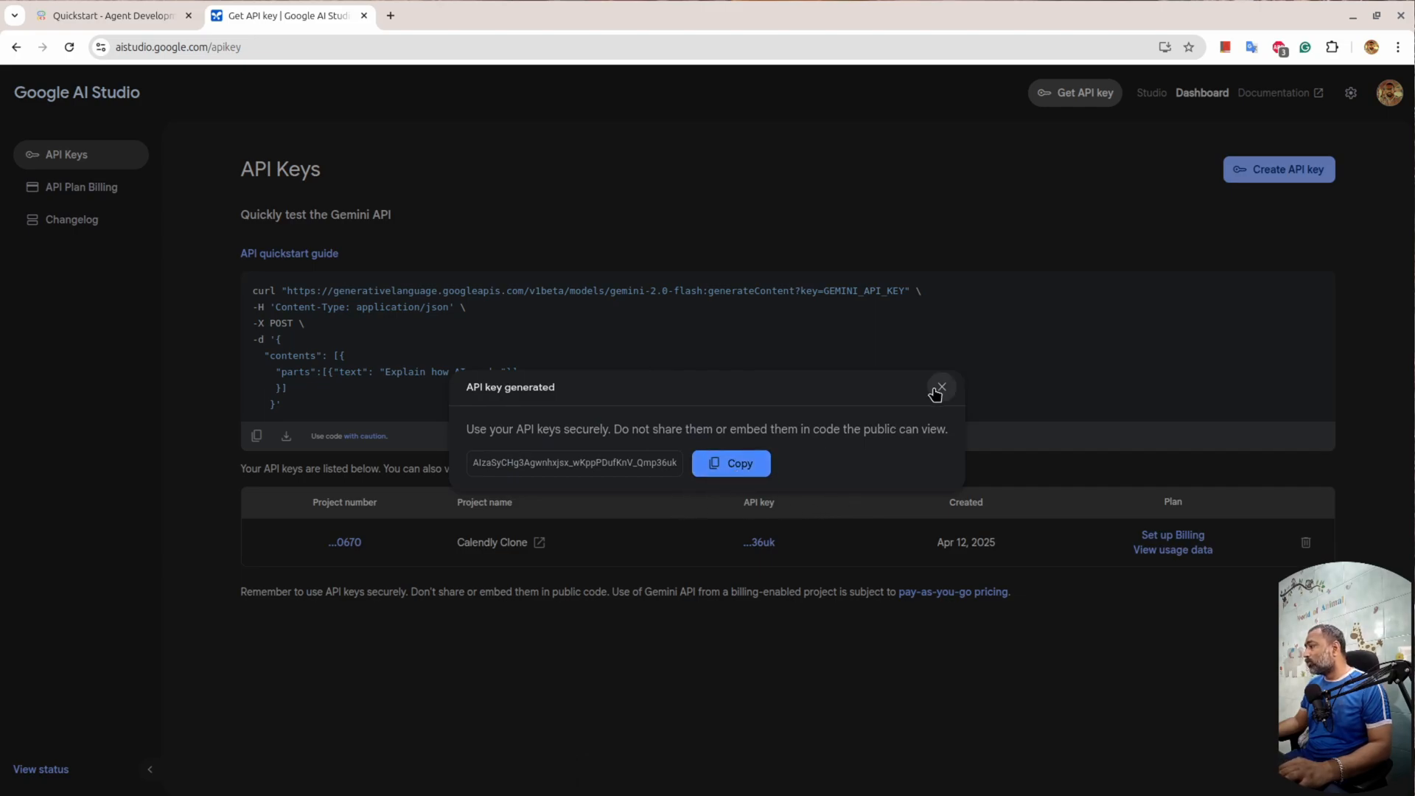
mouse_move(674, 496)
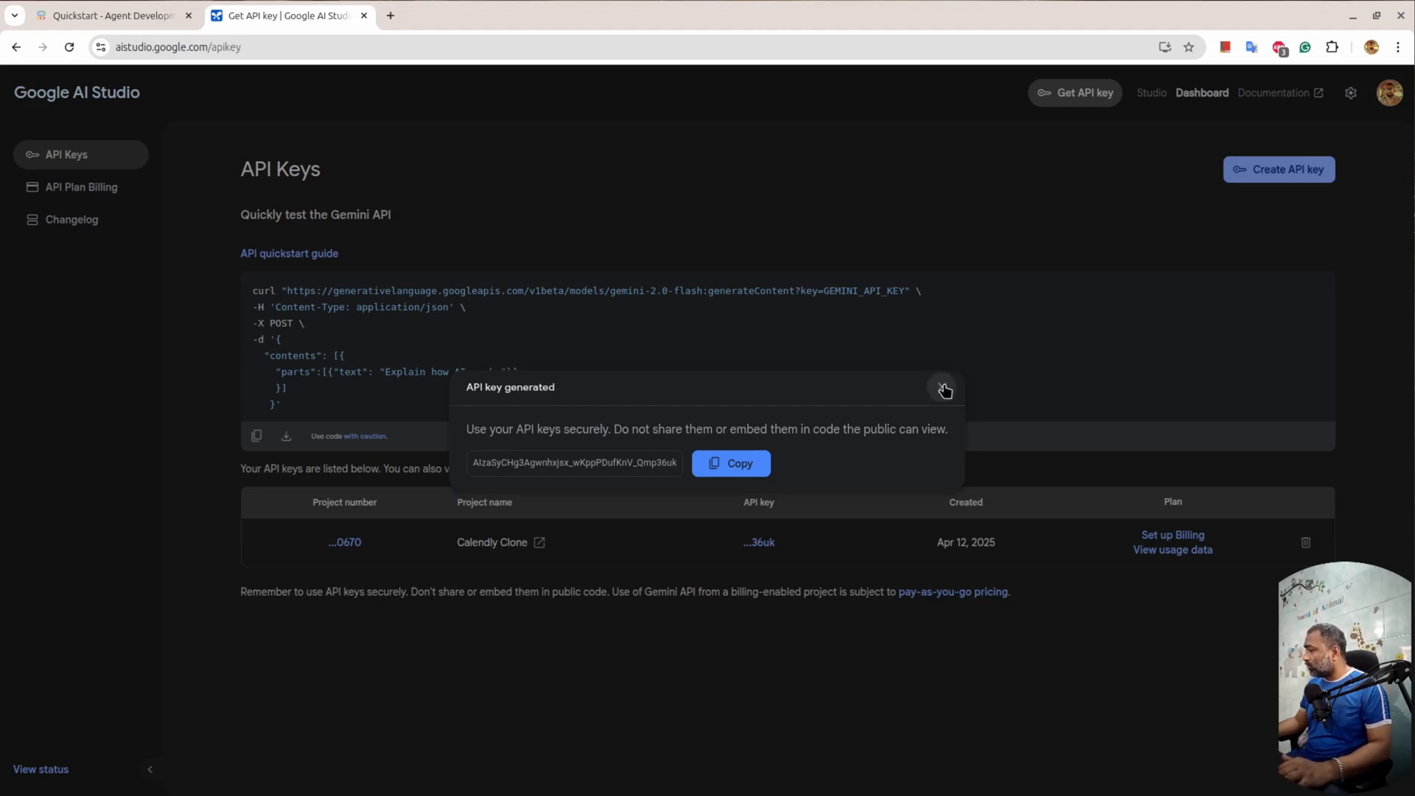
click(945, 389)
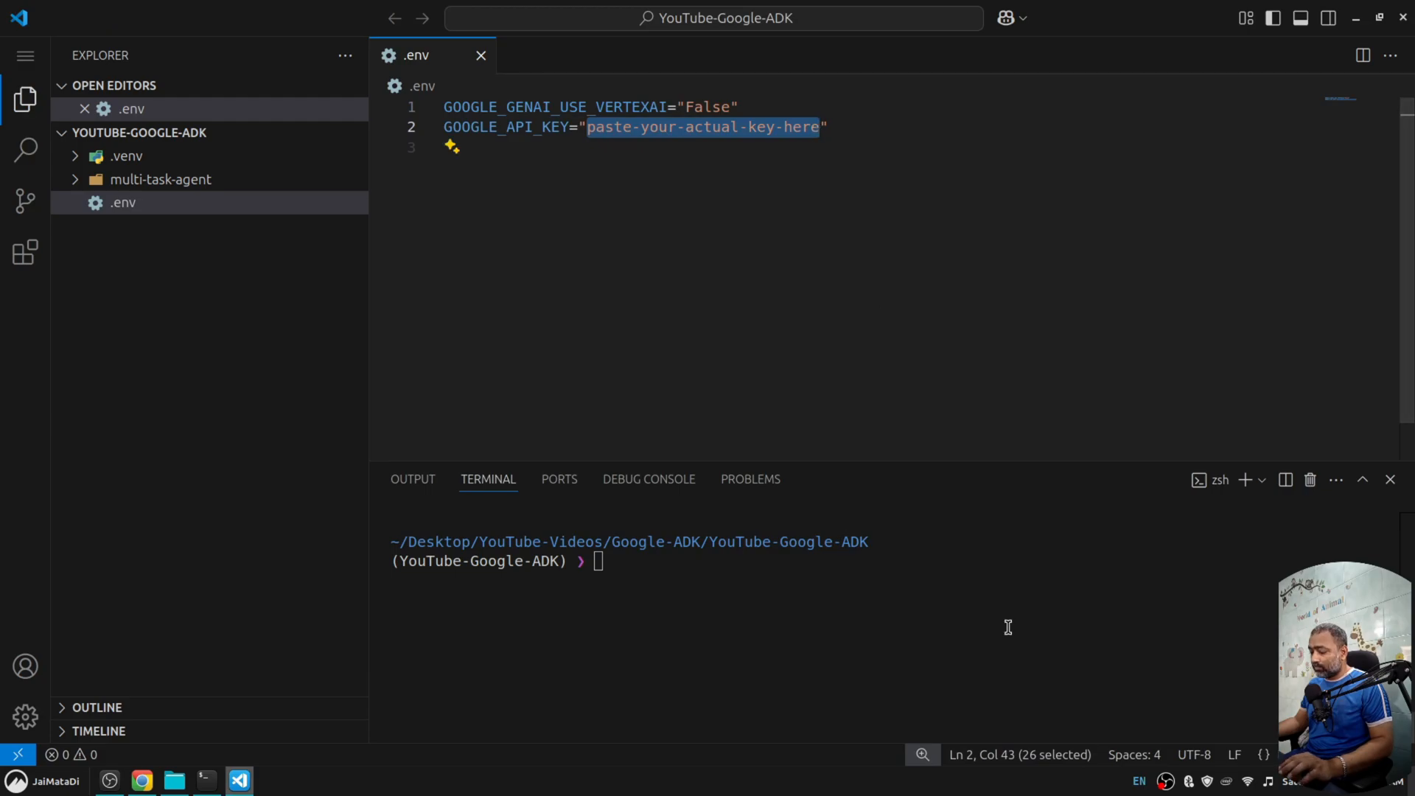
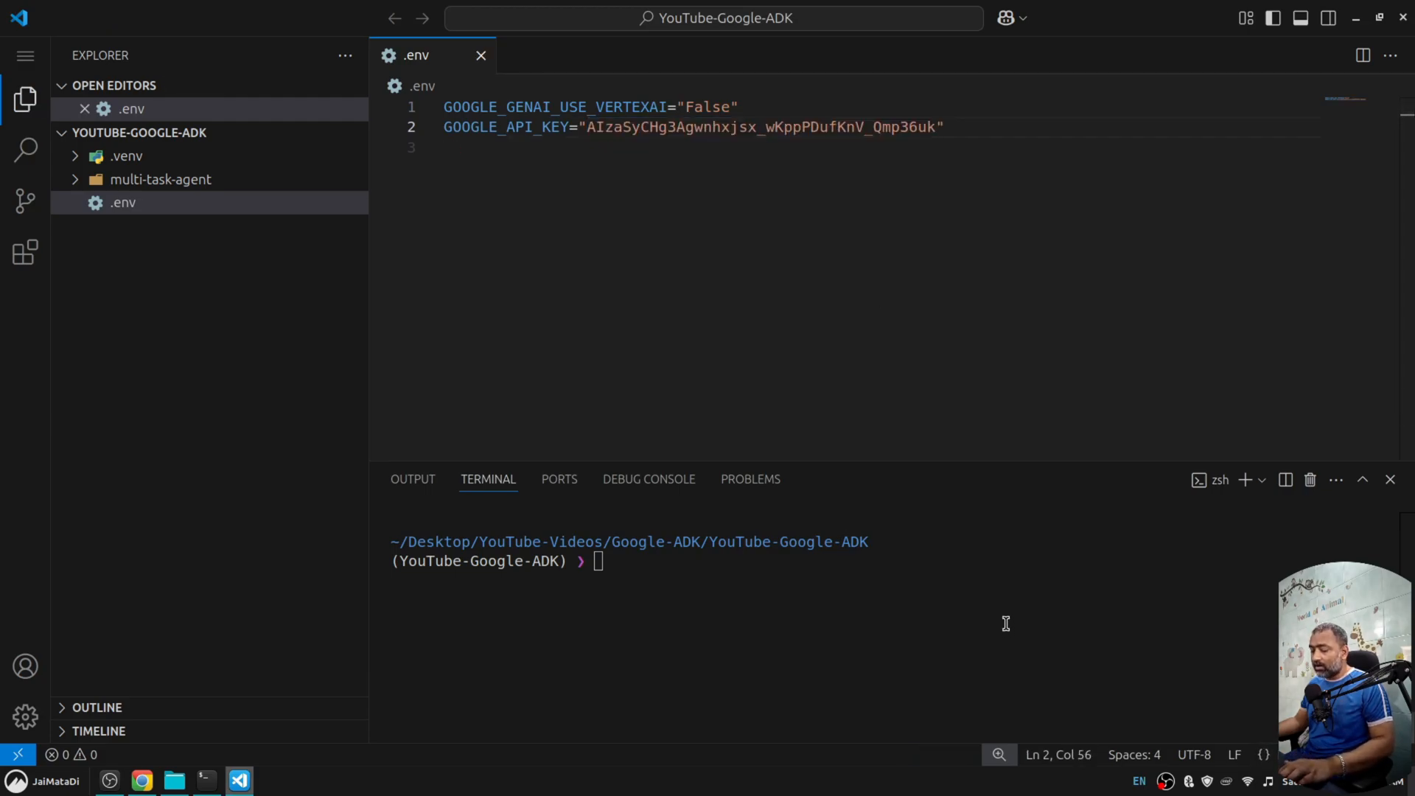
Paste the generated key as the GOOGLE_API_KEY value in .env
click(480, 56)
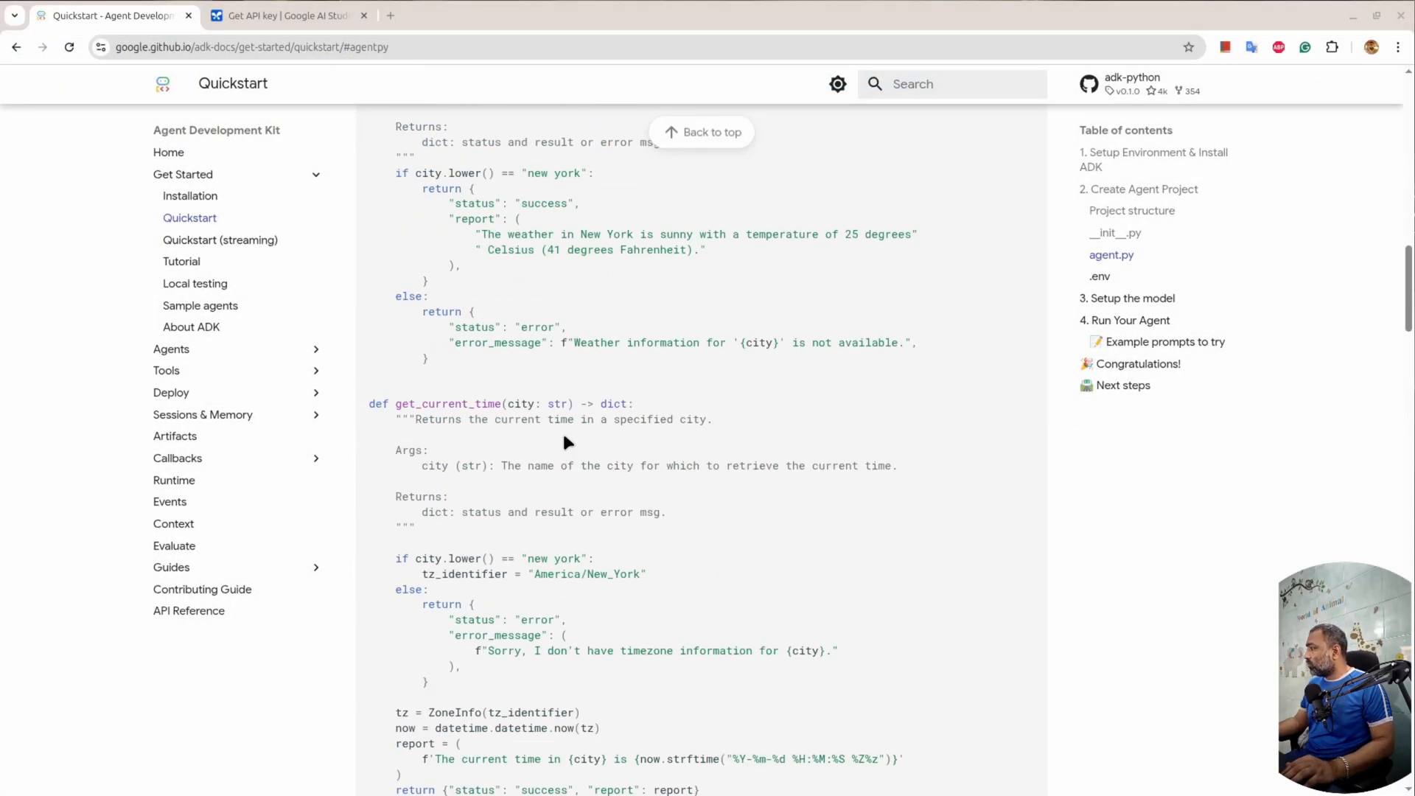
Jump to the Project structure section listing __init__.py, agent.py and .env
click(1132, 211)
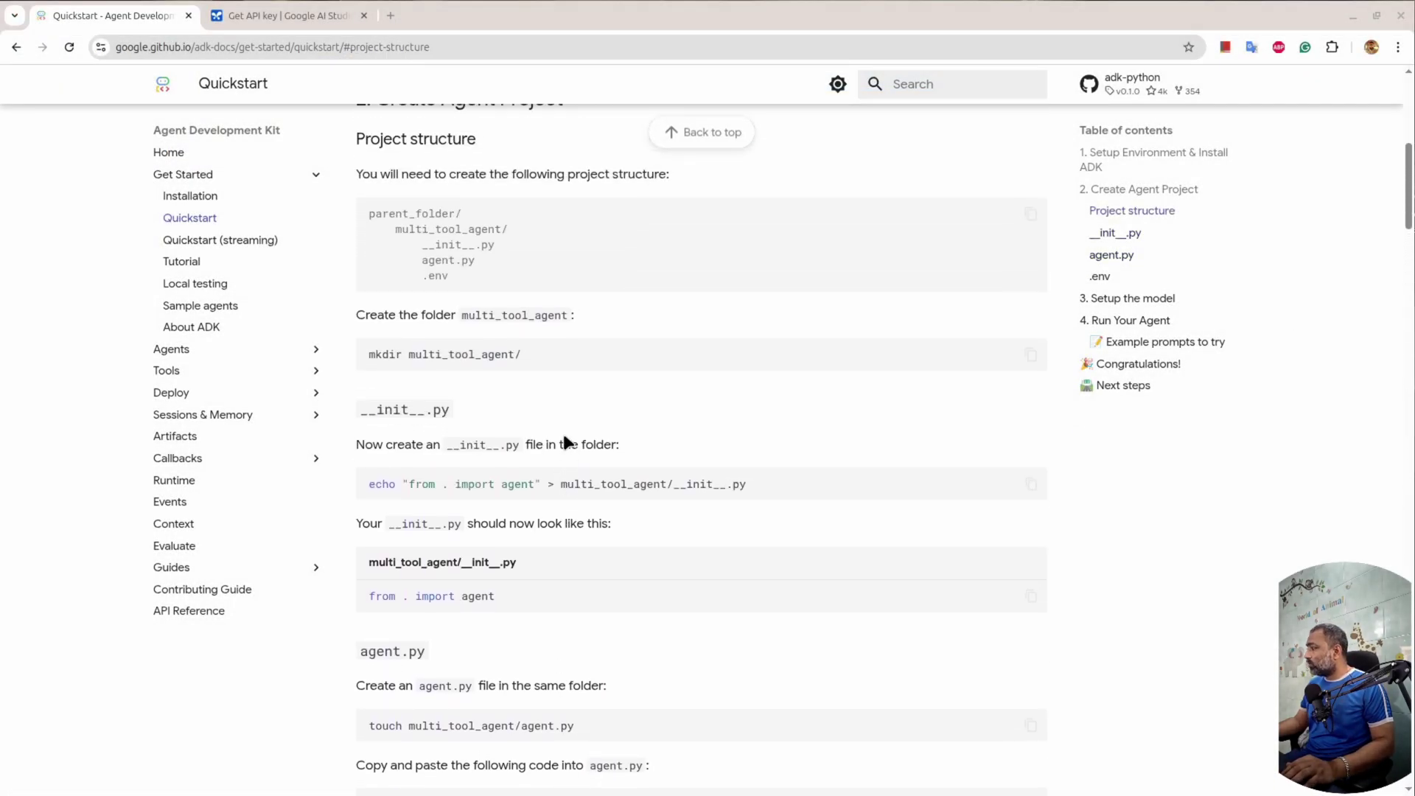
scroll(up, 3)
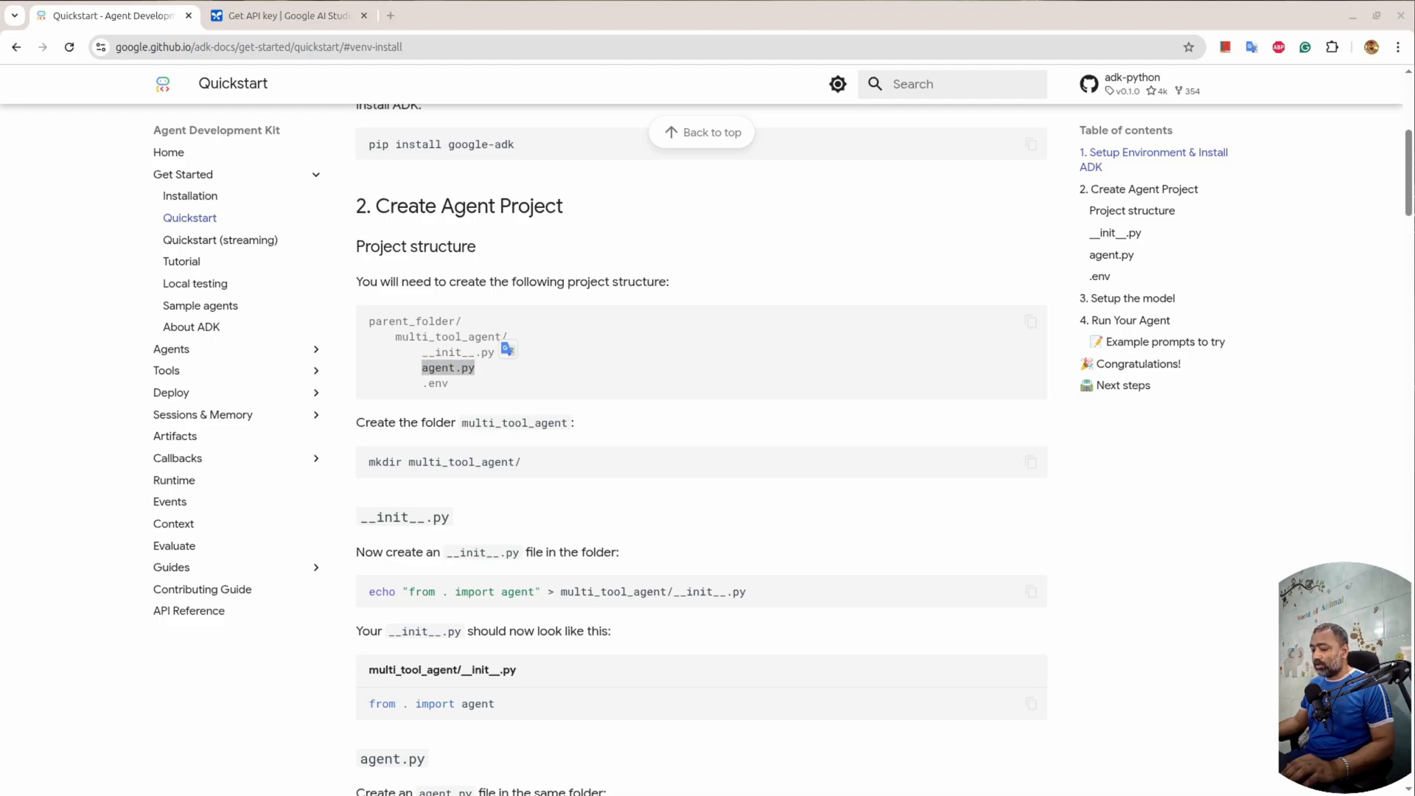
Create __init__.py and agent.py inside the multi-task-agent folder
click(239, 781)
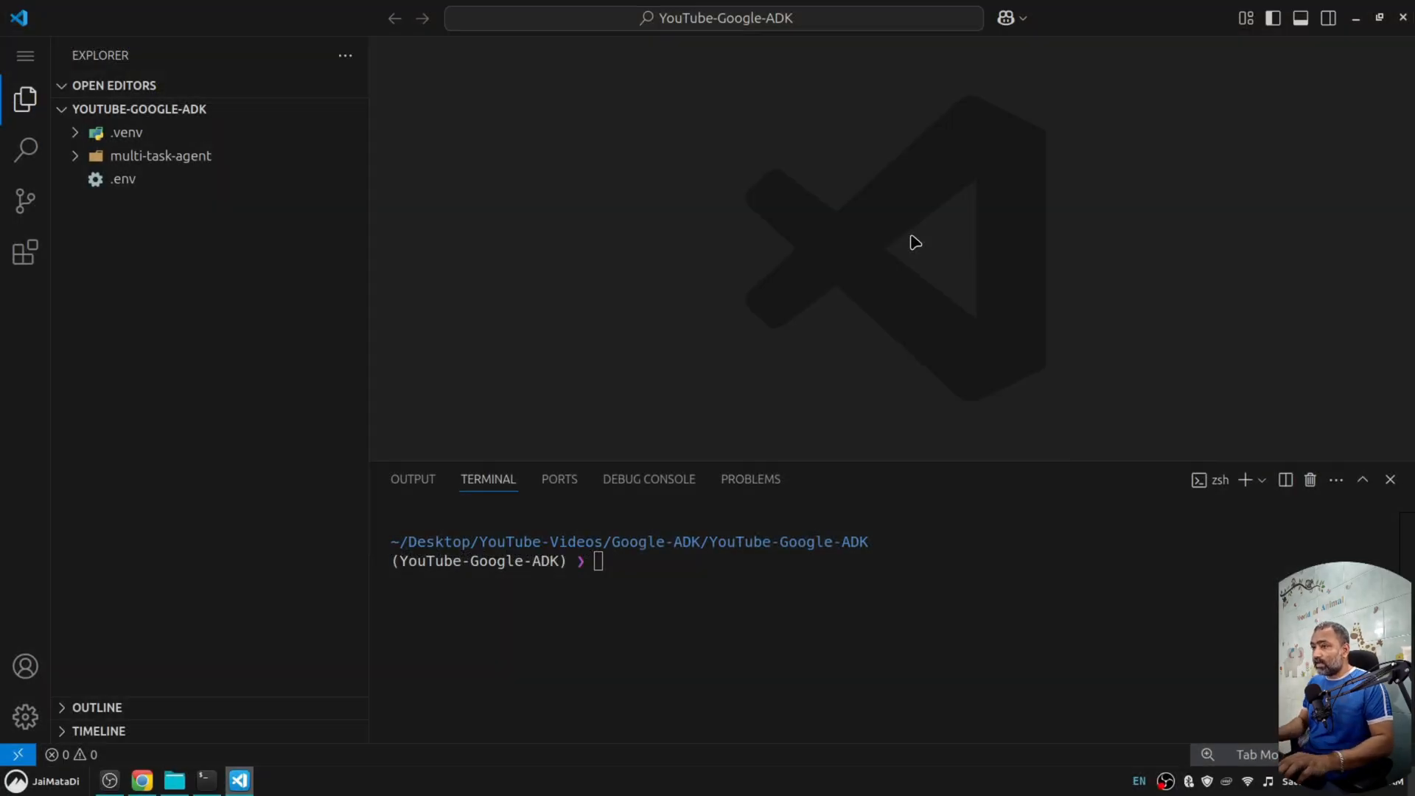
right_click(159, 156)
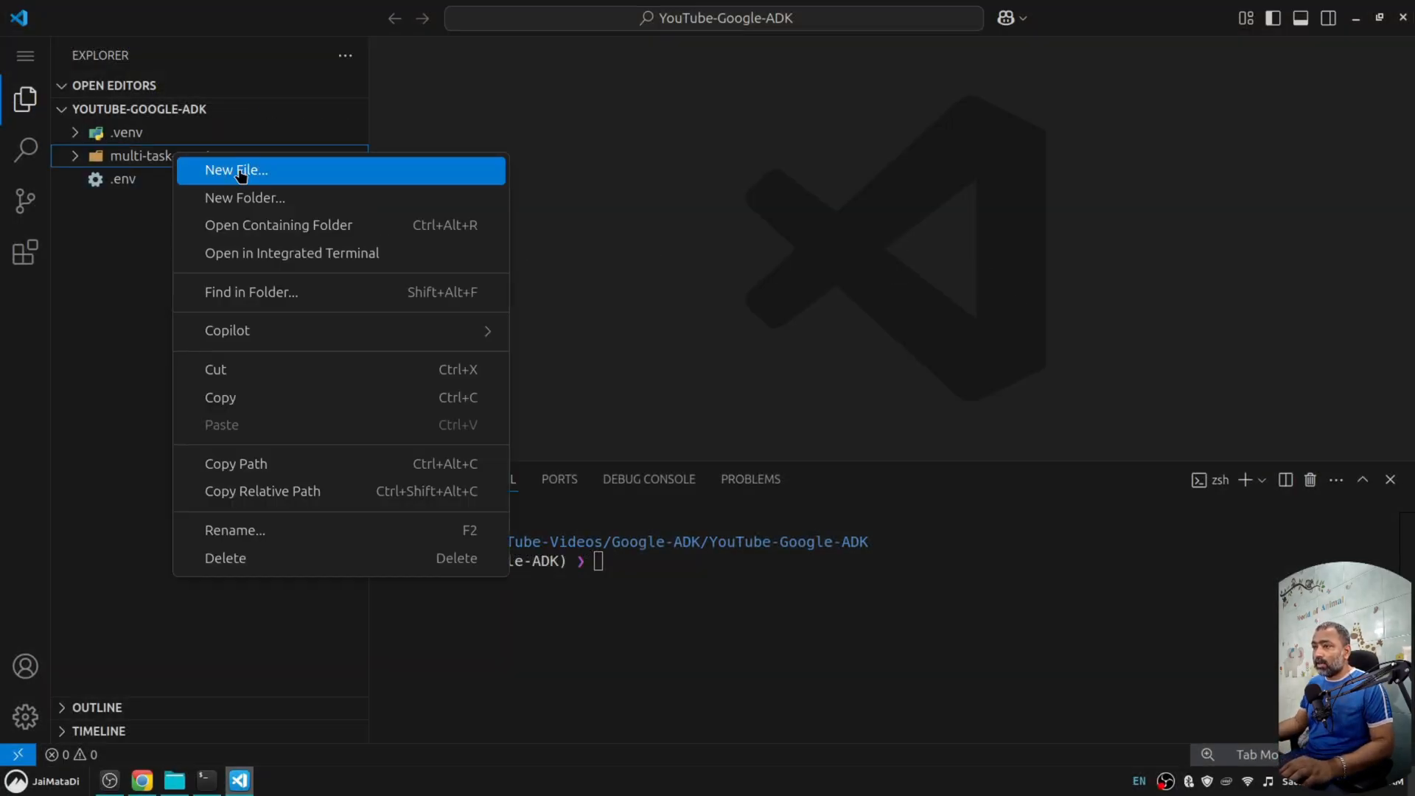
click(235, 171)
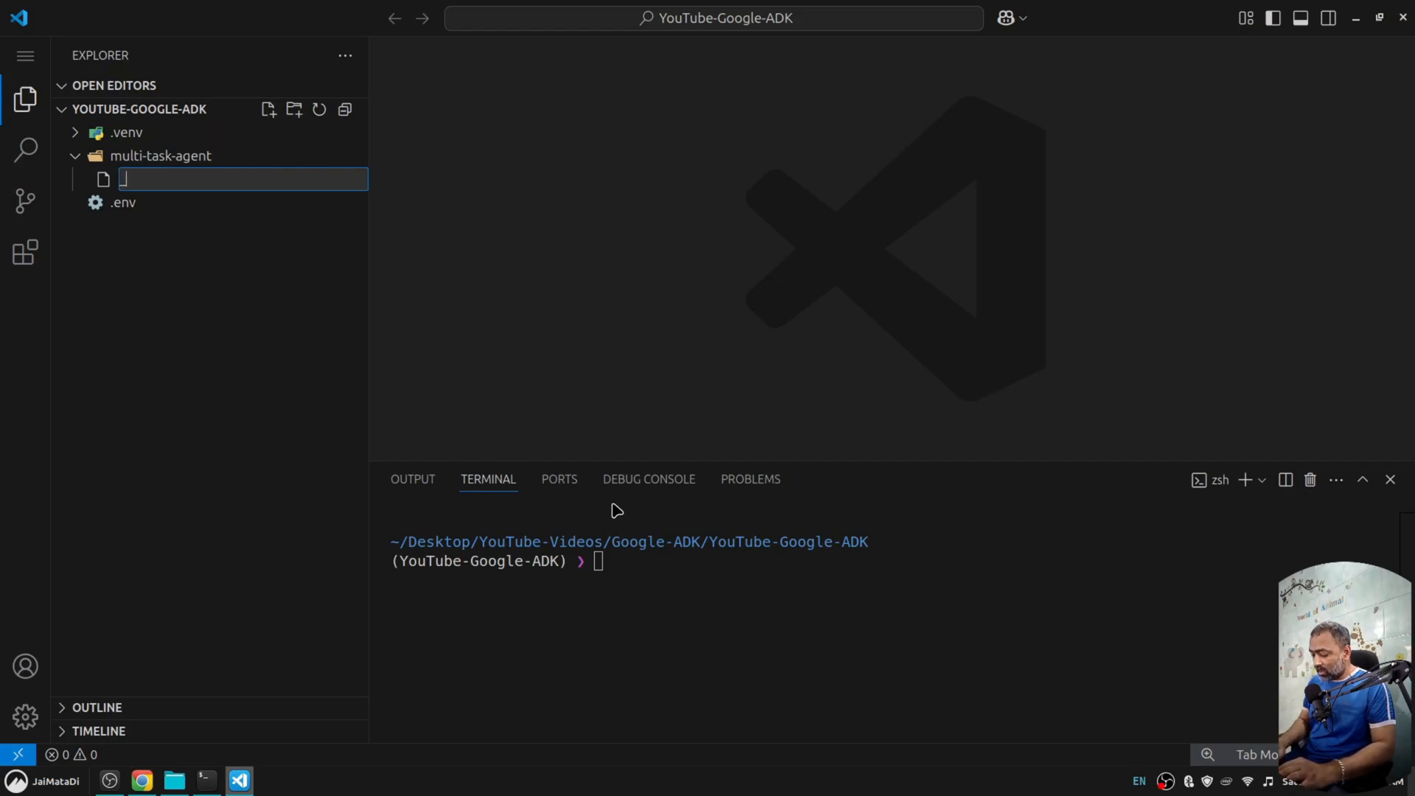
text(__init__)
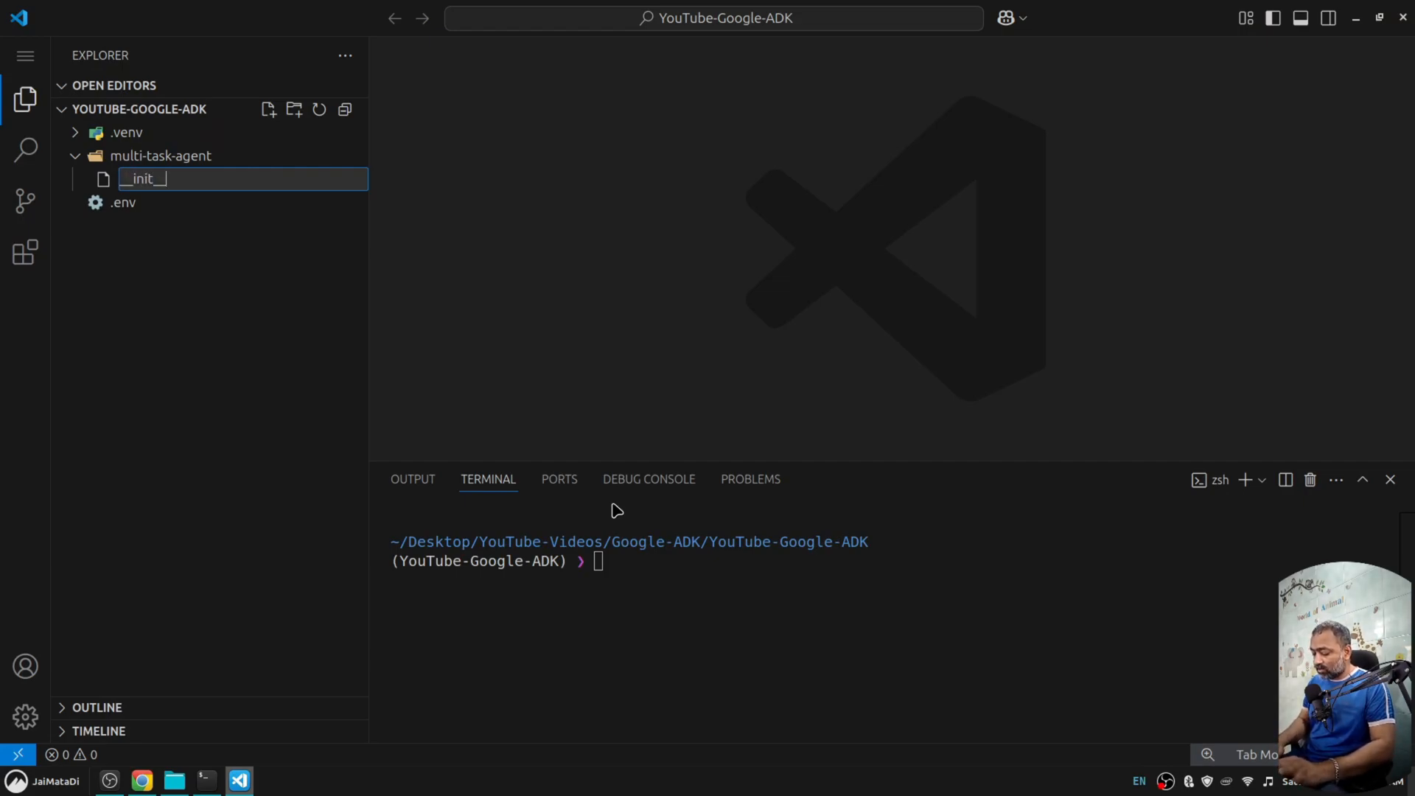
key(Enter)
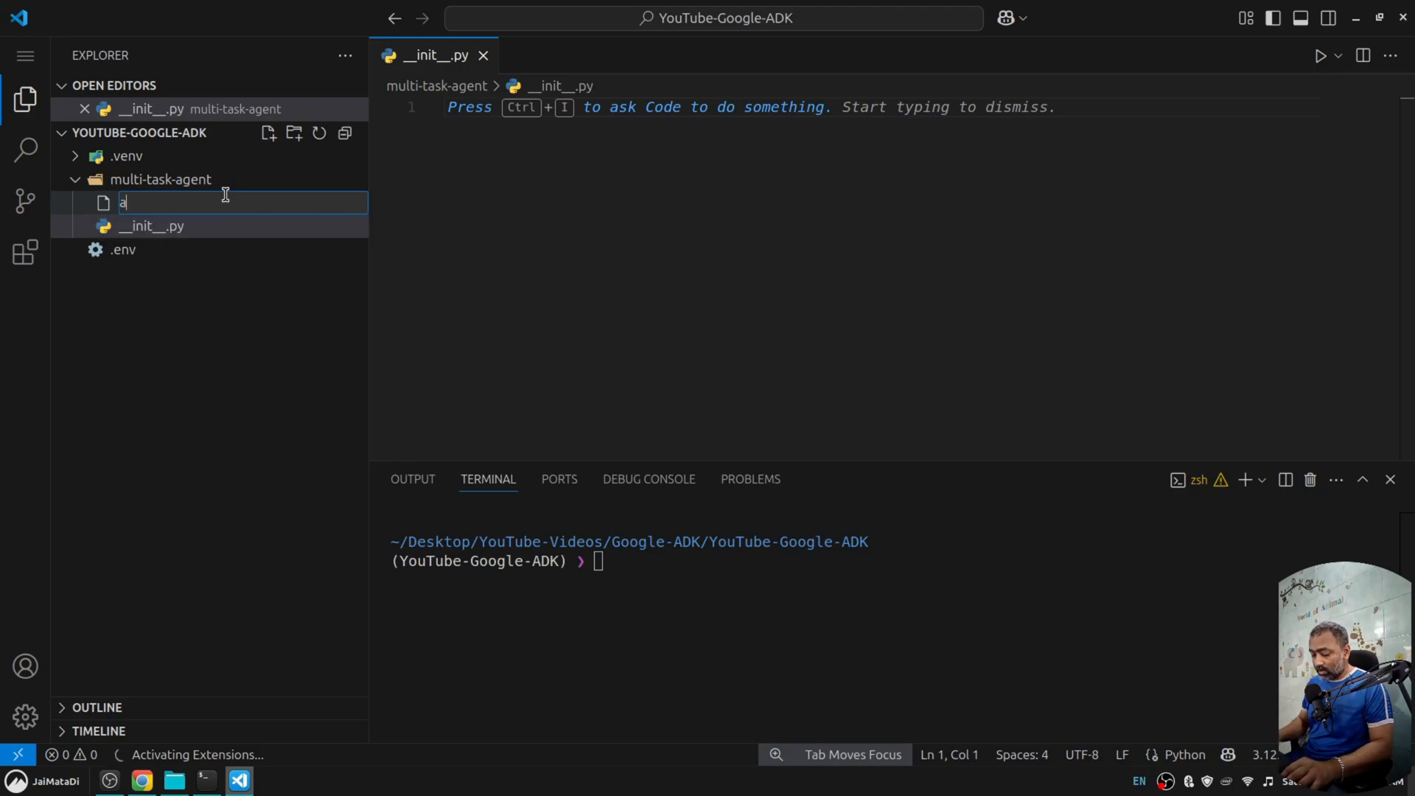
text(gent.py)
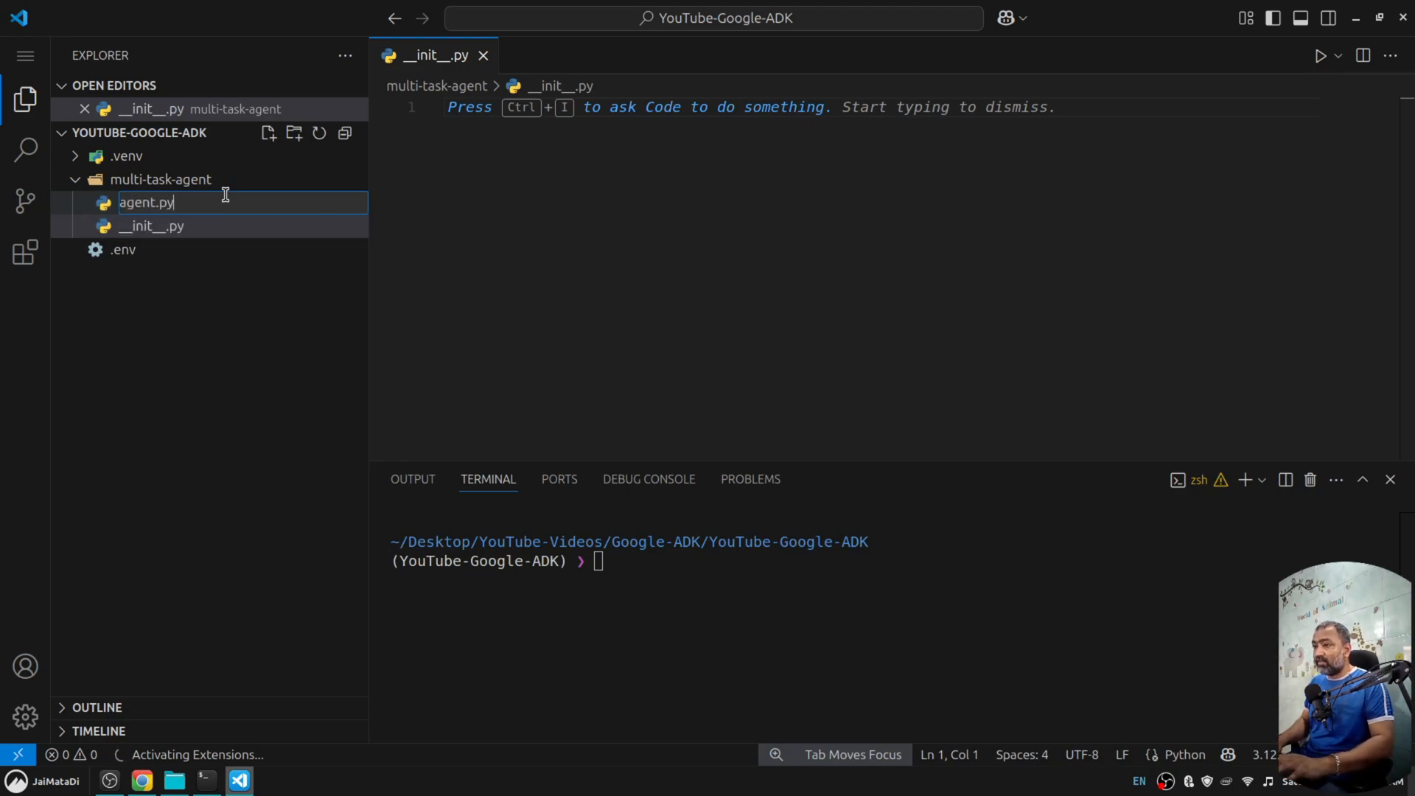
key(Enter)
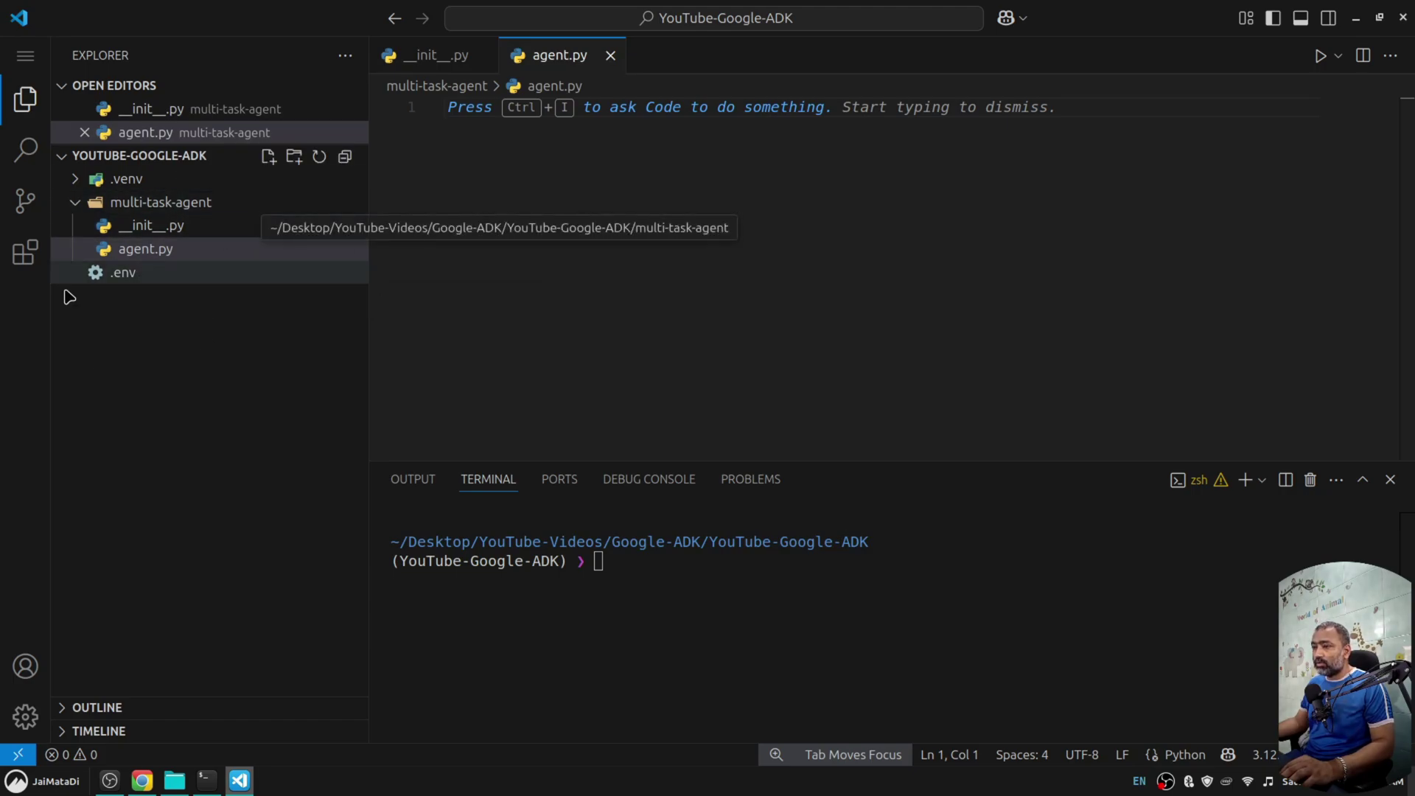
mouse_move(300, 449)
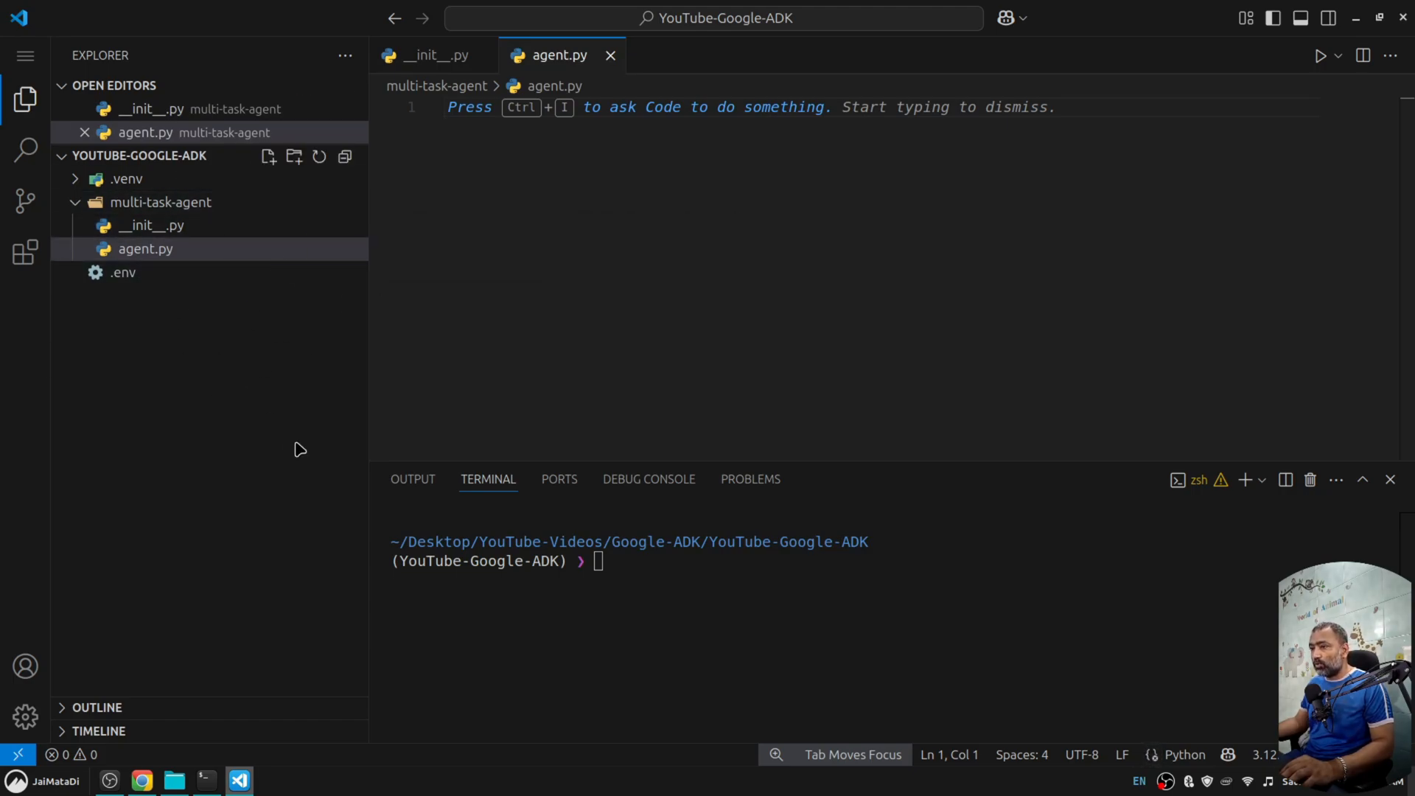
mouse_move(213, 409)
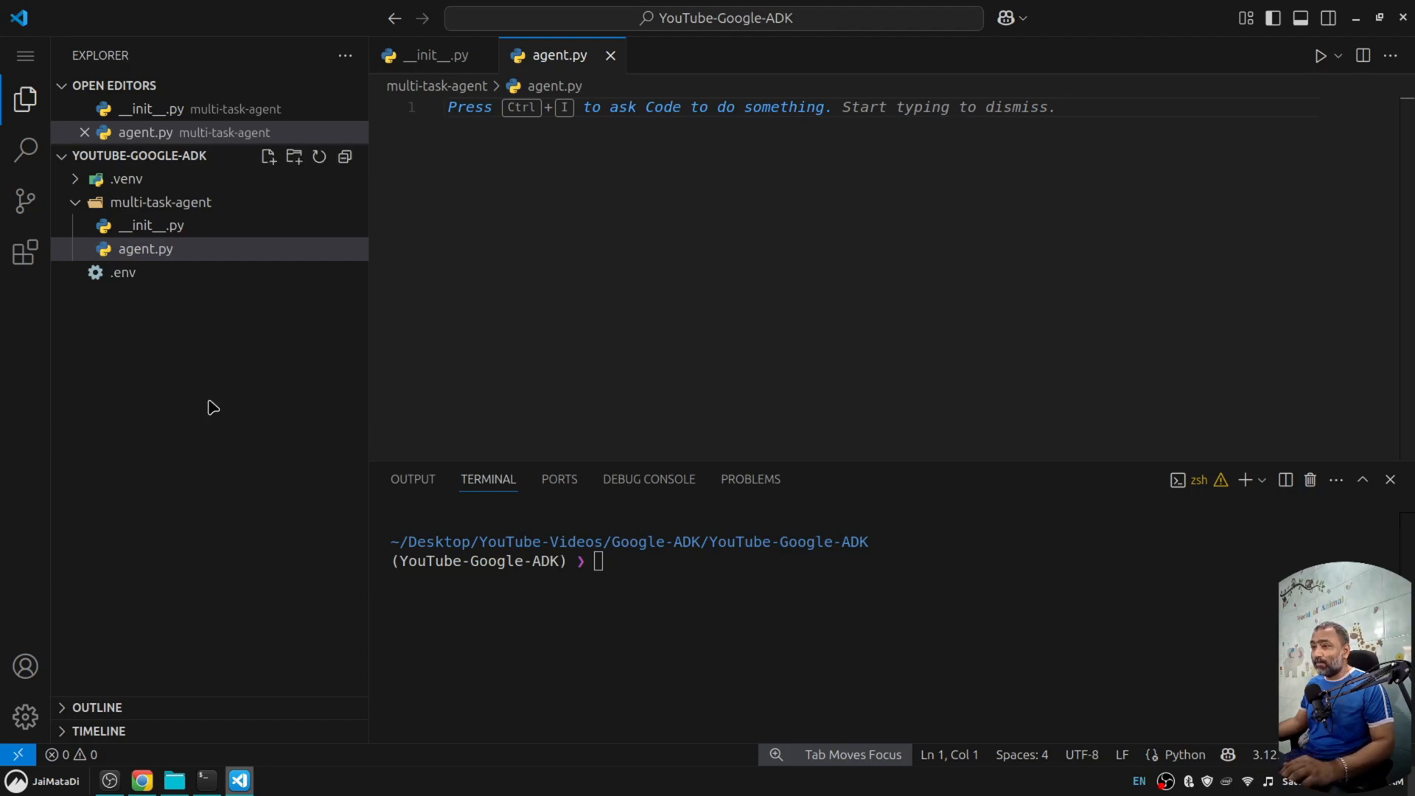
Begin writing the 'from . import' line in __init__.py
click(147, 225)
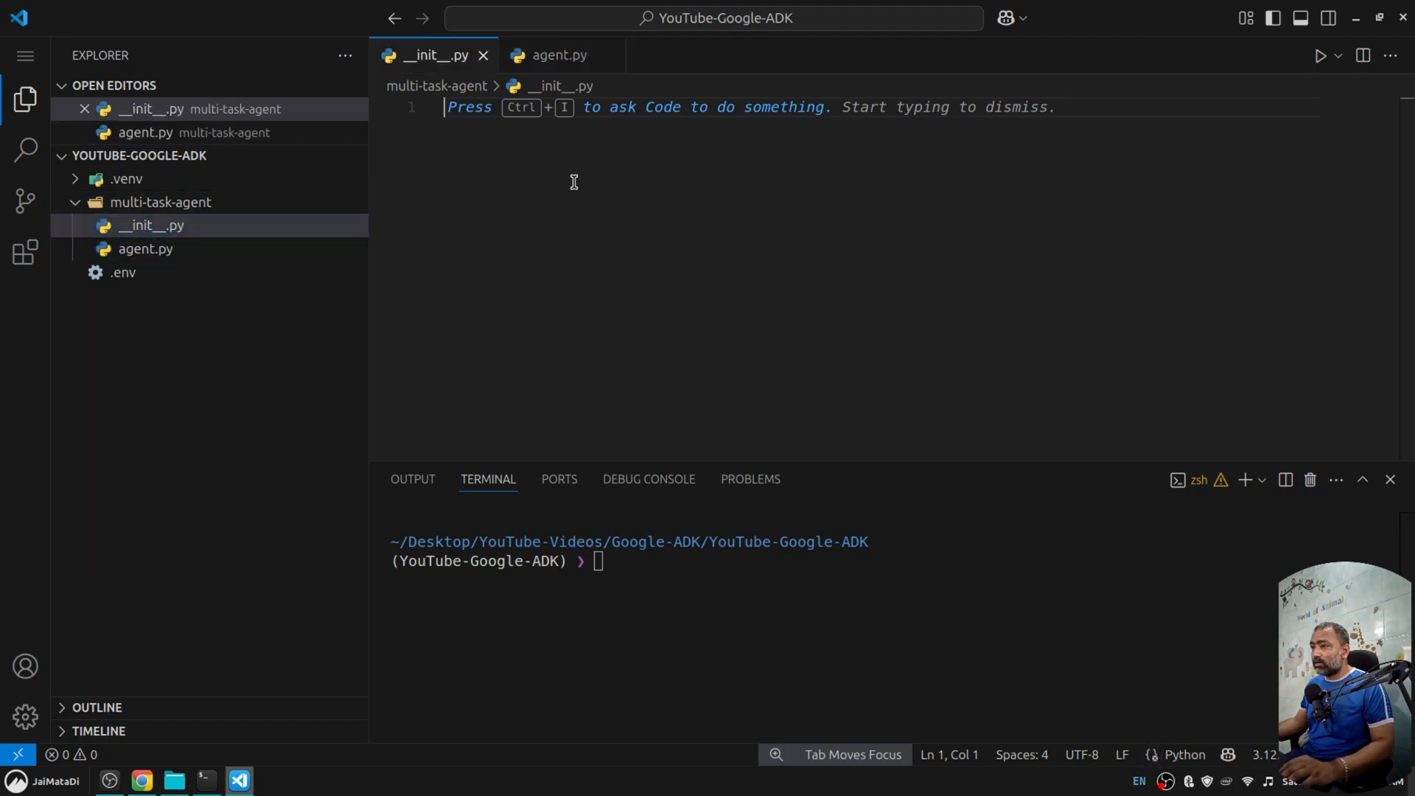
text(from . imp)
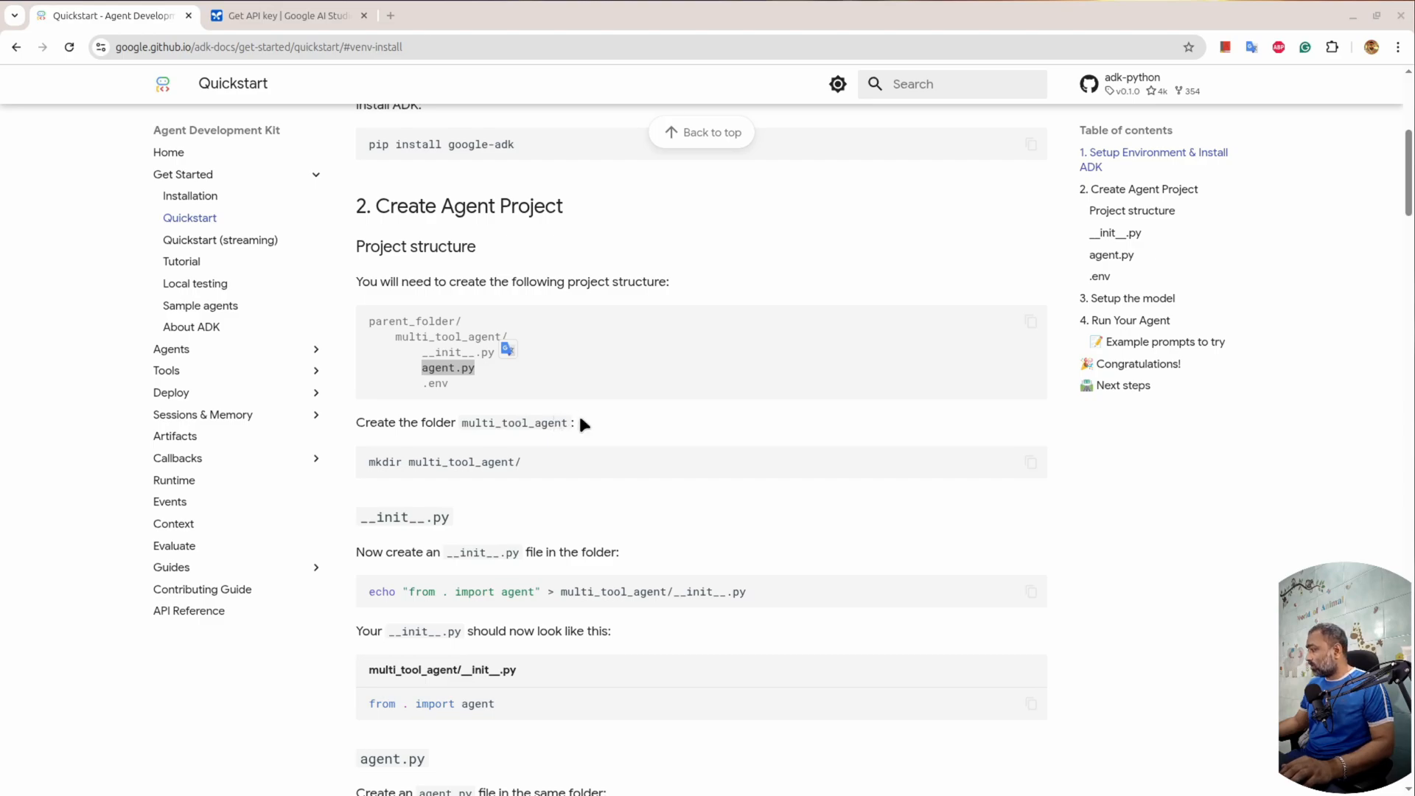
Copy the sample multi_tool_agent/agent.py weather-and-time code block
scroll(down, 3)
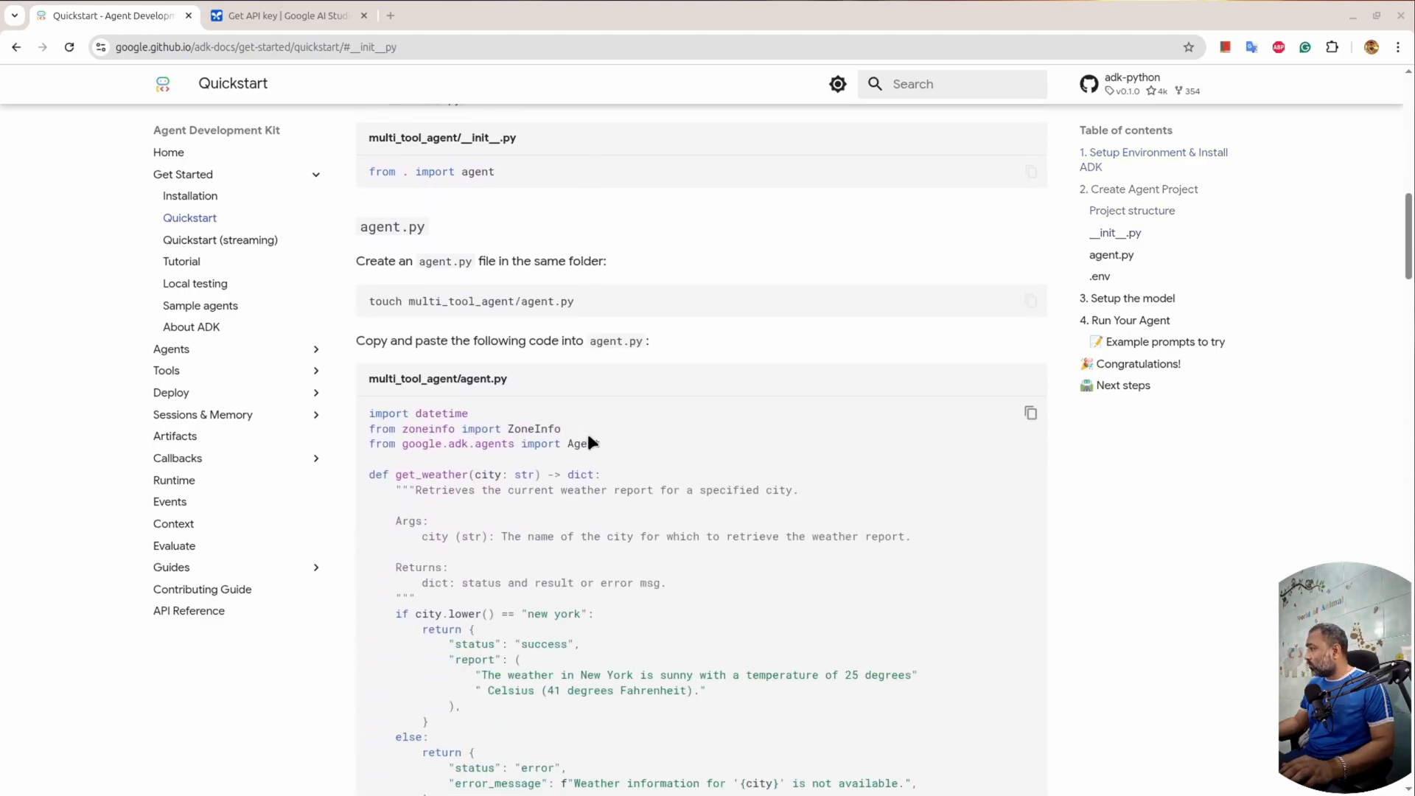
scroll(down, 3)
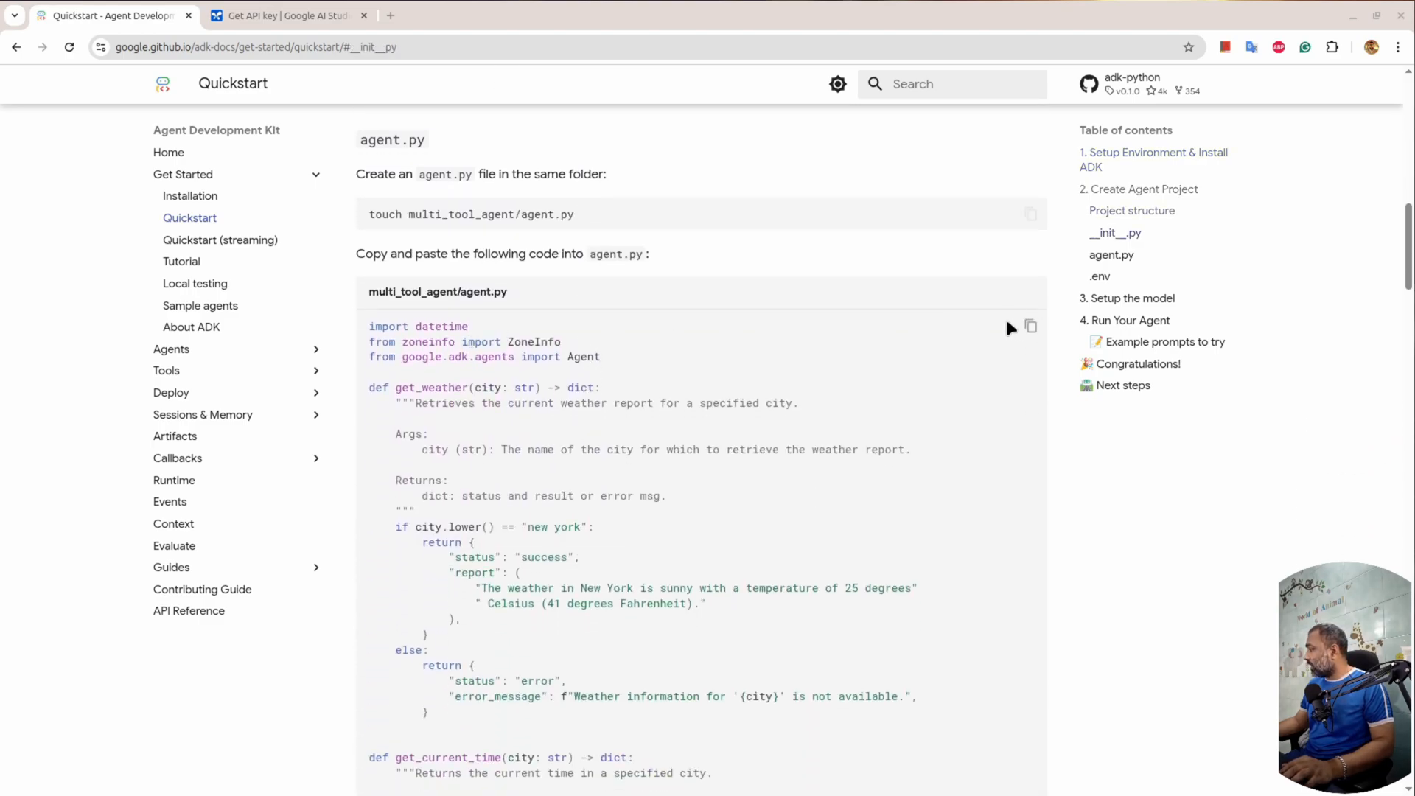
click(1031, 326)
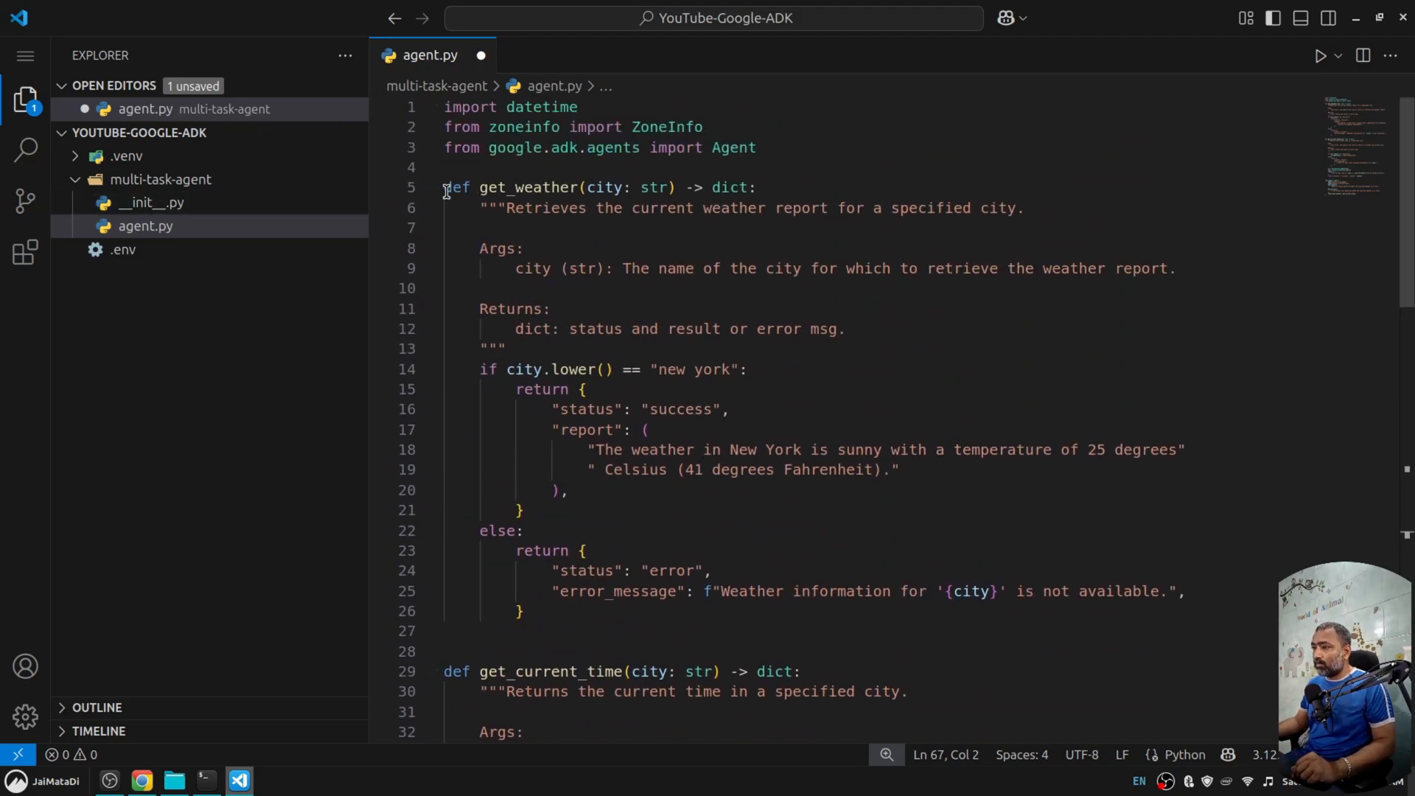
drag(444, 187, 711, 569)
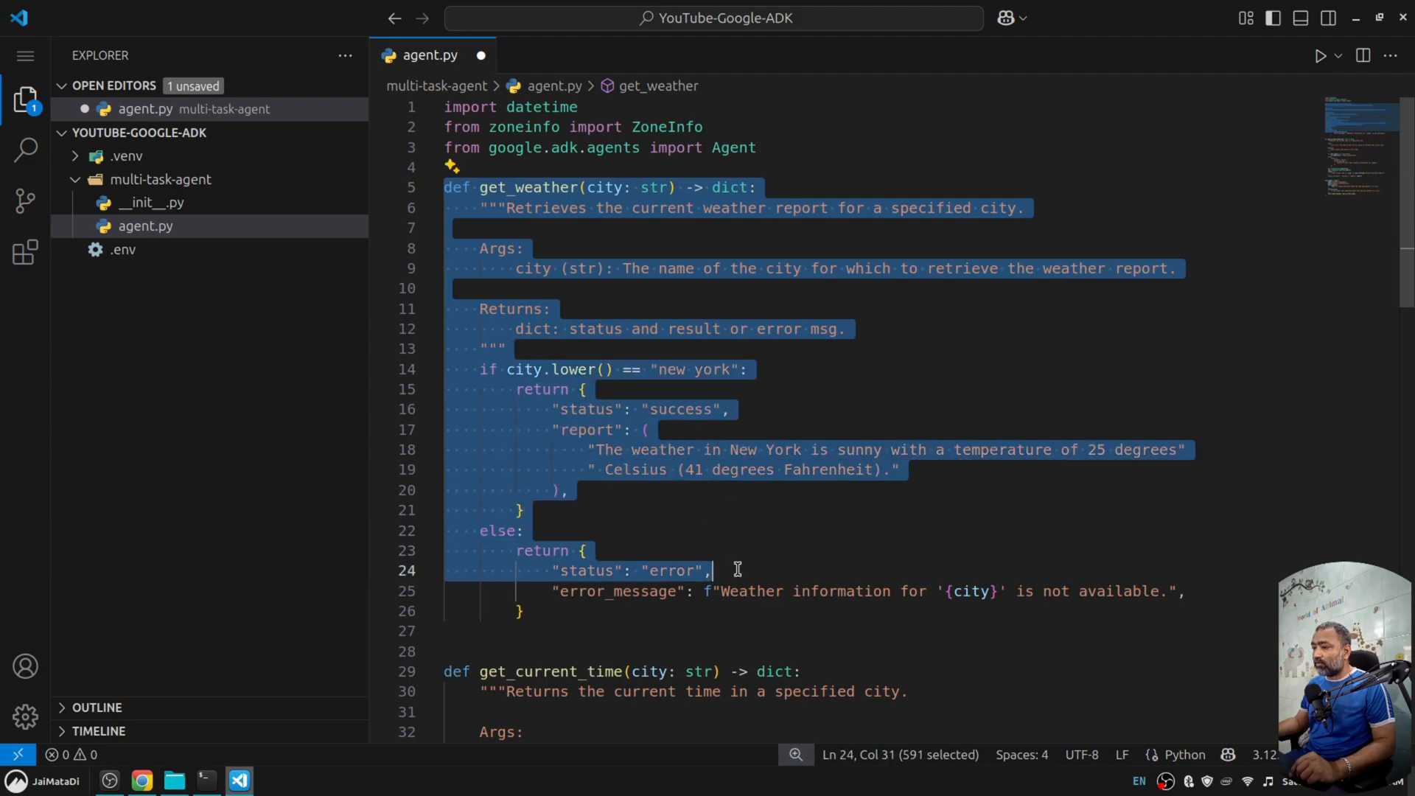
click(605, 187)
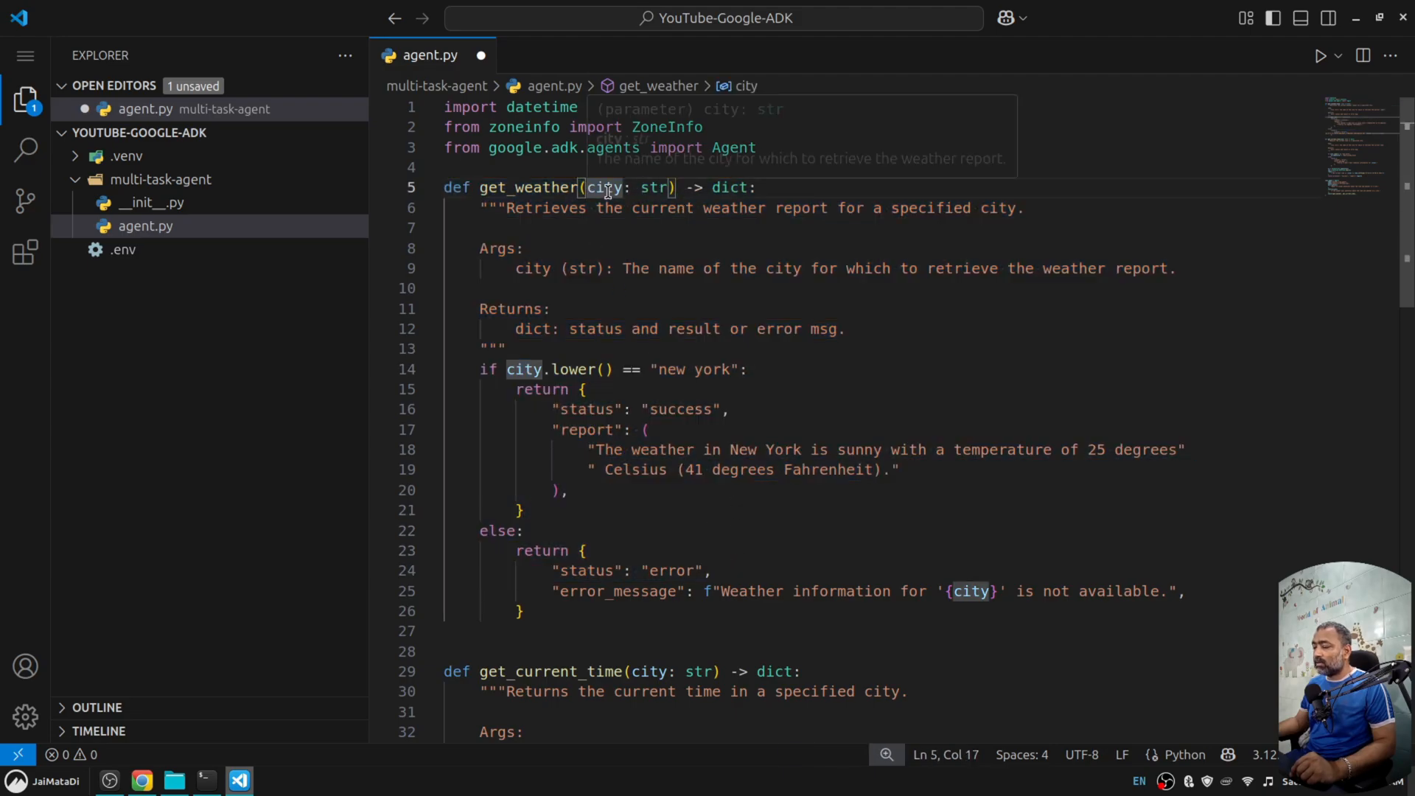
mouse_move(474, 201)
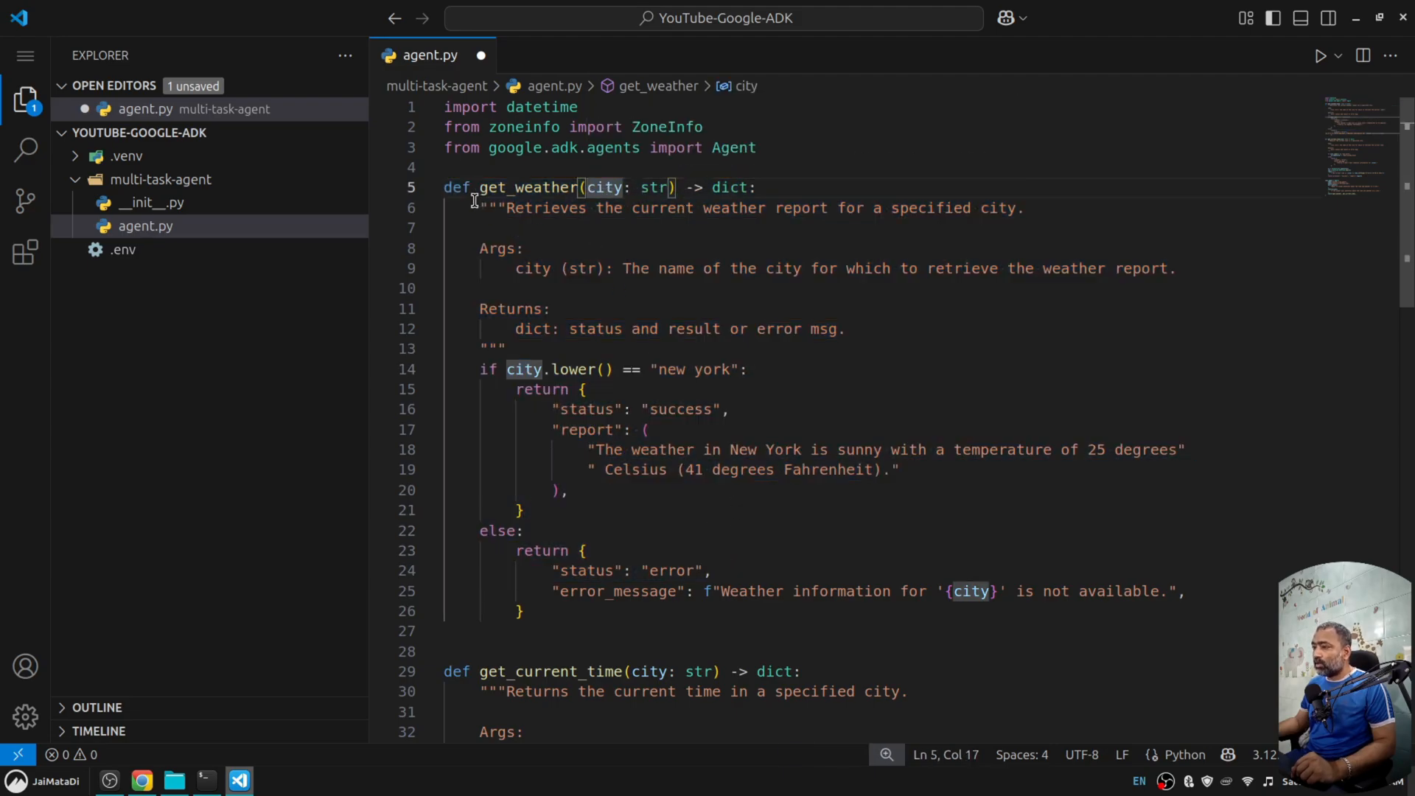
drag(510, 208, 509, 348)
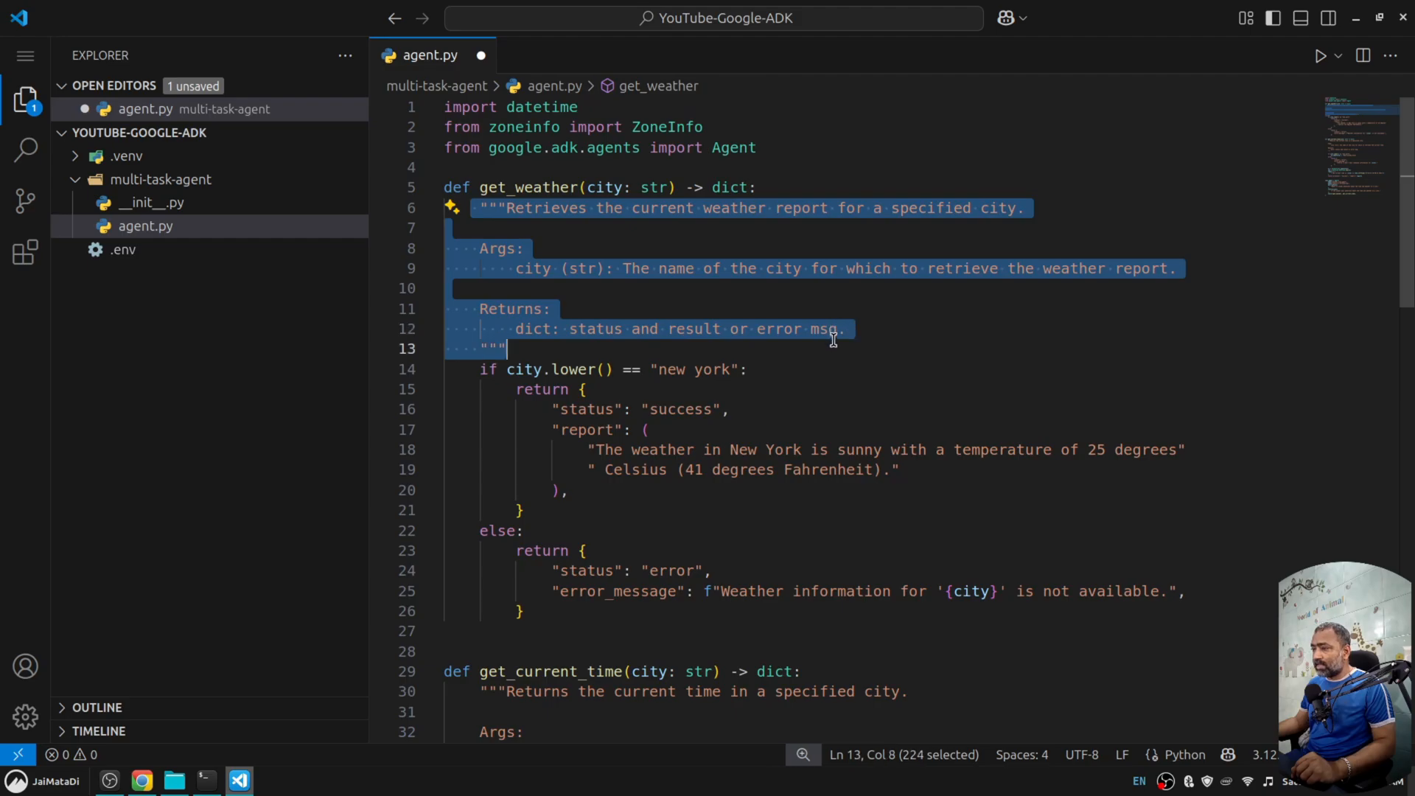
scroll(down, 3)
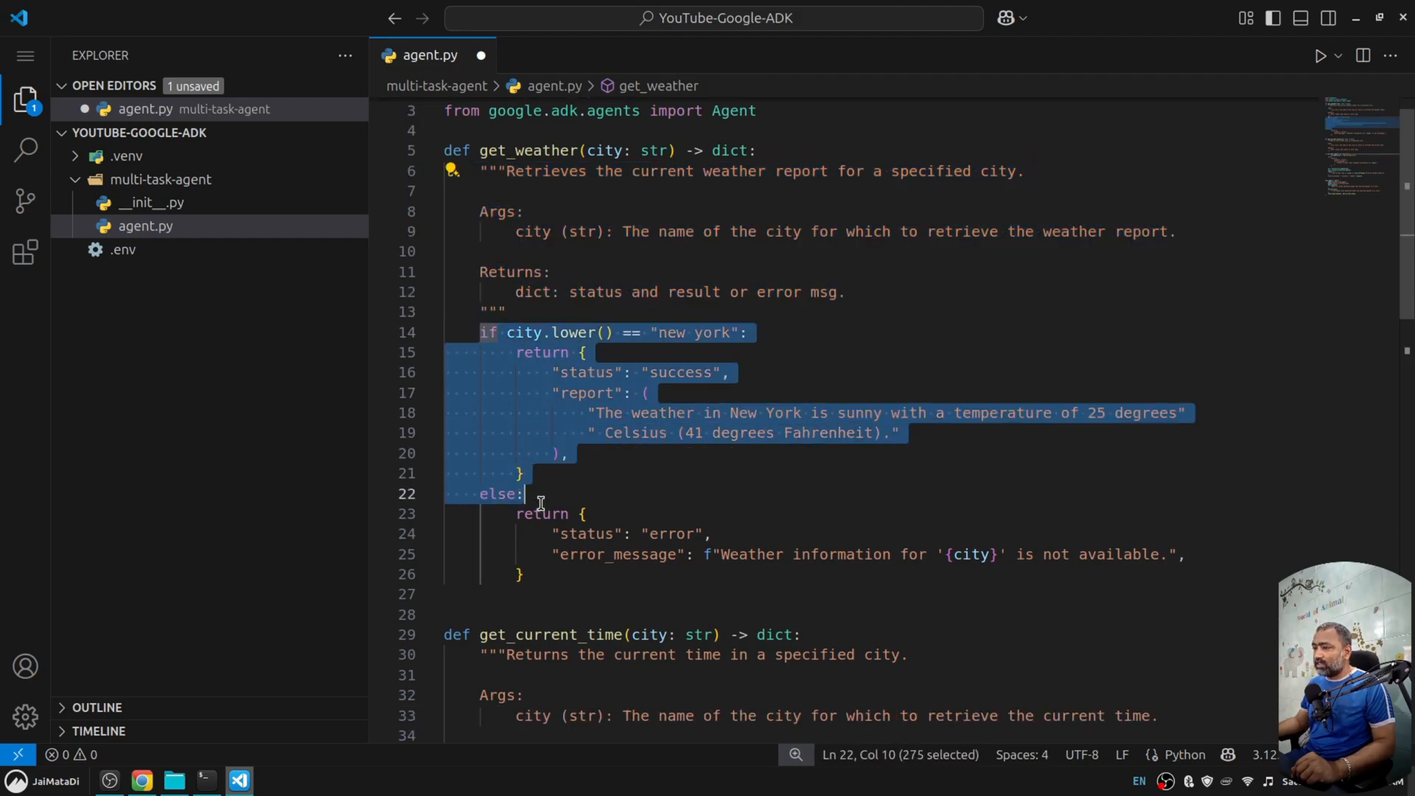
drag(520, 494, 523, 574)
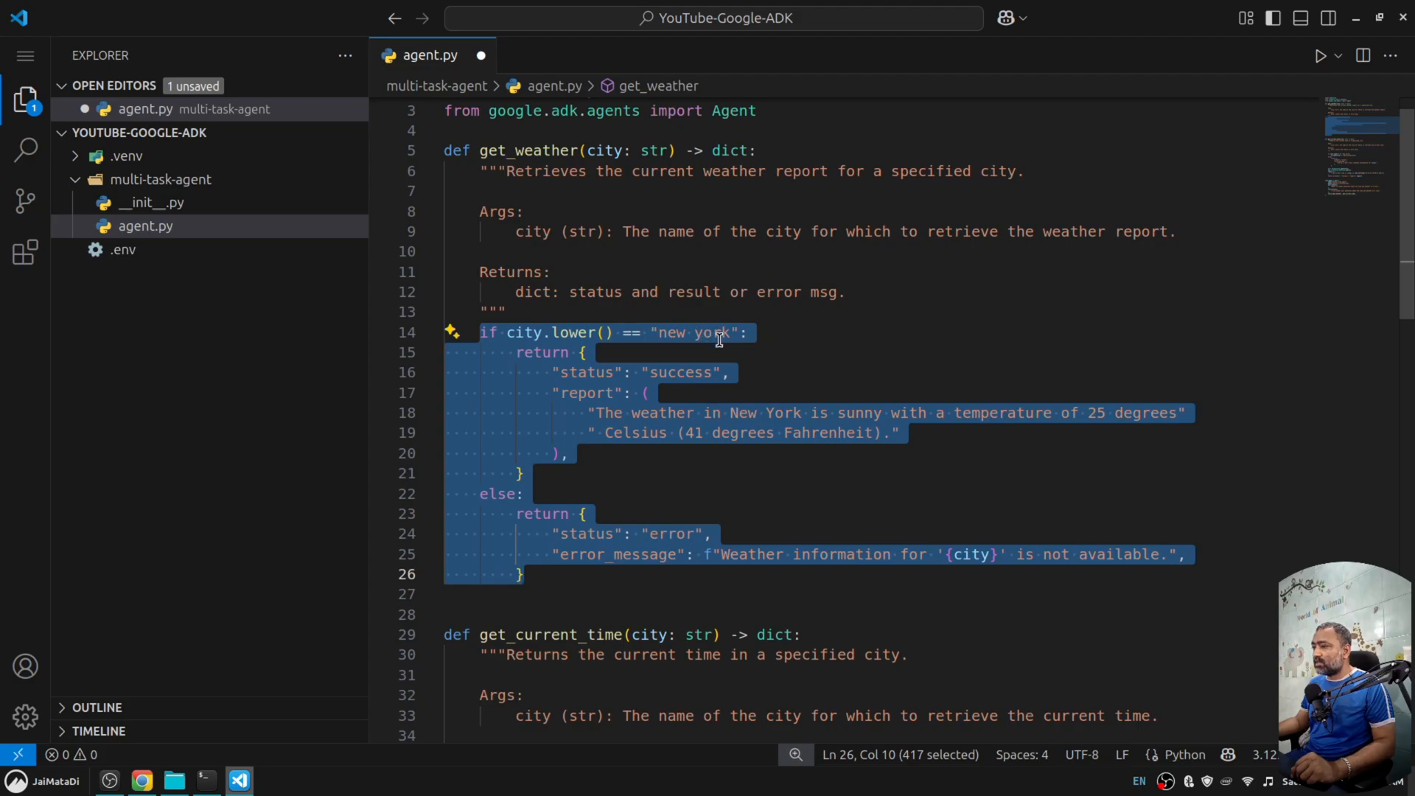
click(554, 372)
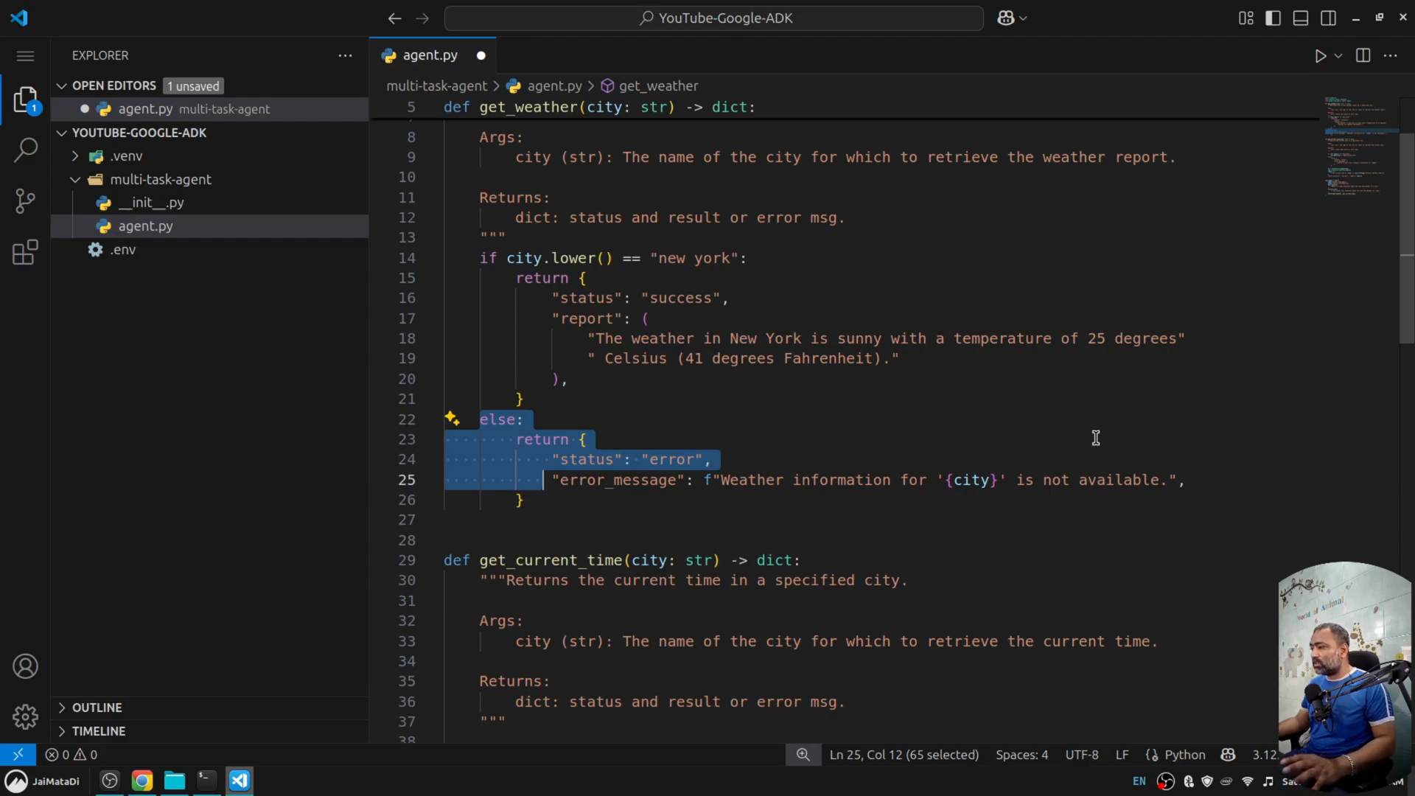
scroll(down, 3)
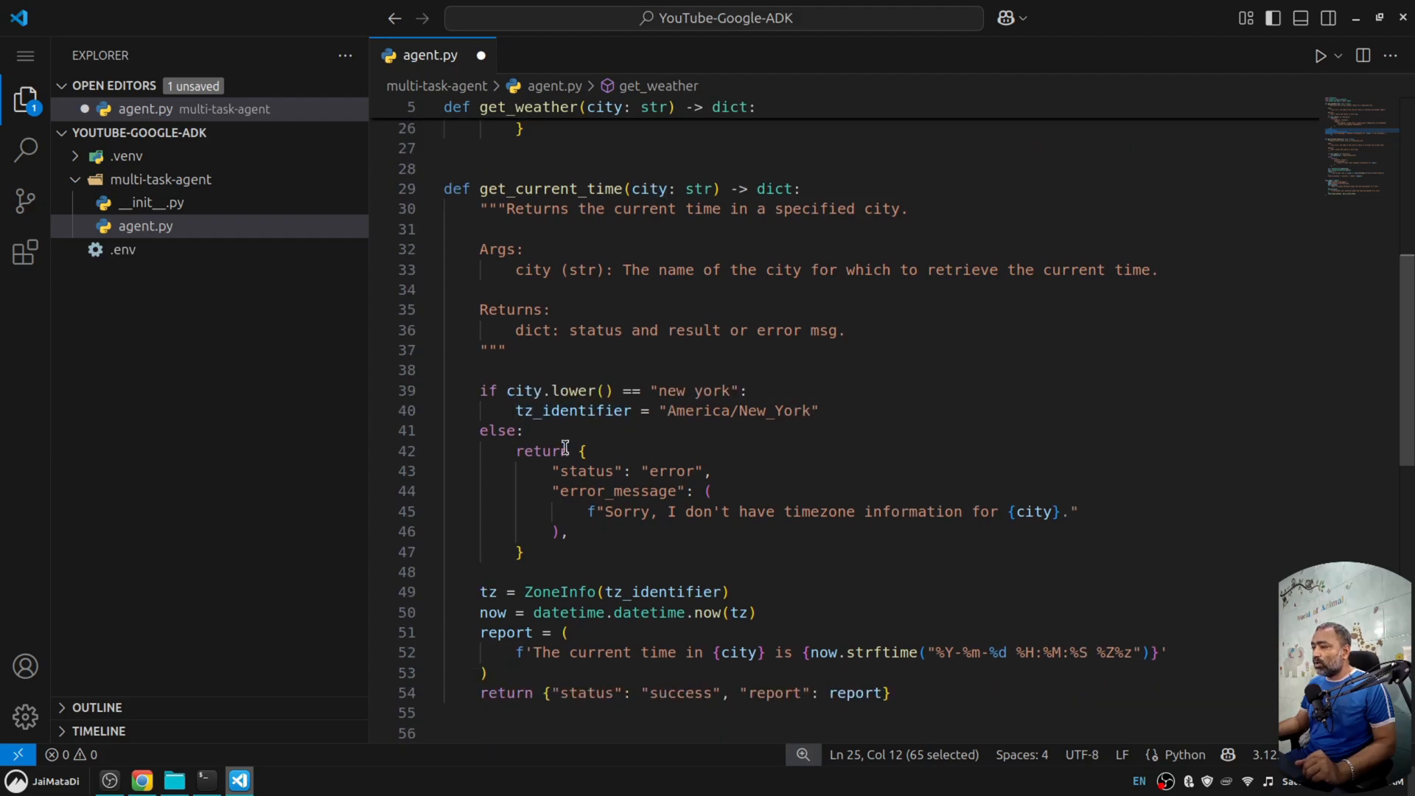
mouse_move(501, 391)
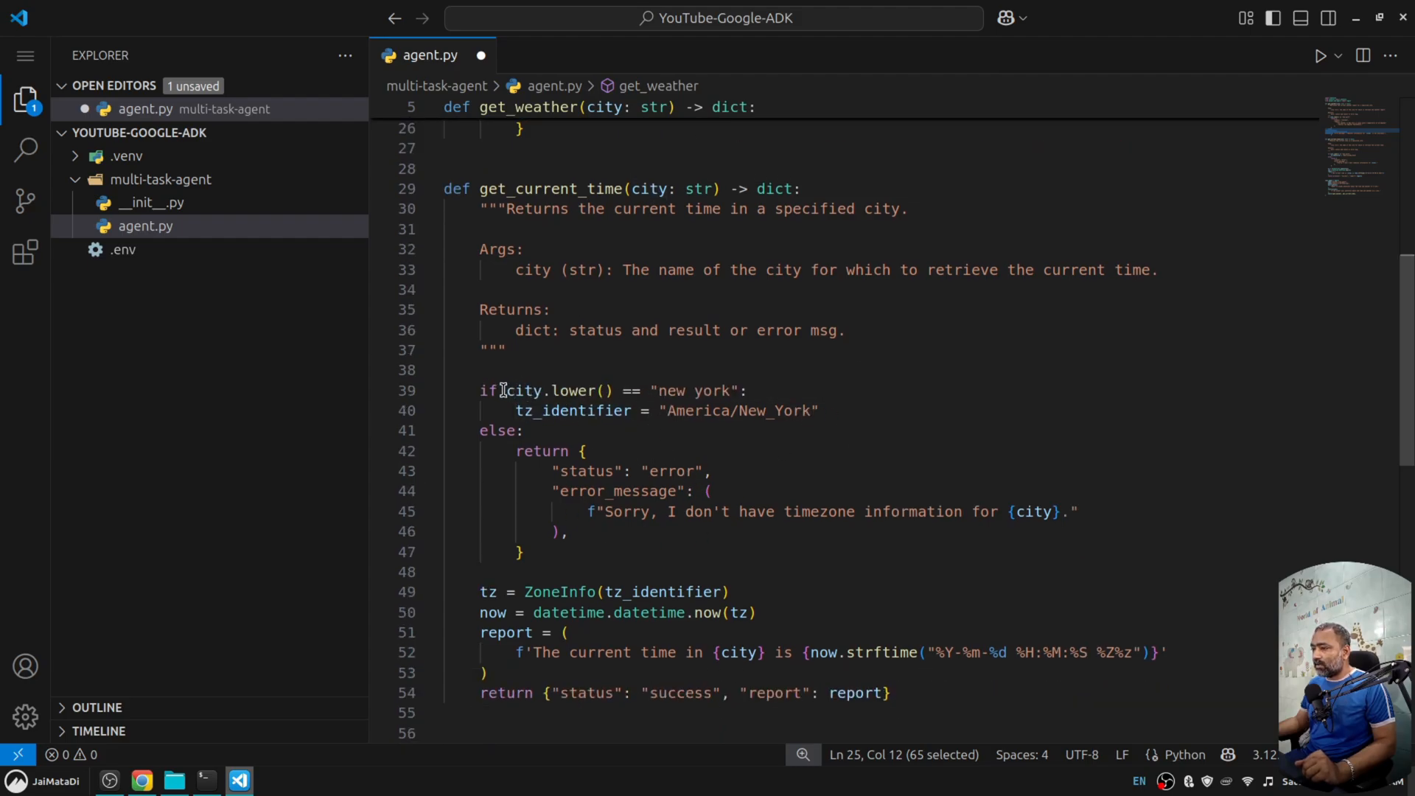
drag(506, 391, 819, 411)
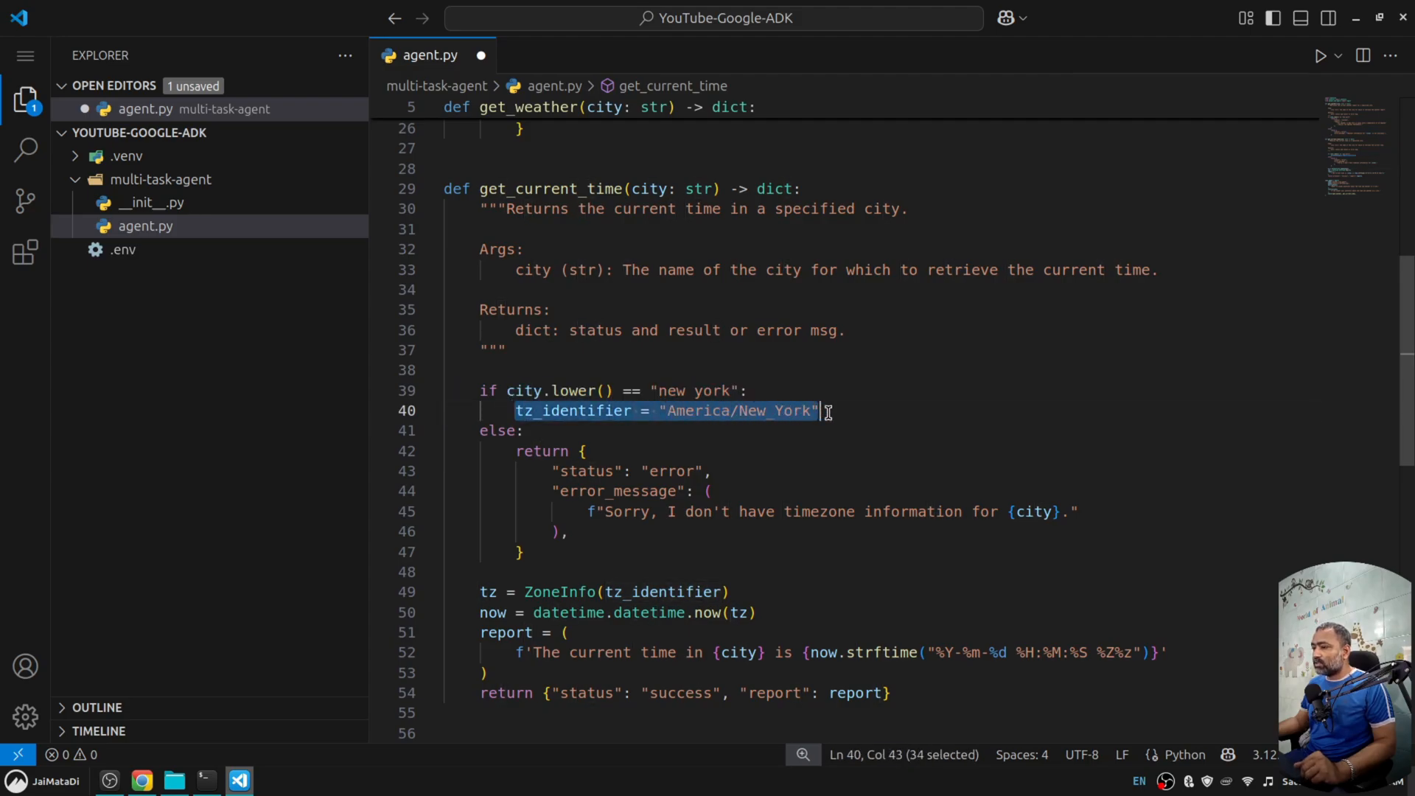
scroll(down, 3)
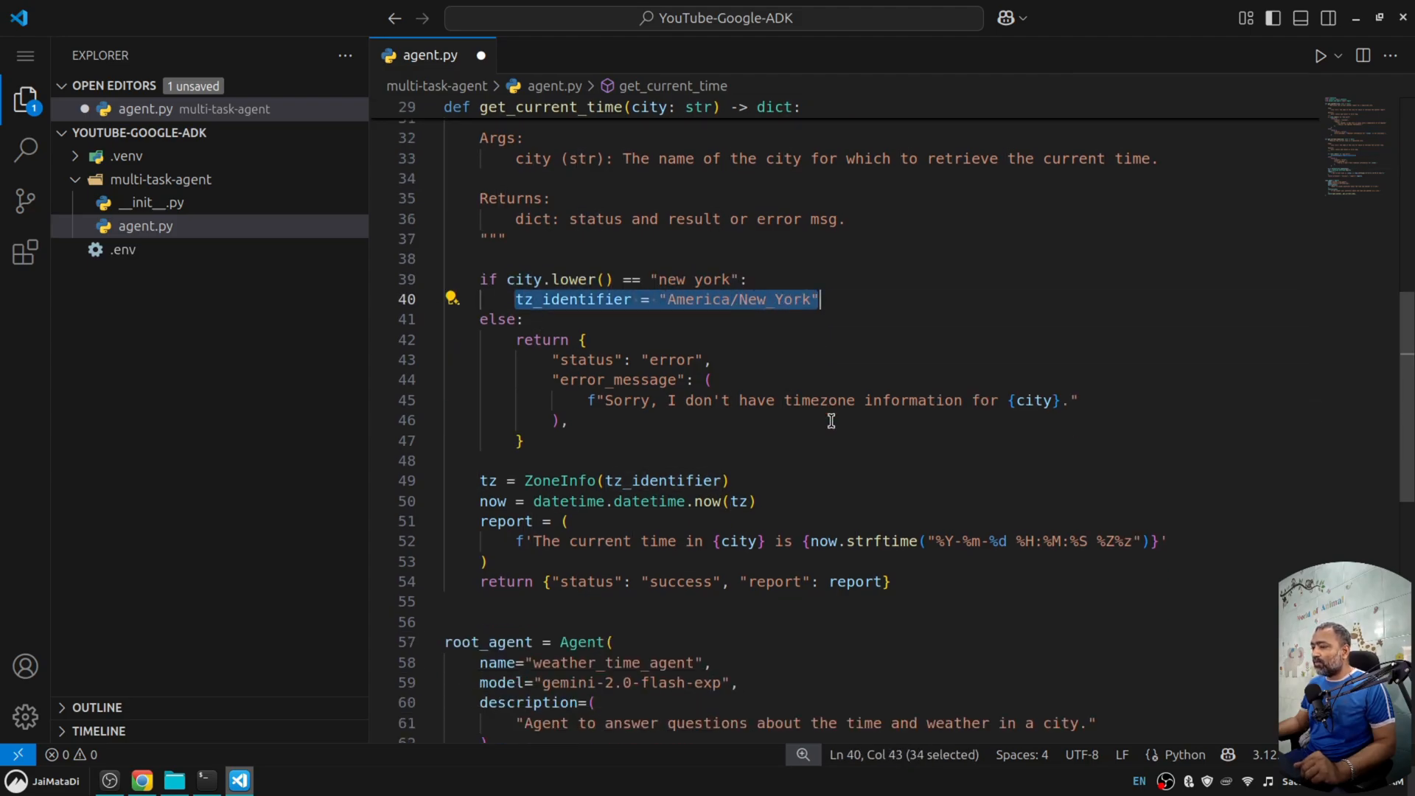
mouse_move(560, 480)
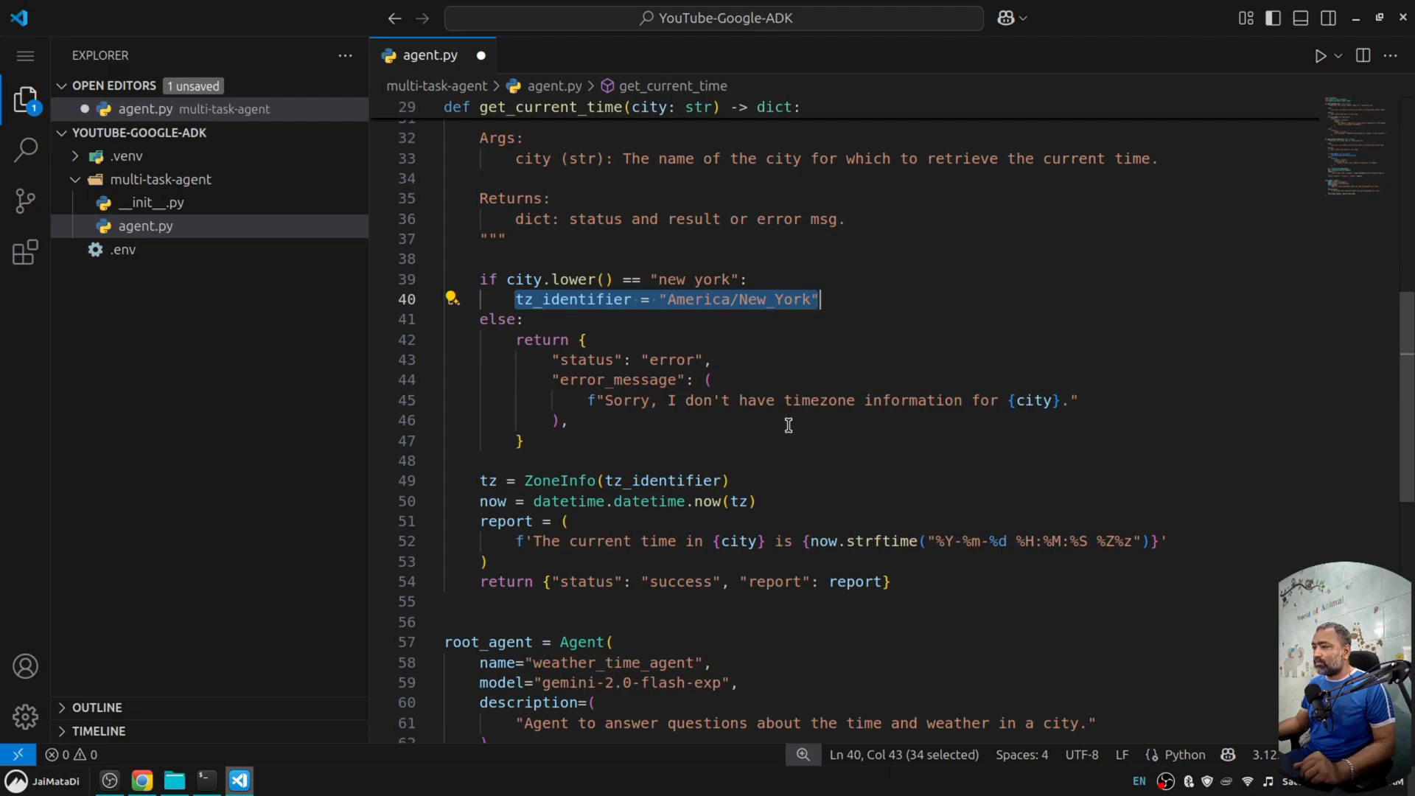
scroll(up, 3)
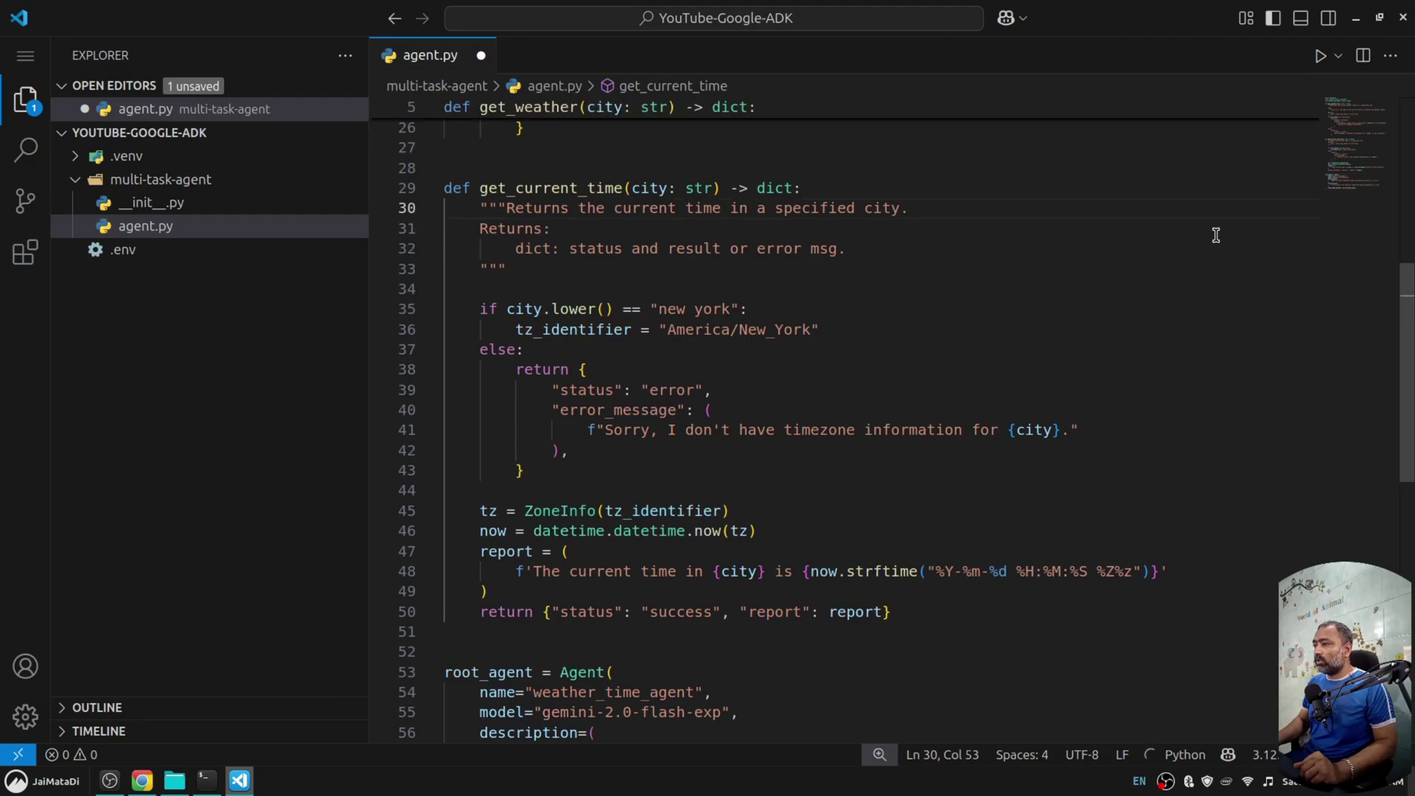
Drop the city wording from the docstring and replace the timezone lookup with datetime.datetime.now()
key(Backspace)
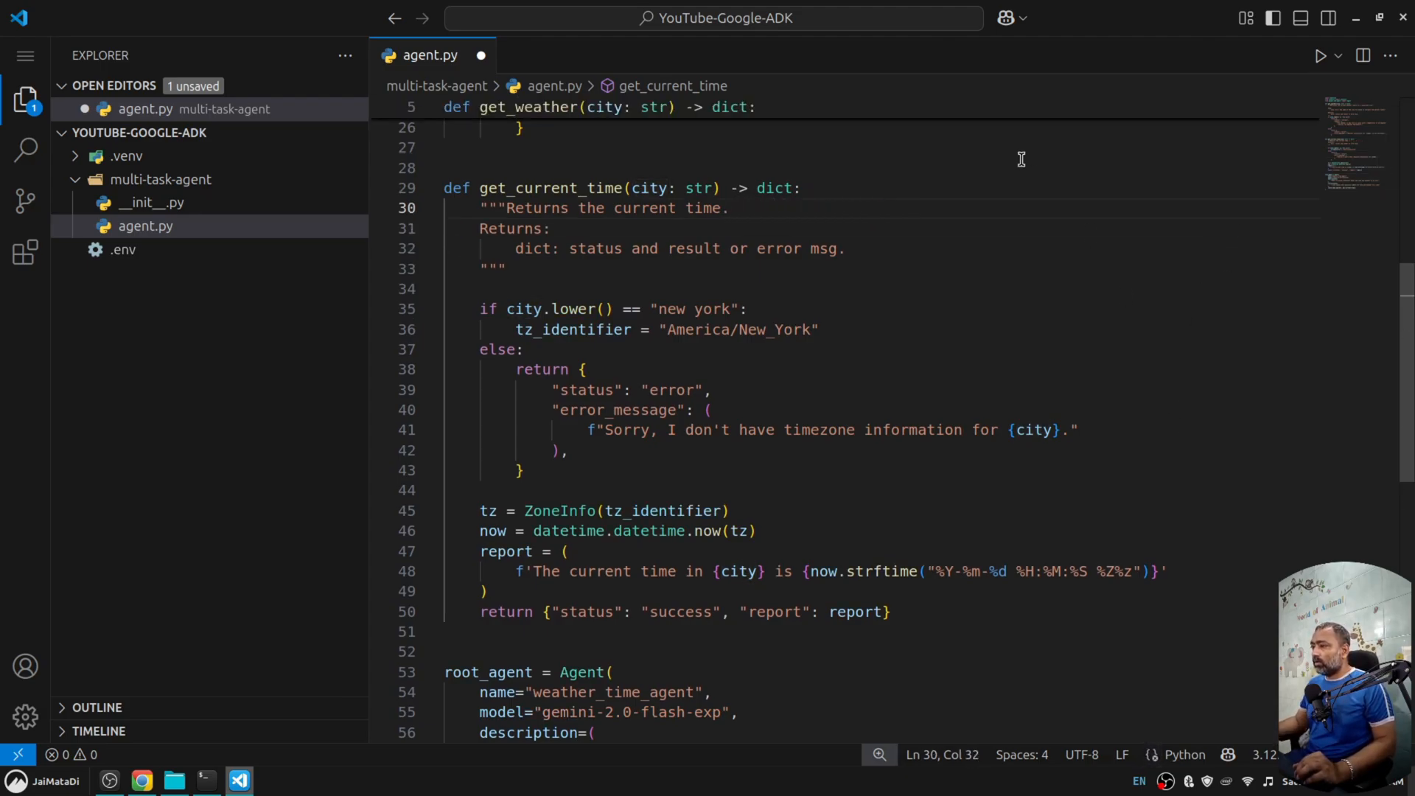
mouse_move(477, 302)
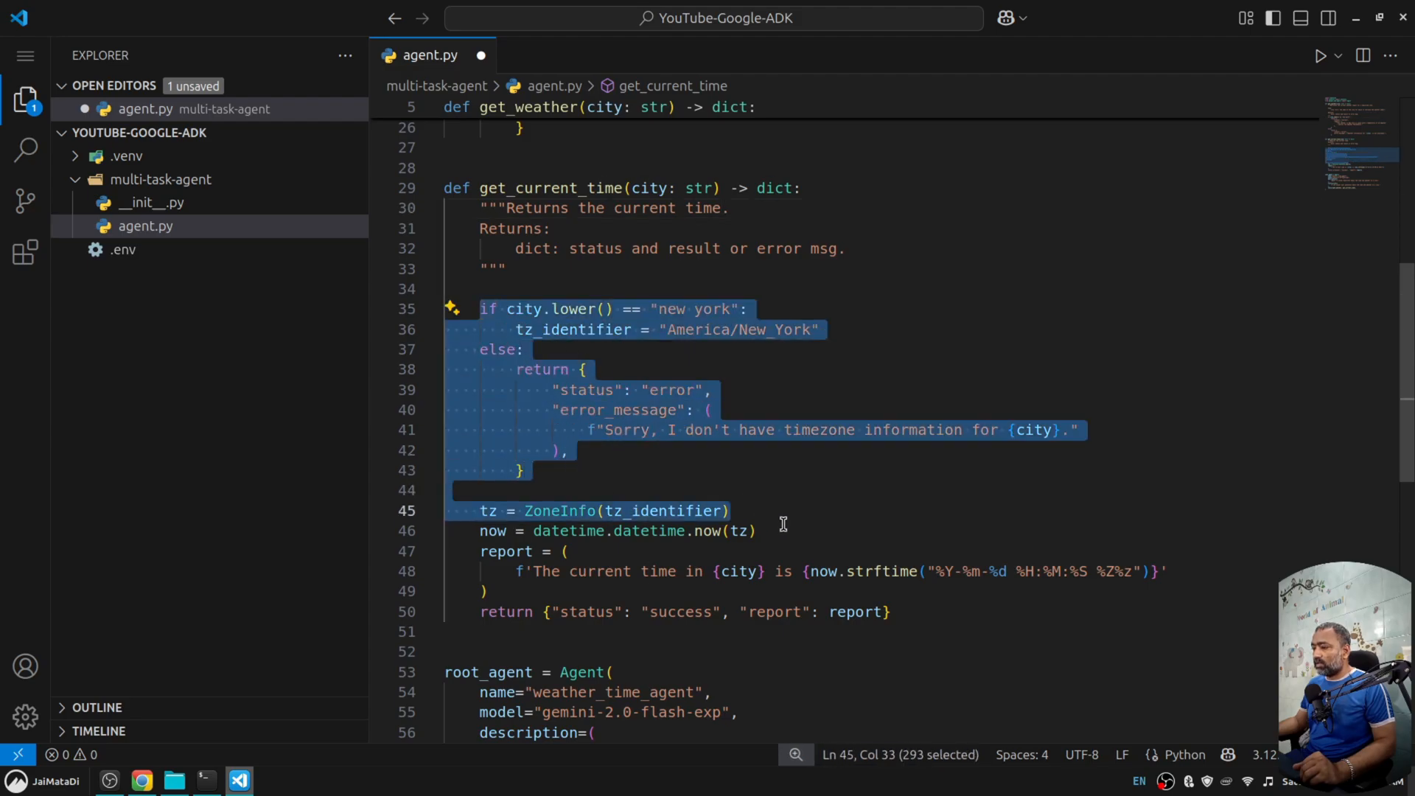
key(Delete)
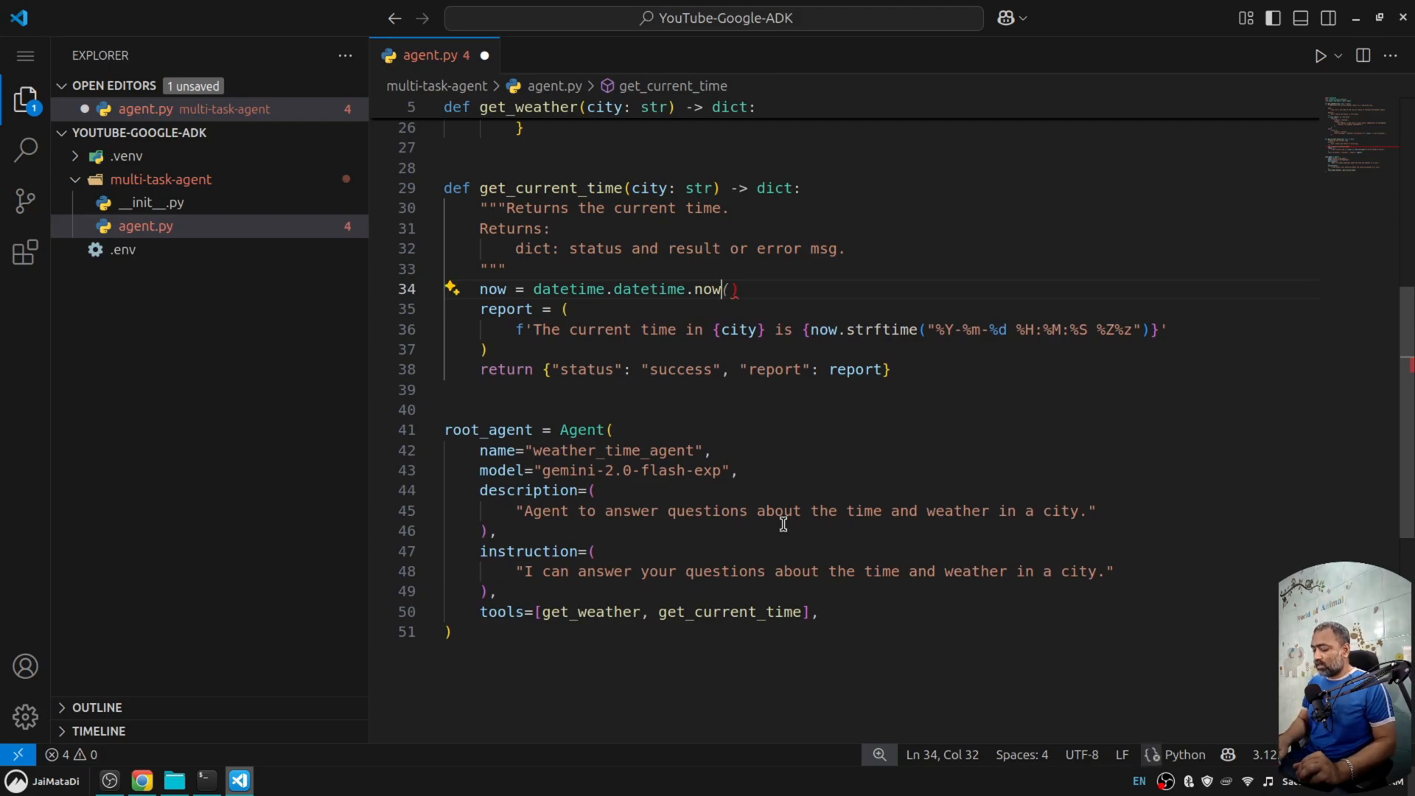
text())
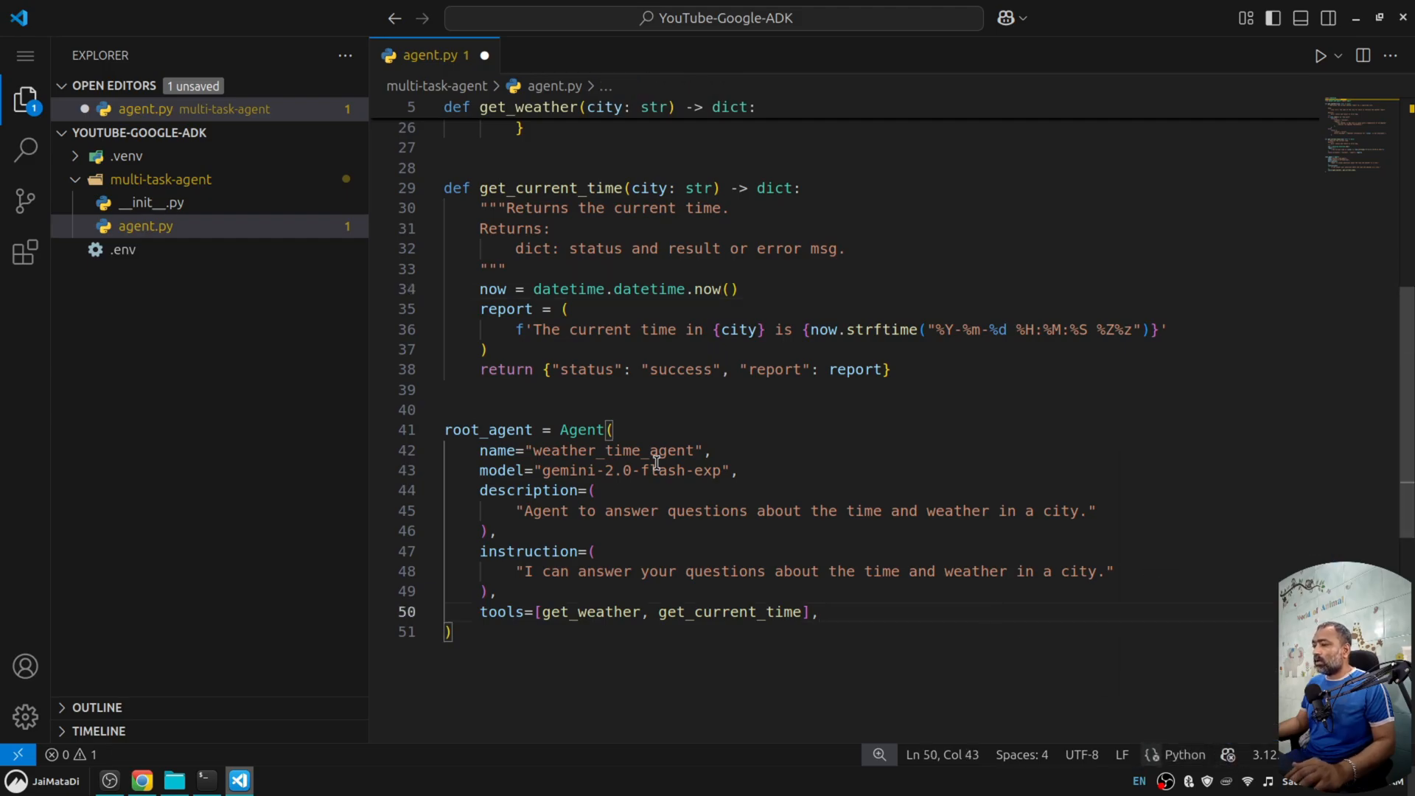
mouse_move(1208, 732)
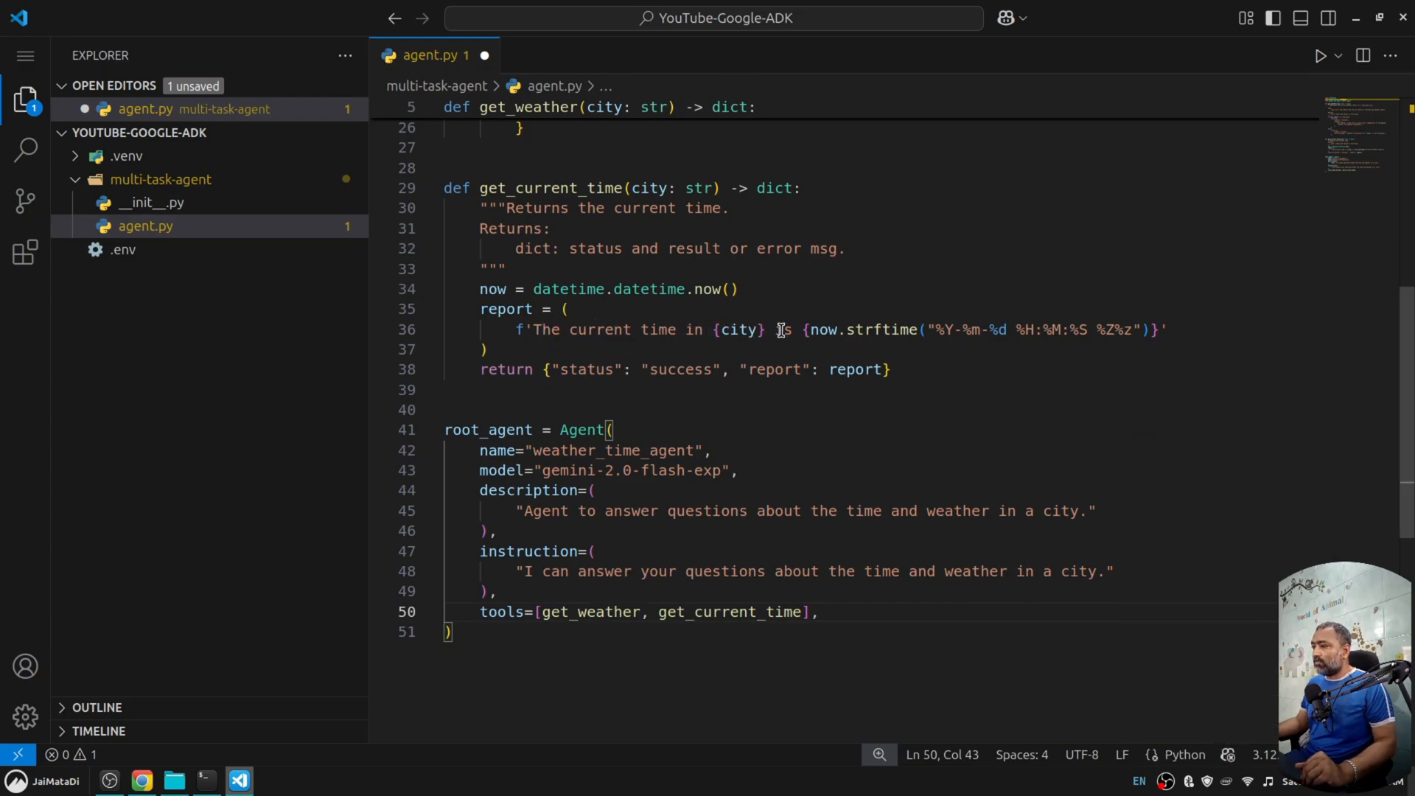
Remove 'in {city}' from the report text and change the strftime format to "%c"
drag(685, 329, 761, 329)
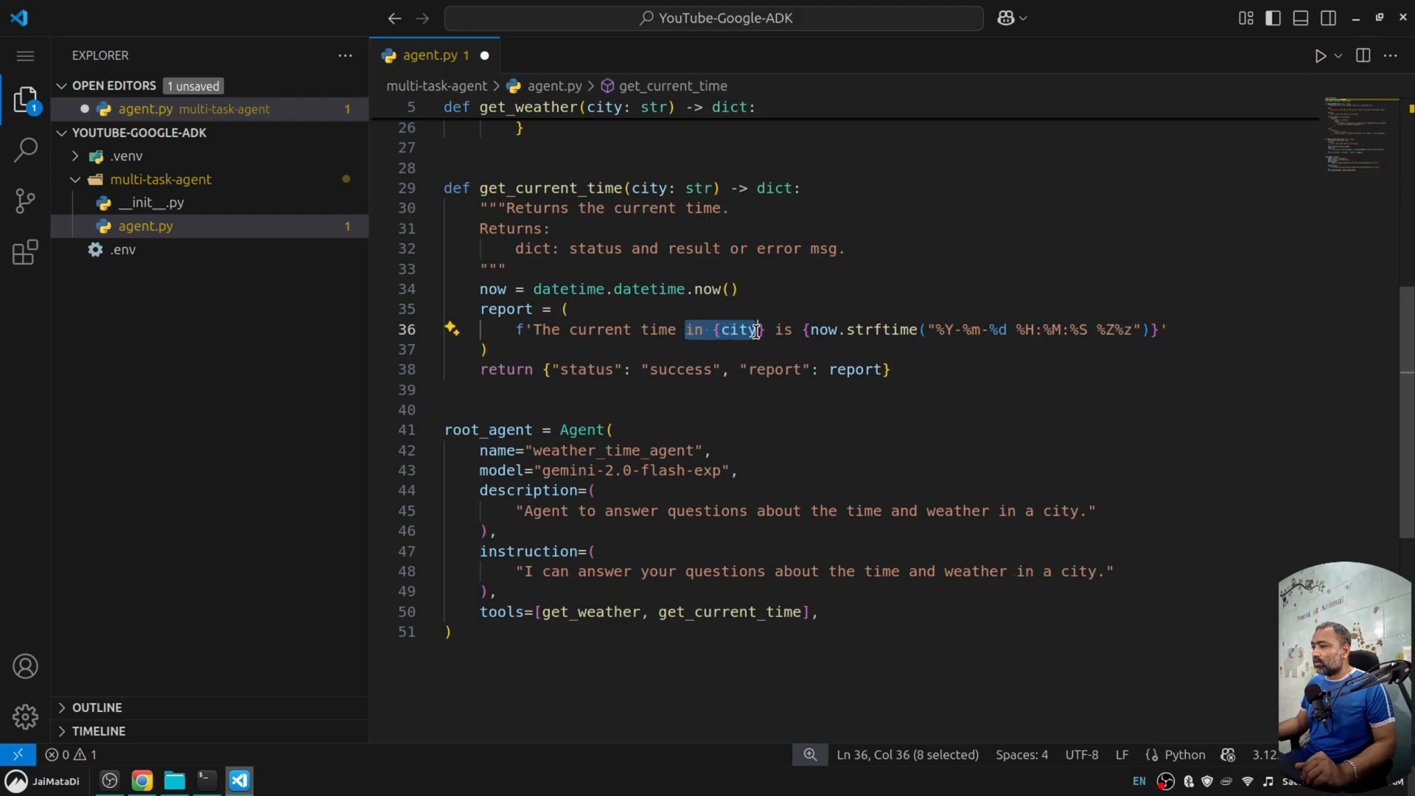
key(Delete)
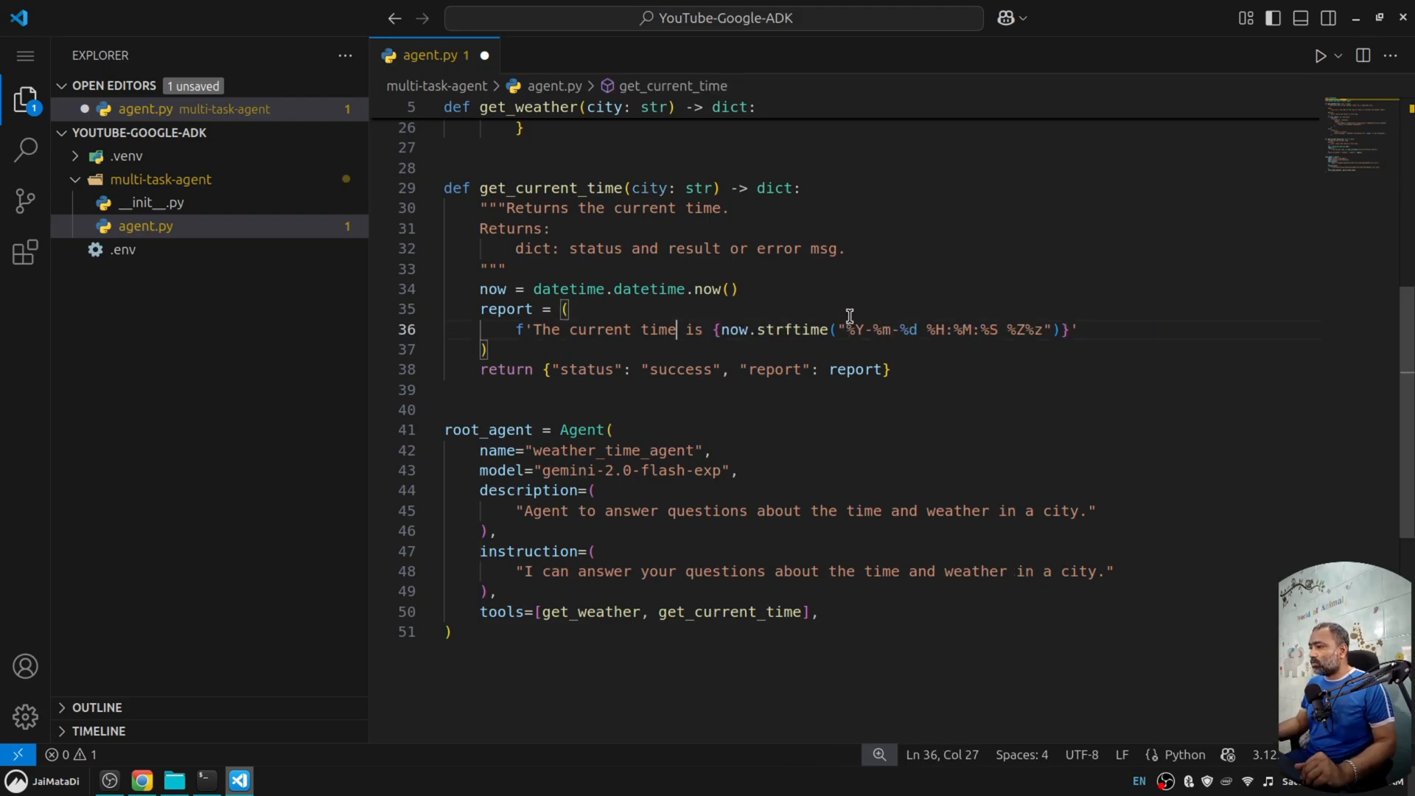
drag(843, 329, 1070, 329)
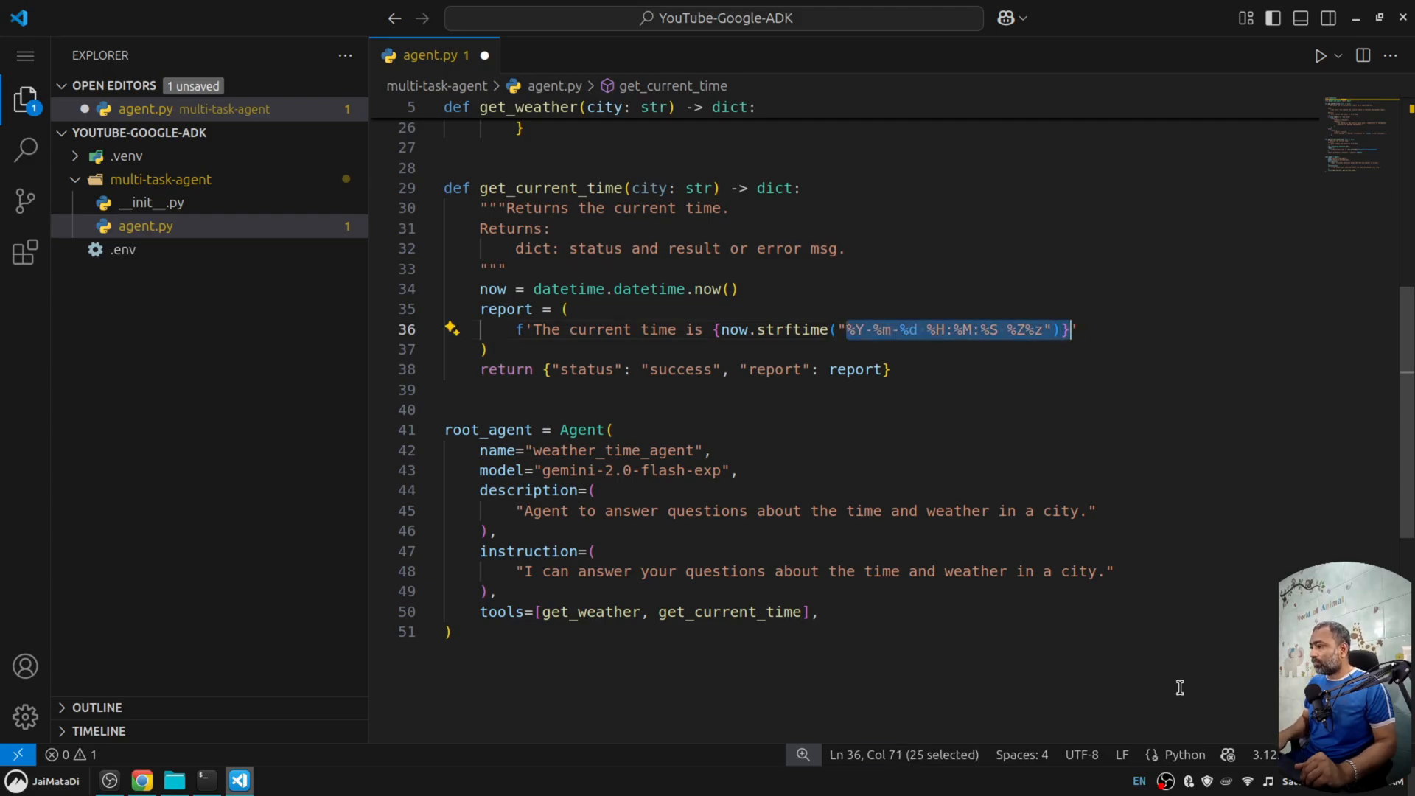
text($)
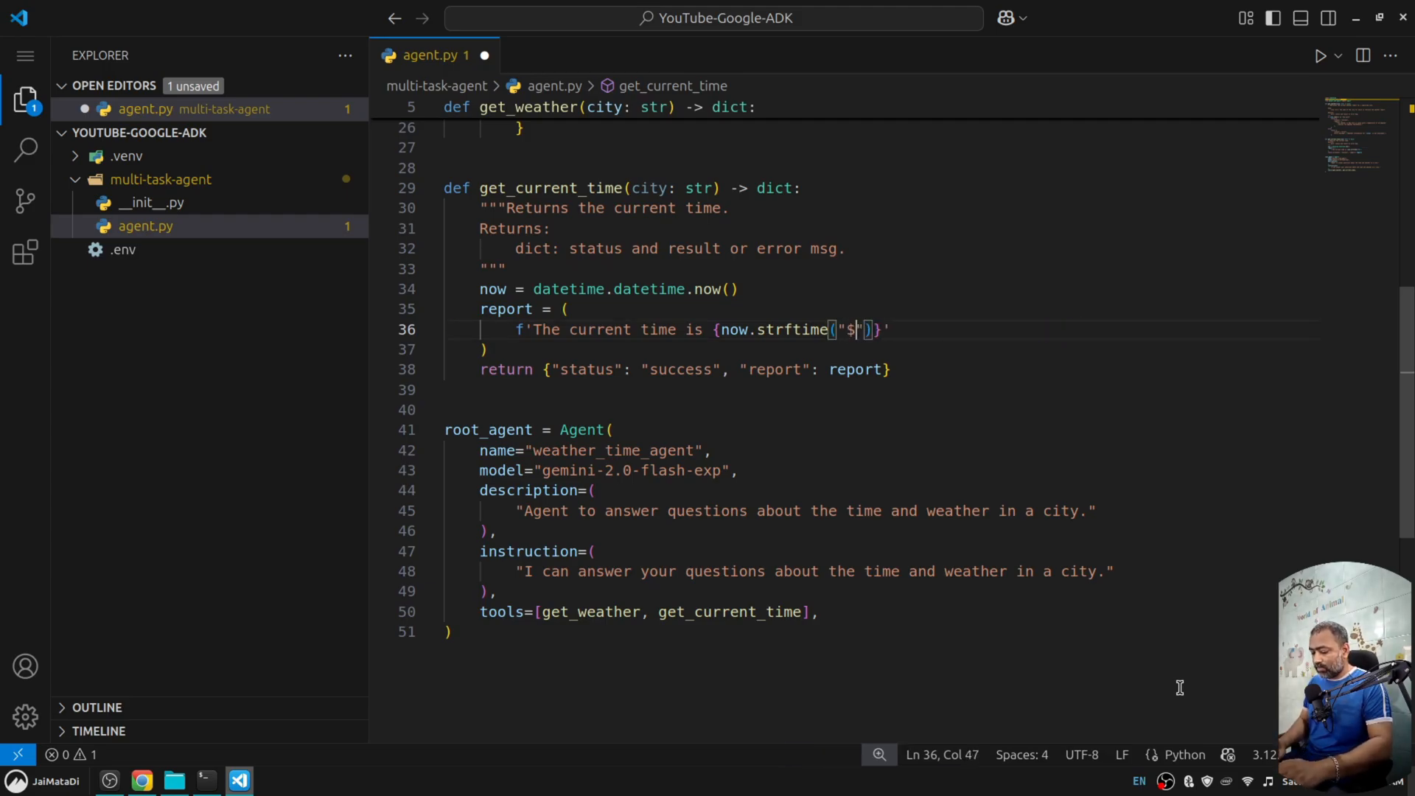
text(%c)
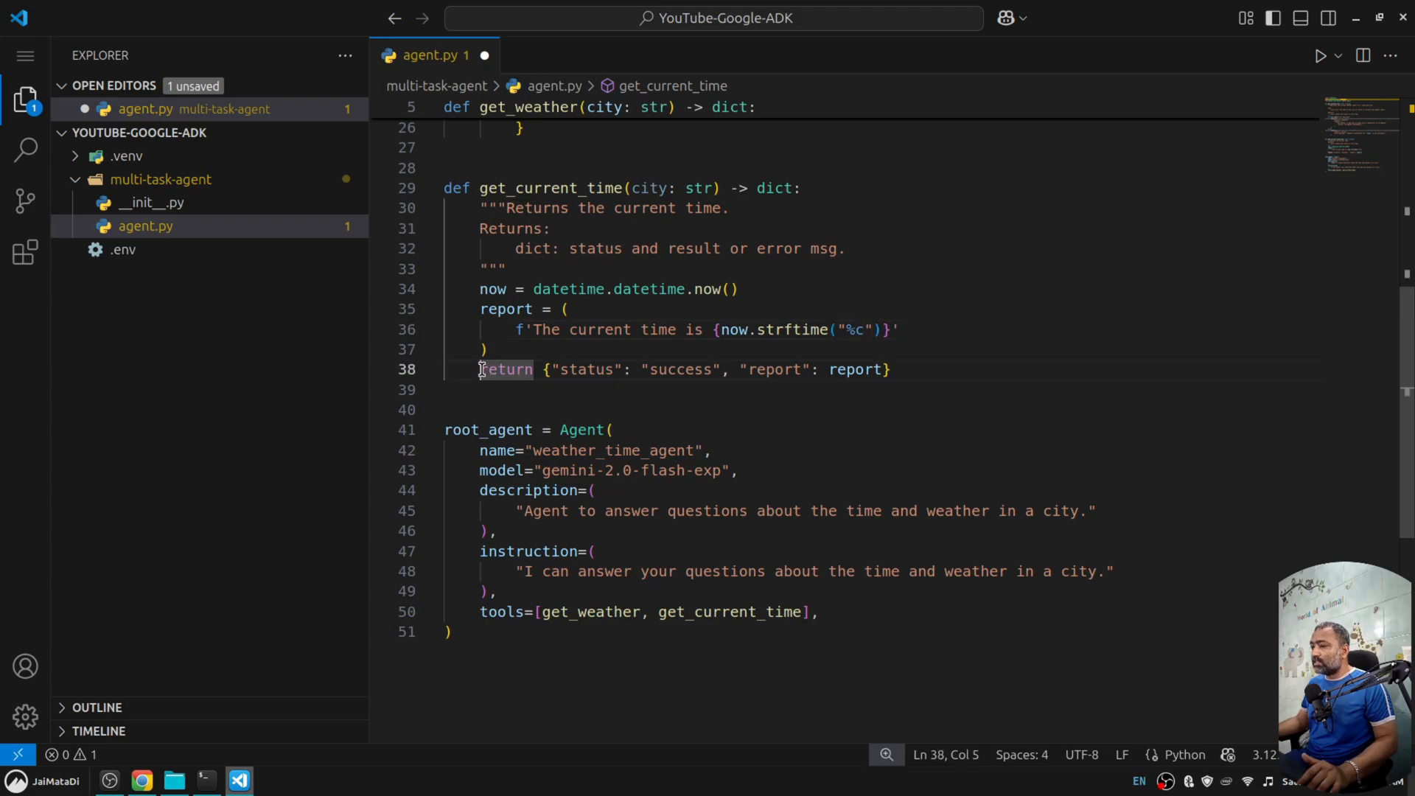
drag(479, 368, 890, 369)
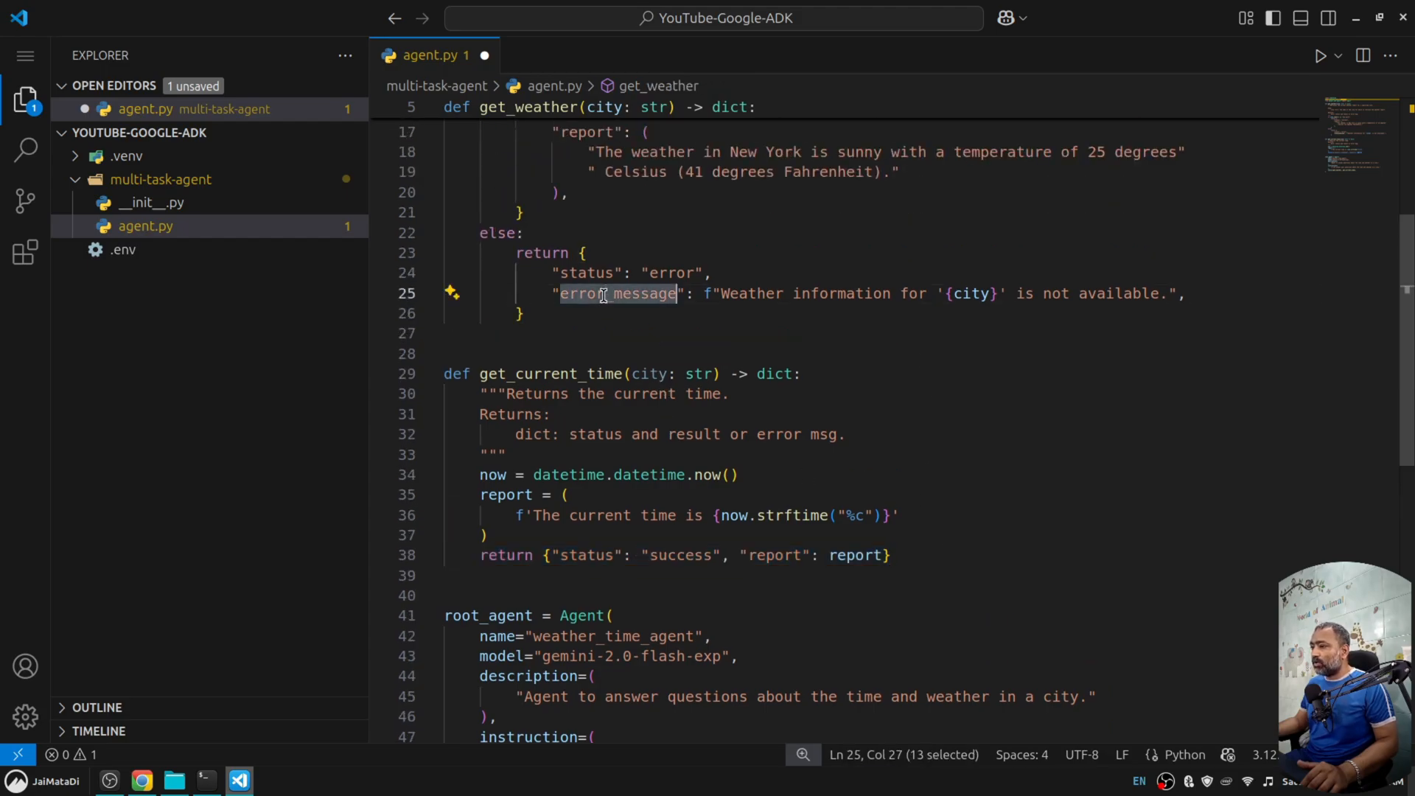
click(640, 273)
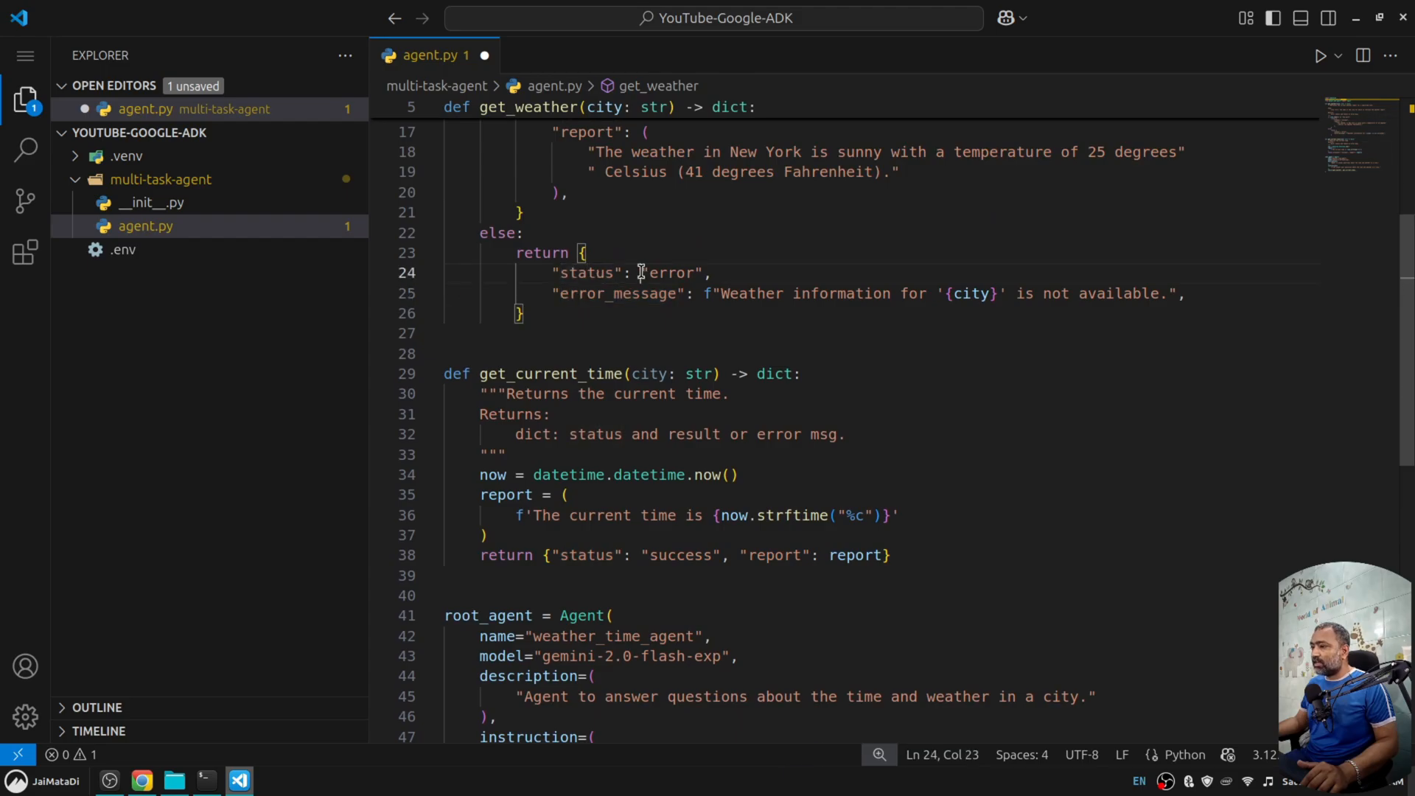
scroll(down, 3)
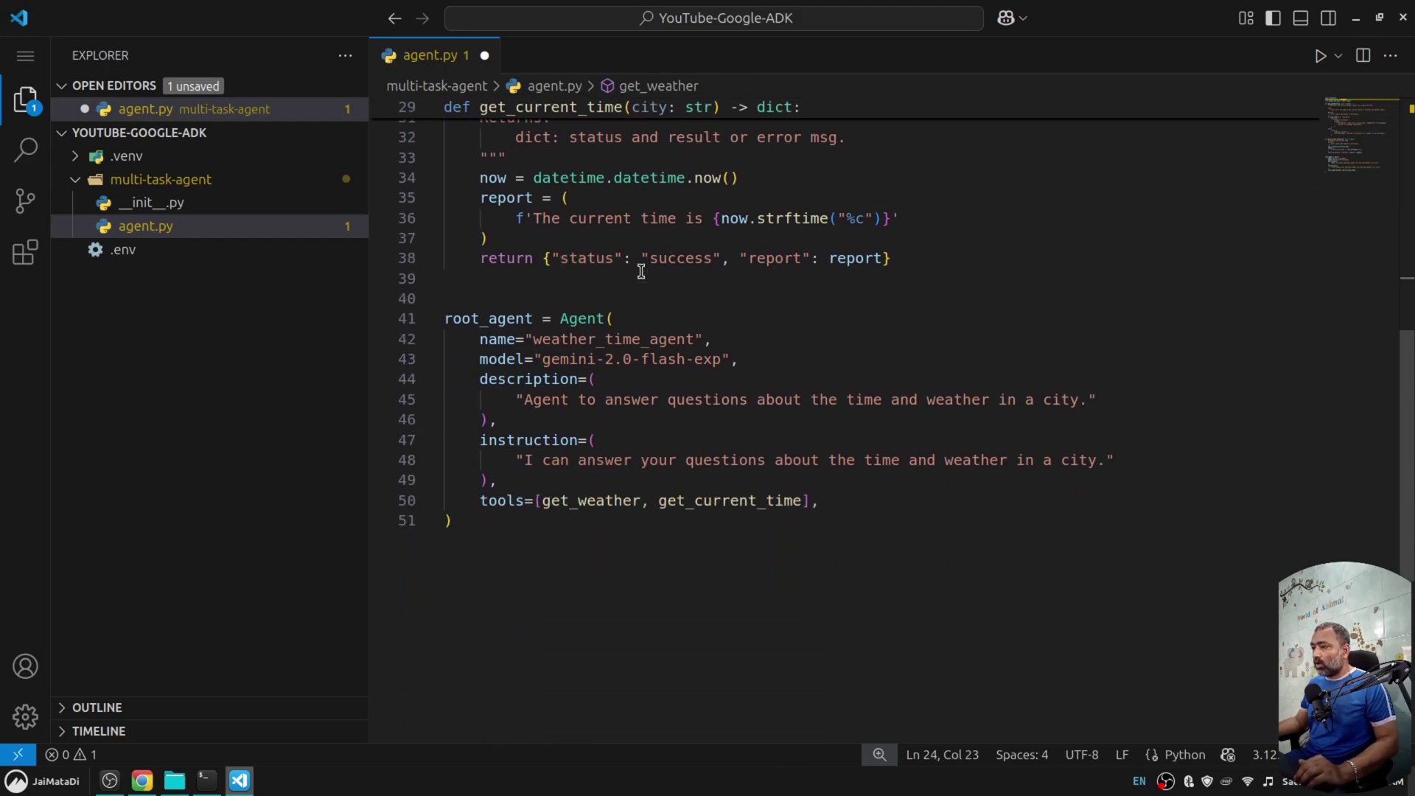
mouse_move(576, 318)
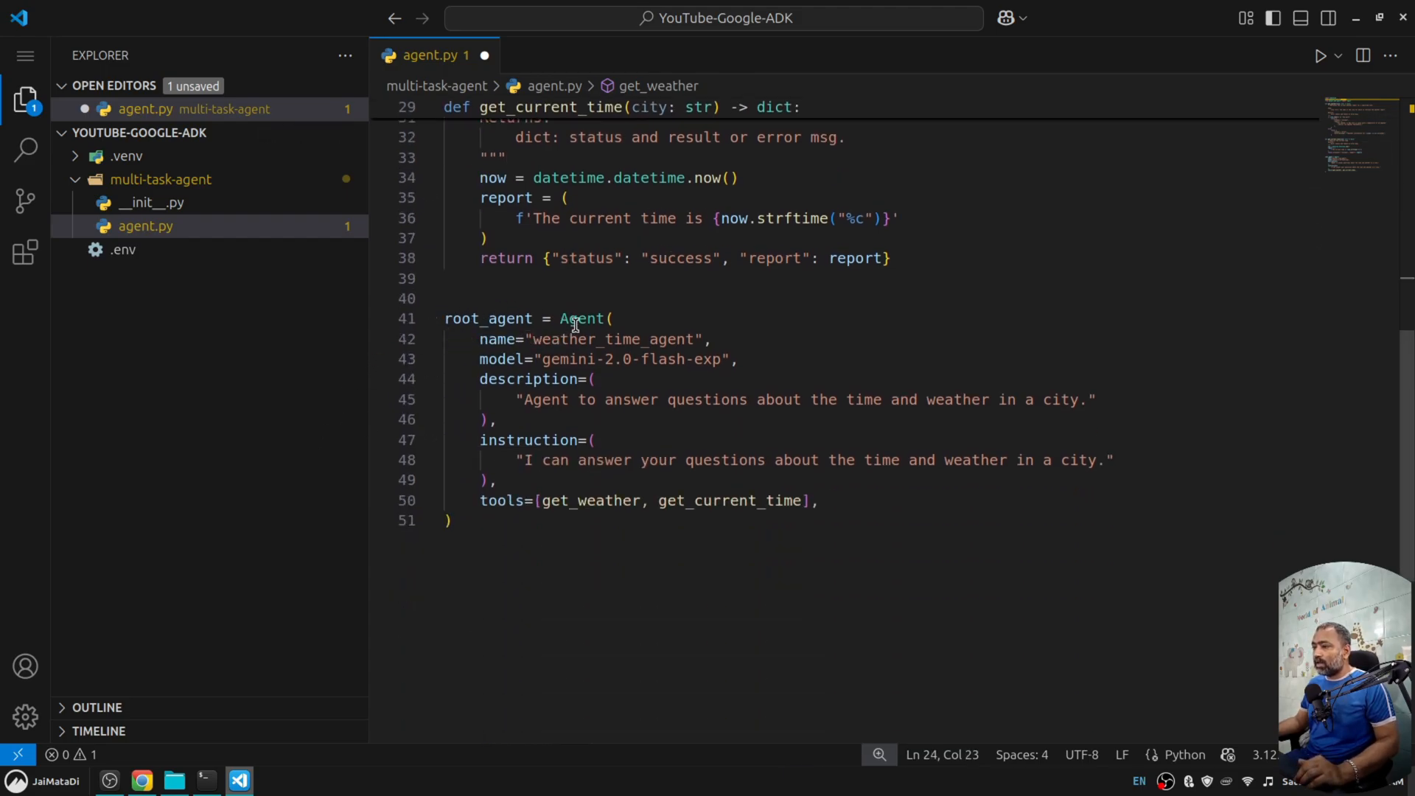
mouse_move(498, 358)
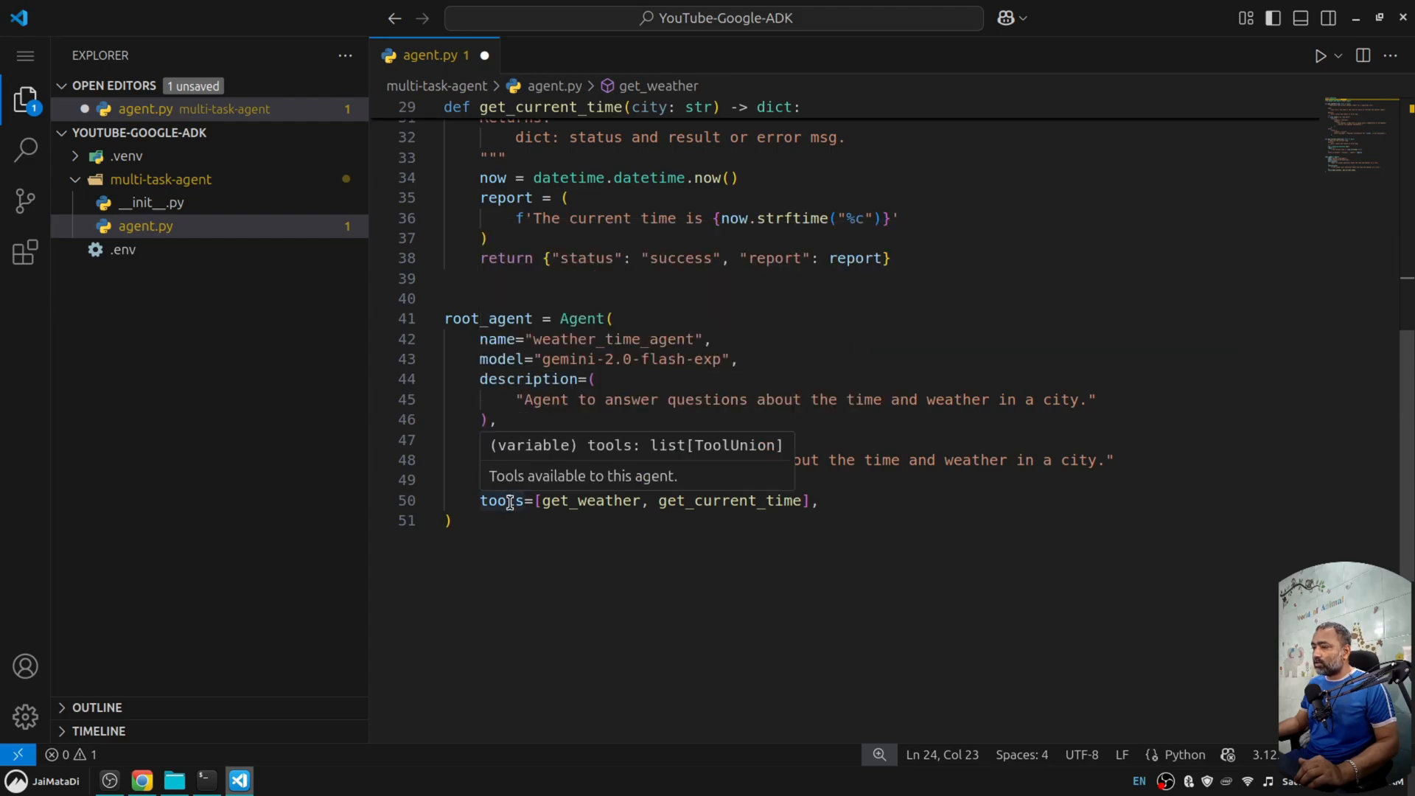
scroll(up, 3)
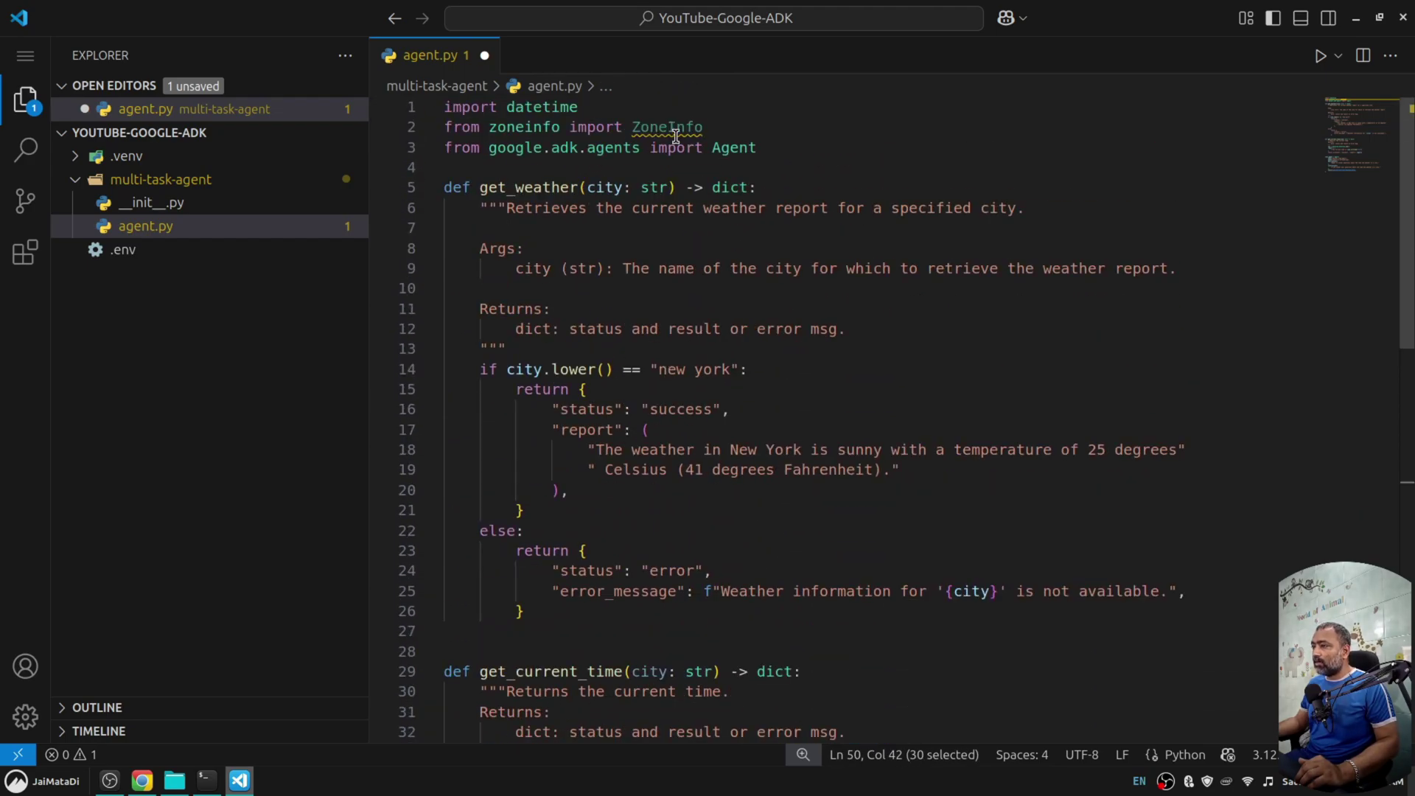
Delete the unused 'from zoneinfo import ZoneInfo' line, save, and cancel the default formatter prompt
key(Delete)
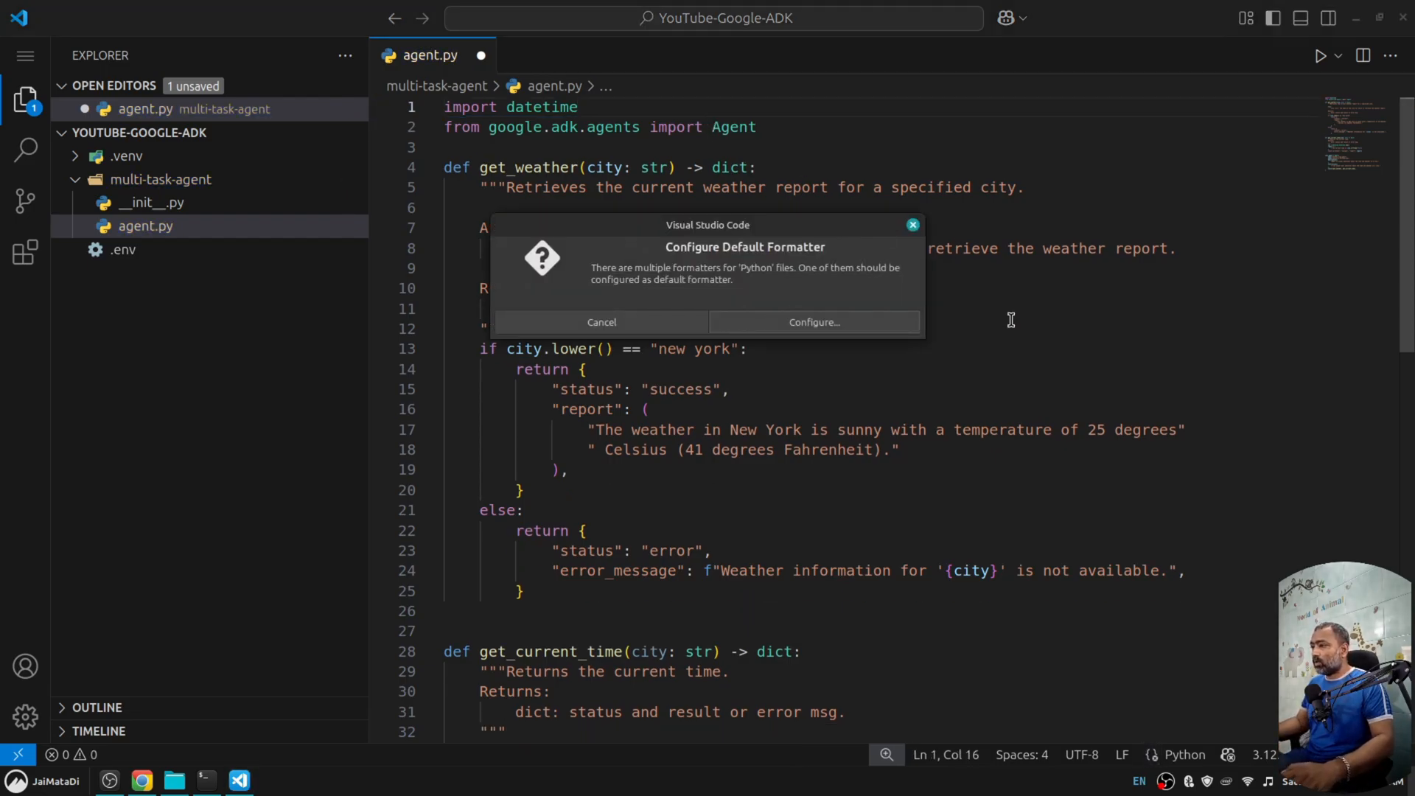
click(813, 321)
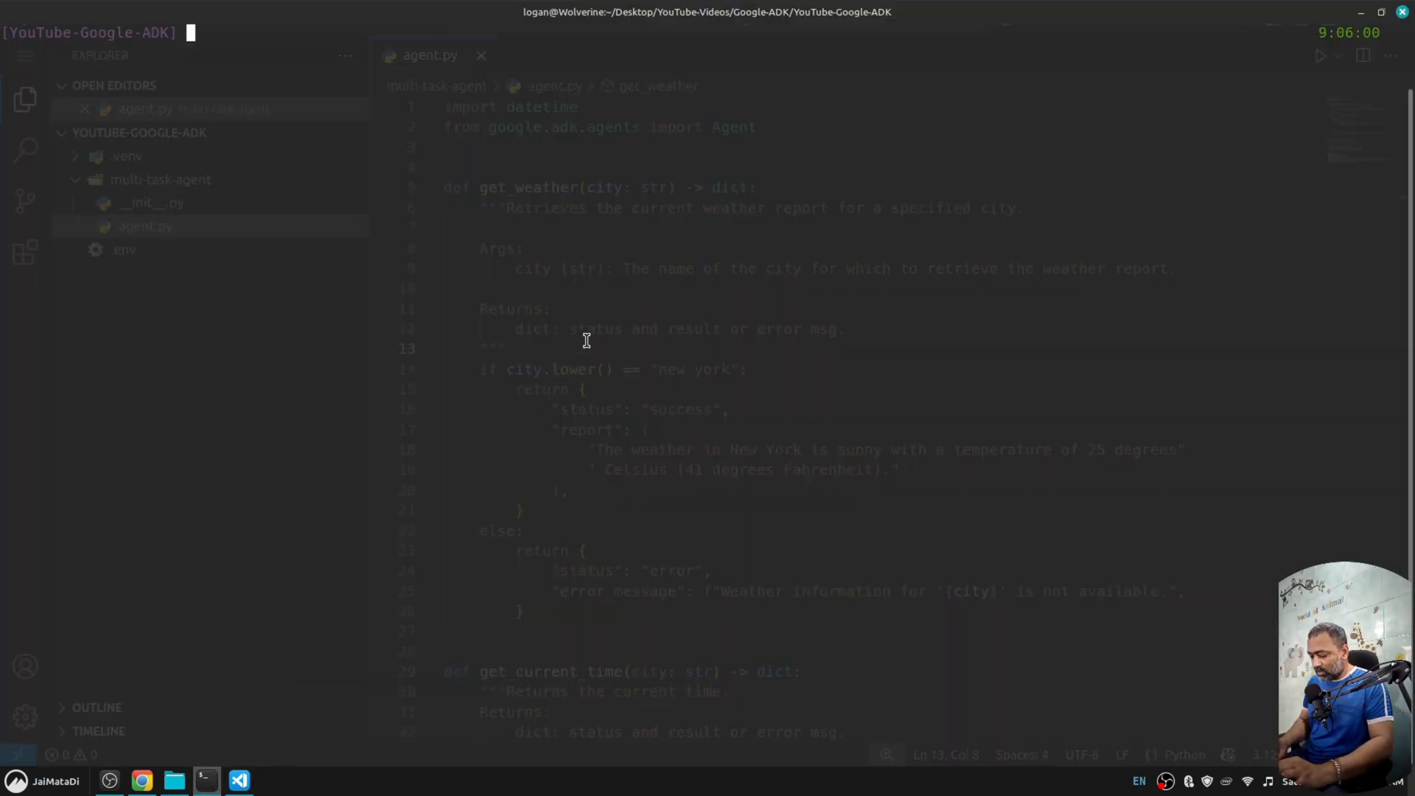
Run 'source .venv/bin/activate' then 'adk web' to launch the ADK dev server
text(source .venv/bin/activate)
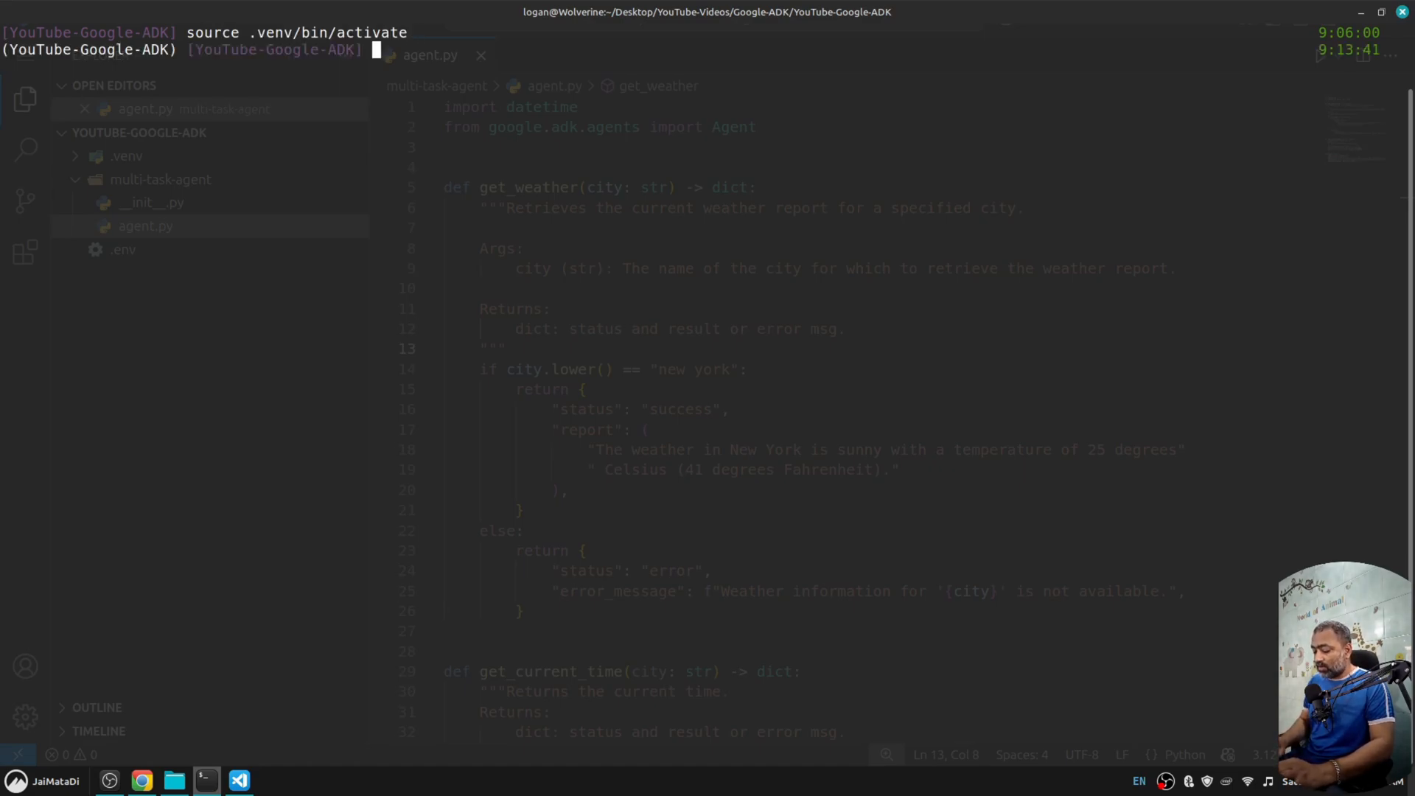
text(ad)
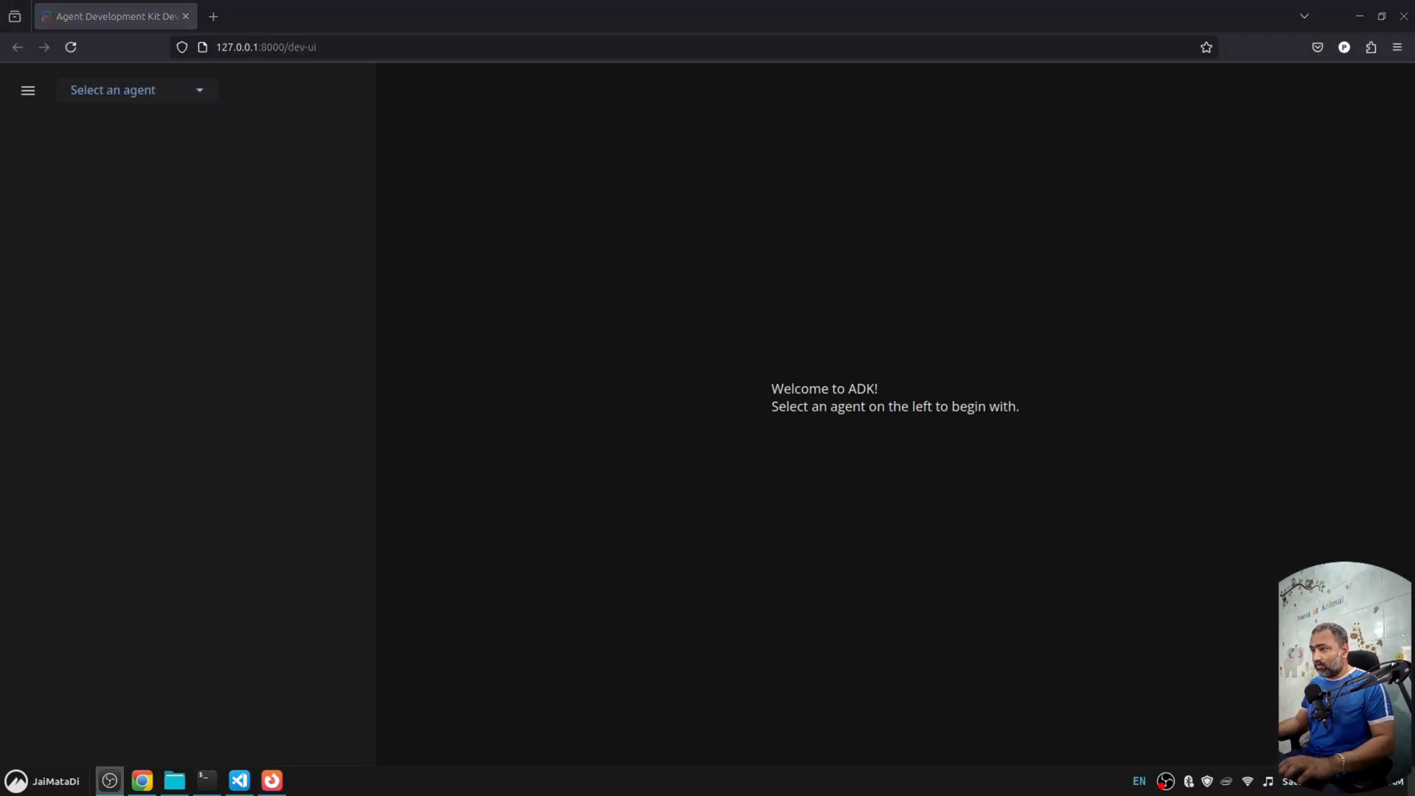
mouse_move(1111, 478)
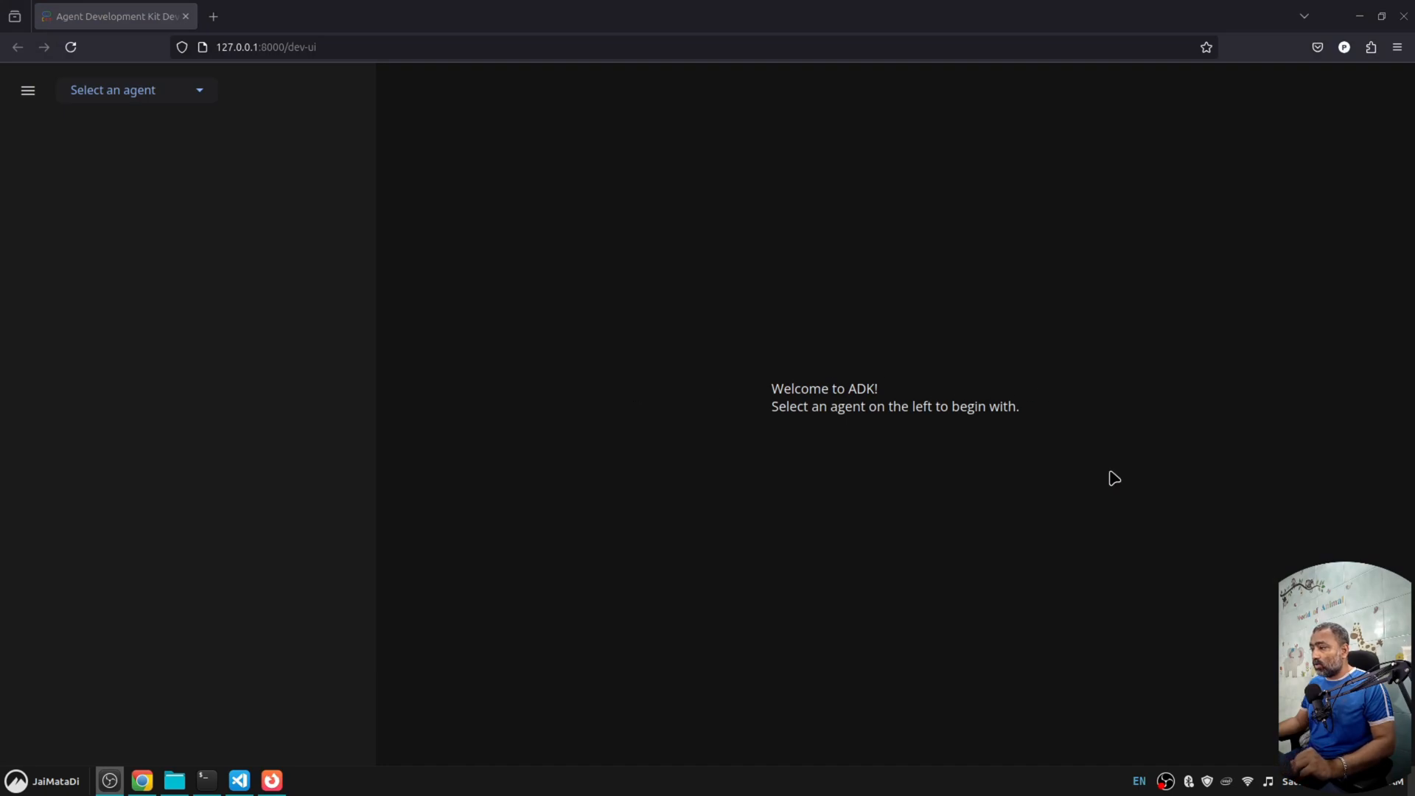
mouse_move(433, 371)
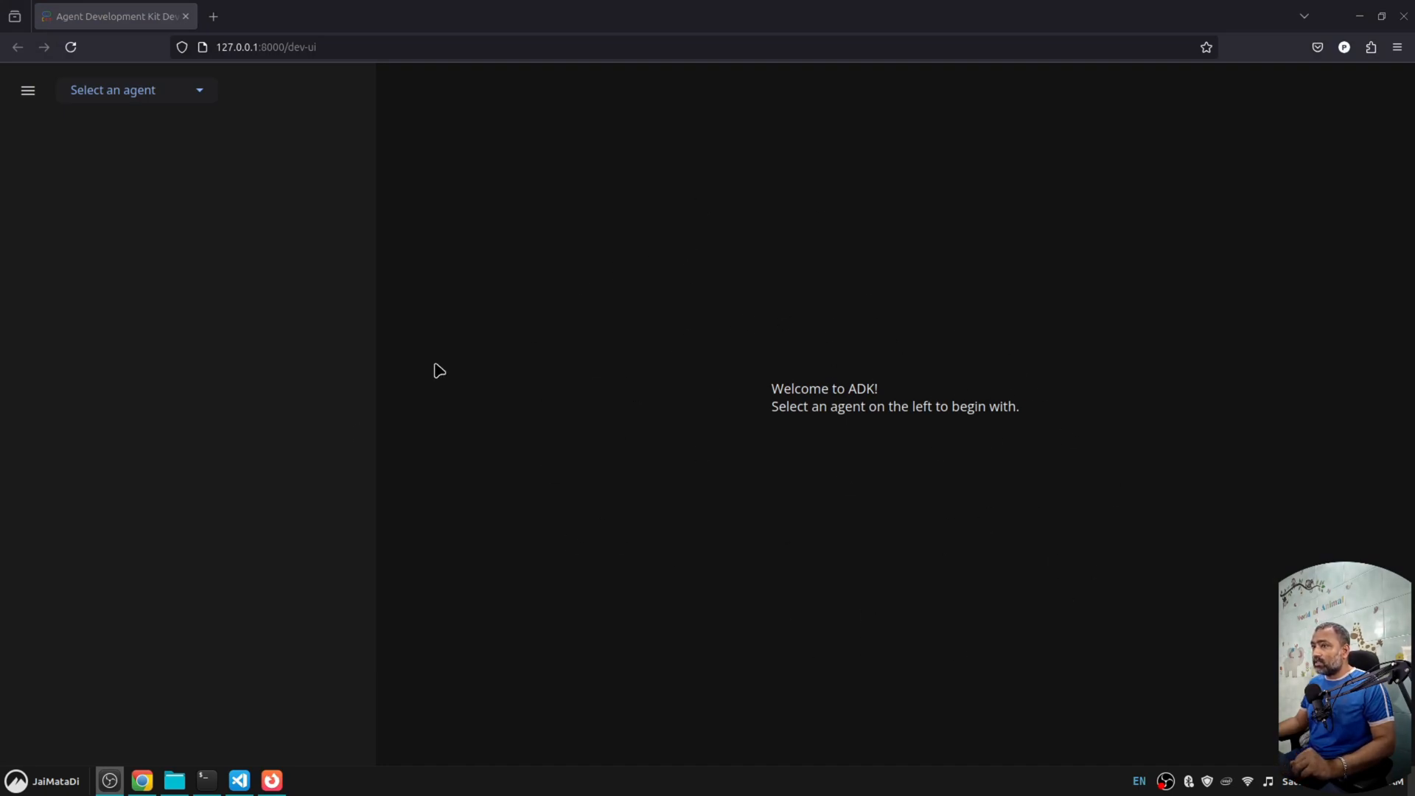
mouse_move(121, 94)
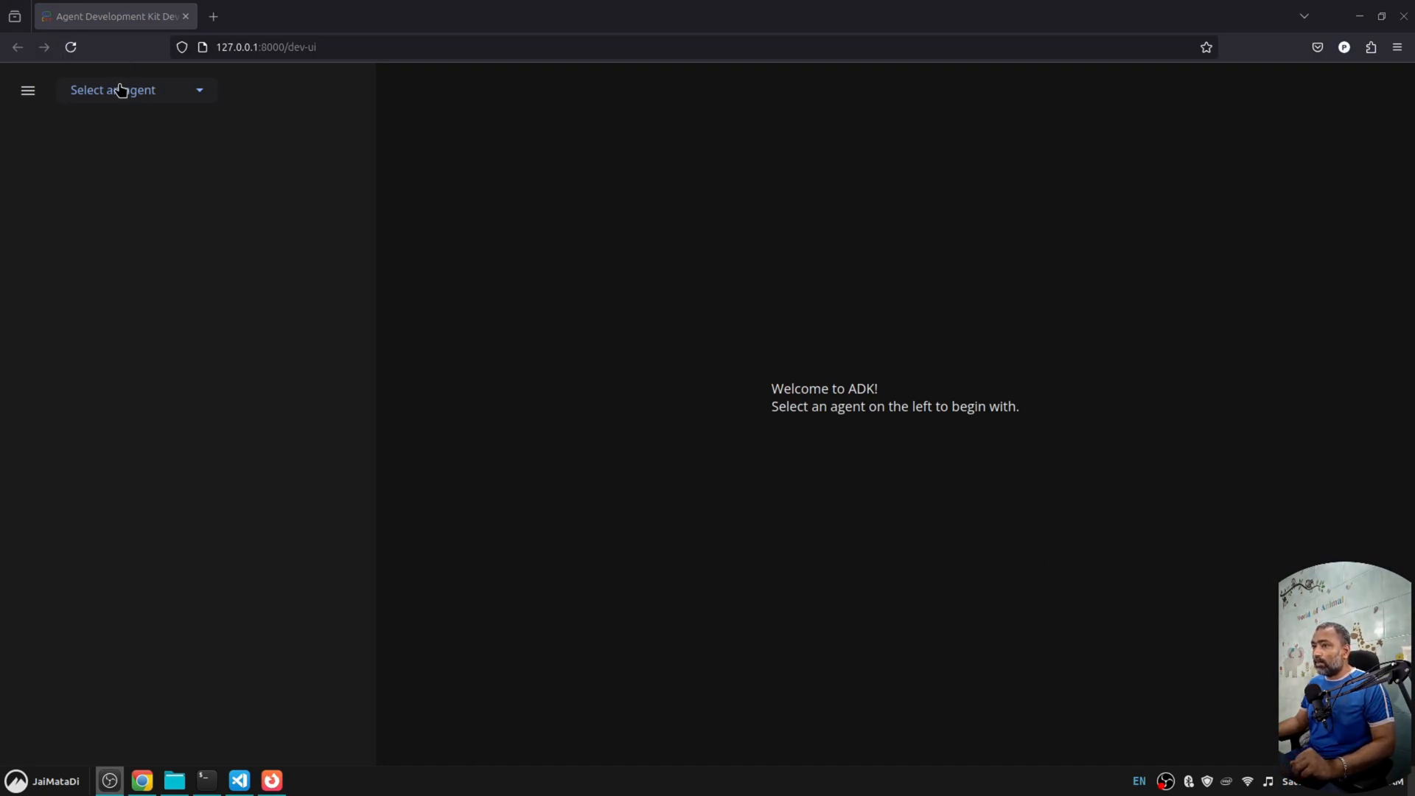
mouse_move(127, 95)
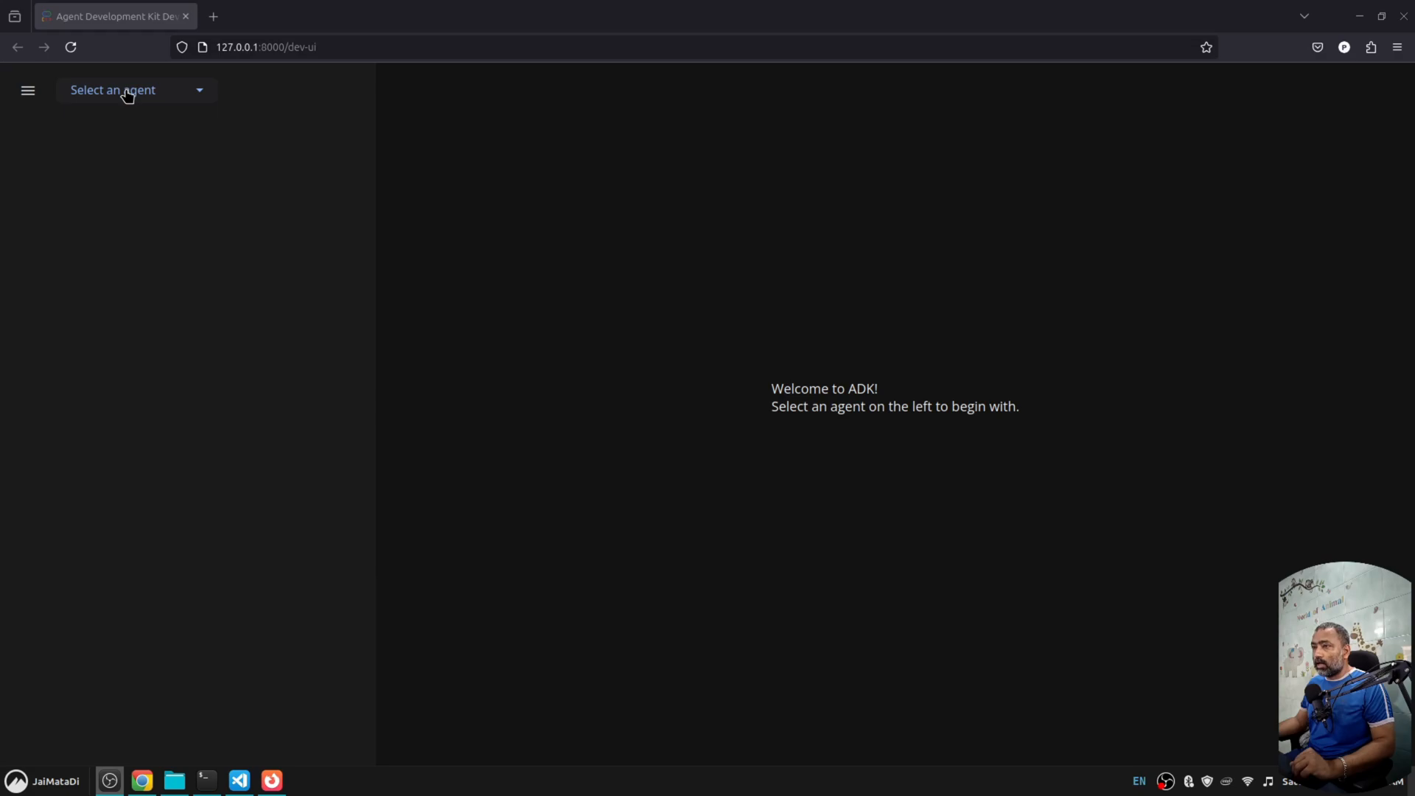
Choose multi-task-agent from the agent list to start a new chat session
click(136, 90)
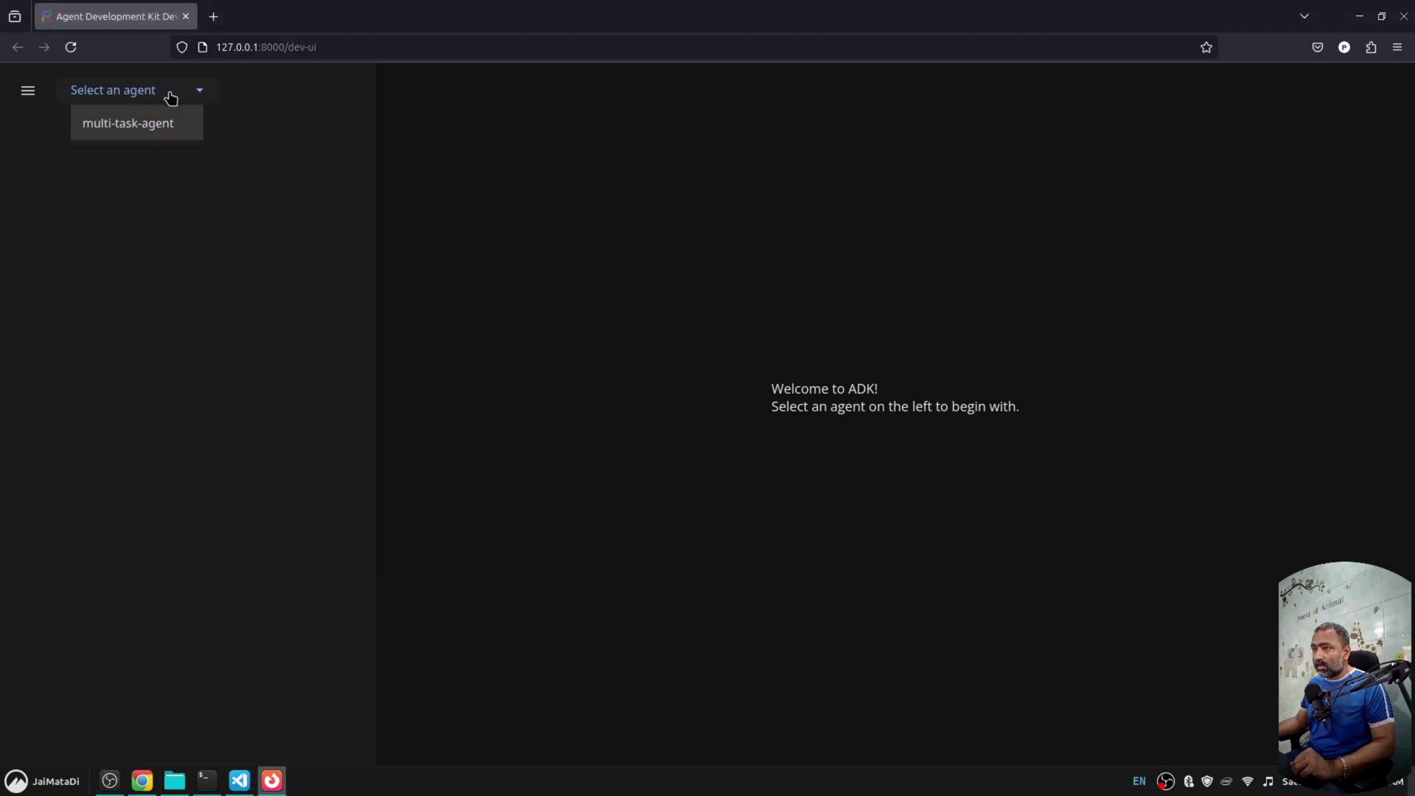
mouse_move(118, 136)
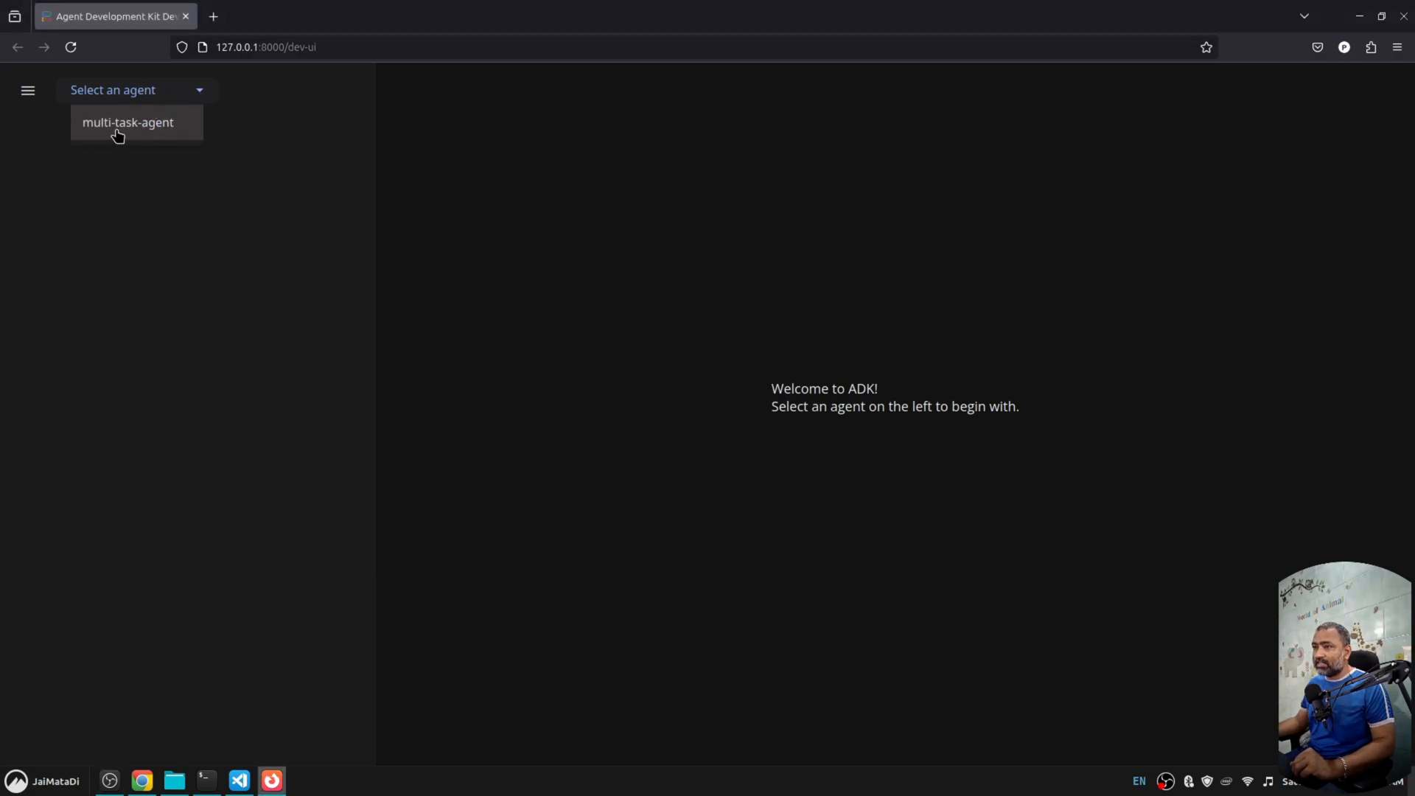
mouse_move(88, 135)
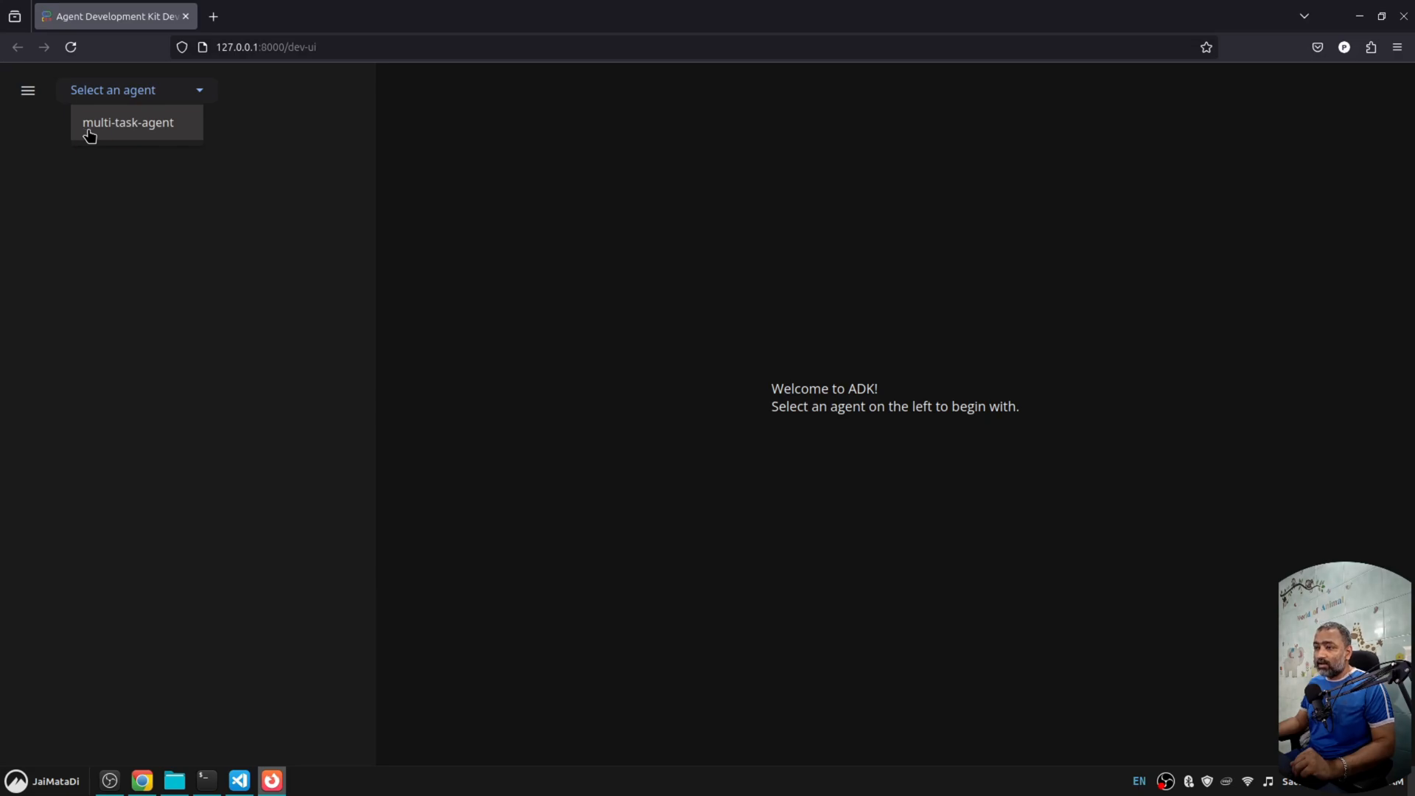
mouse_move(156, 118)
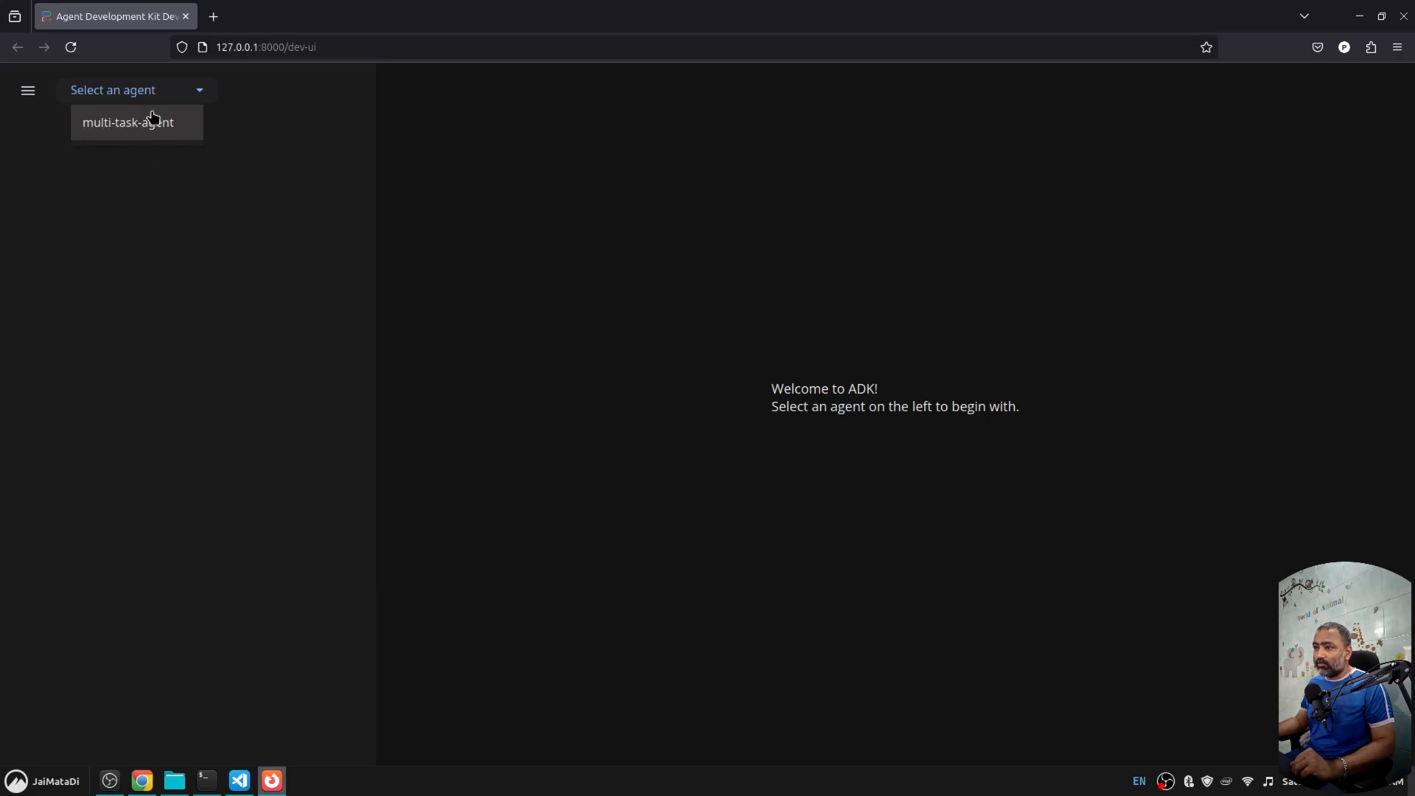
mouse_move(142, 131)
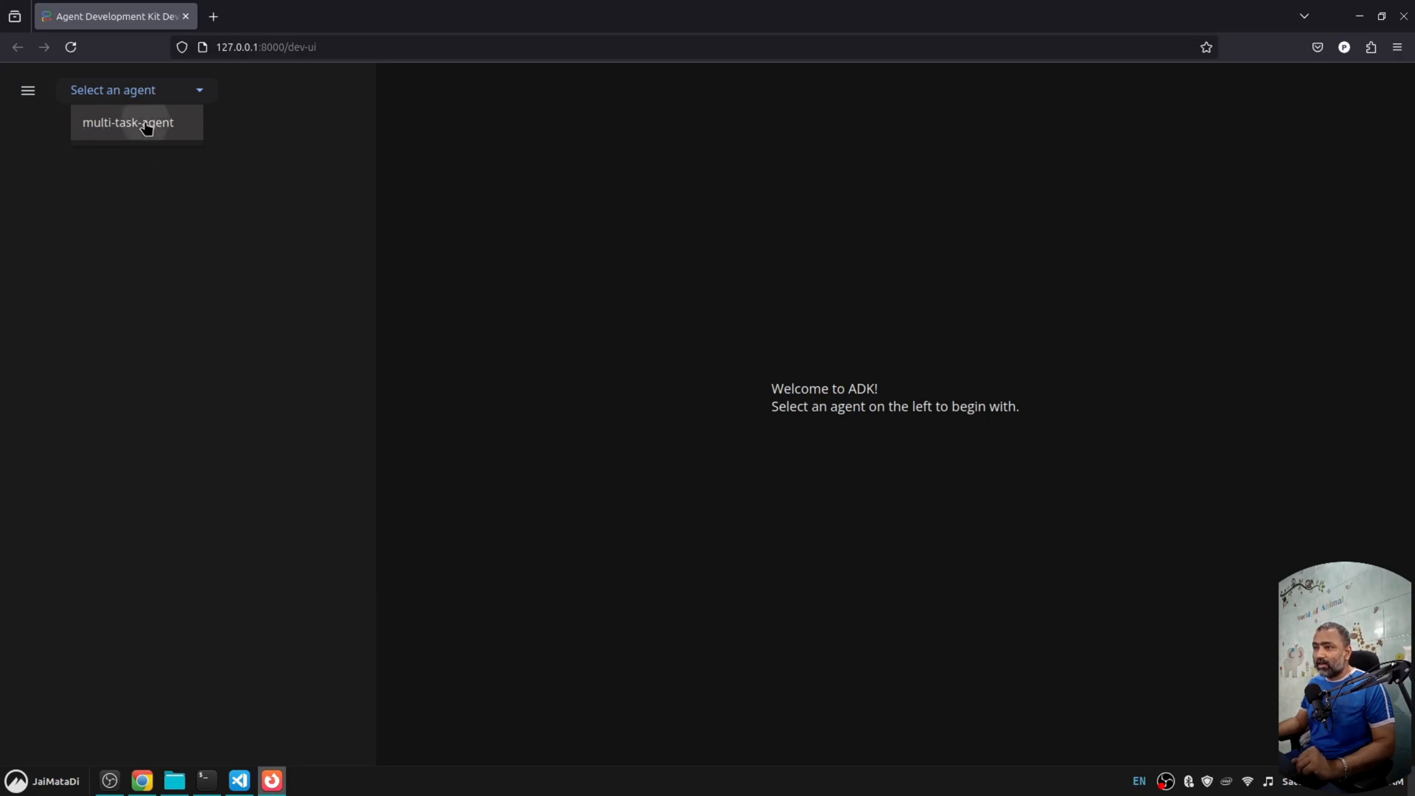
click(136, 123)
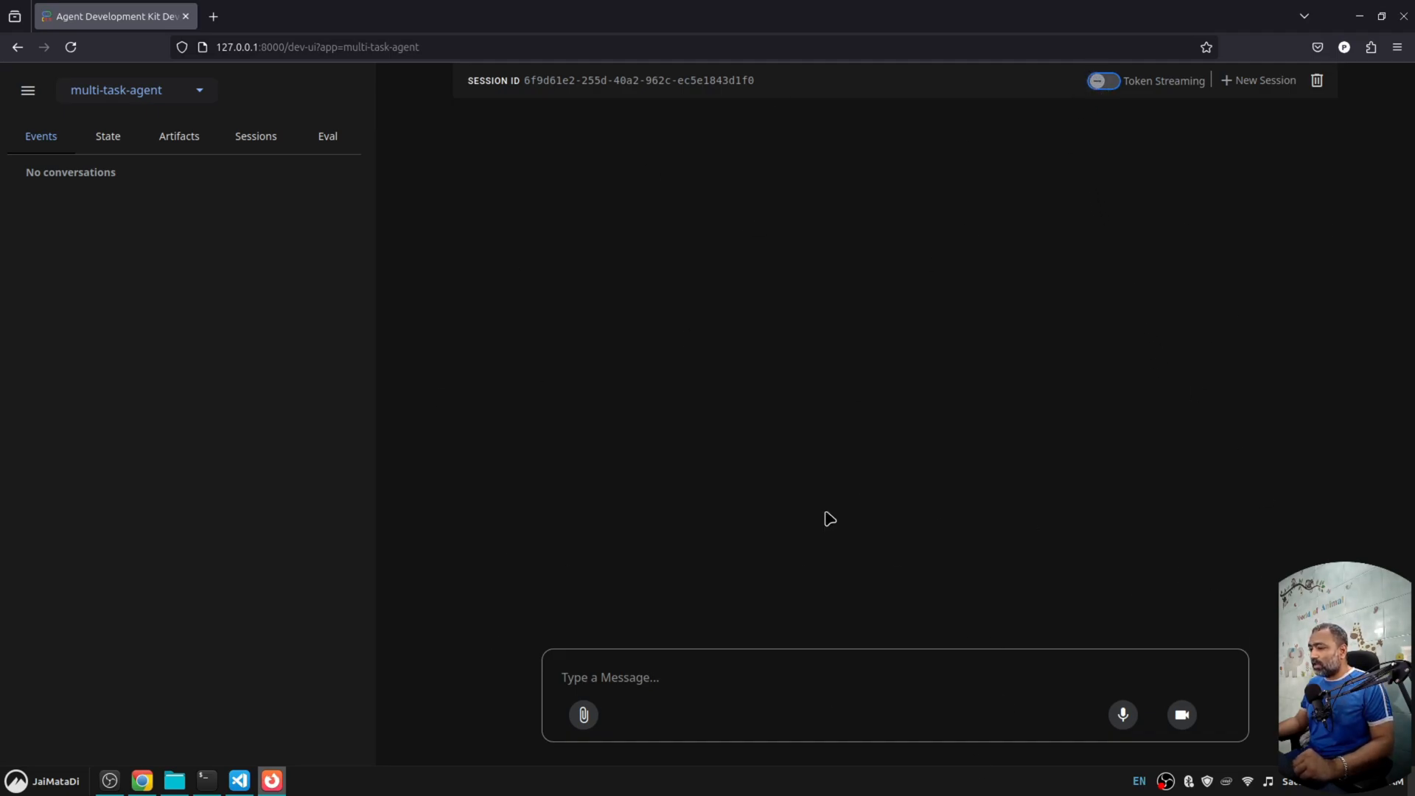
Send 'hi' and 'what is todays date?' to the agent, then return to agent.py
click(657, 677)
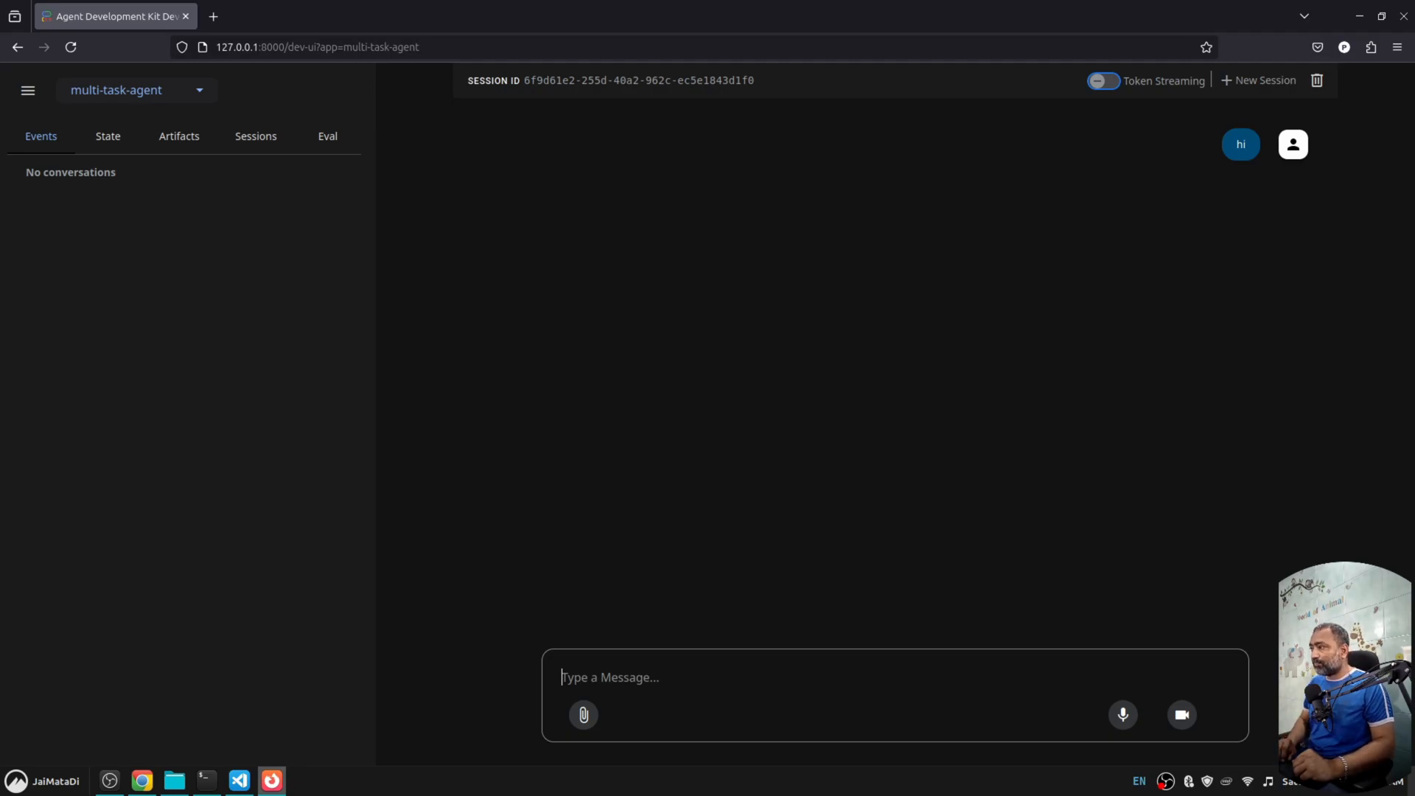
text(what is today)
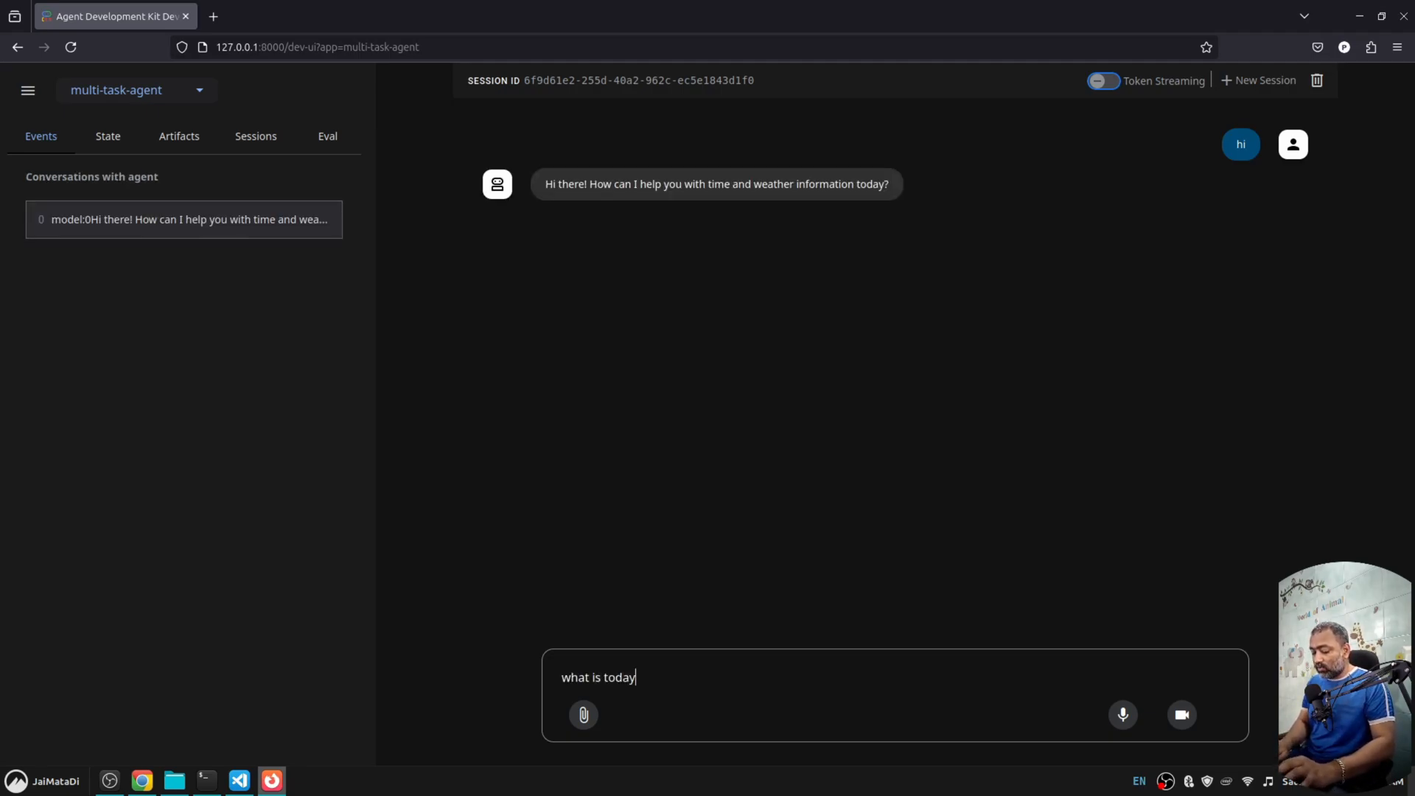
text(s date?)
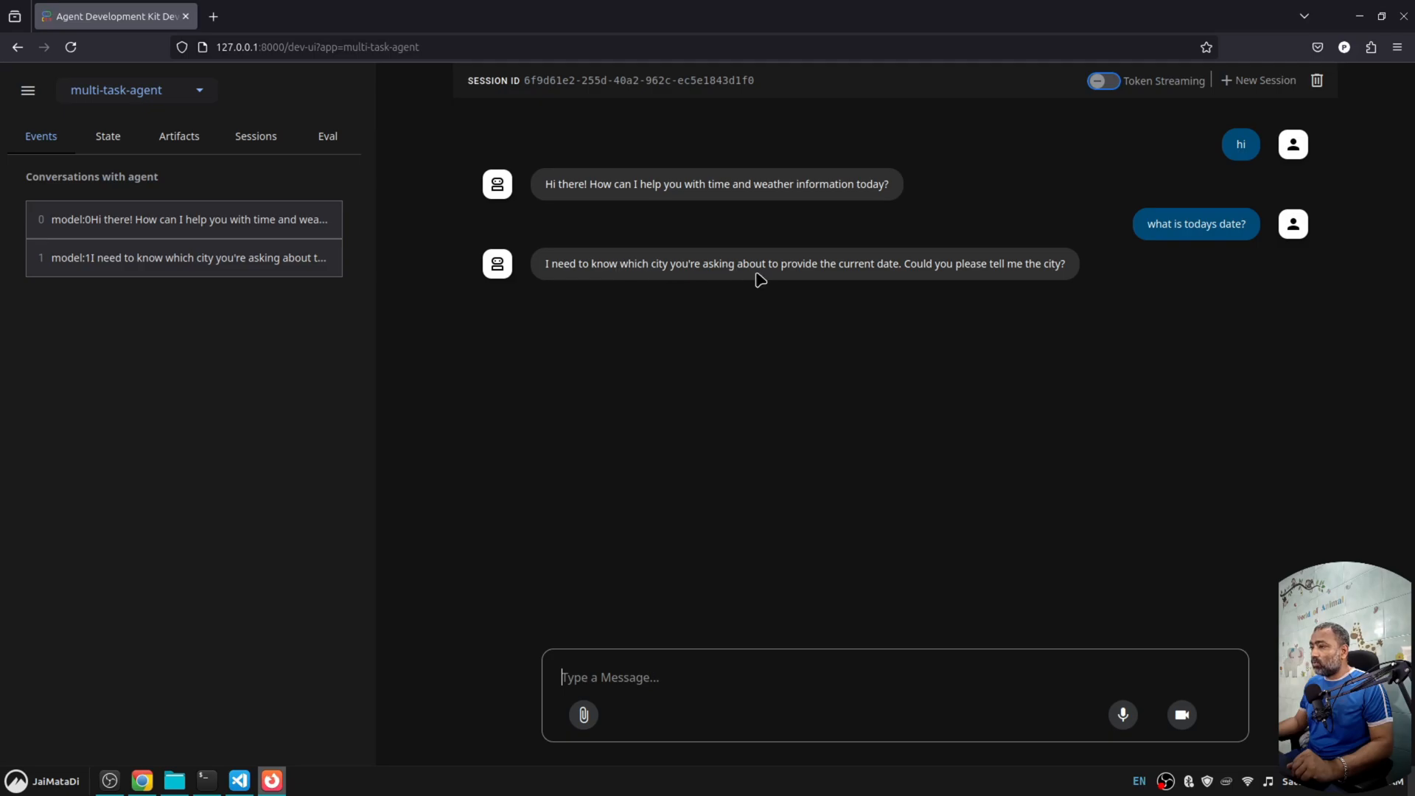
click(238, 781)
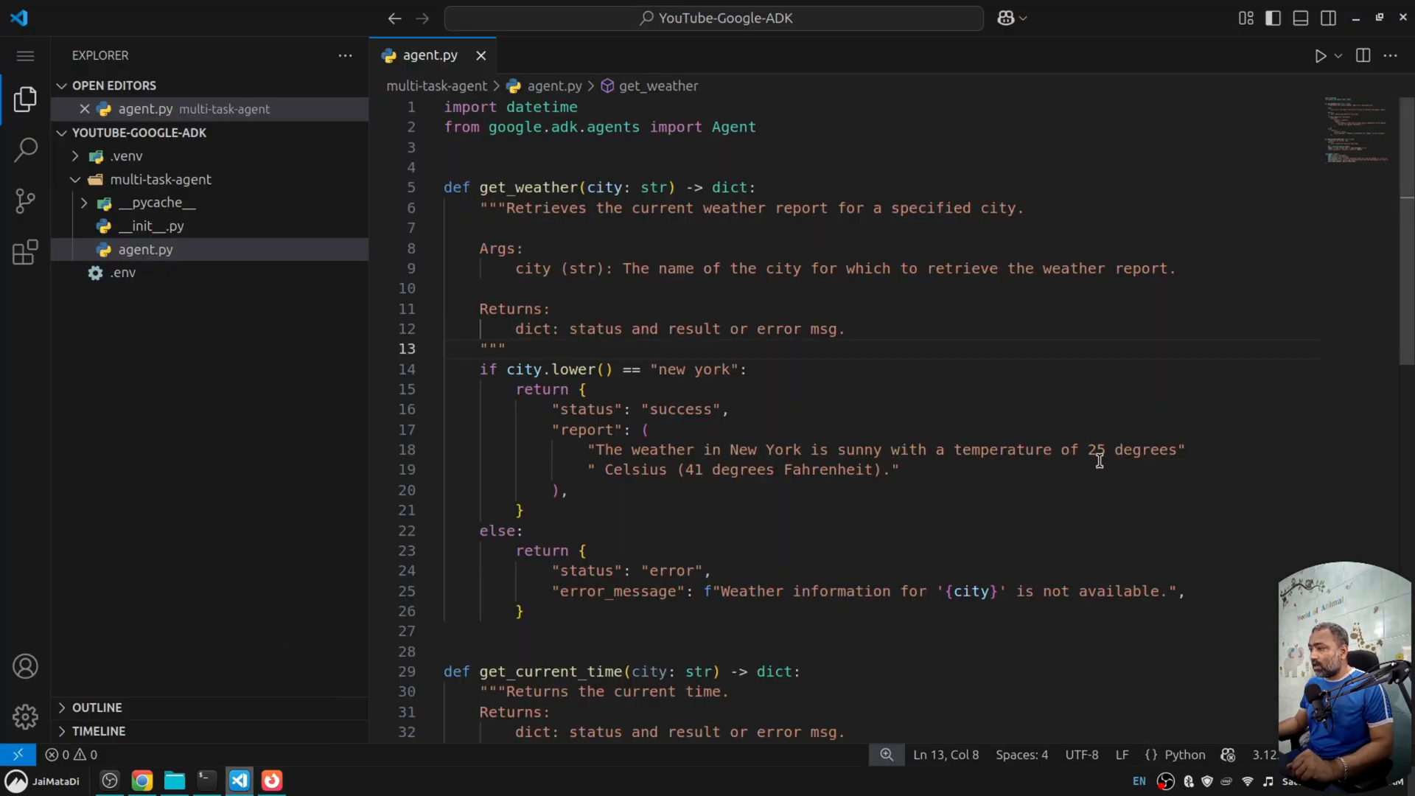
Delete the time wording from the root agent's description and instruction so only weather remains
scroll(down, 3)
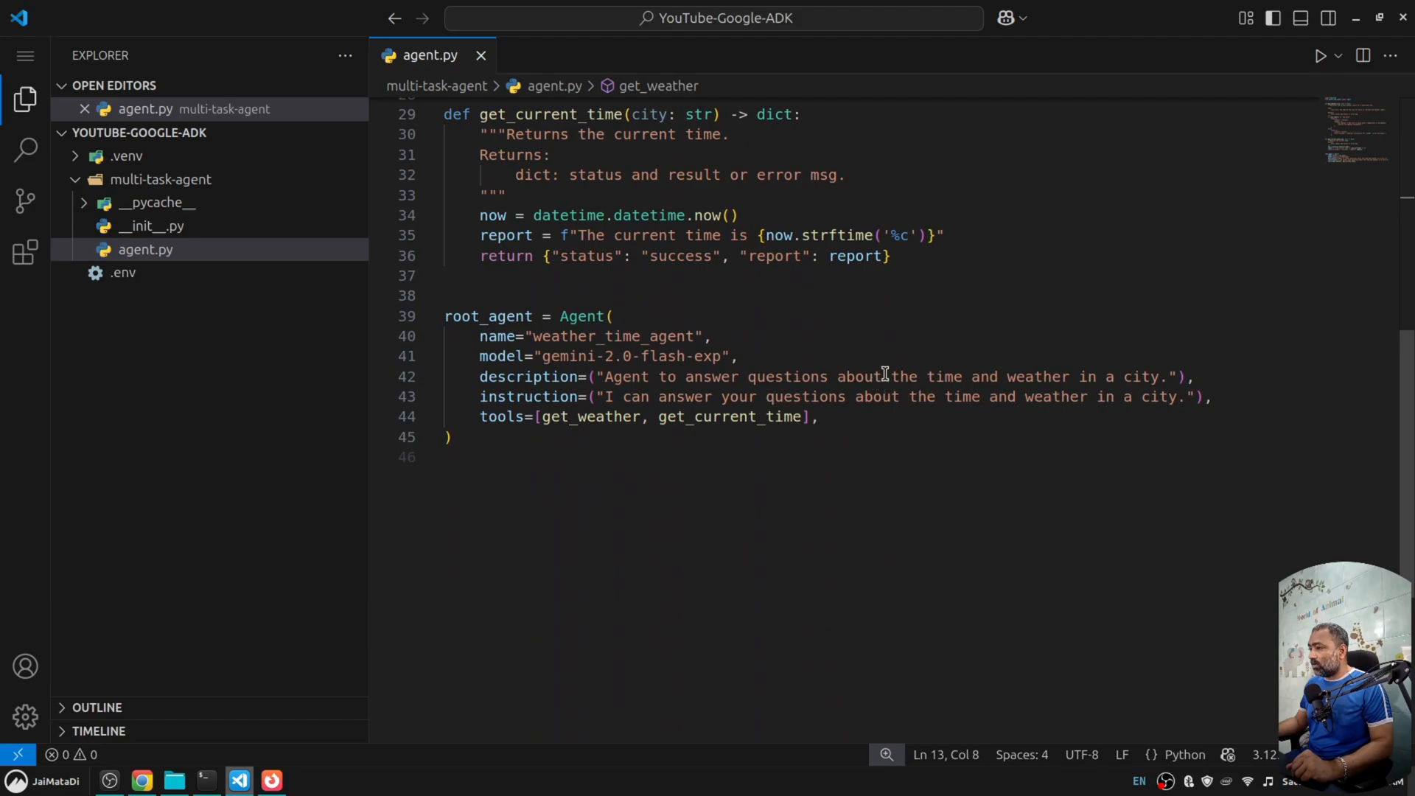
double_click(904, 378)
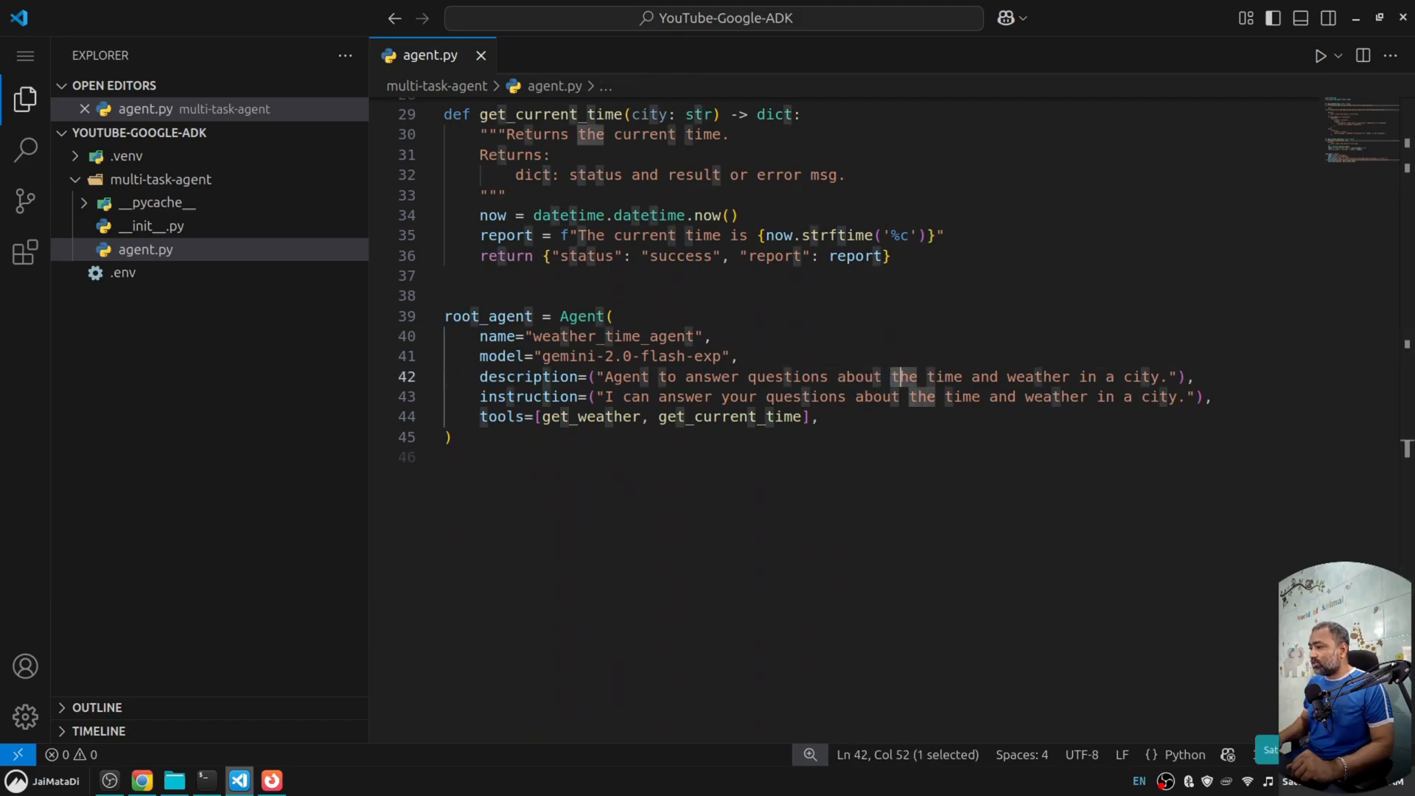
key(Delete)
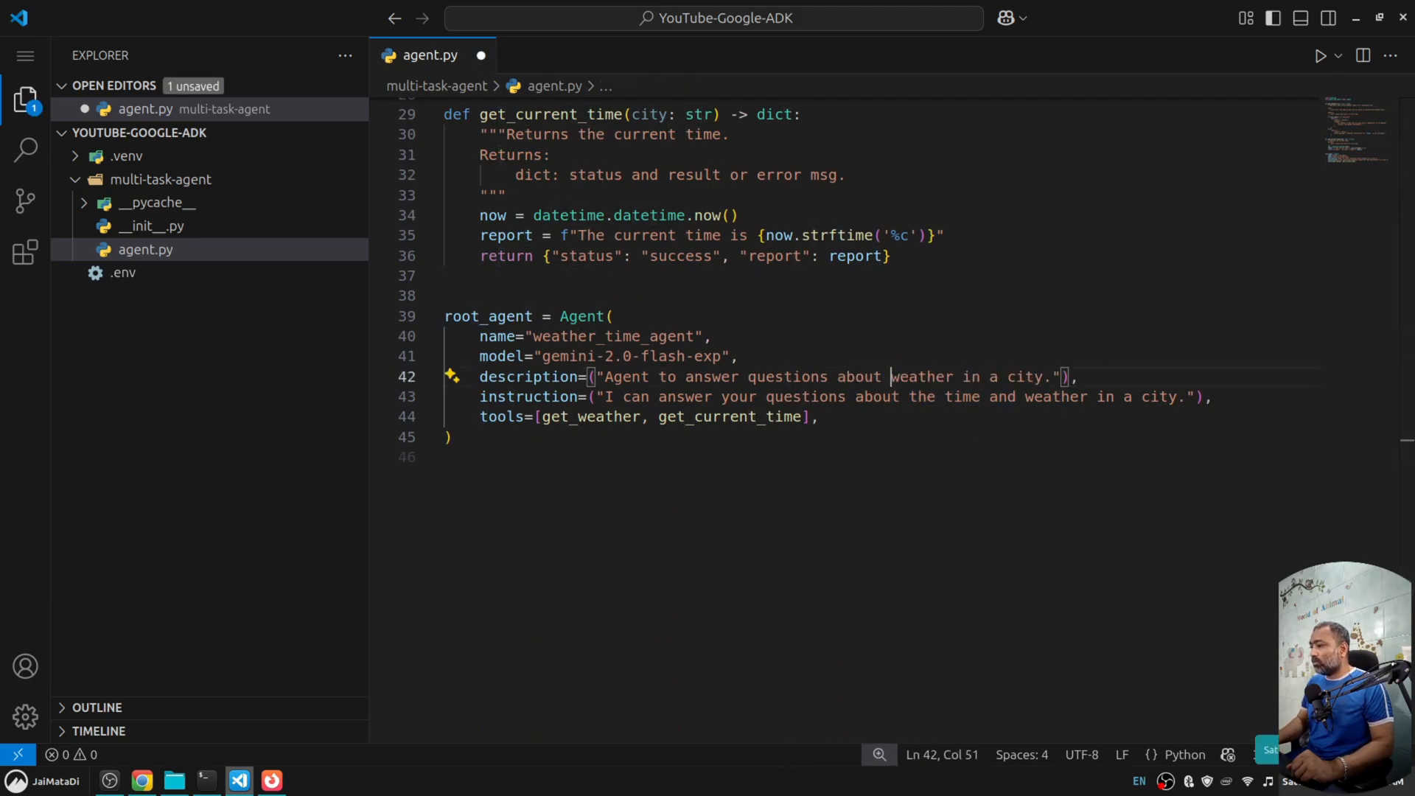
drag(908, 396, 974, 396)
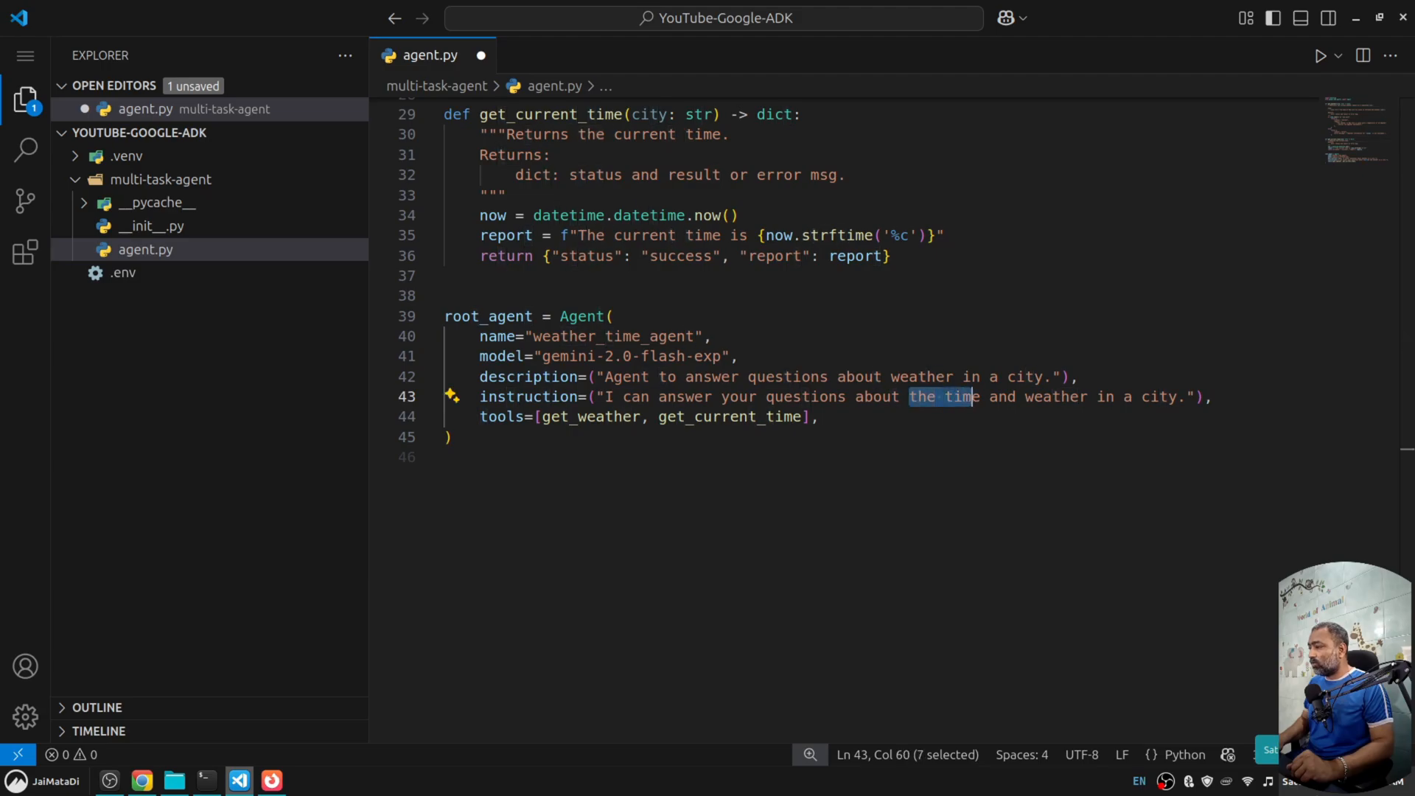
key(Delete)
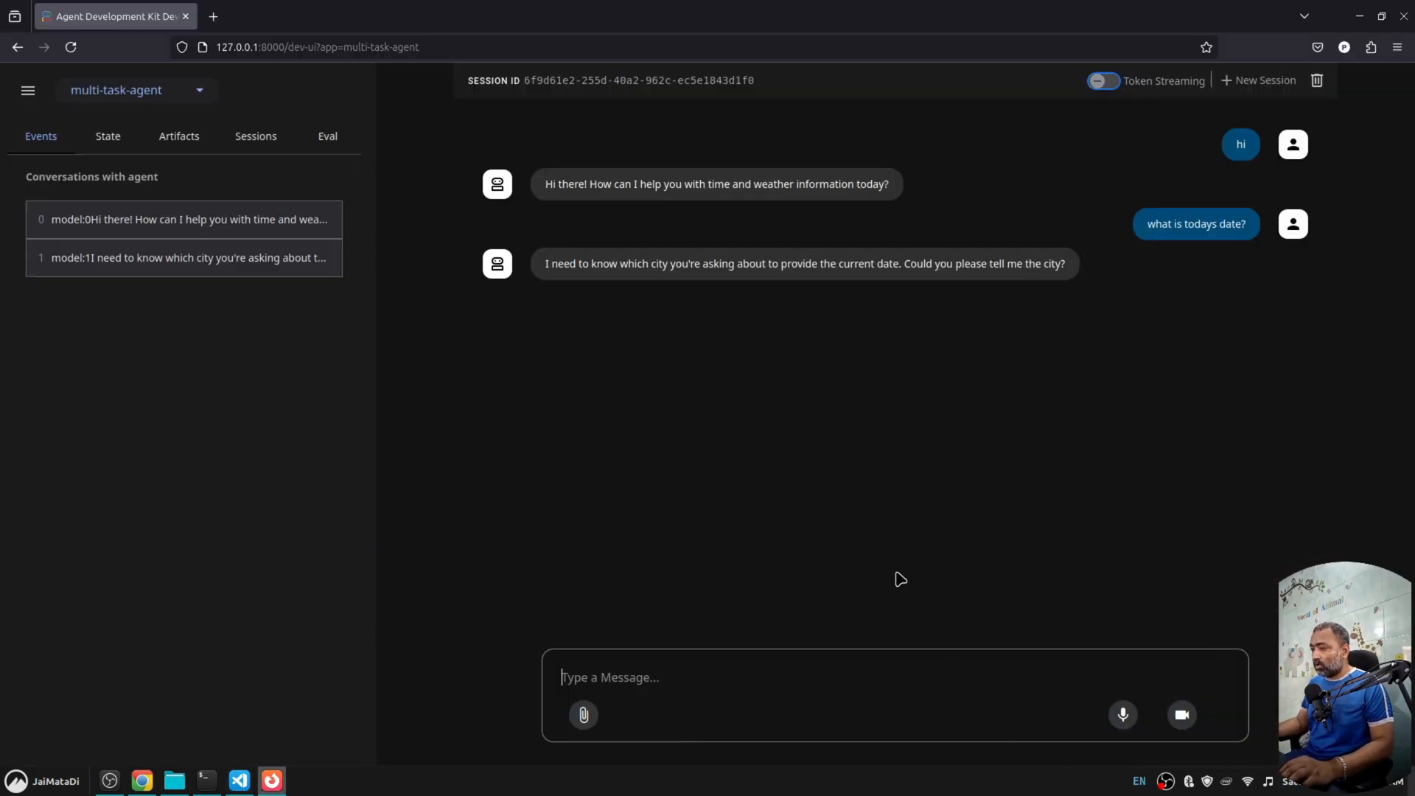
Ask 'what is the weather in new yourk?' and inspect the resulting get_weather call event
text(what is the weather i)
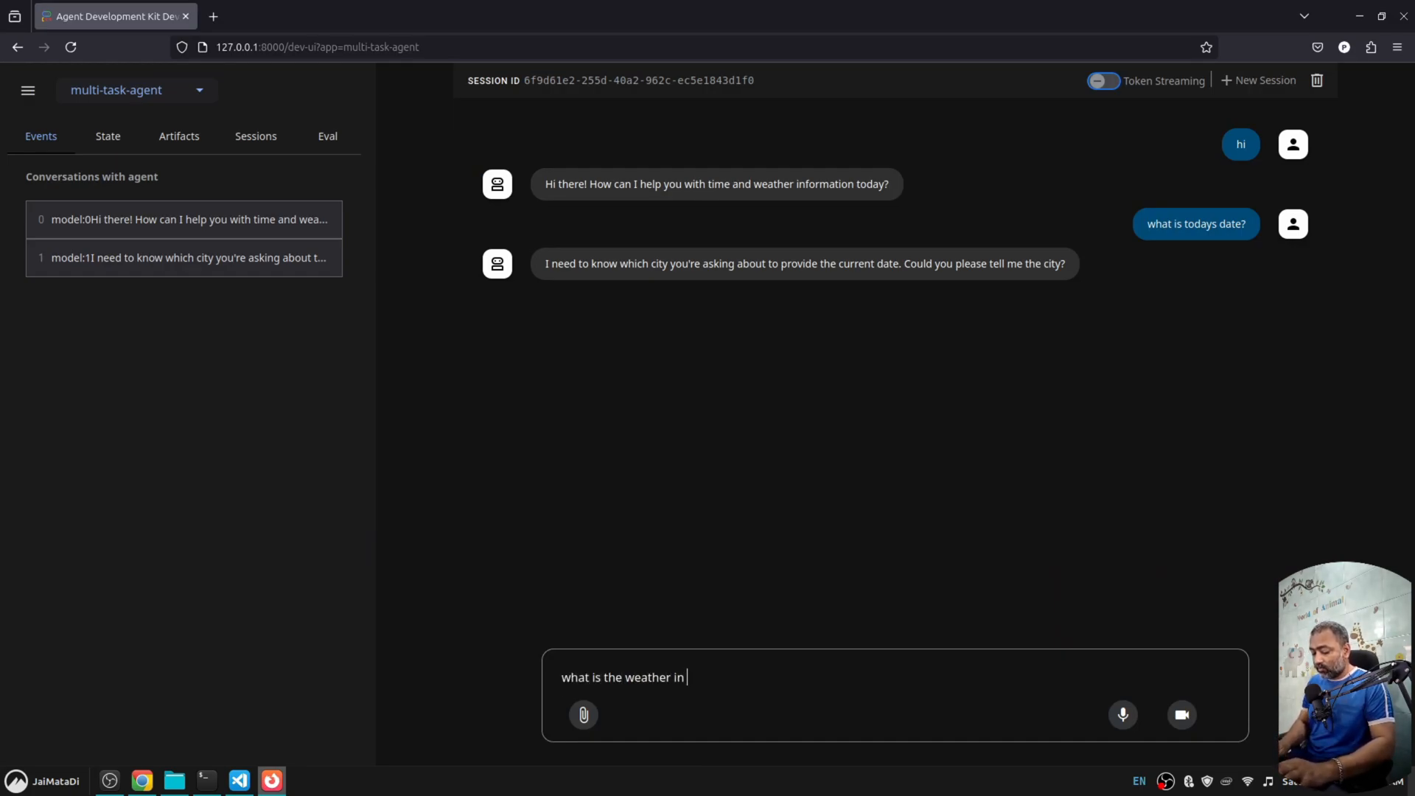
text(new yourk)
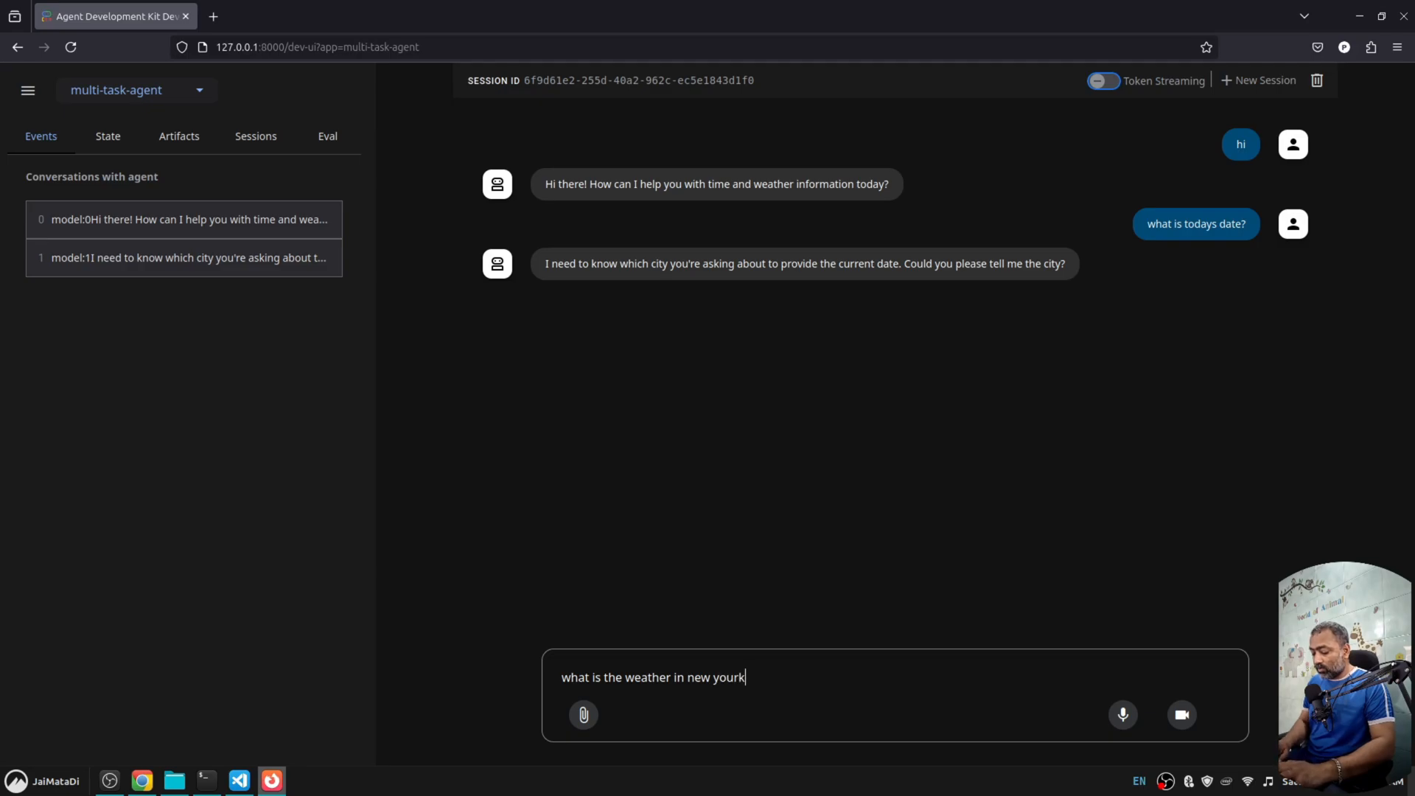
key(Enter)
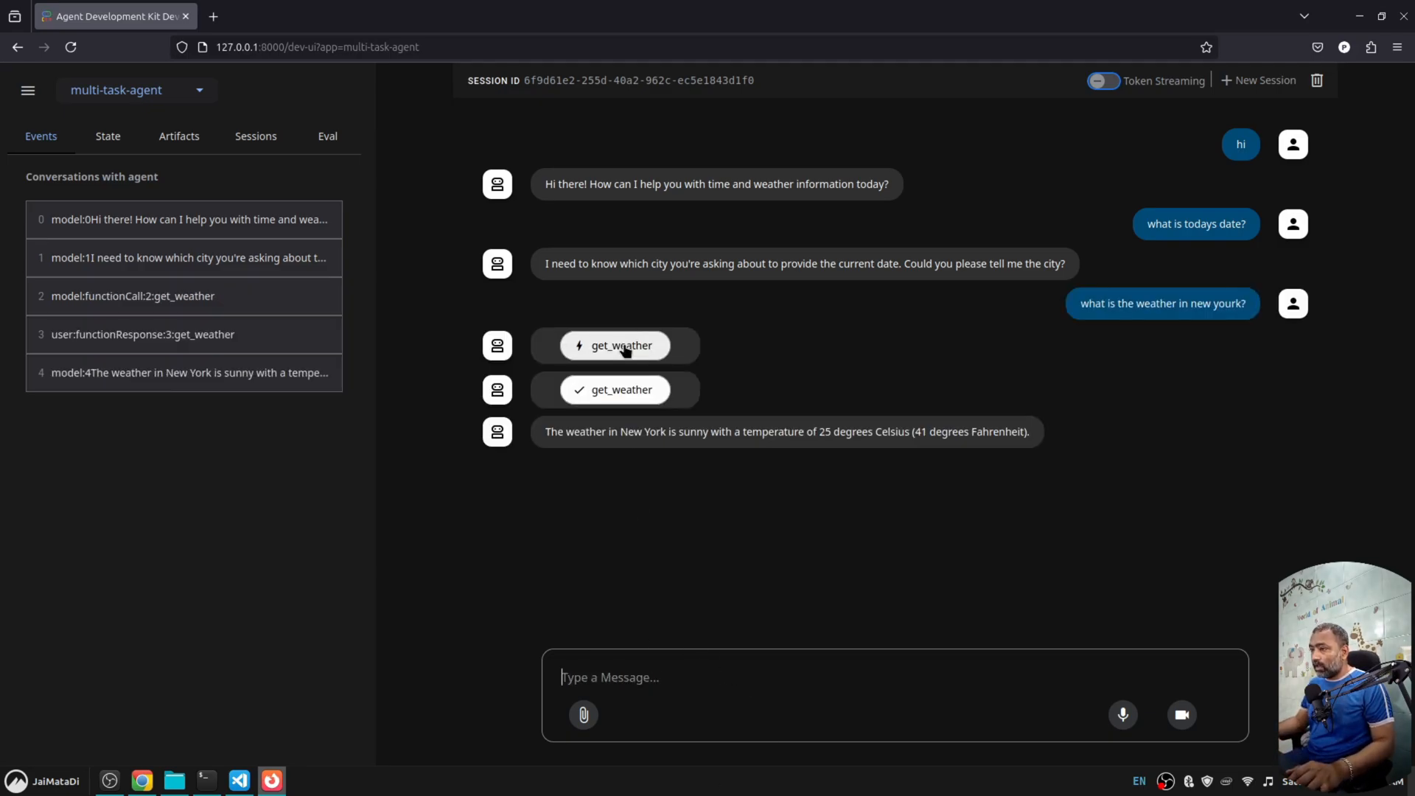
click(620, 345)
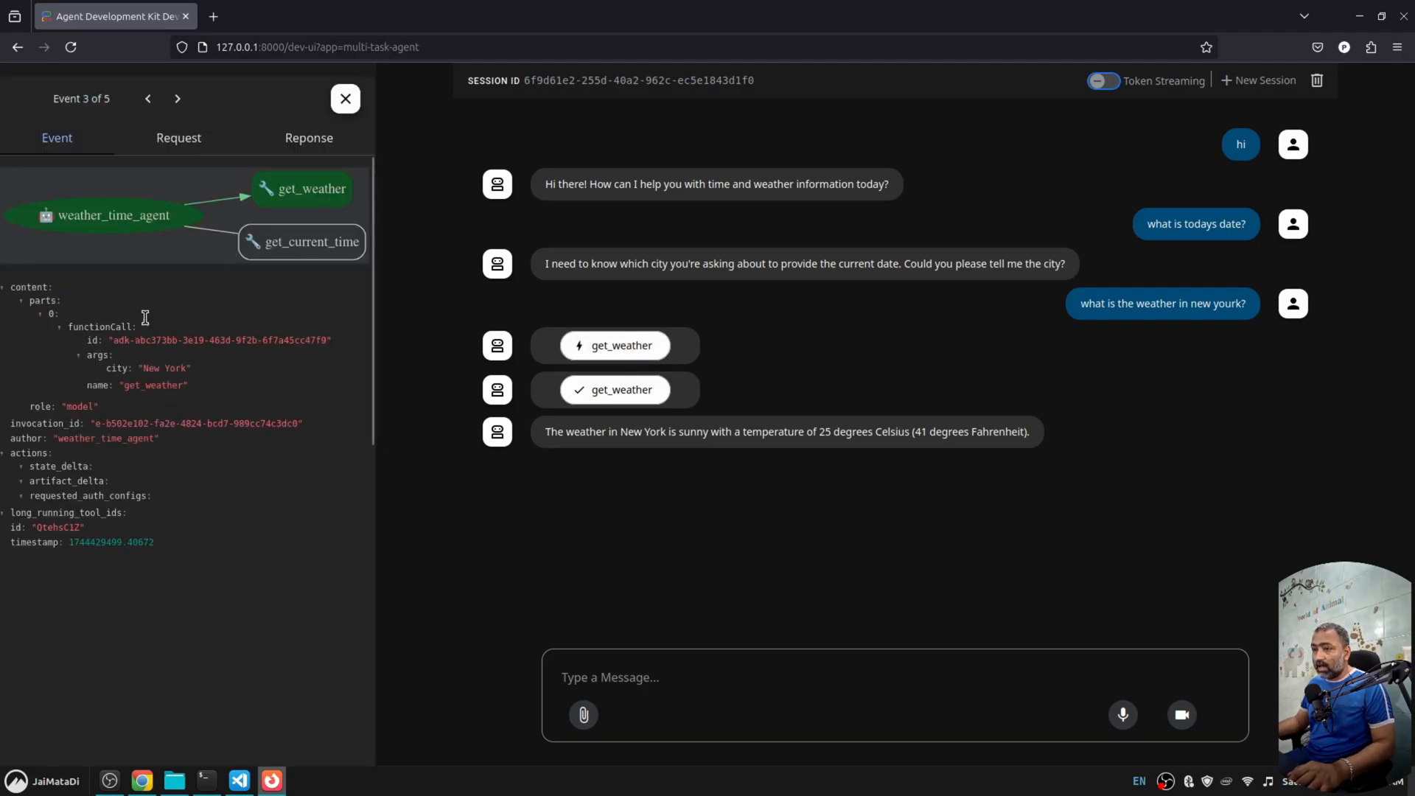
mouse_move(110, 301)
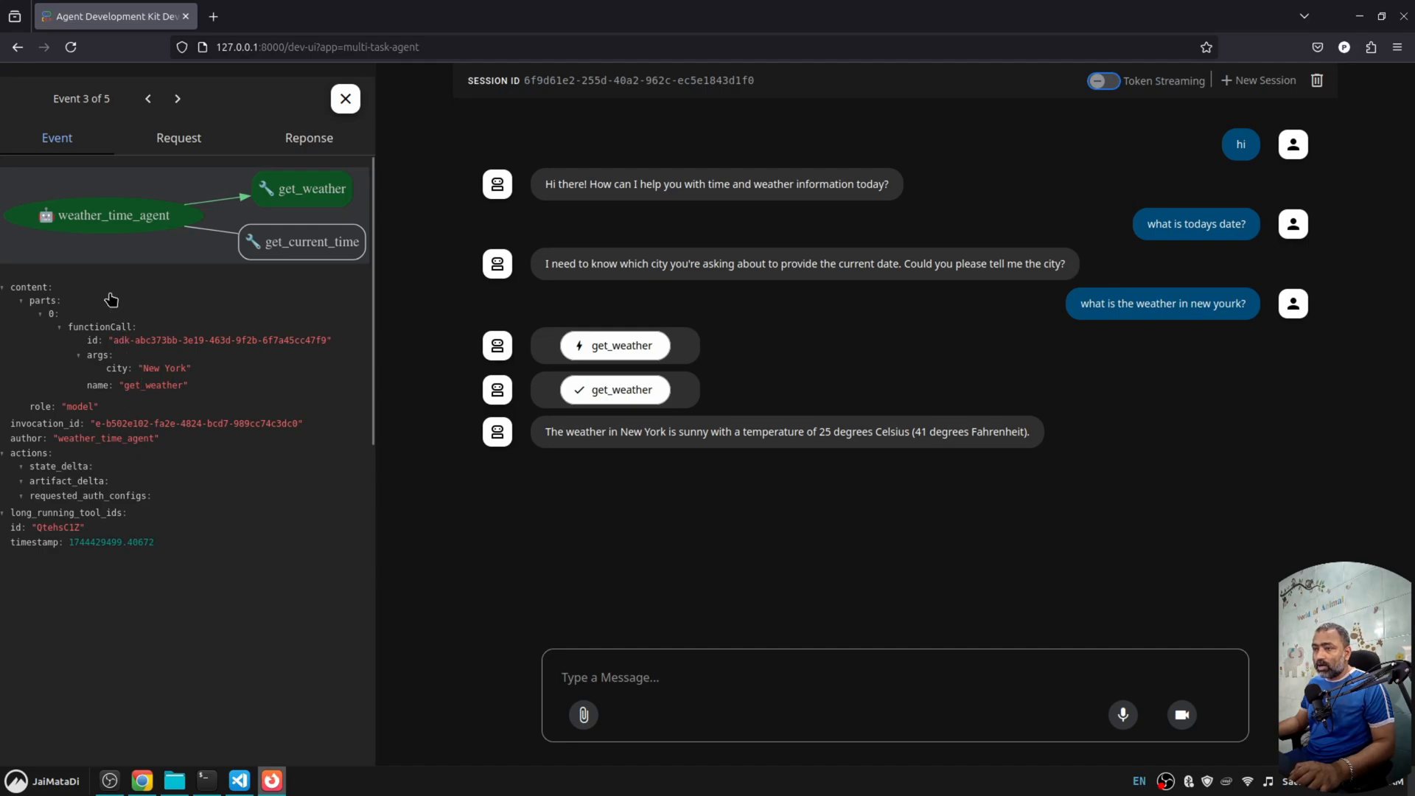
mouse_move(280, 193)
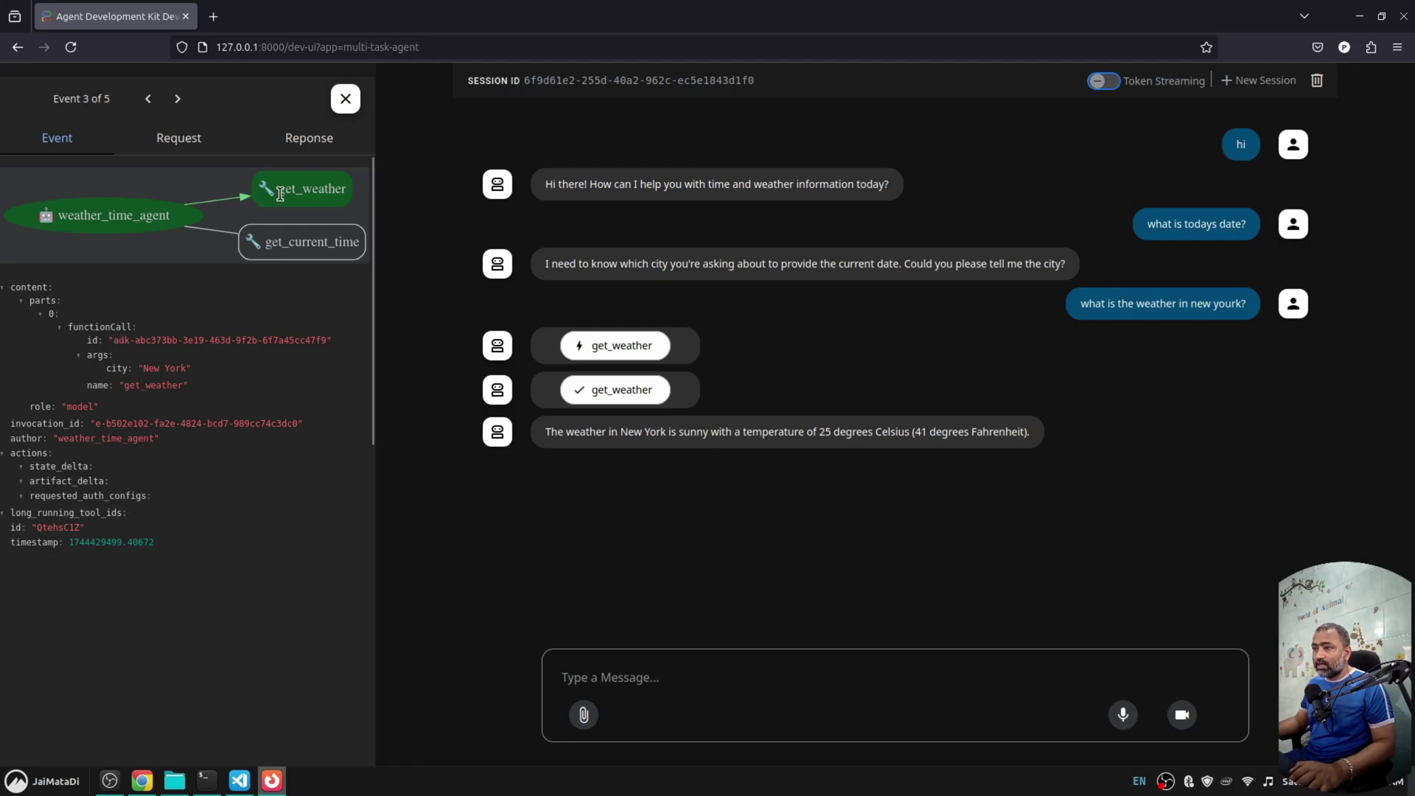
mouse_move(237, 406)
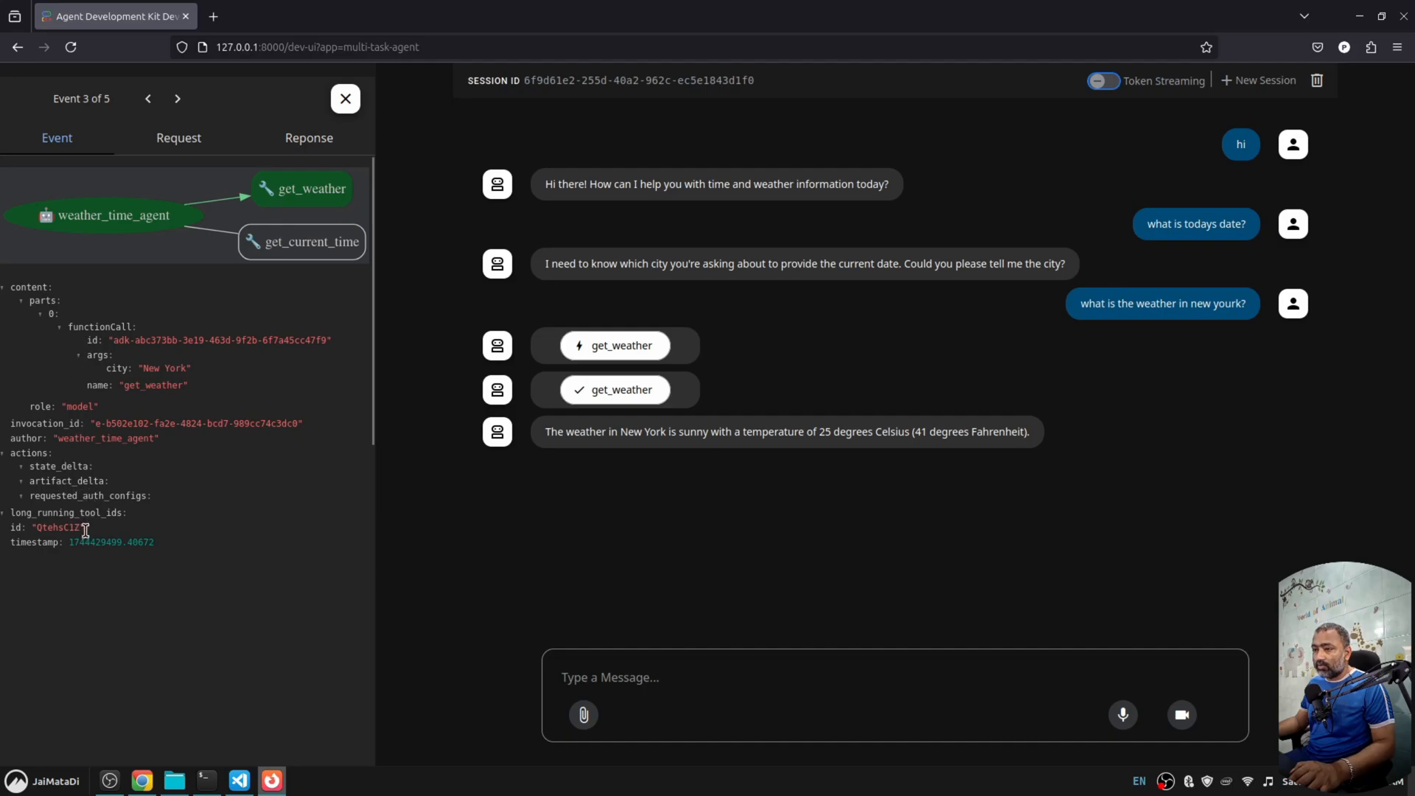
Advance to event 4 of 5, the get_weather response with success status and weather report
click(177, 99)
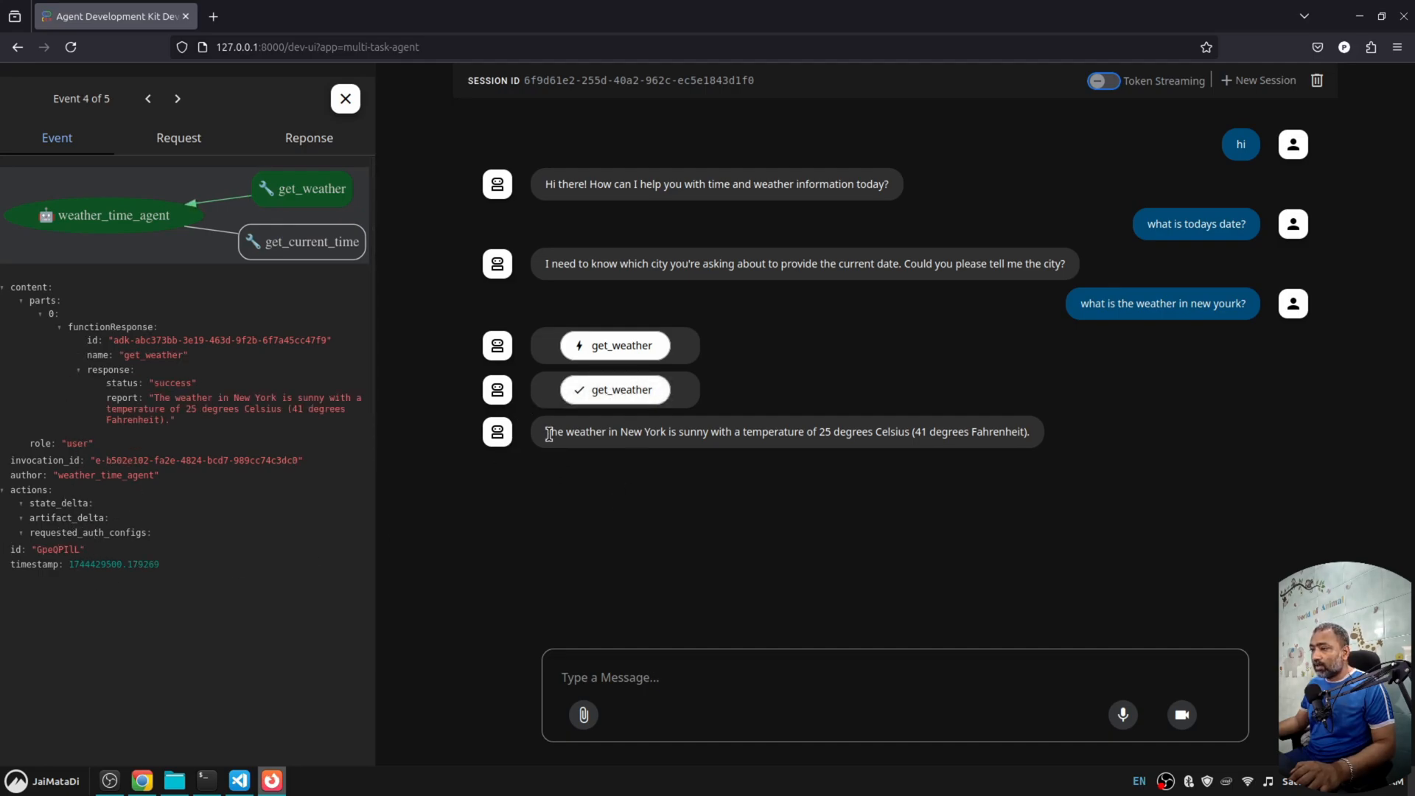
drag(545, 432, 1029, 432)
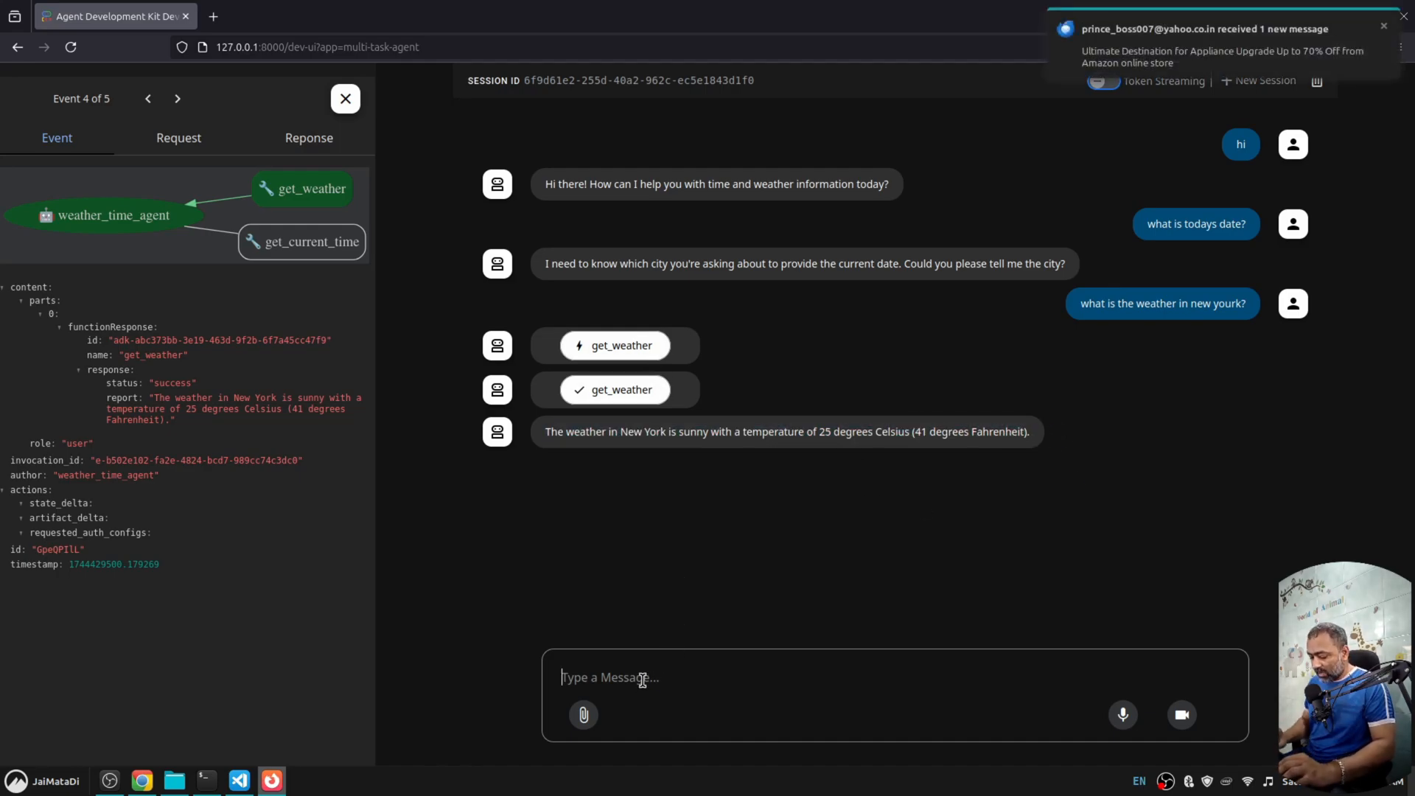
Ask 'what is todays date?' again, then reply 'i am in new york' so the agent fetches the time
text(what is)
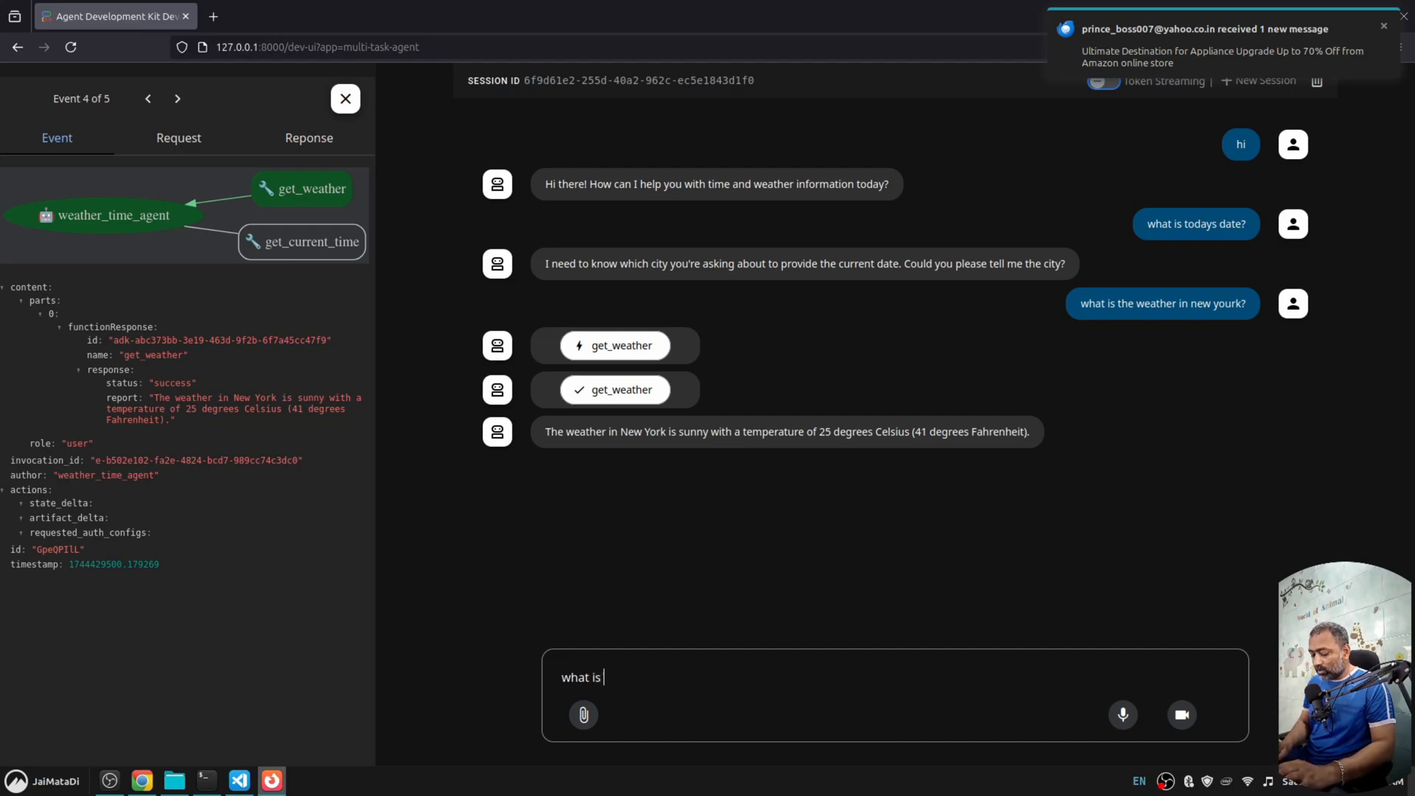
text(todays)
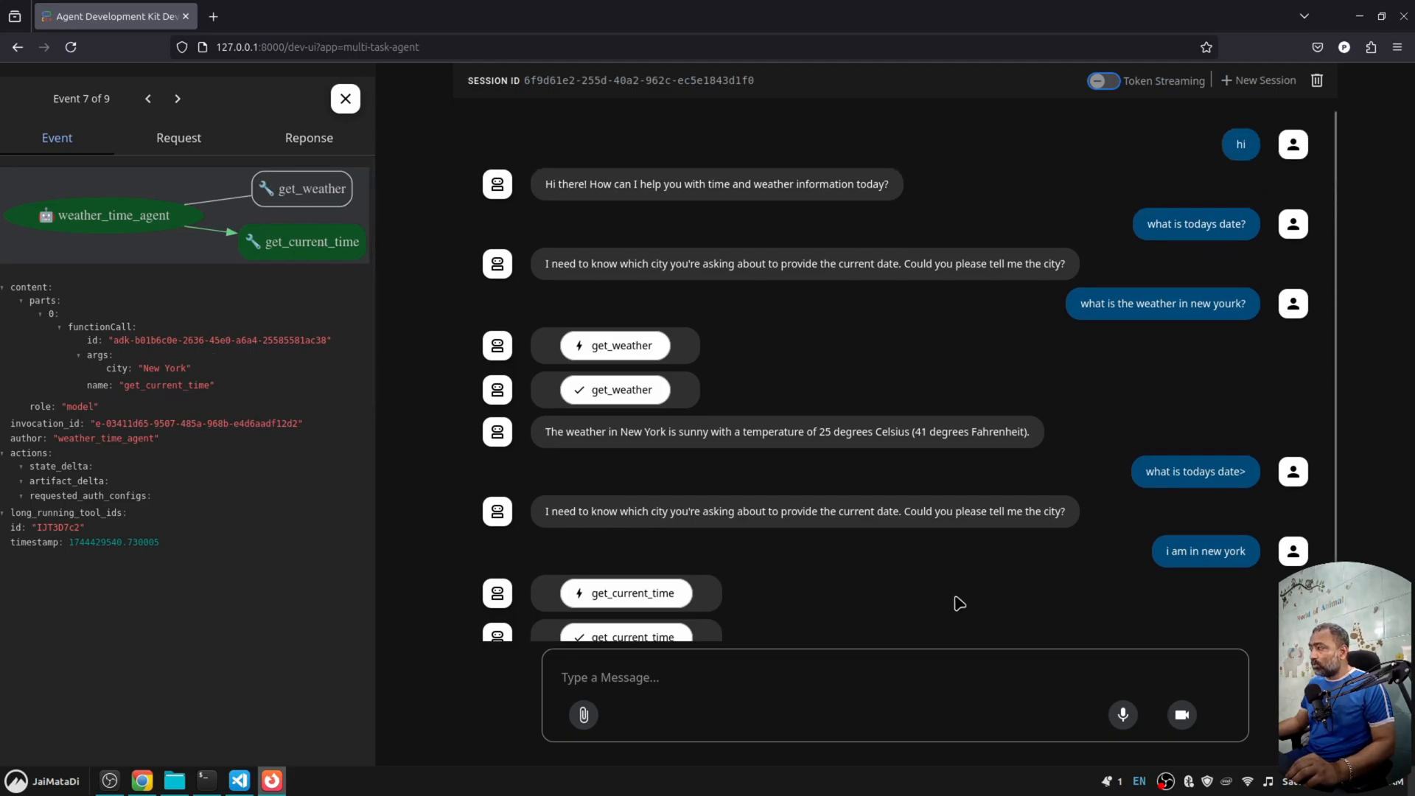
mouse_move(839, 268)
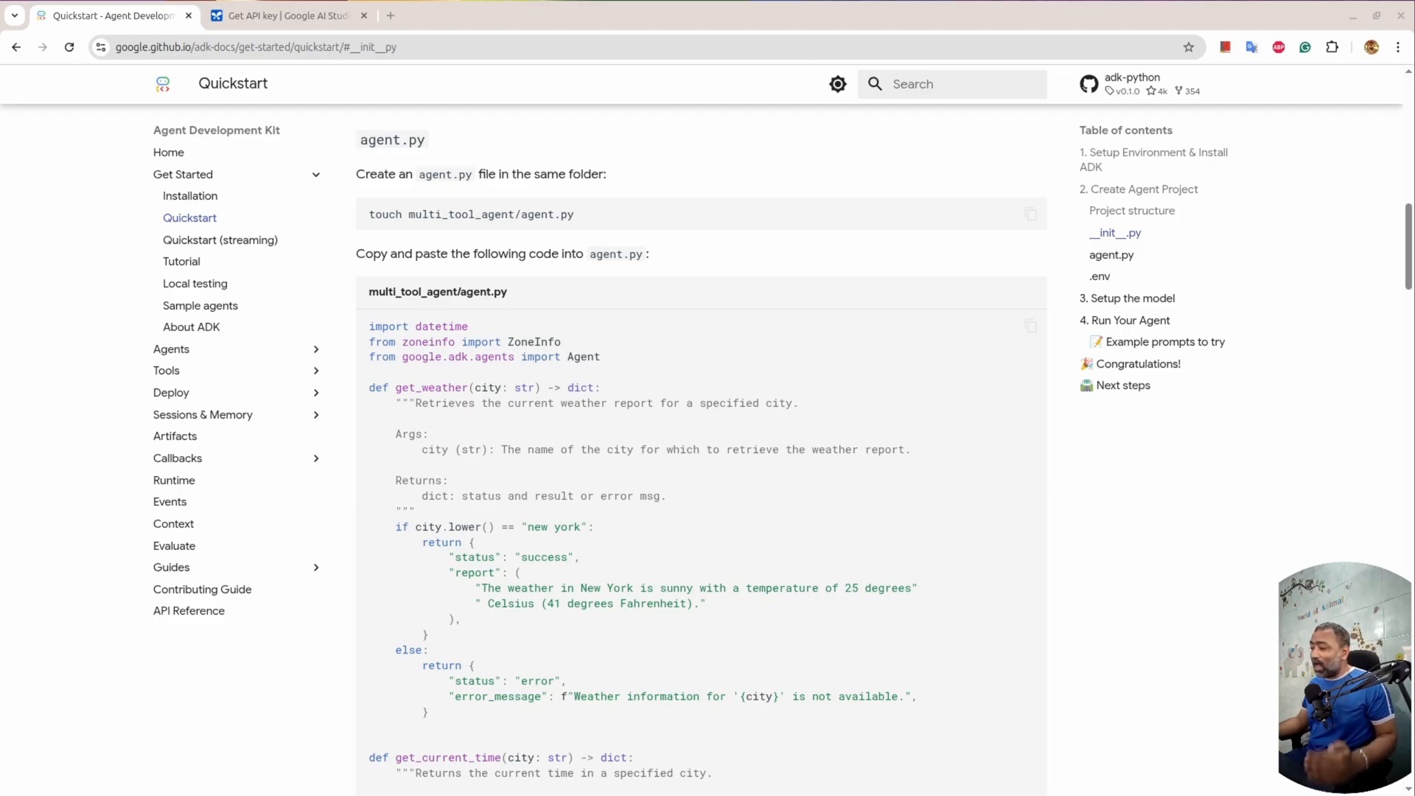
Scroll down the Quickstart and follow the Tutorial link under Get Started
scroll(down, 3)
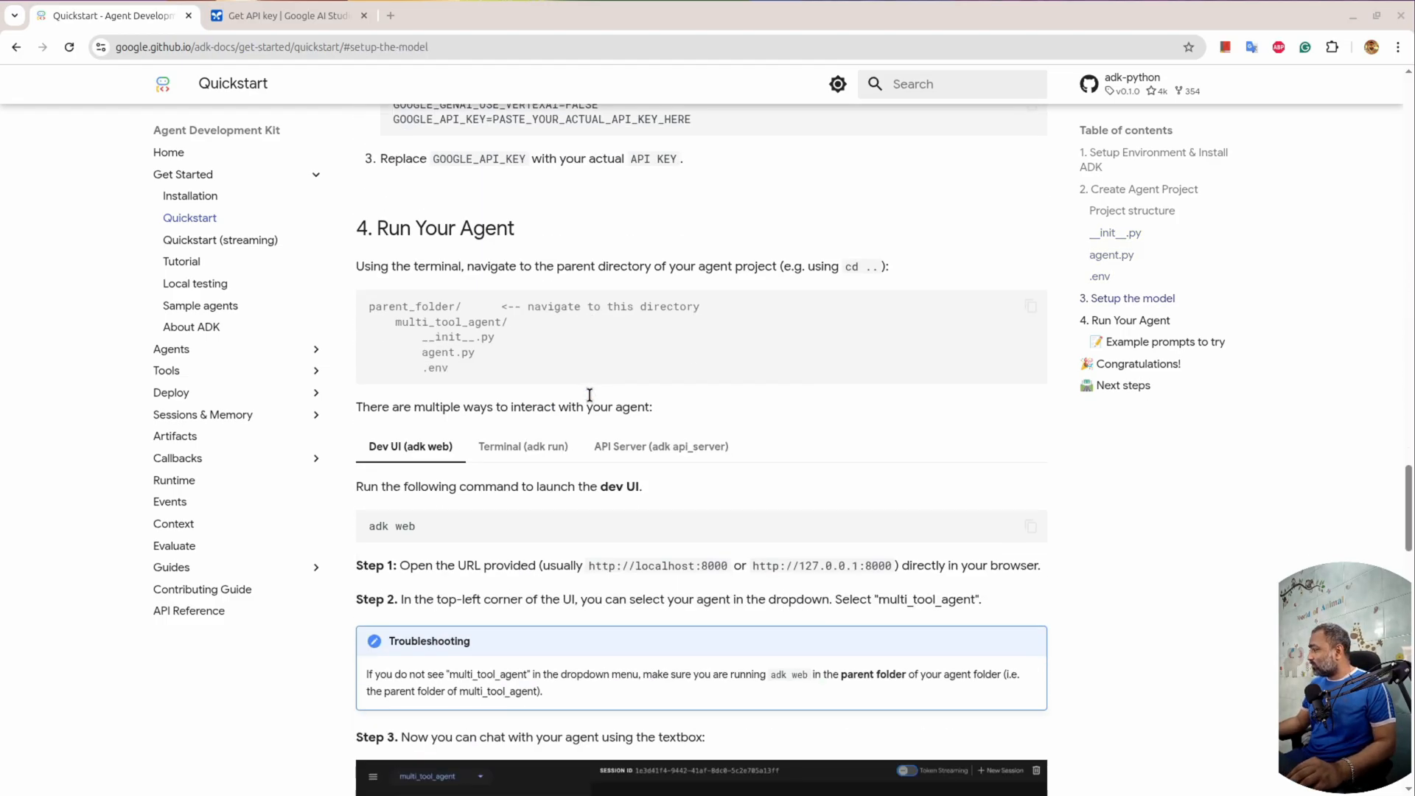
scroll(down, 3)
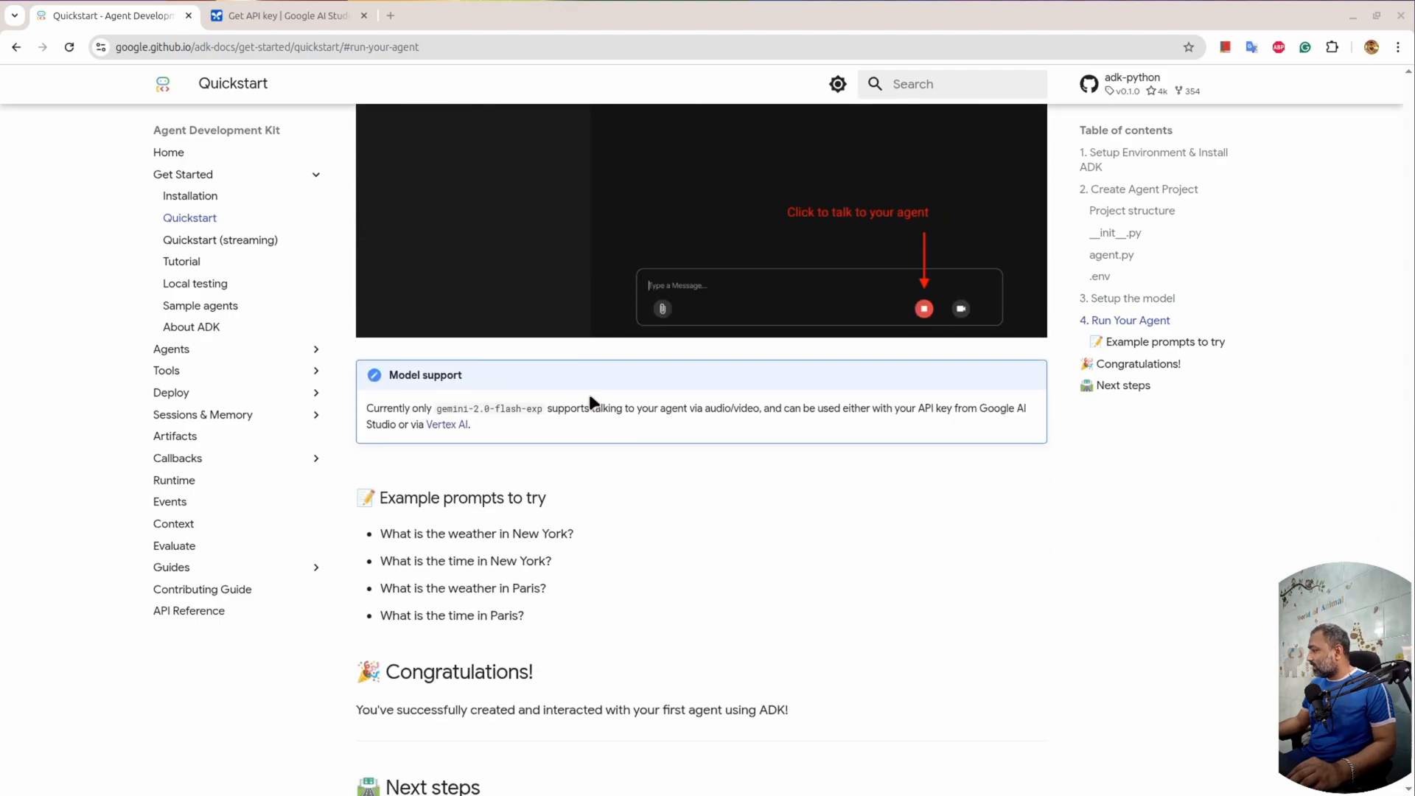
scroll(down, 3)
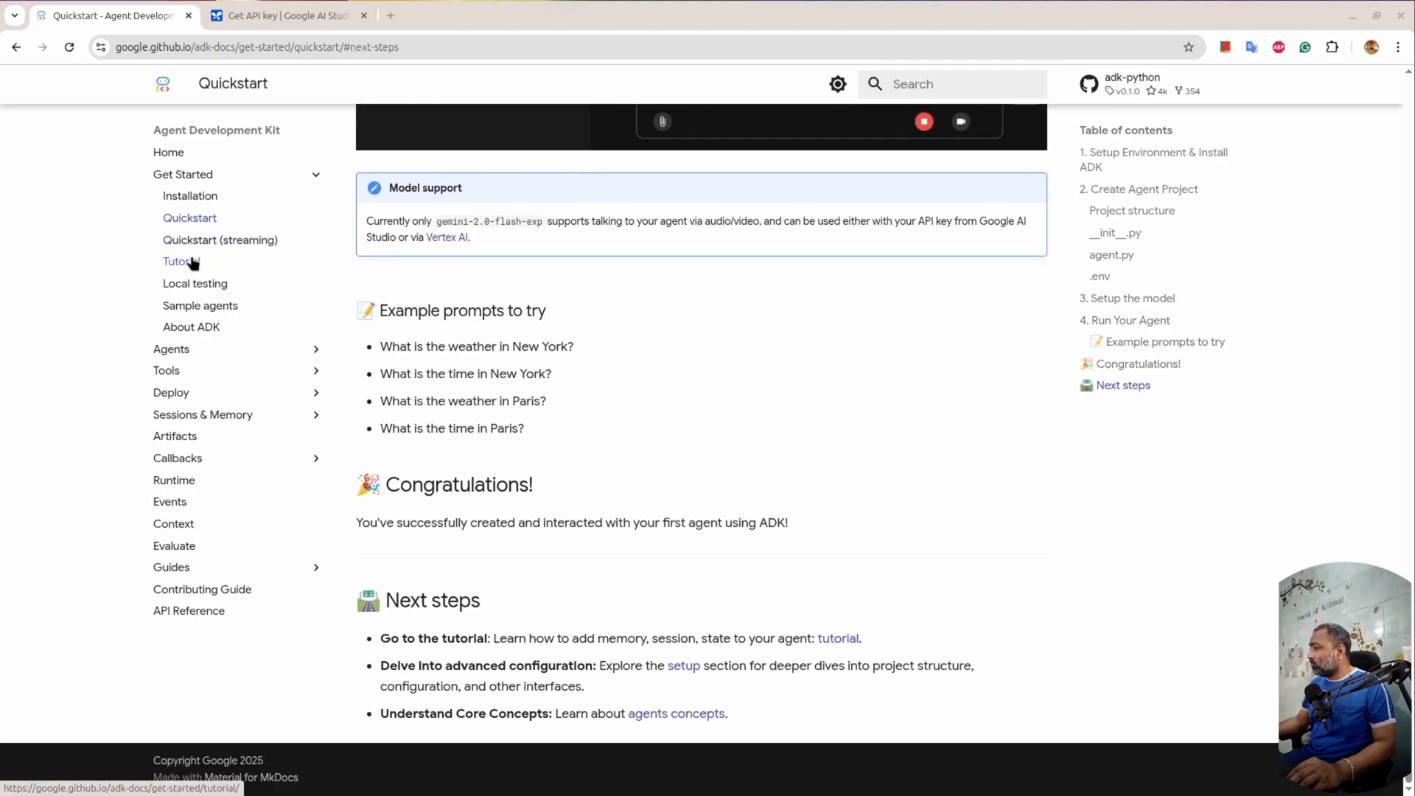
click(181, 263)
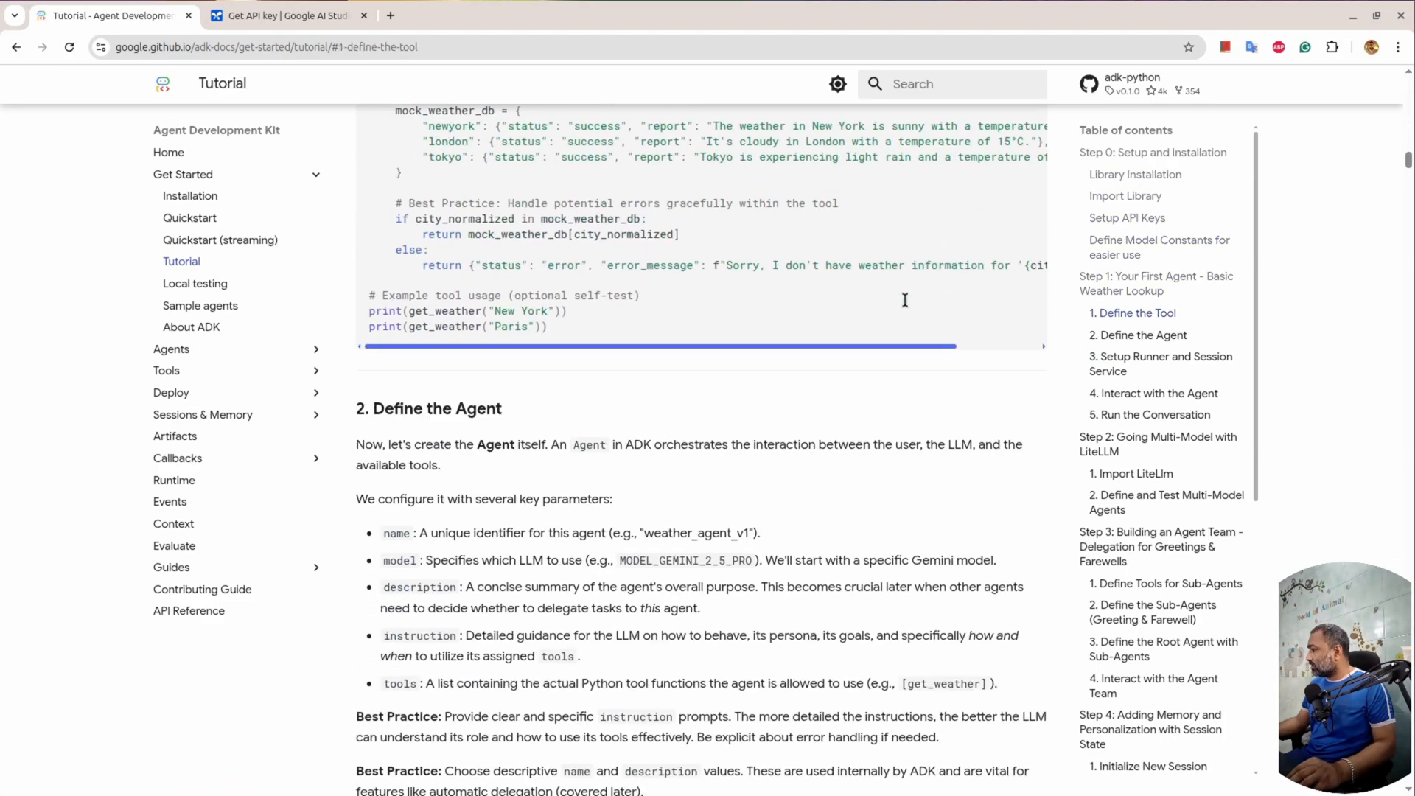
Copy the google_search agent.py example from the ADK streaming Quickstart page
click(1161, 363)
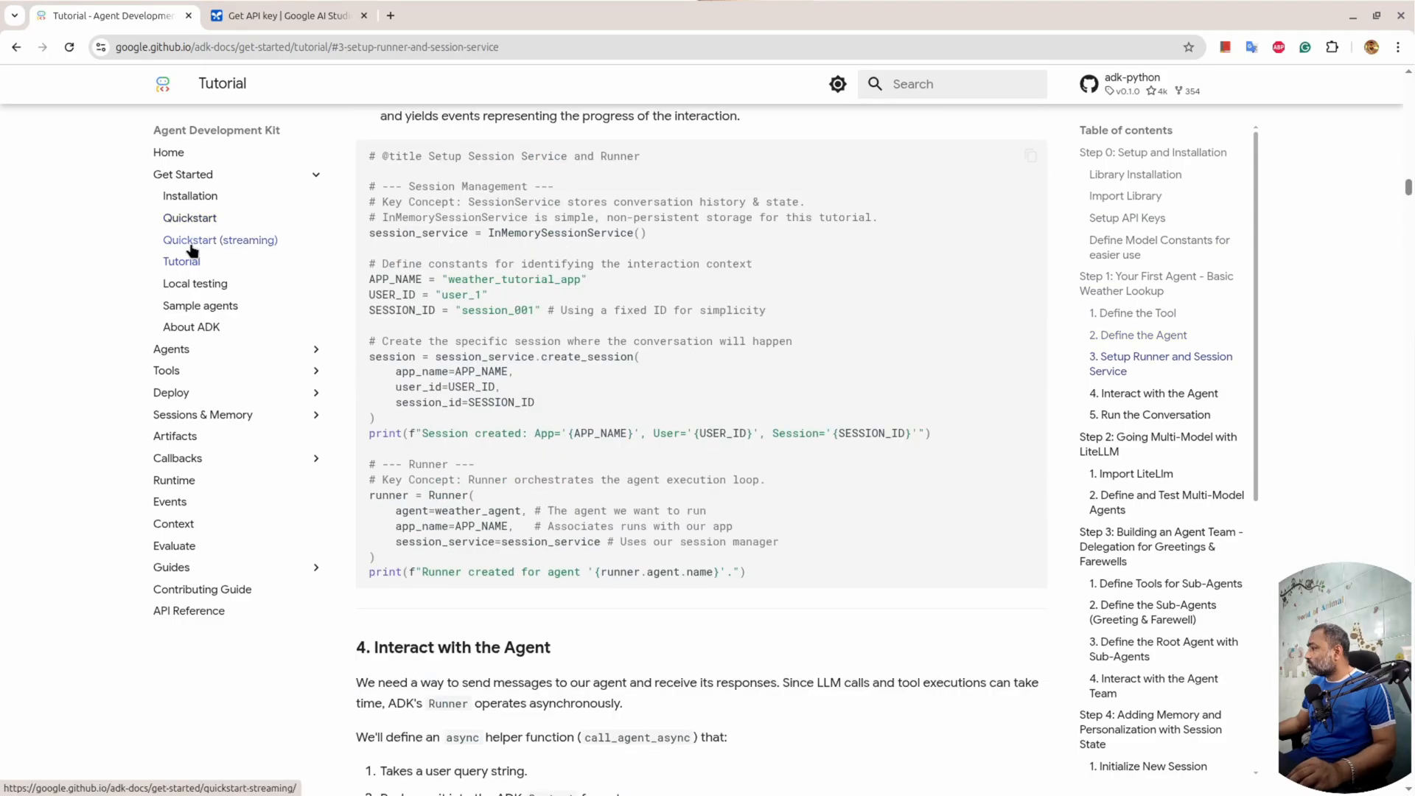
click(220, 239)
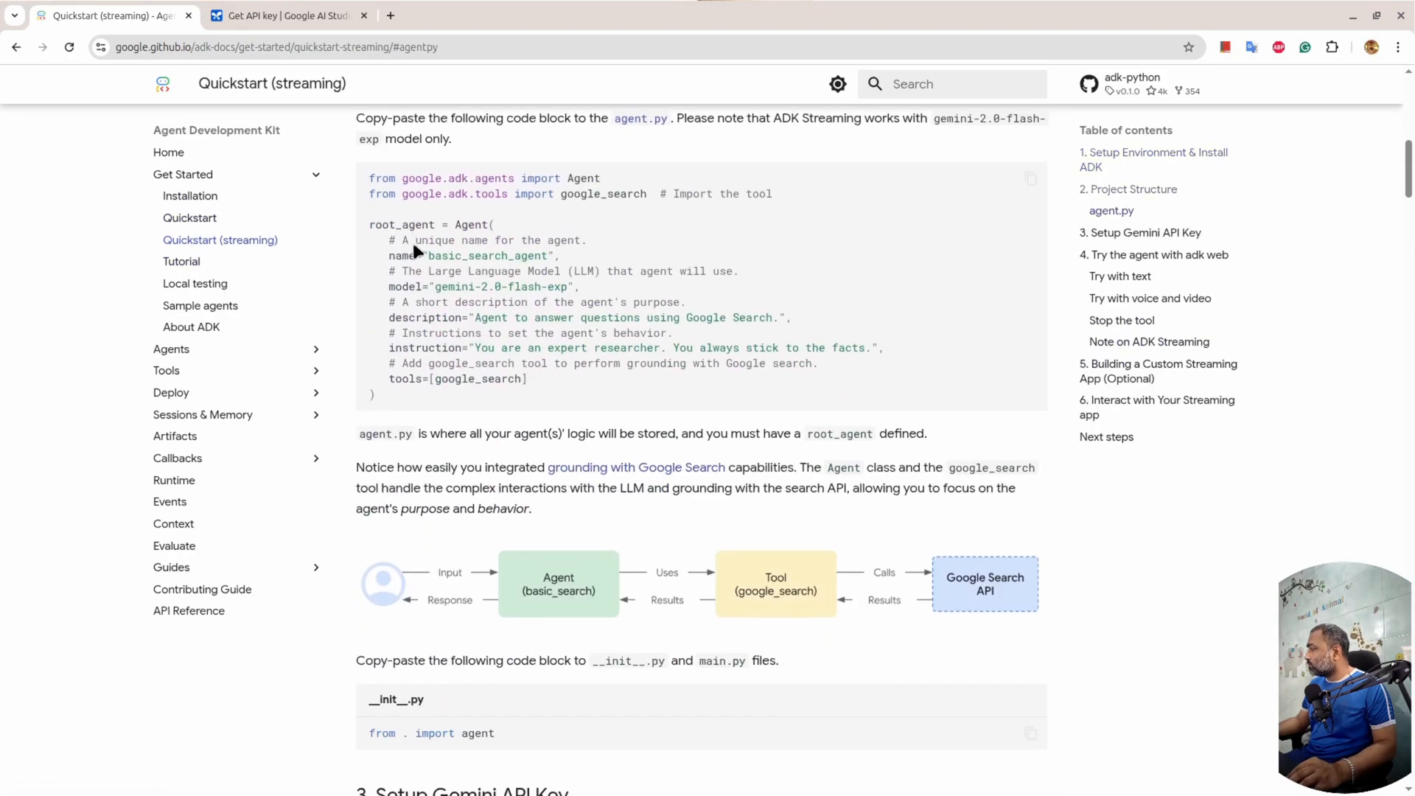
scroll(down, 3)
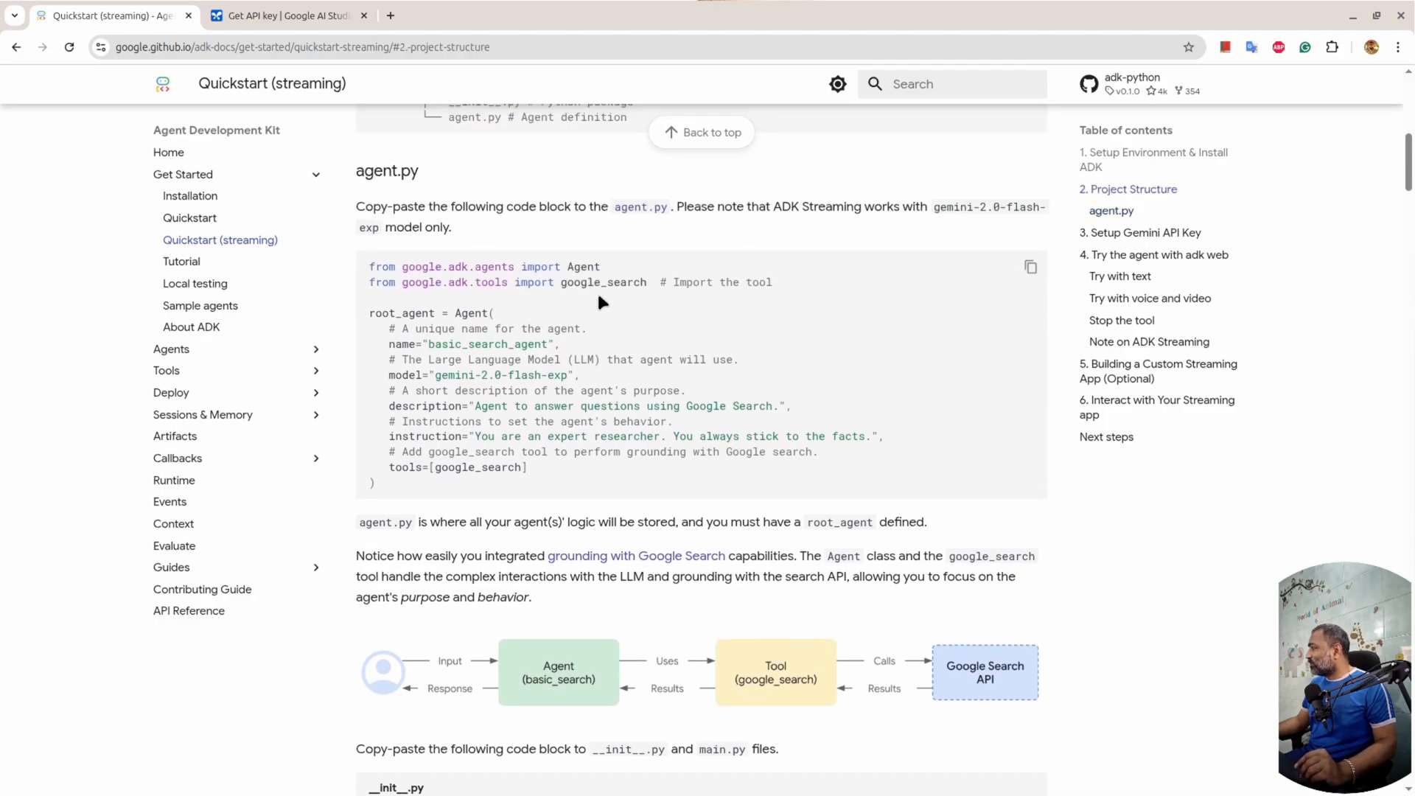
click(1031, 267)
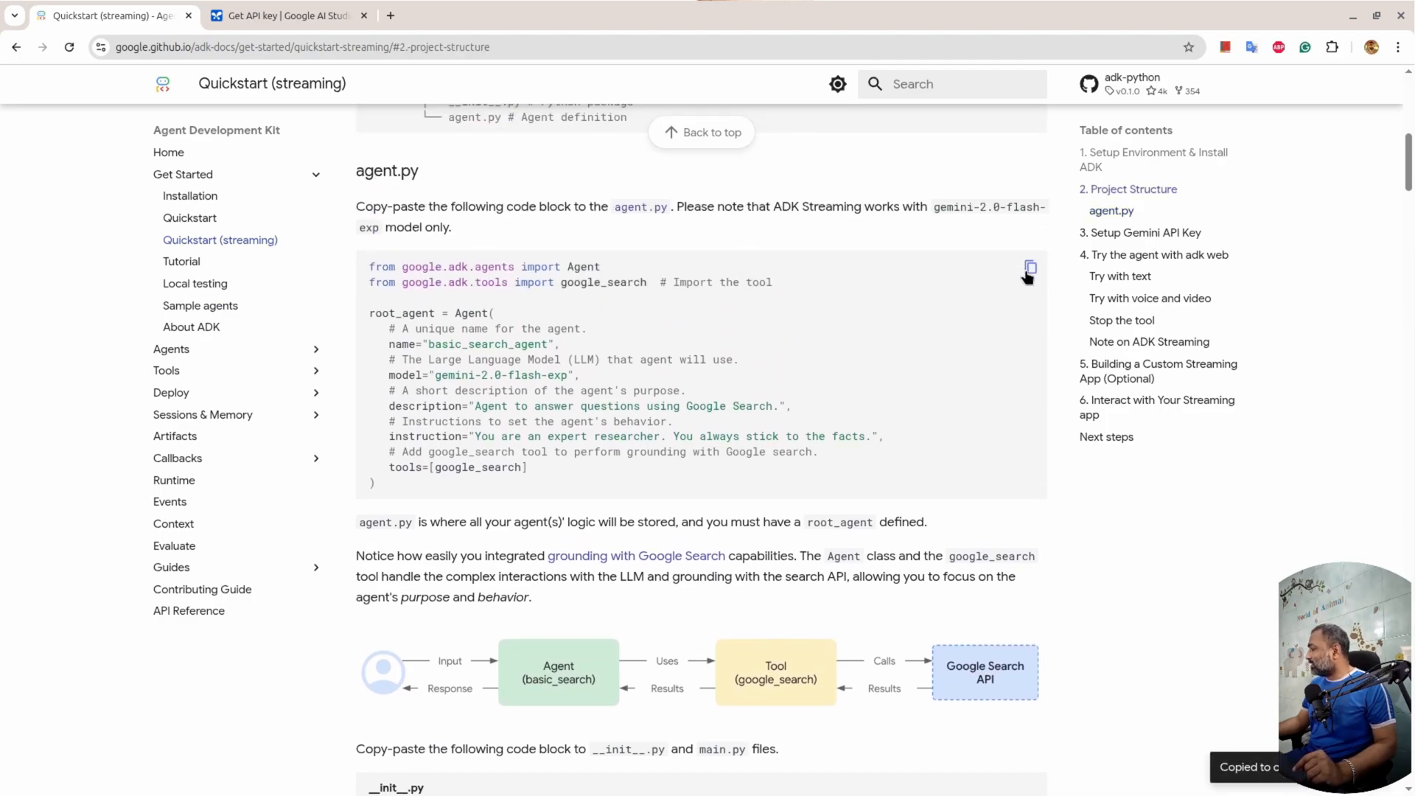
click(1029, 267)
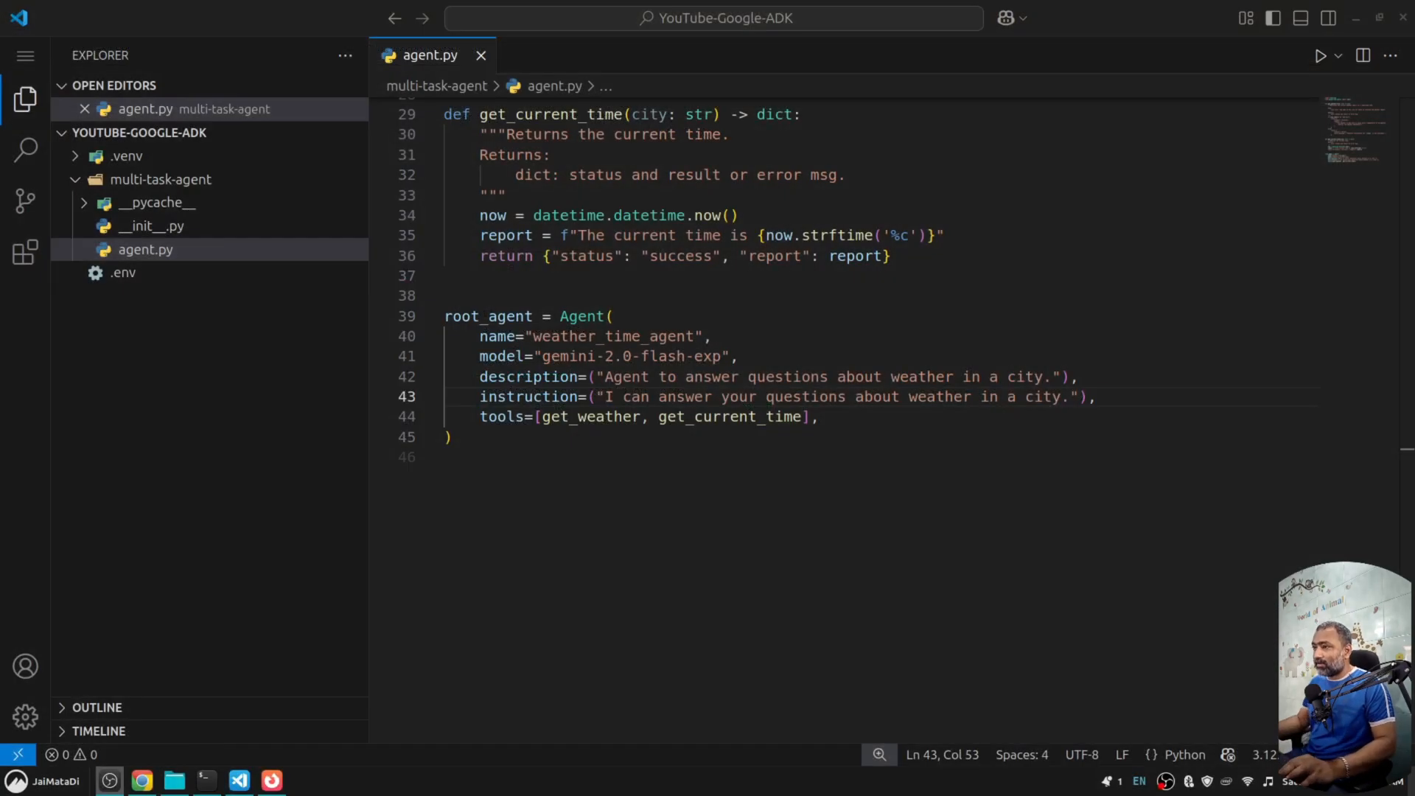
Create a new google-search-agent folder in the project
click(481, 56)
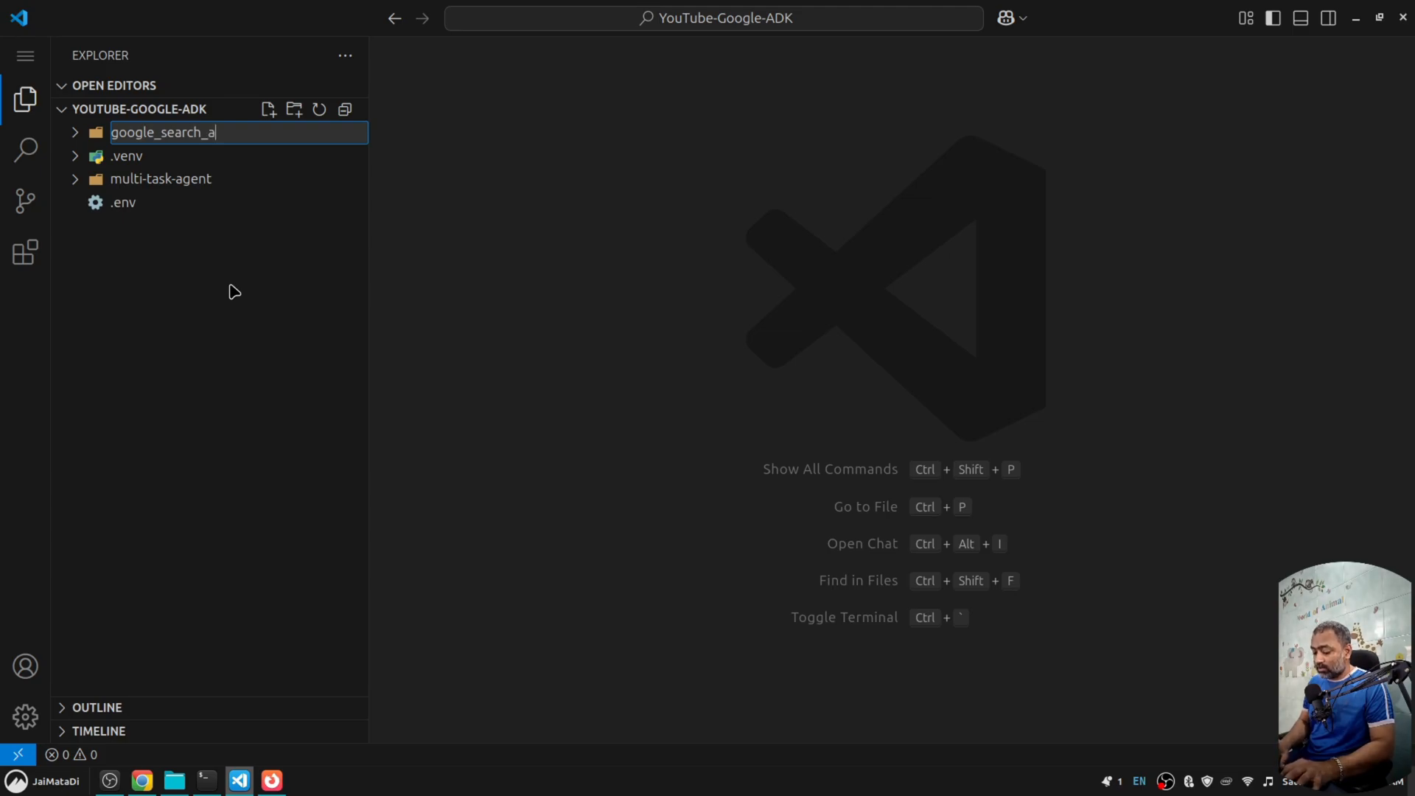
text(gent)
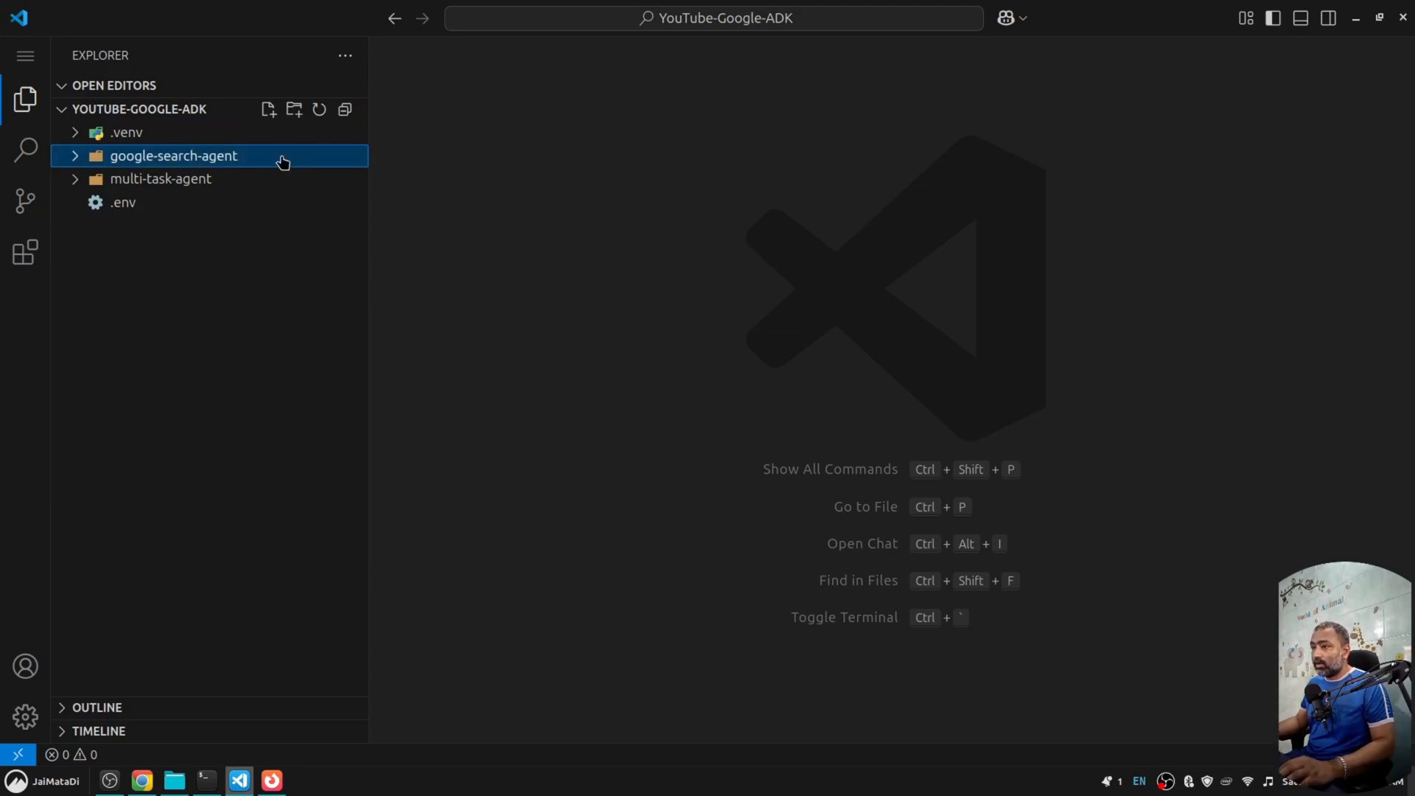
Add an __init__.py with 'from . import agent' and save it
click(269, 110)
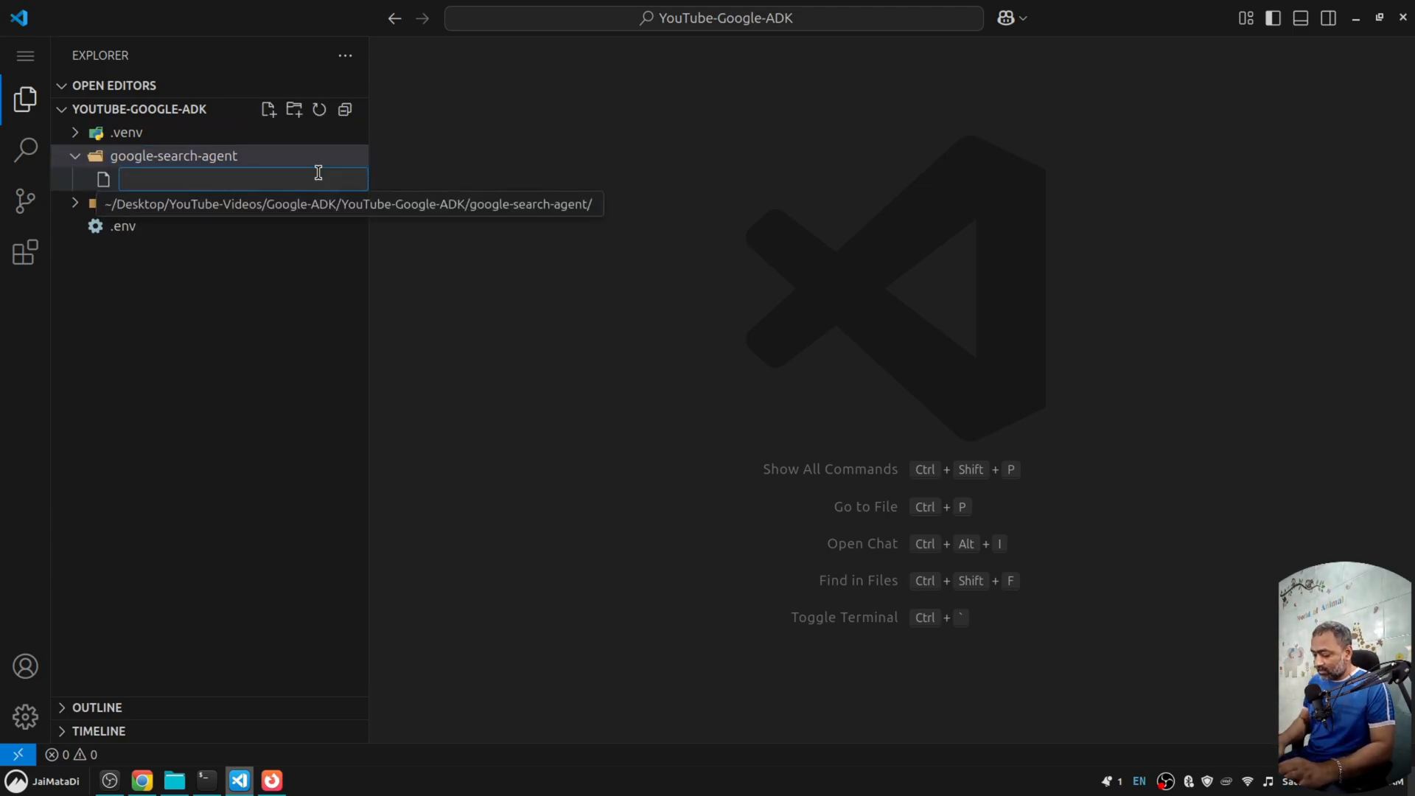
text(__init__.p)
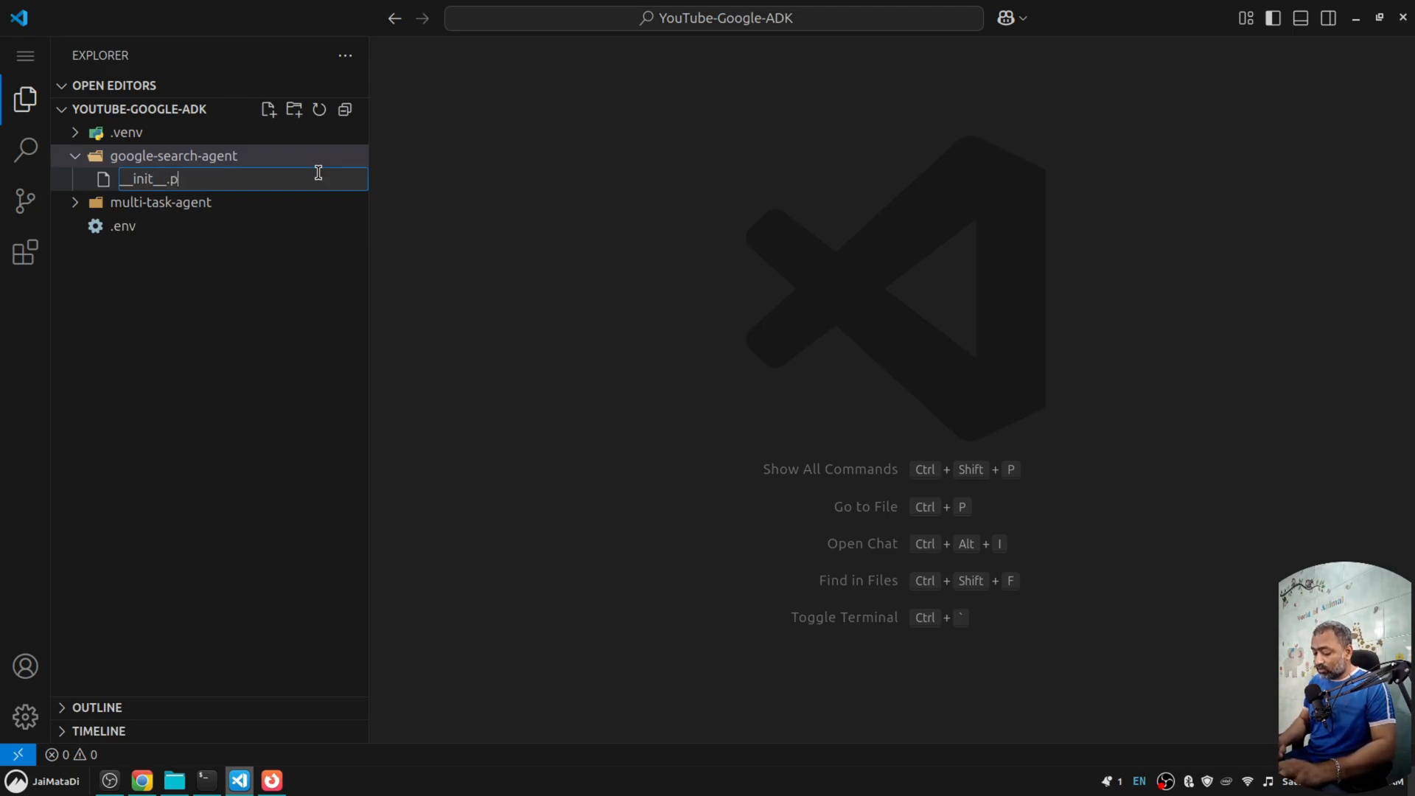
key(Enter)
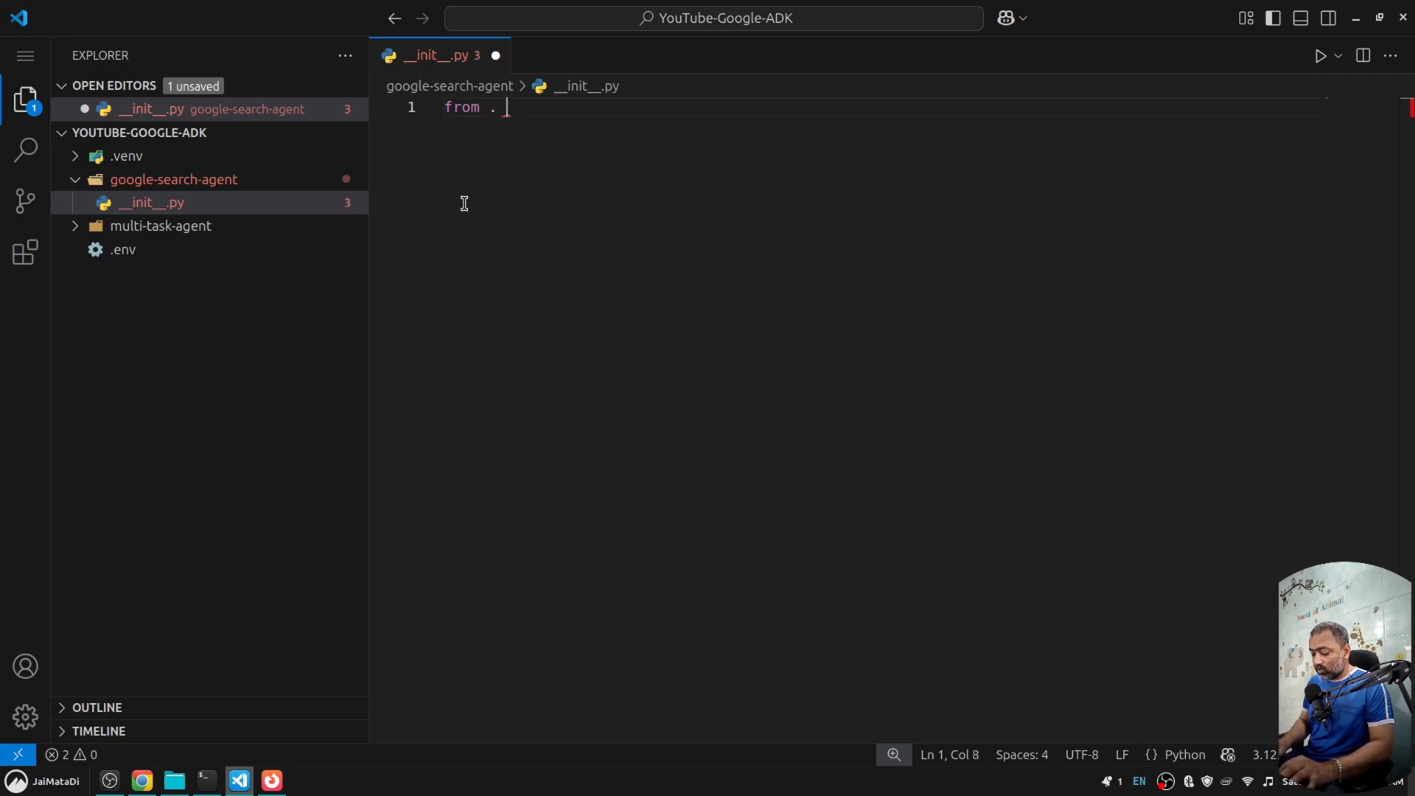
text(import agen)
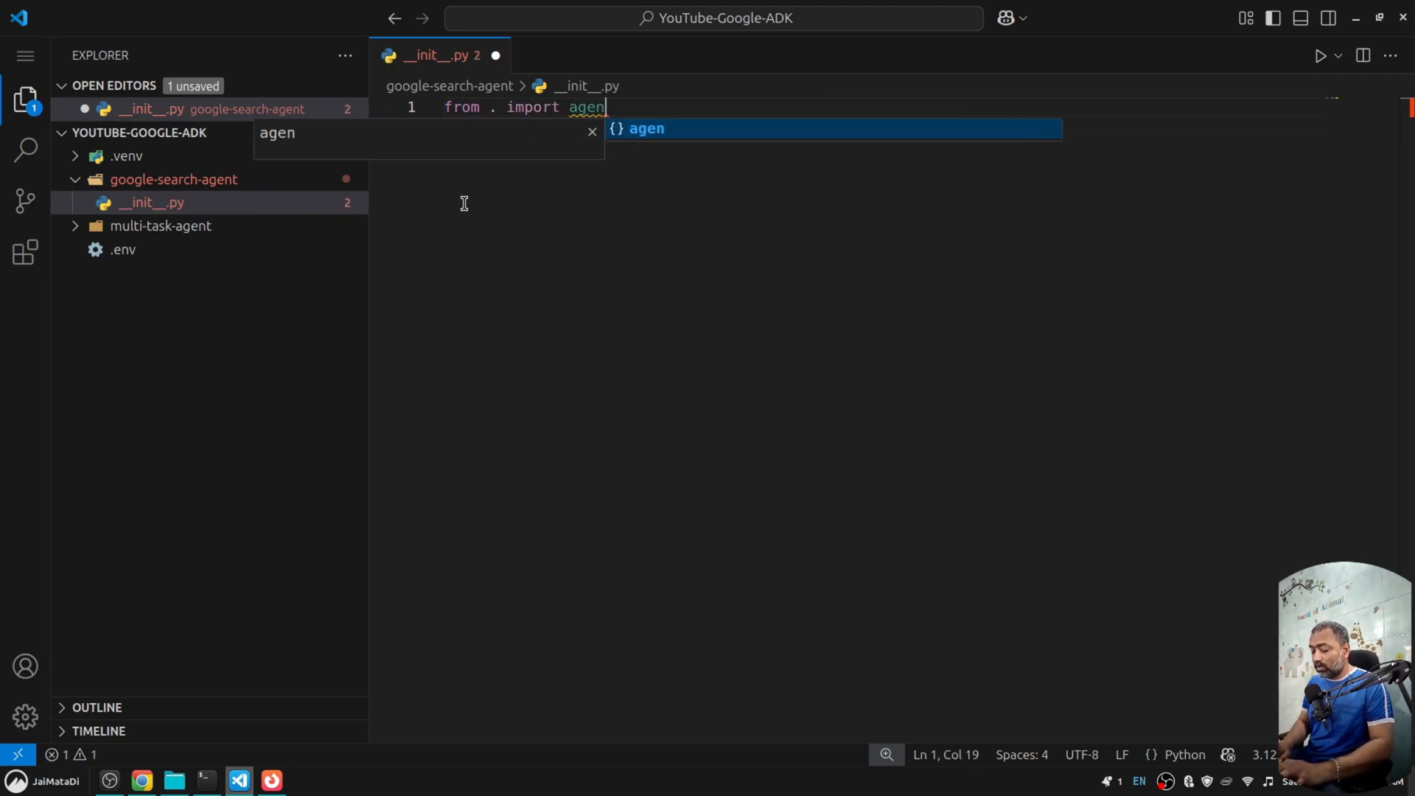
key(Tab)
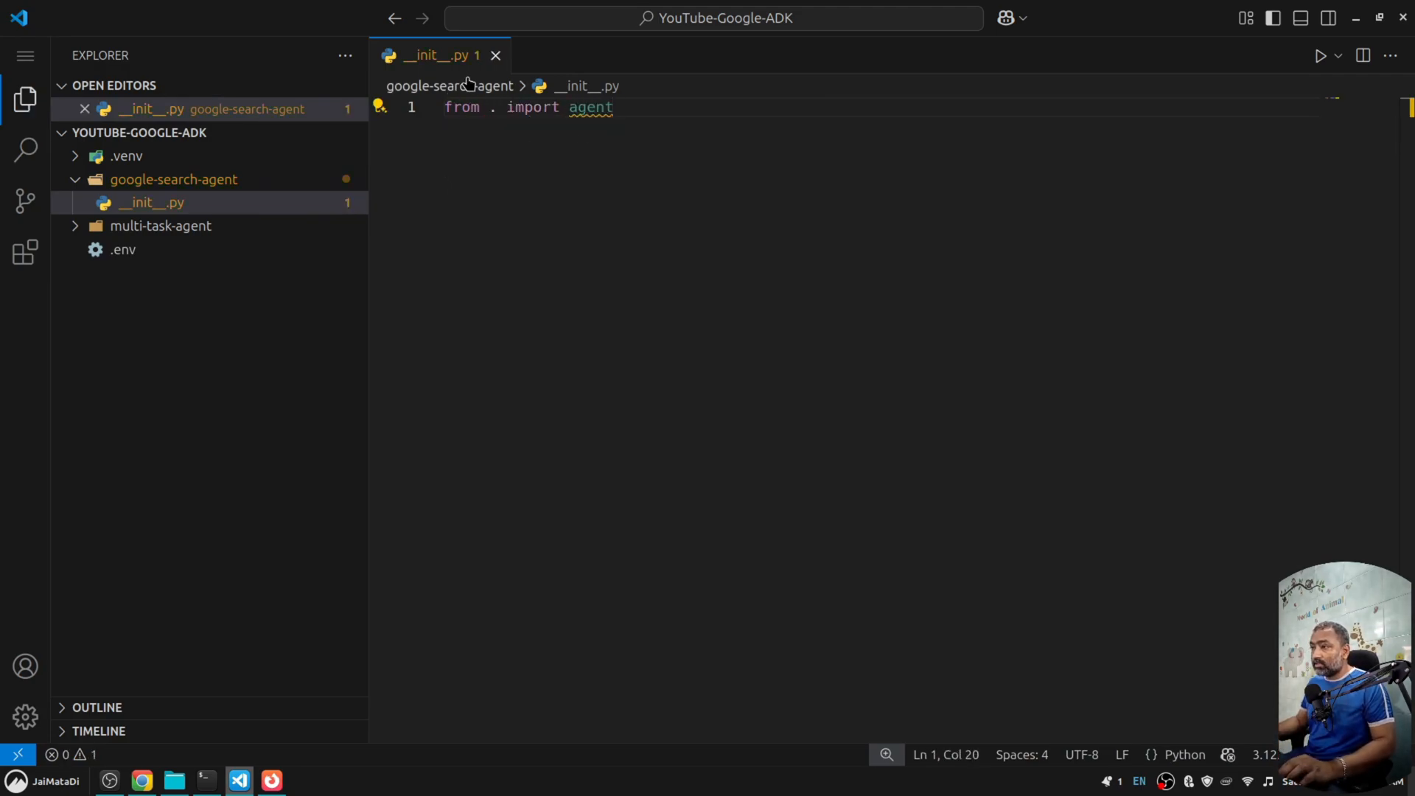
Create agent.py in google-search-agent with the pasted Google Search agent code and save it
right_click(172, 157)
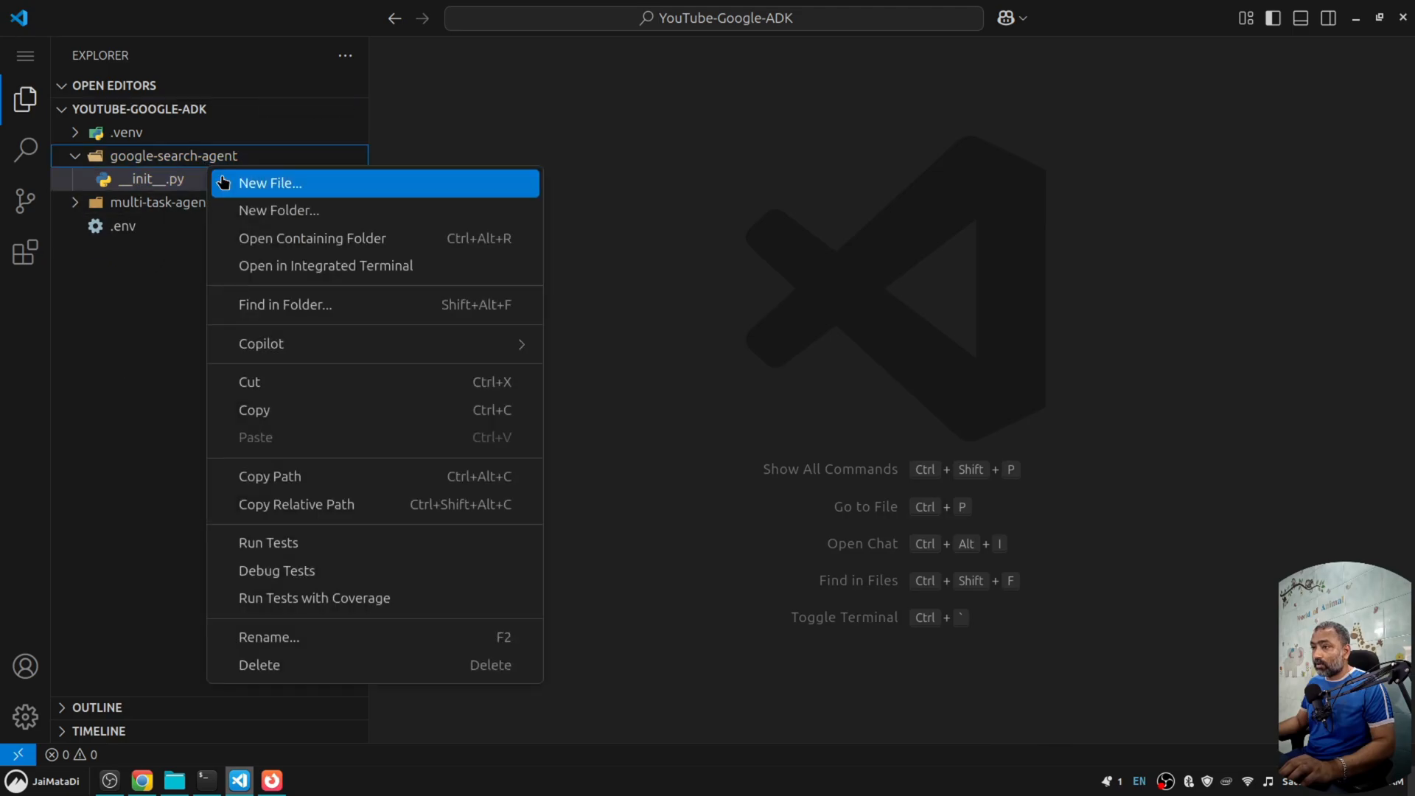
click(270, 183)
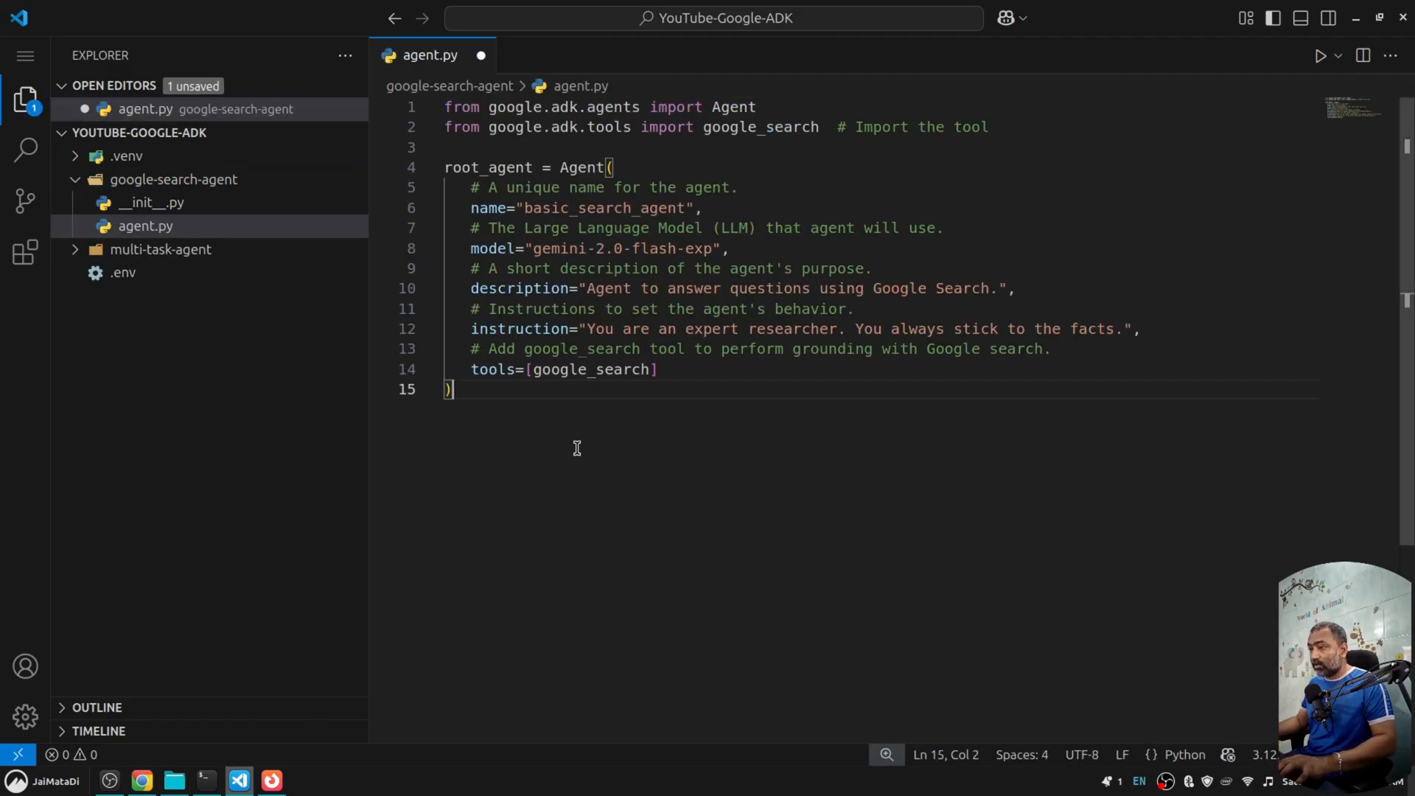
key(ctrl+s)
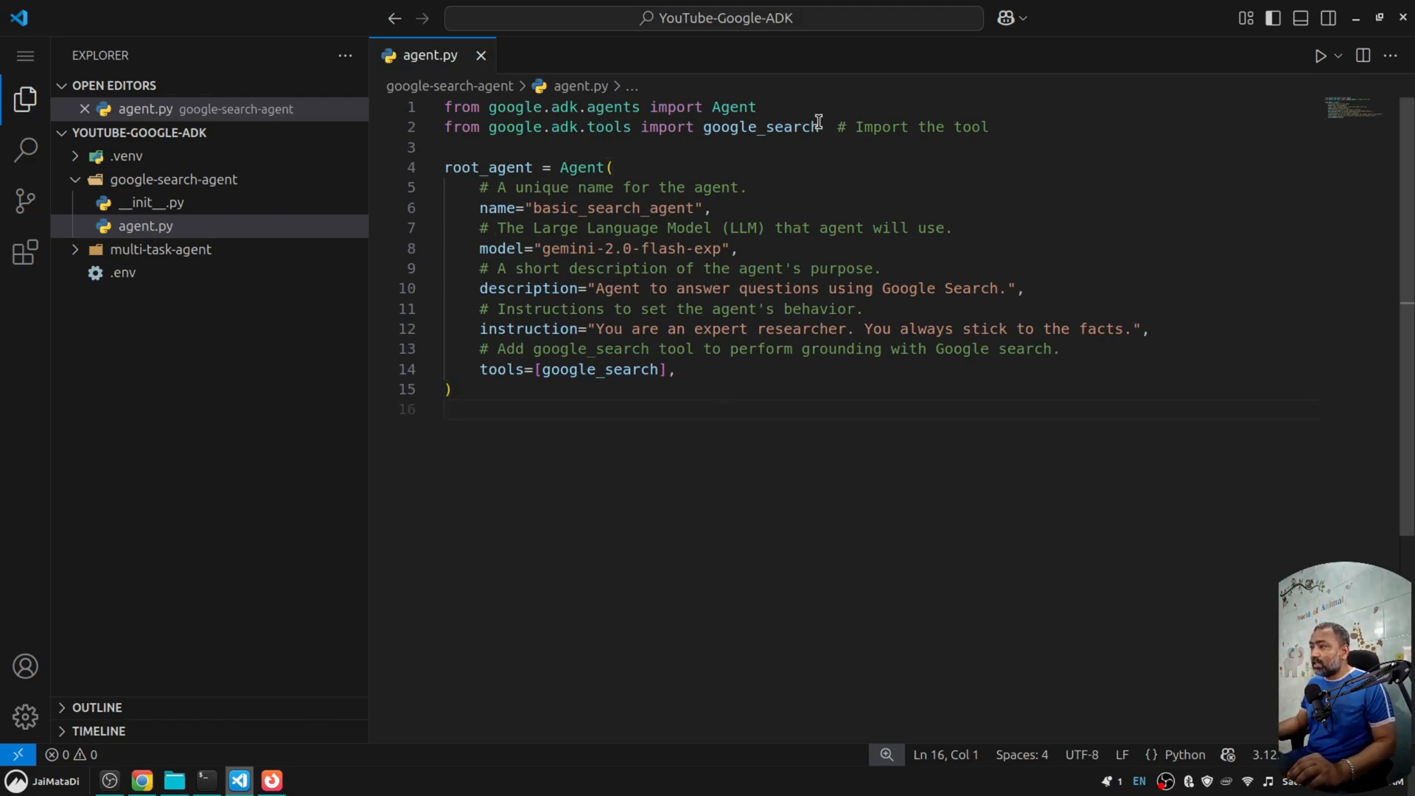
double_click(760, 127)
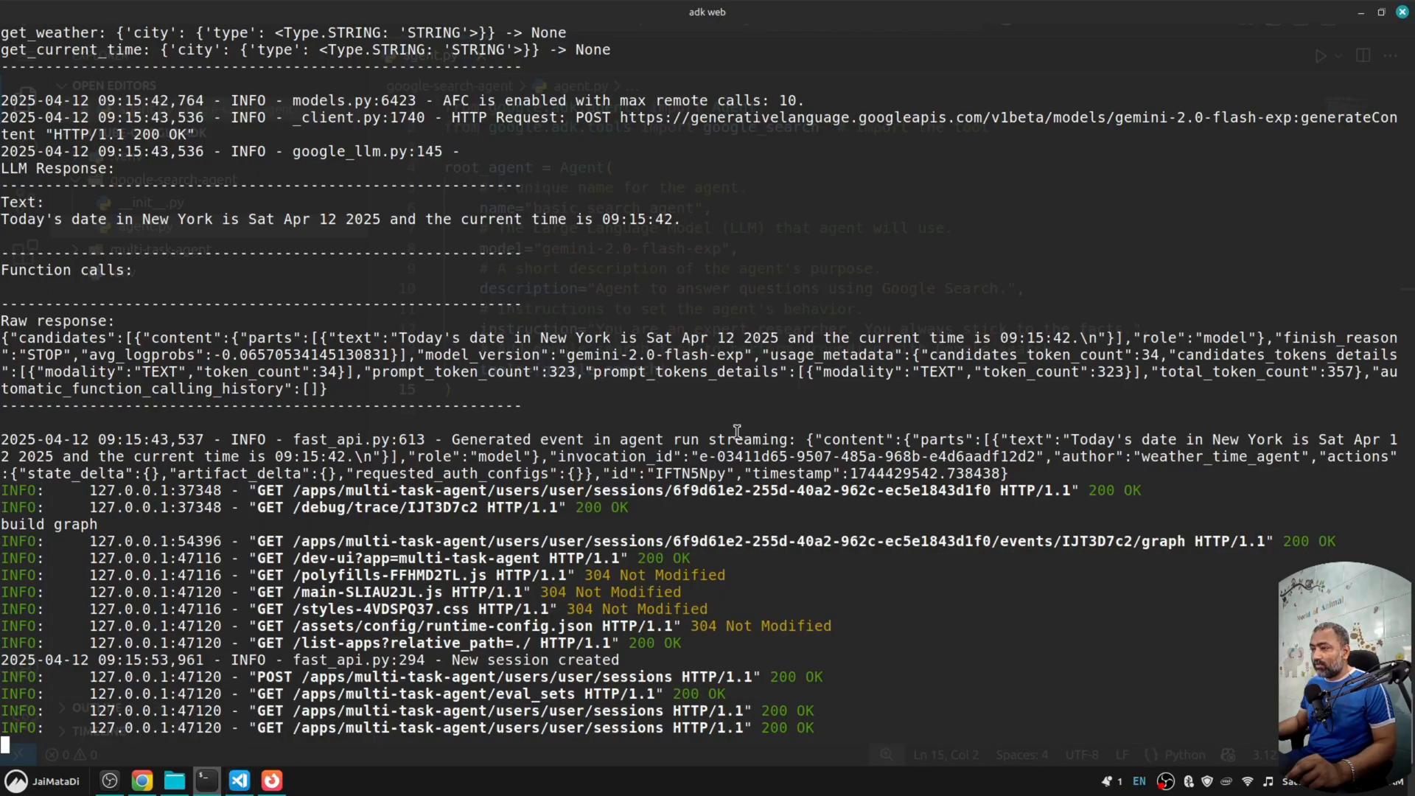
Stop and rerun adk web in the terminal, then bring the dev UI browser forward
key(ctrl+c)
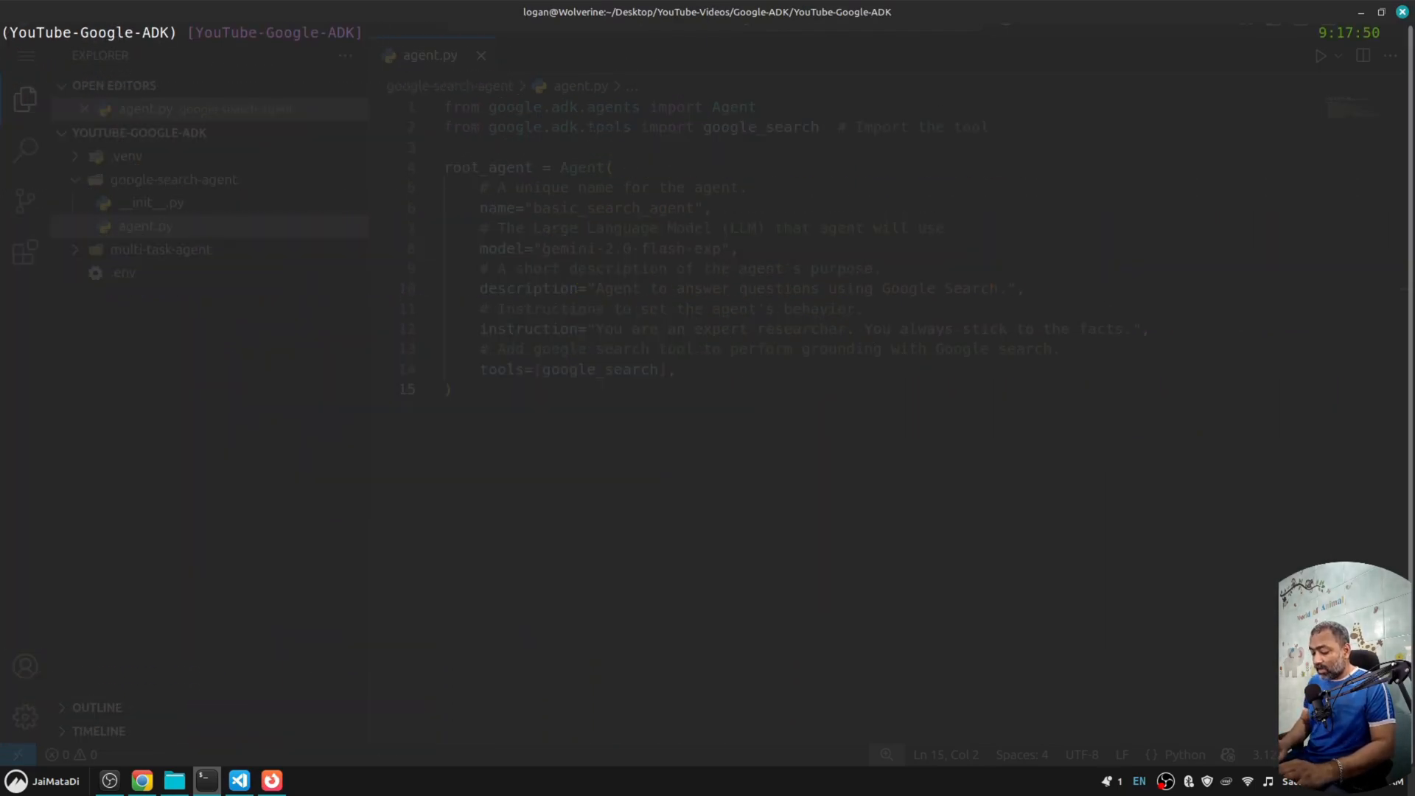
text(adk web)
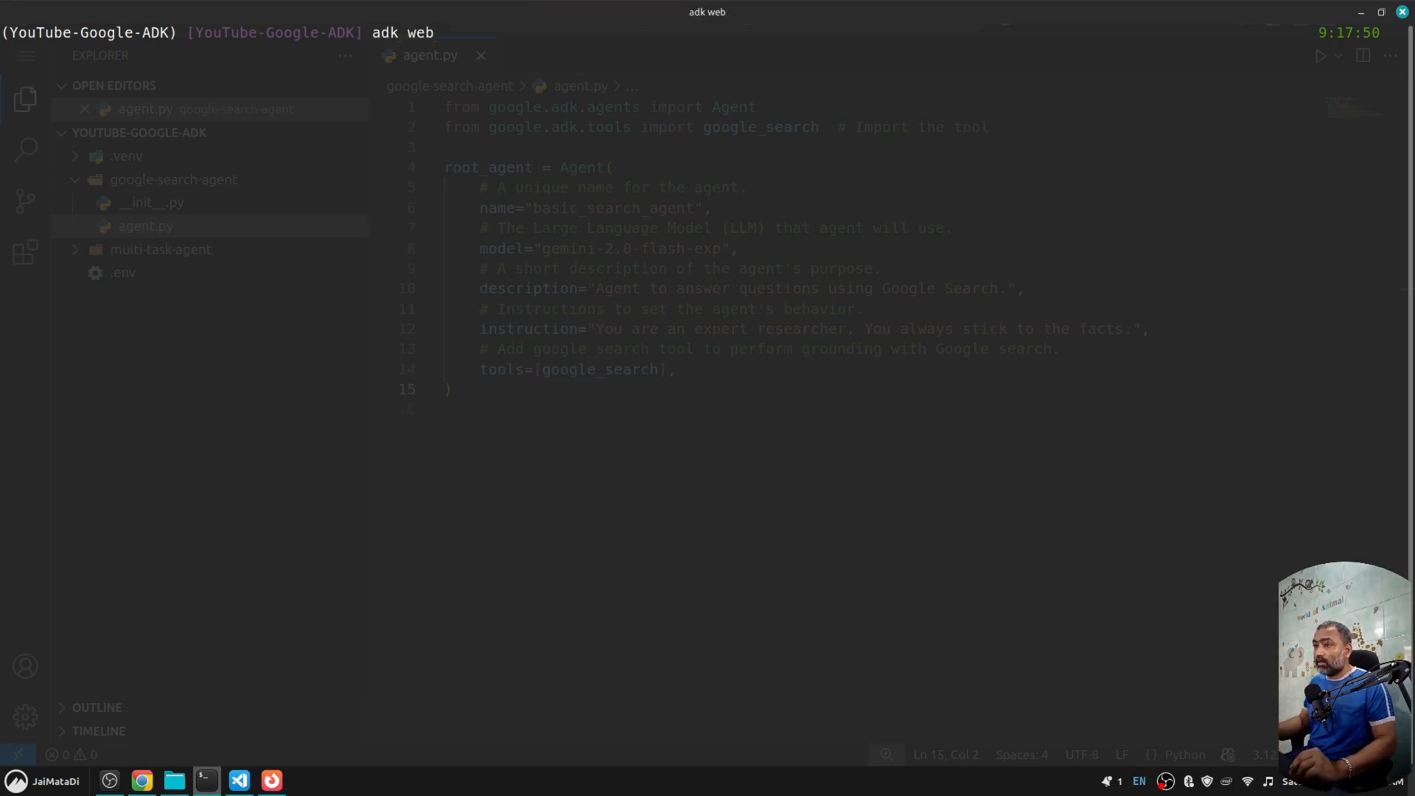
key(Enter)
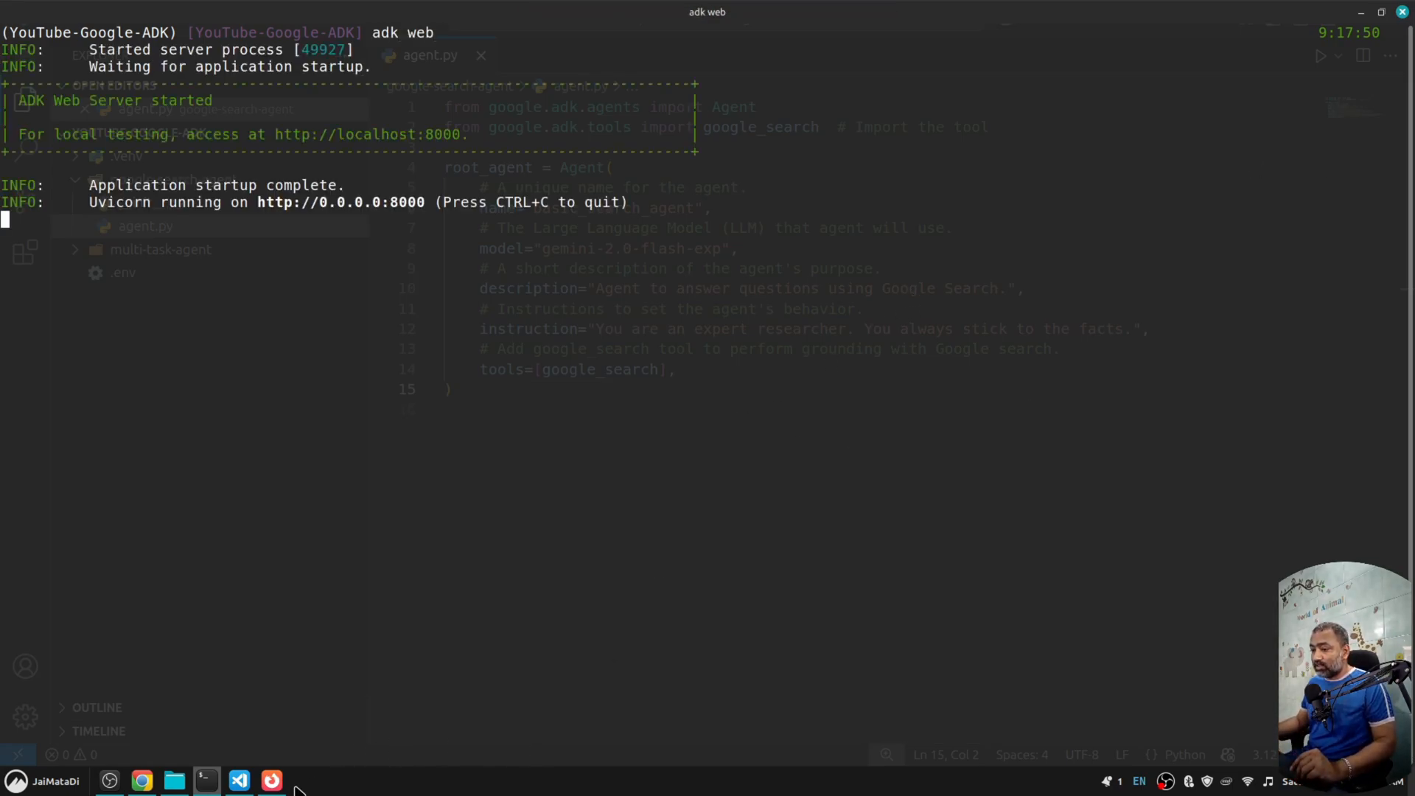
click(271, 782)
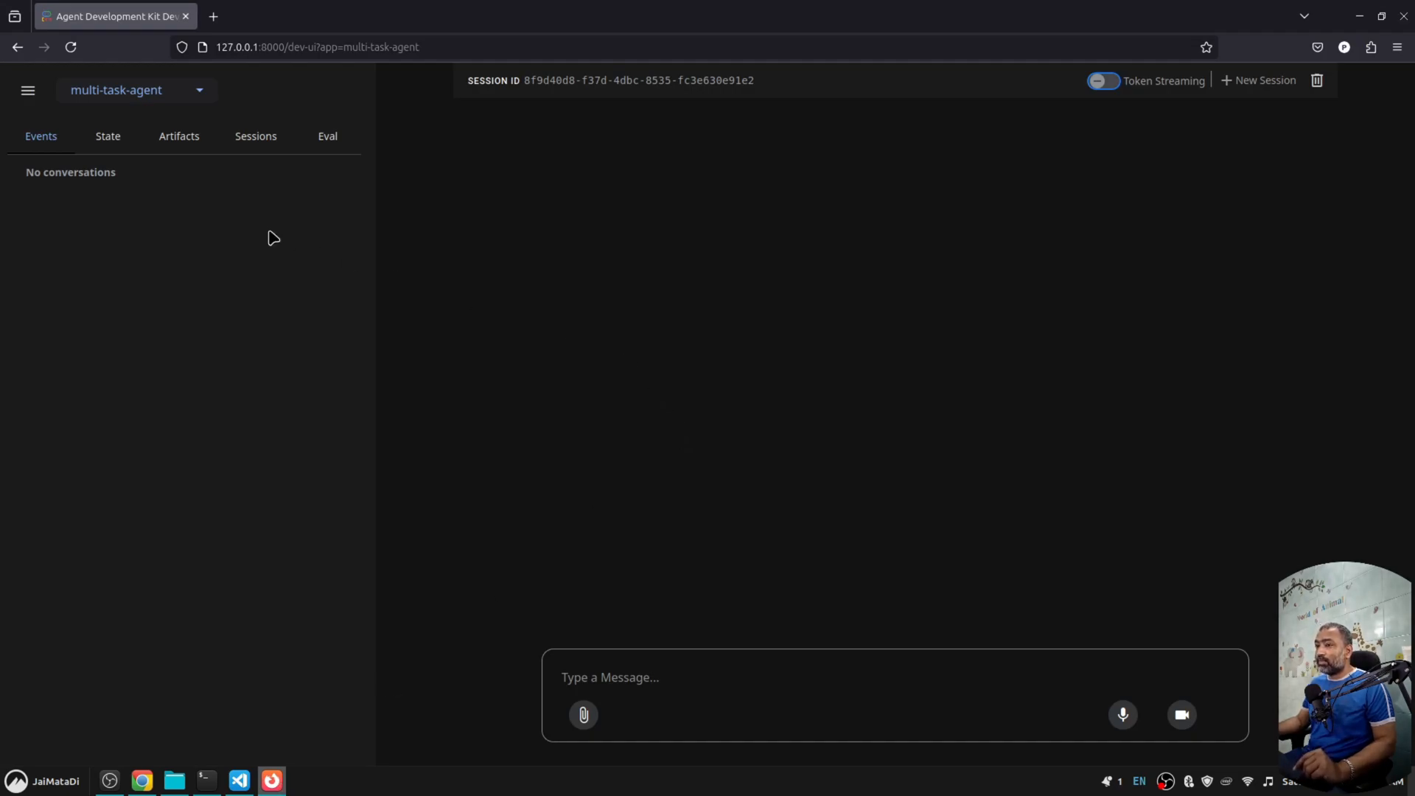
Reload the dev UI and select google-search-agent from the app dropdown
click(135, 90)
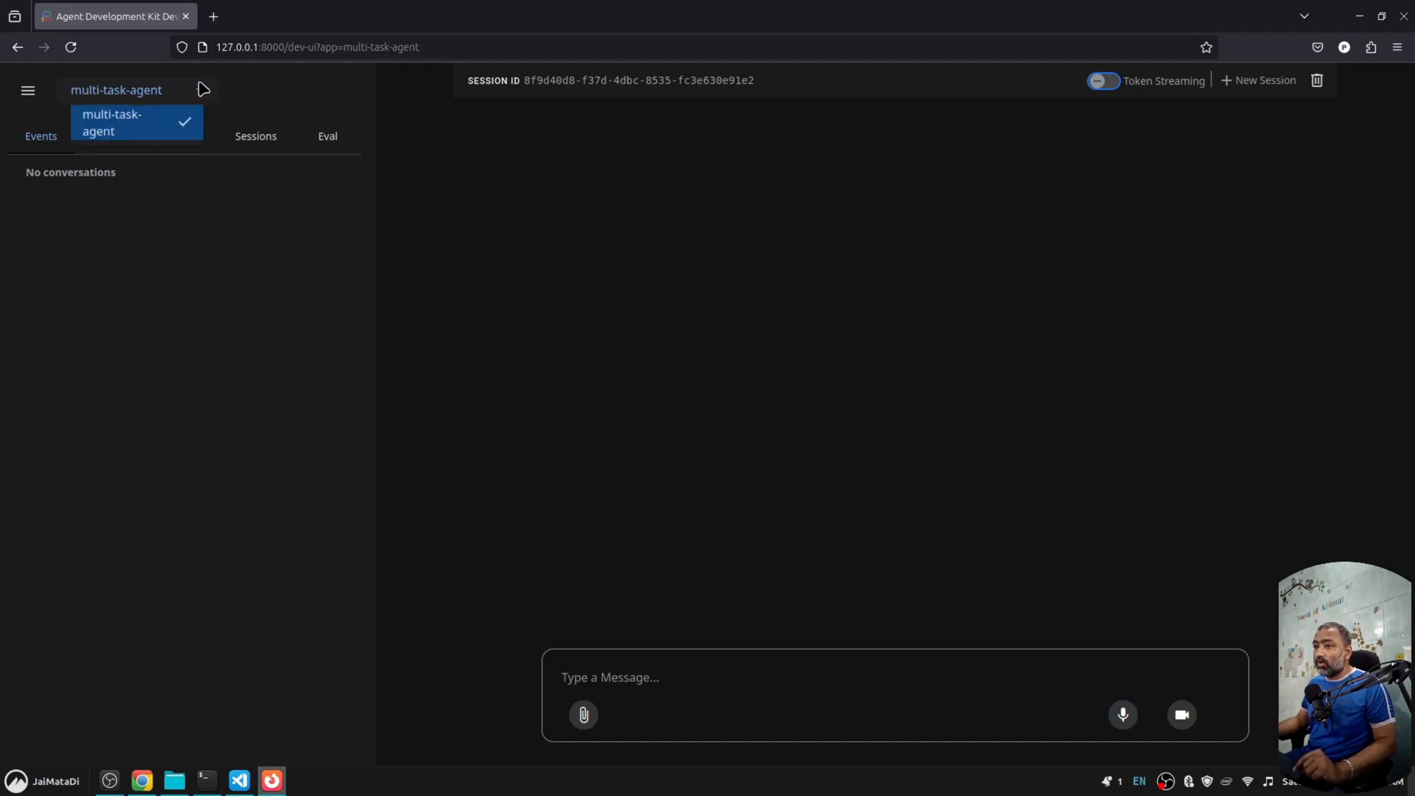
click(125, 123)
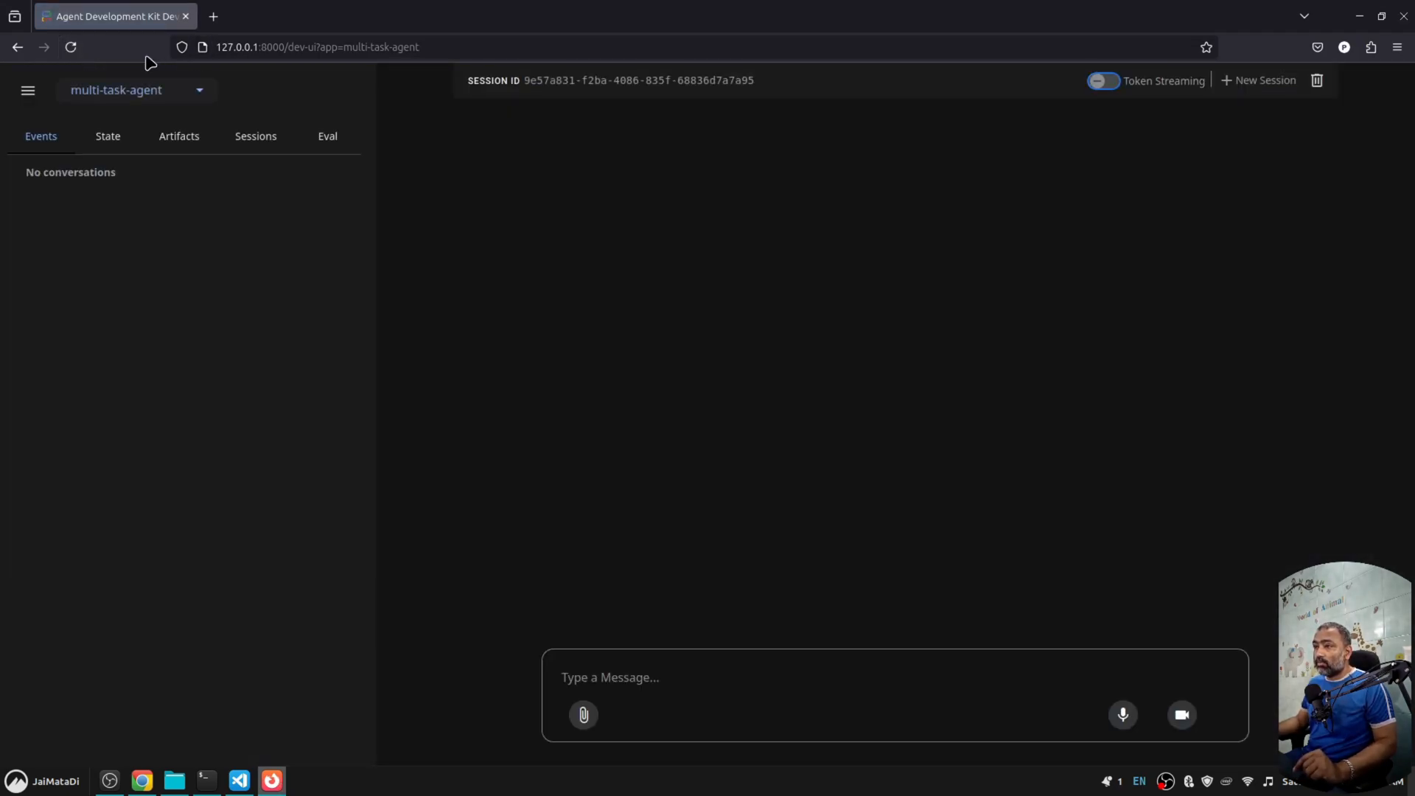
click(136, 90)
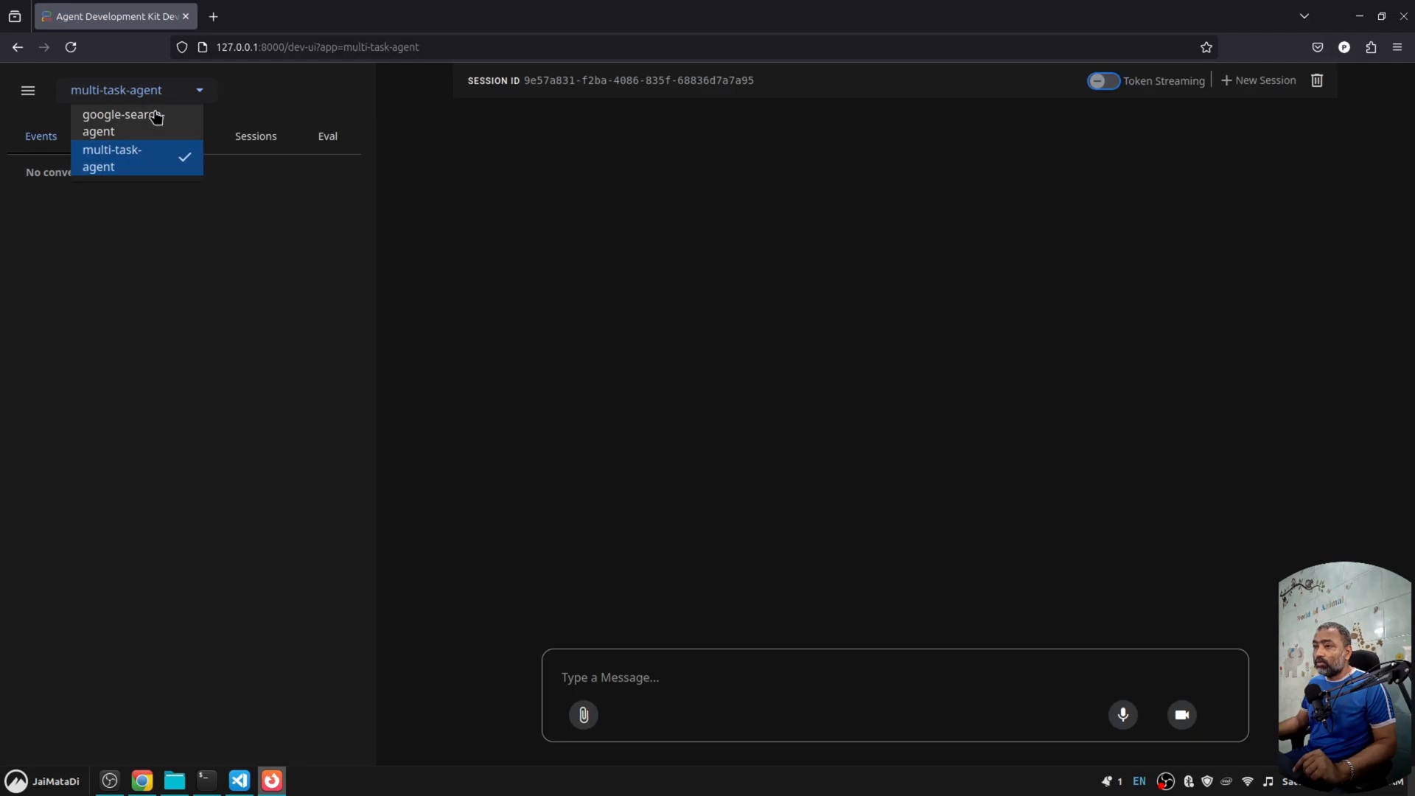
mouse_move(143, 160)
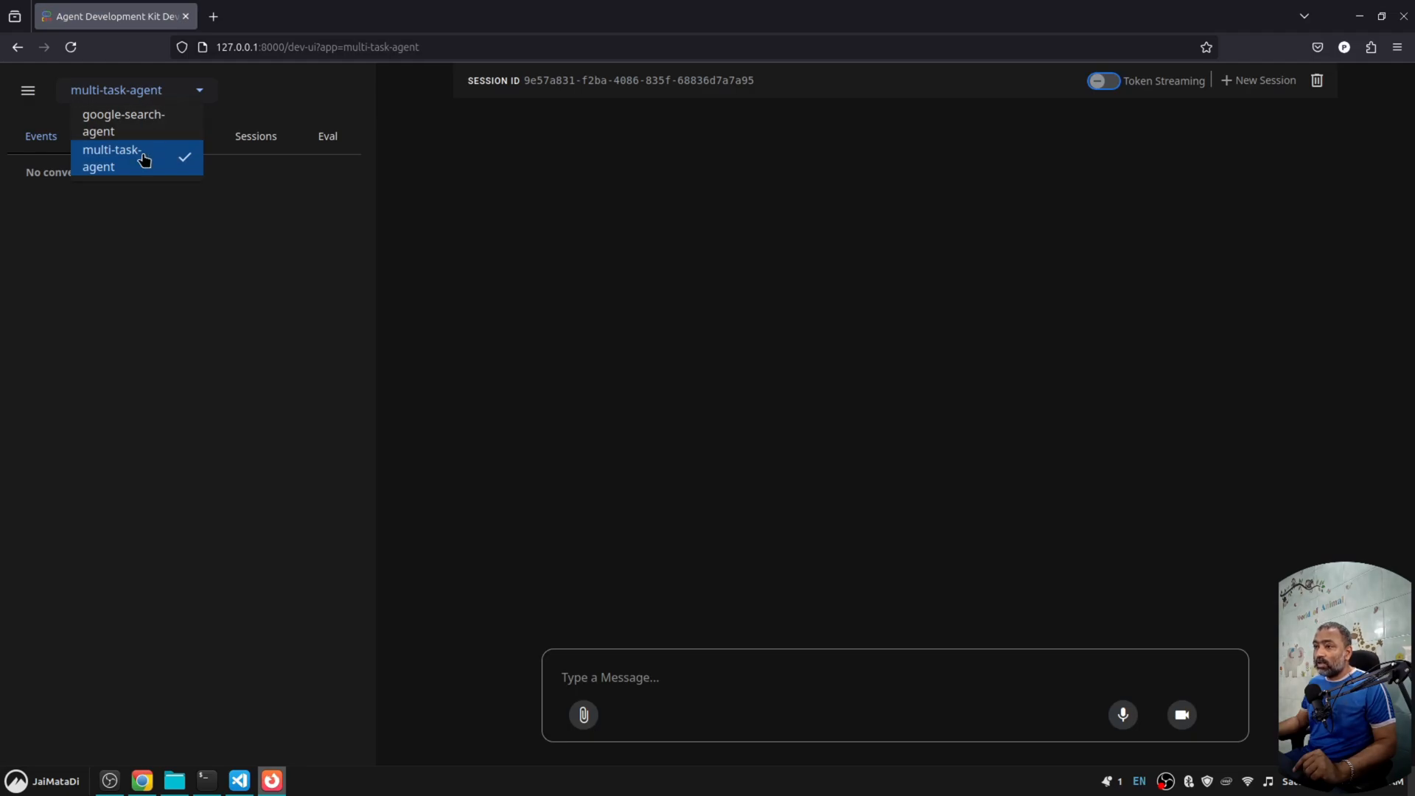
click(124, 122)
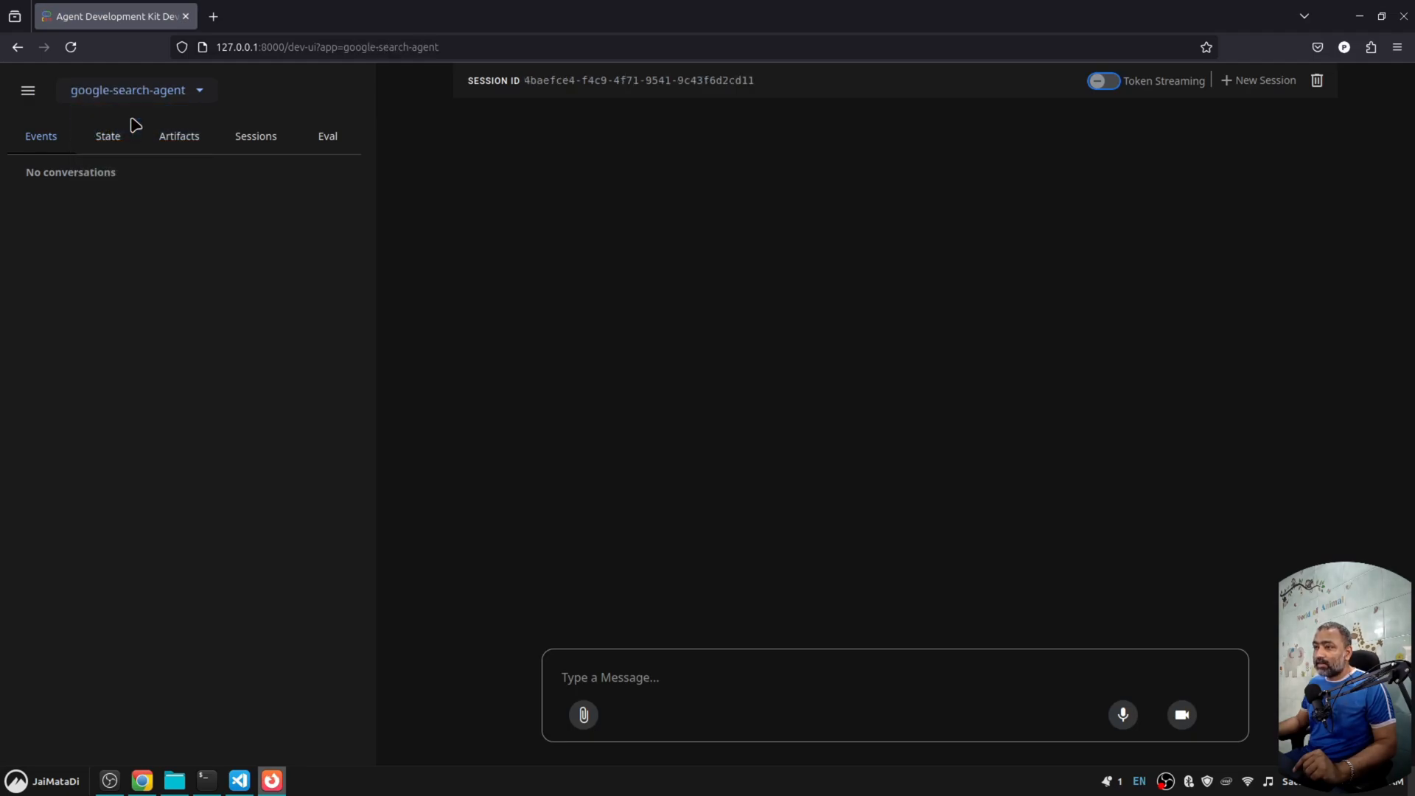
mouse_move(765, 575)
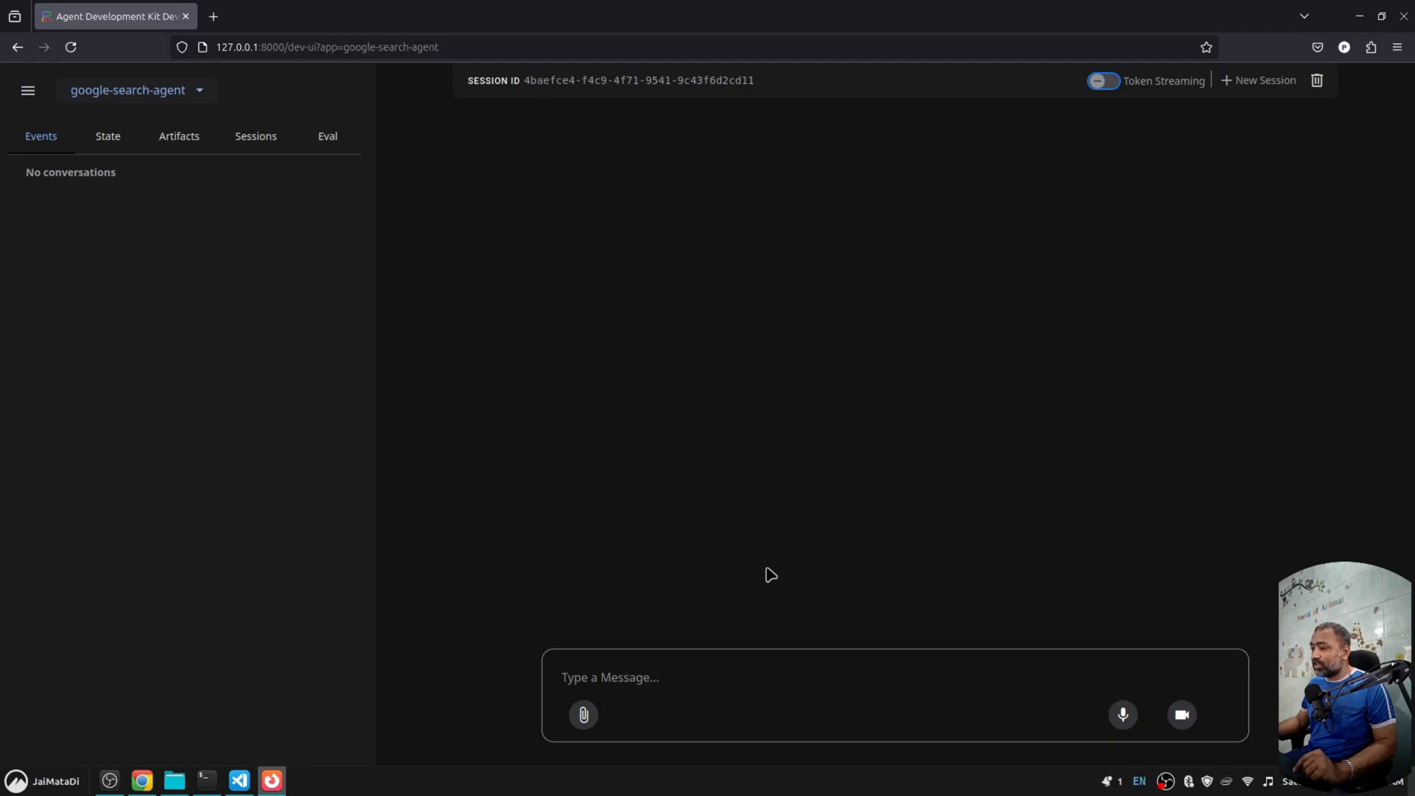
Greet the search agent, then ask 'who won yesterdays ipl match?'
text(h)
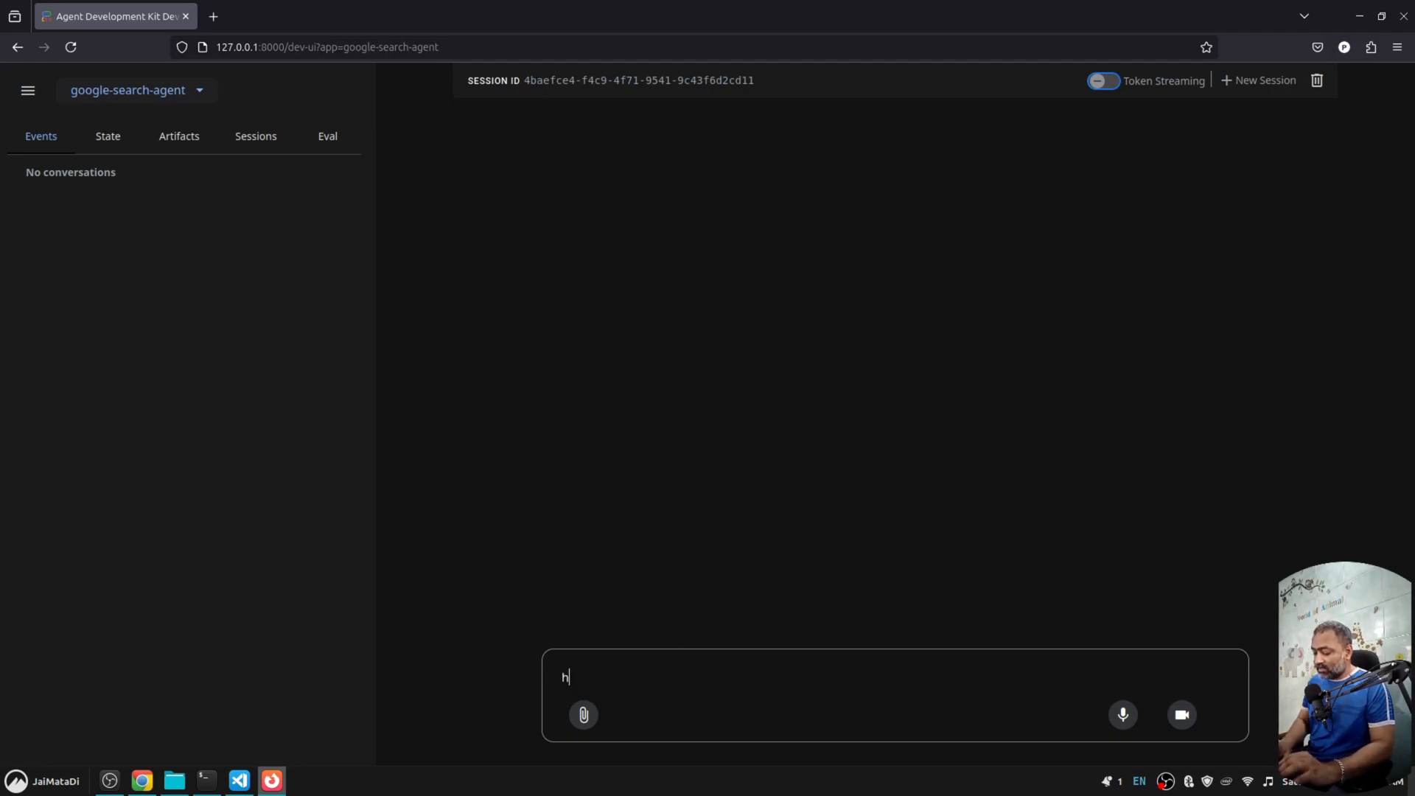
key(Enter)
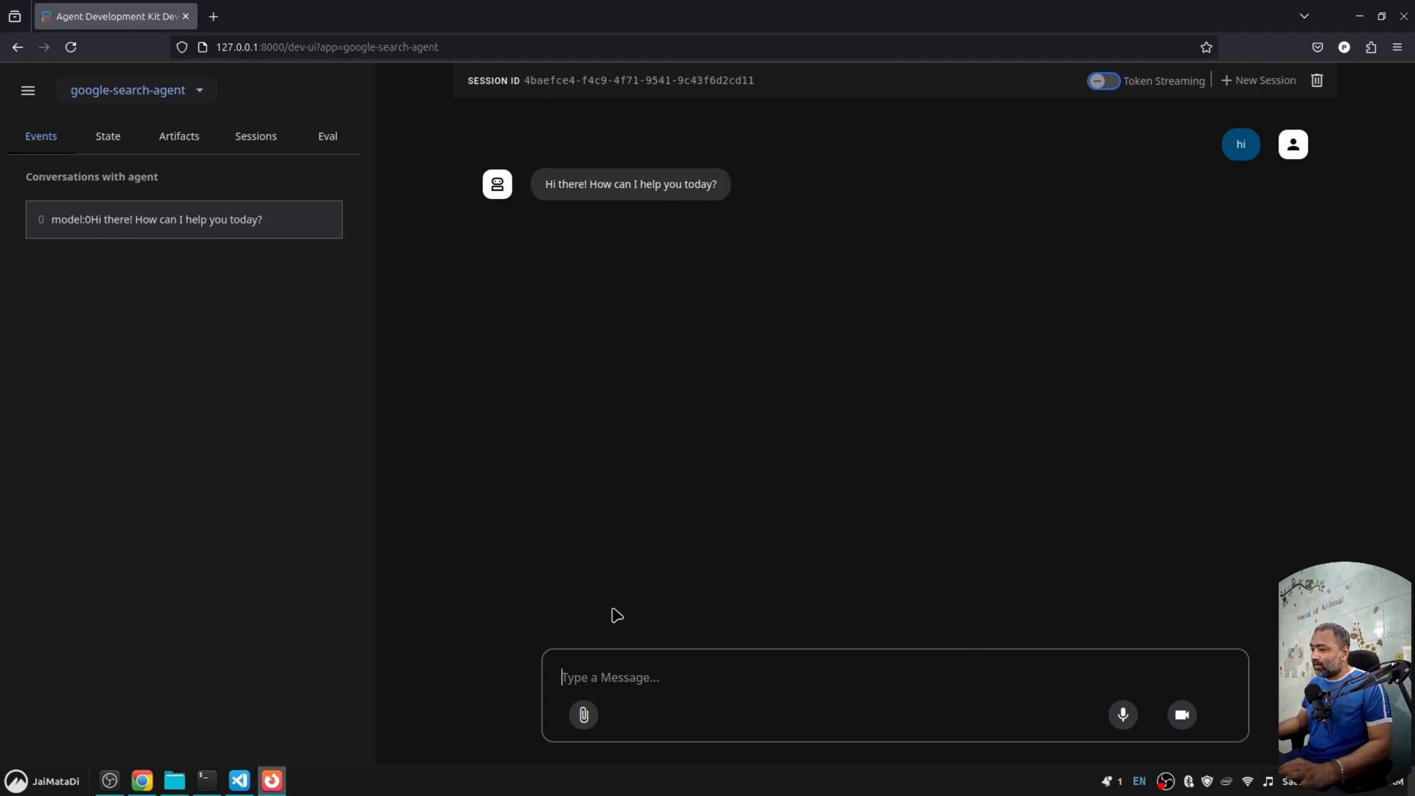
text(who)
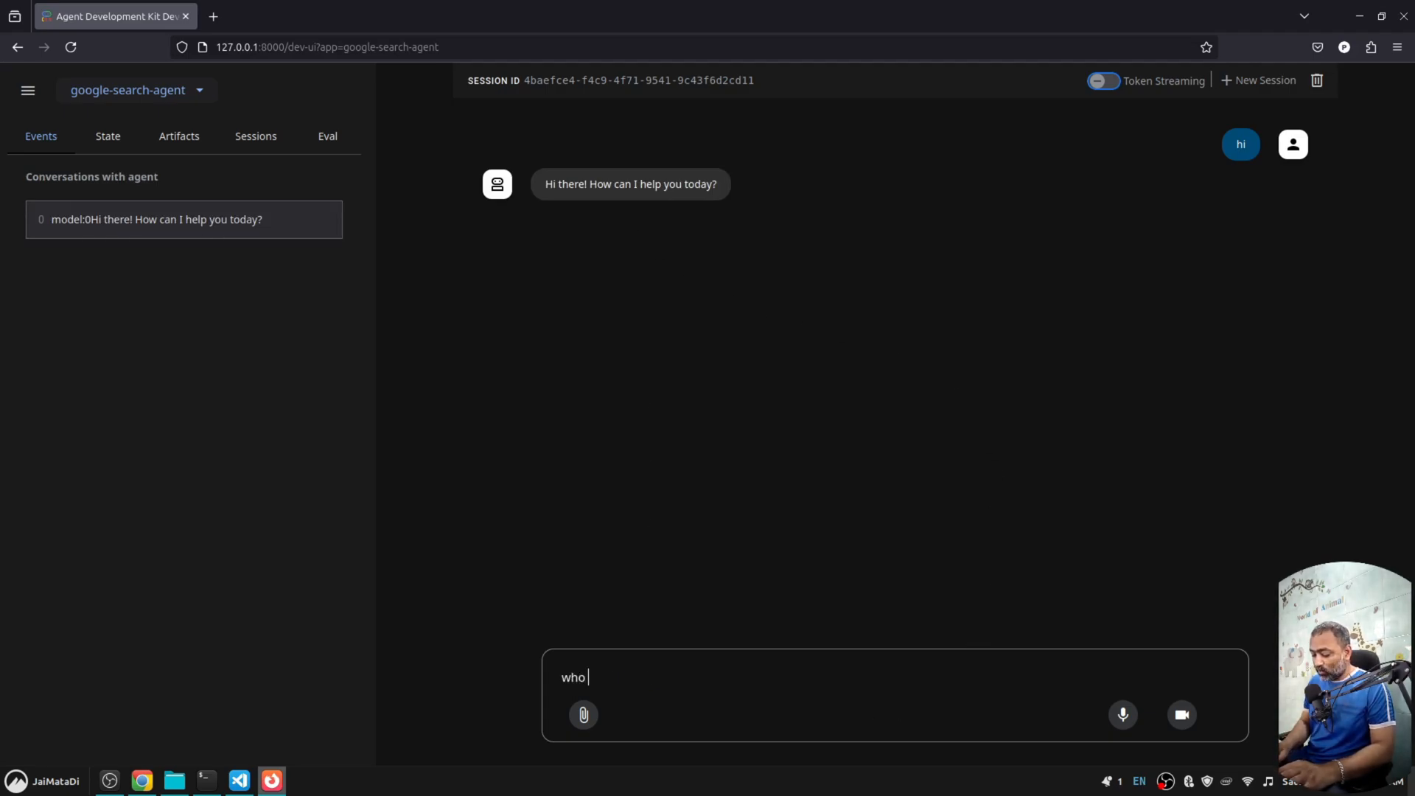
text(won)
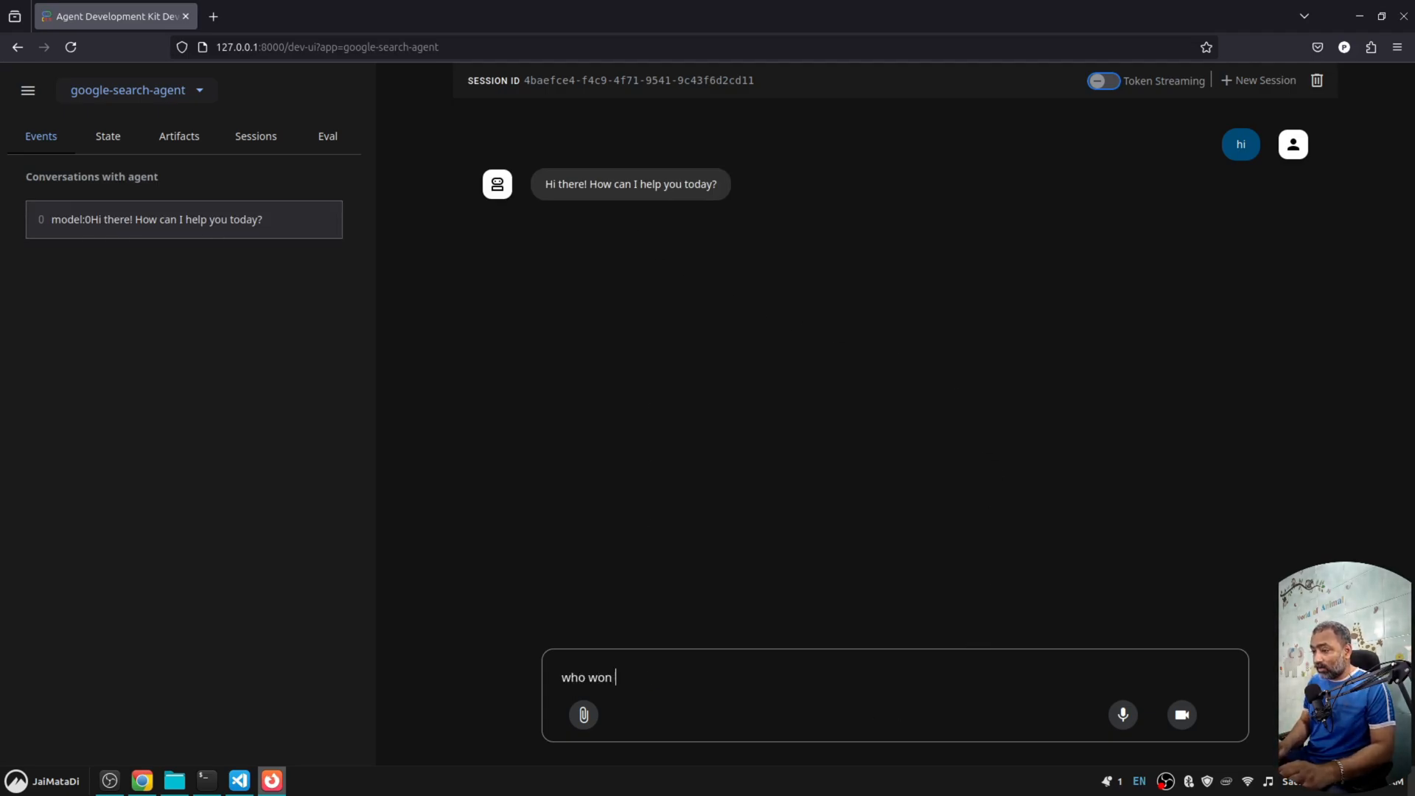
text(yesterda)
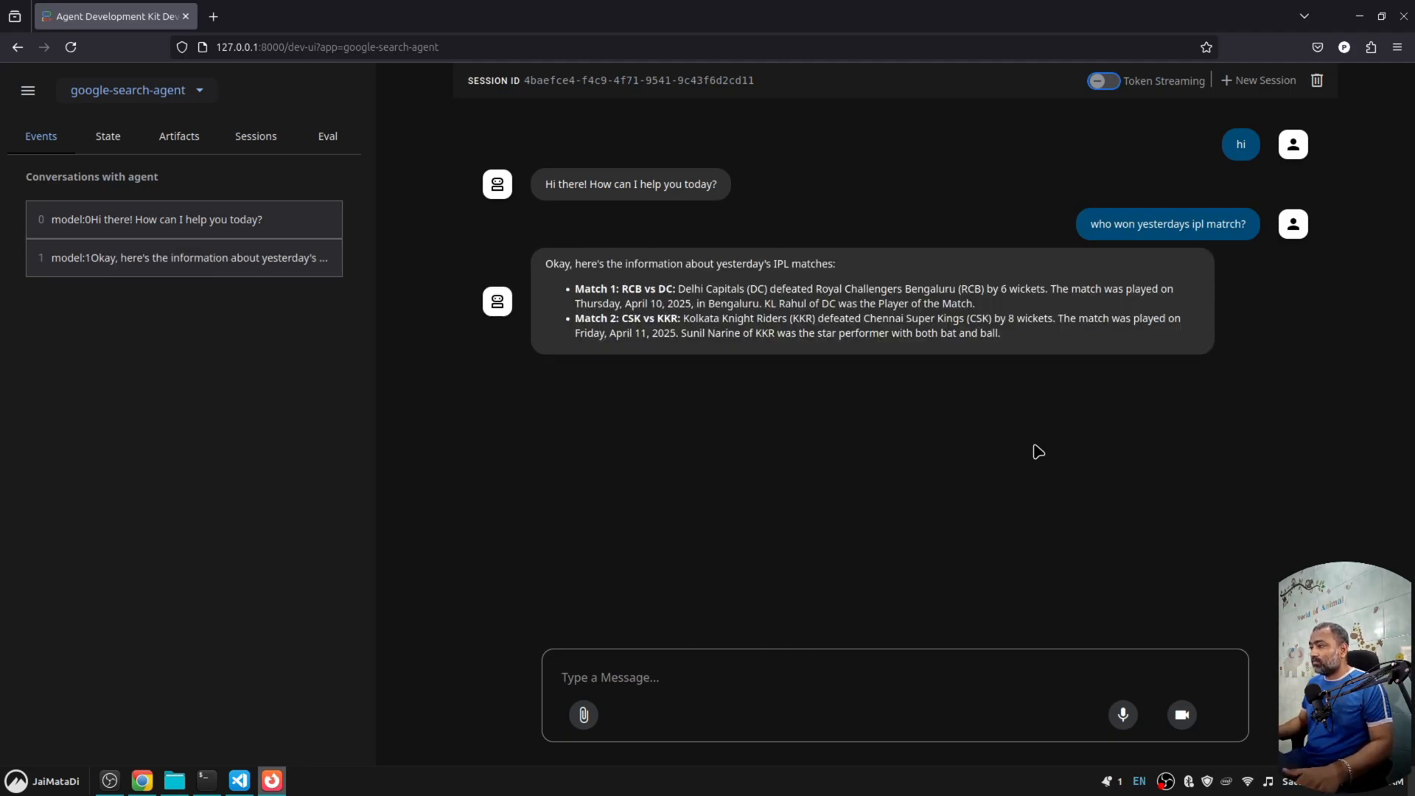
mouse_move(575, 295)
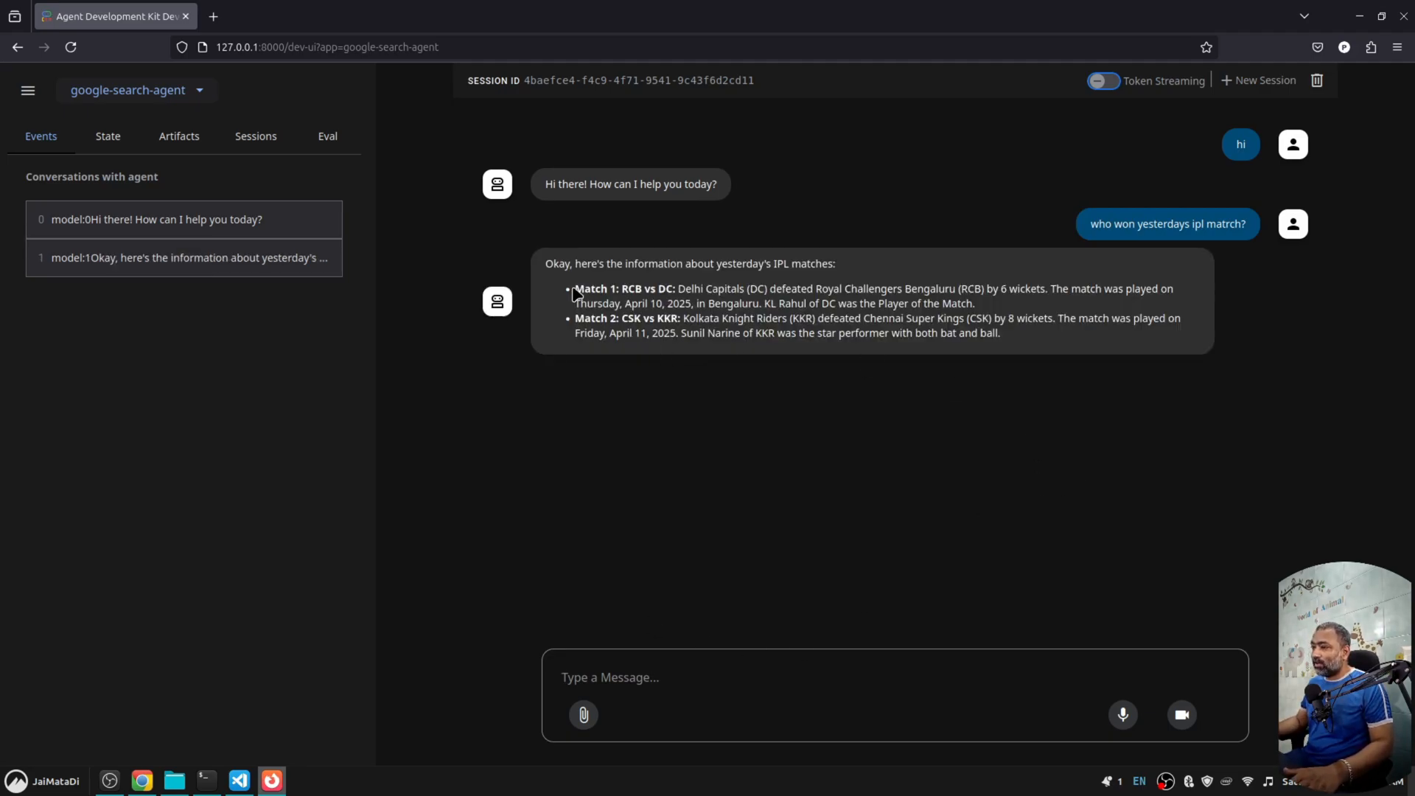
Highlight the agent's two IPL match results, then clear the selection
drag(574, 288, 999, 334)
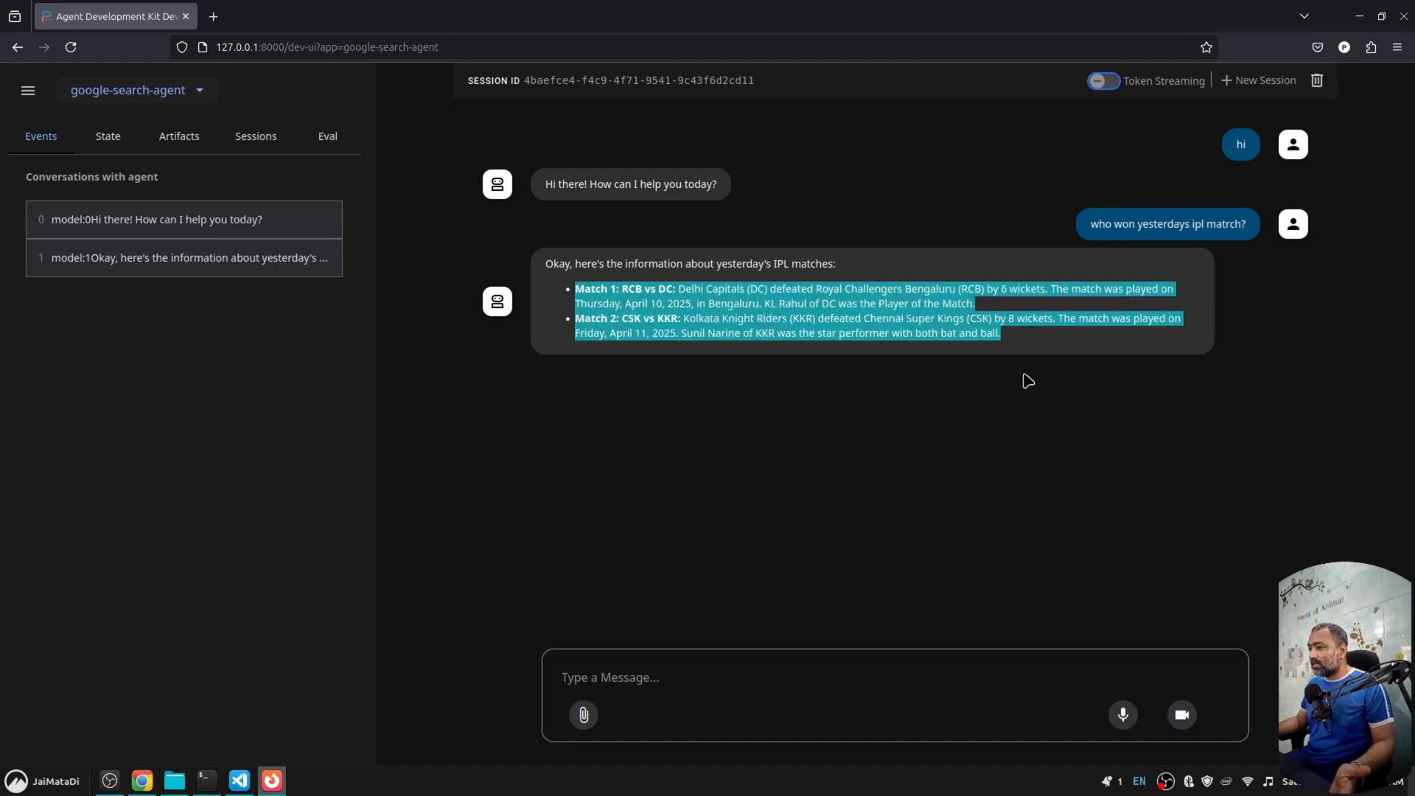
click(1020, 350)
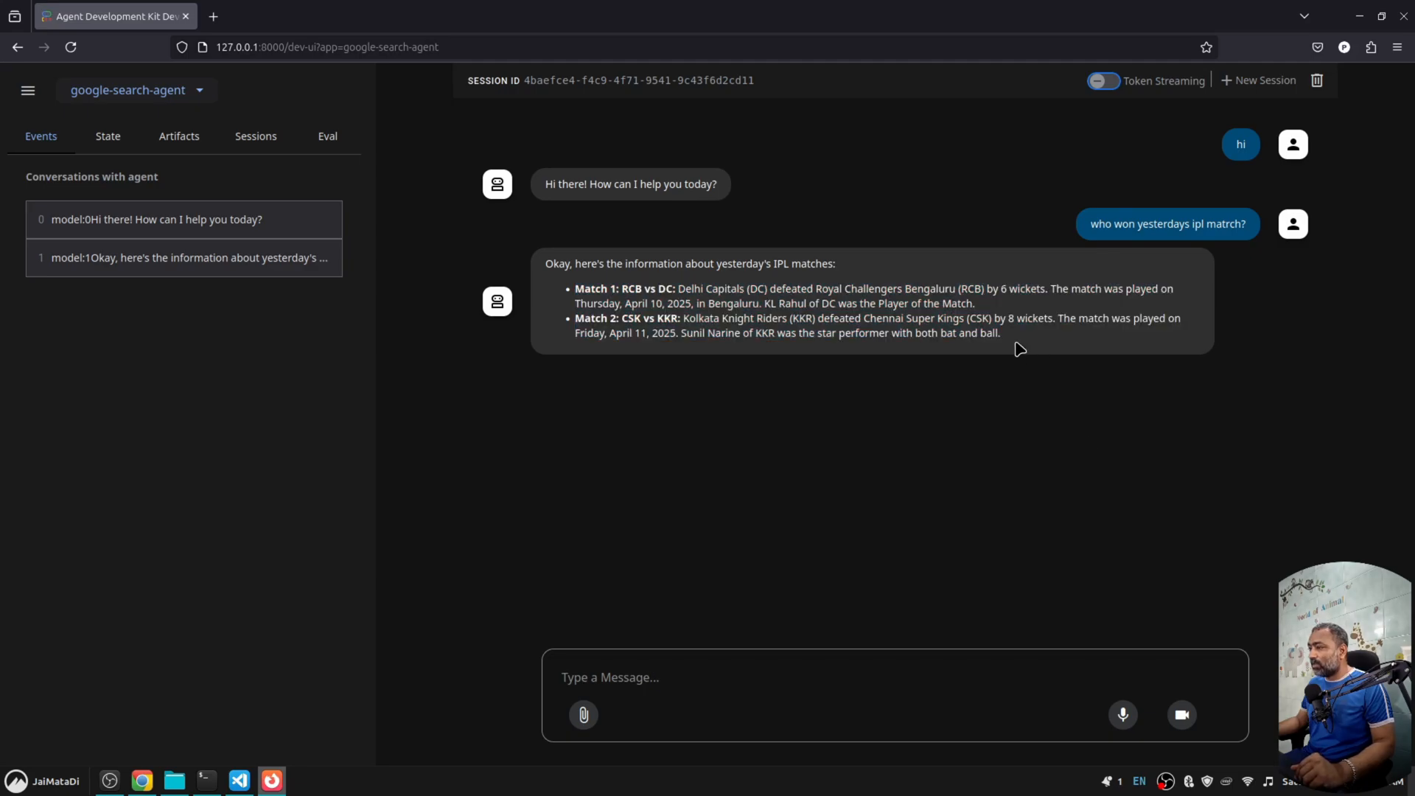
click(619, 678)
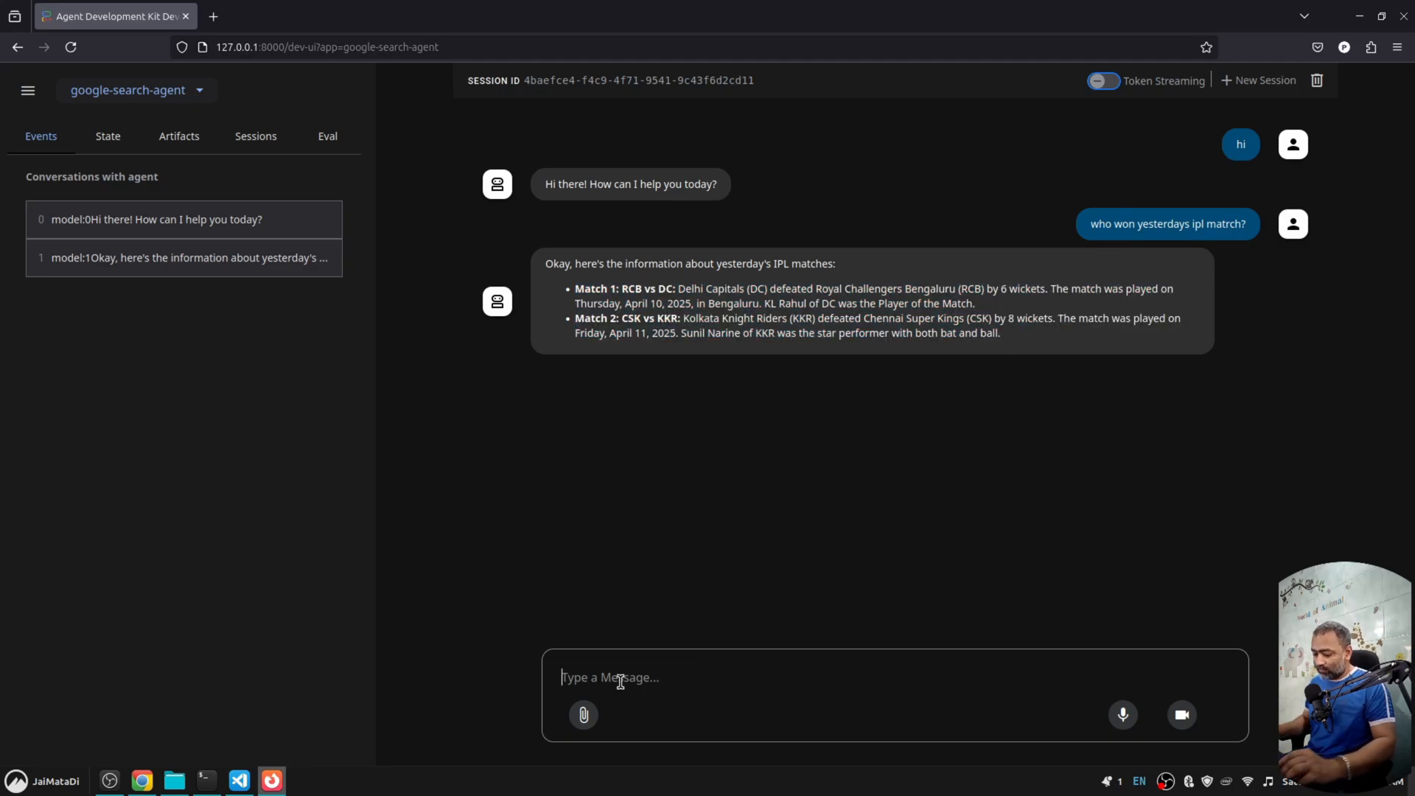
Ask 'what is the weather in ahmedabad?' and highlight the current conditions and forecast in the reply
text(what is the)
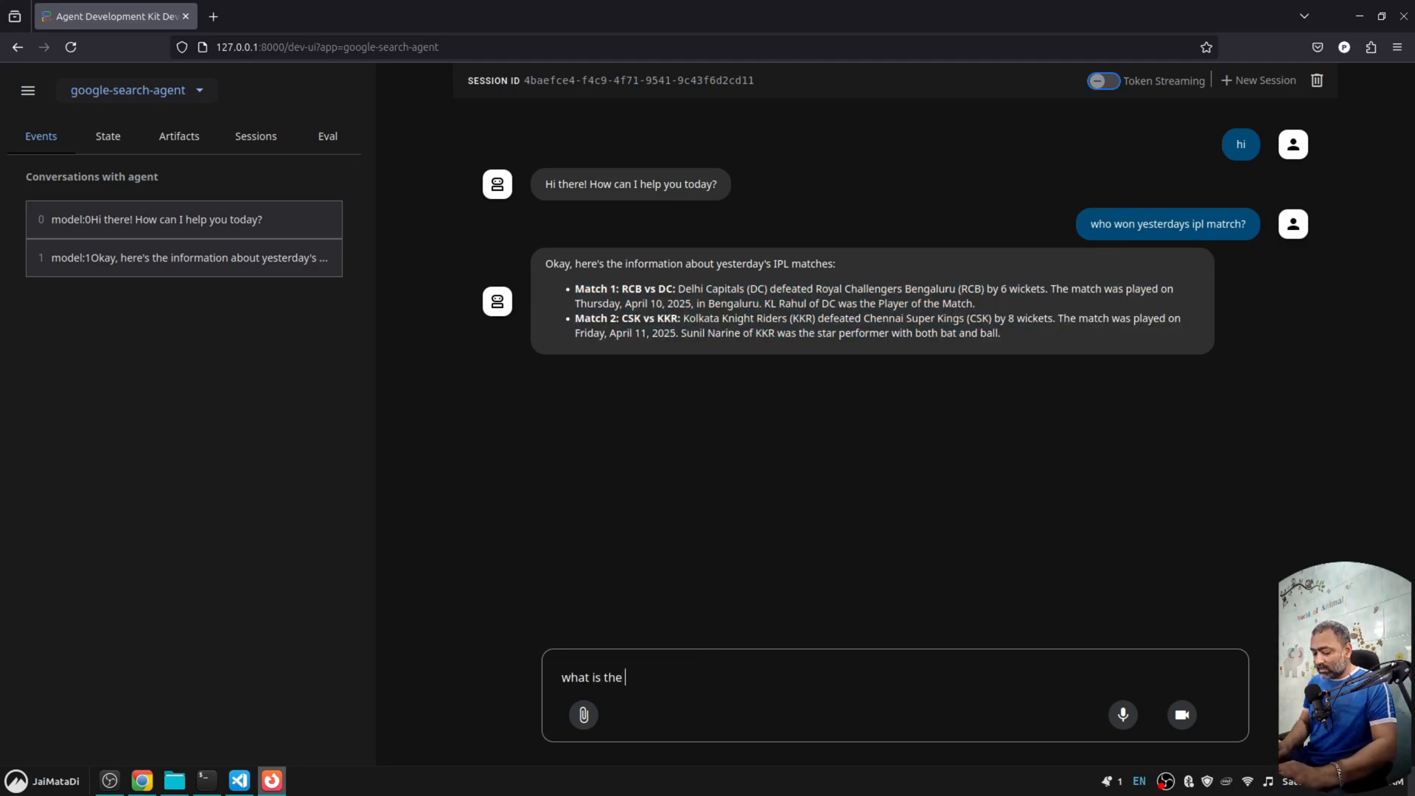
text(weather in ahm)
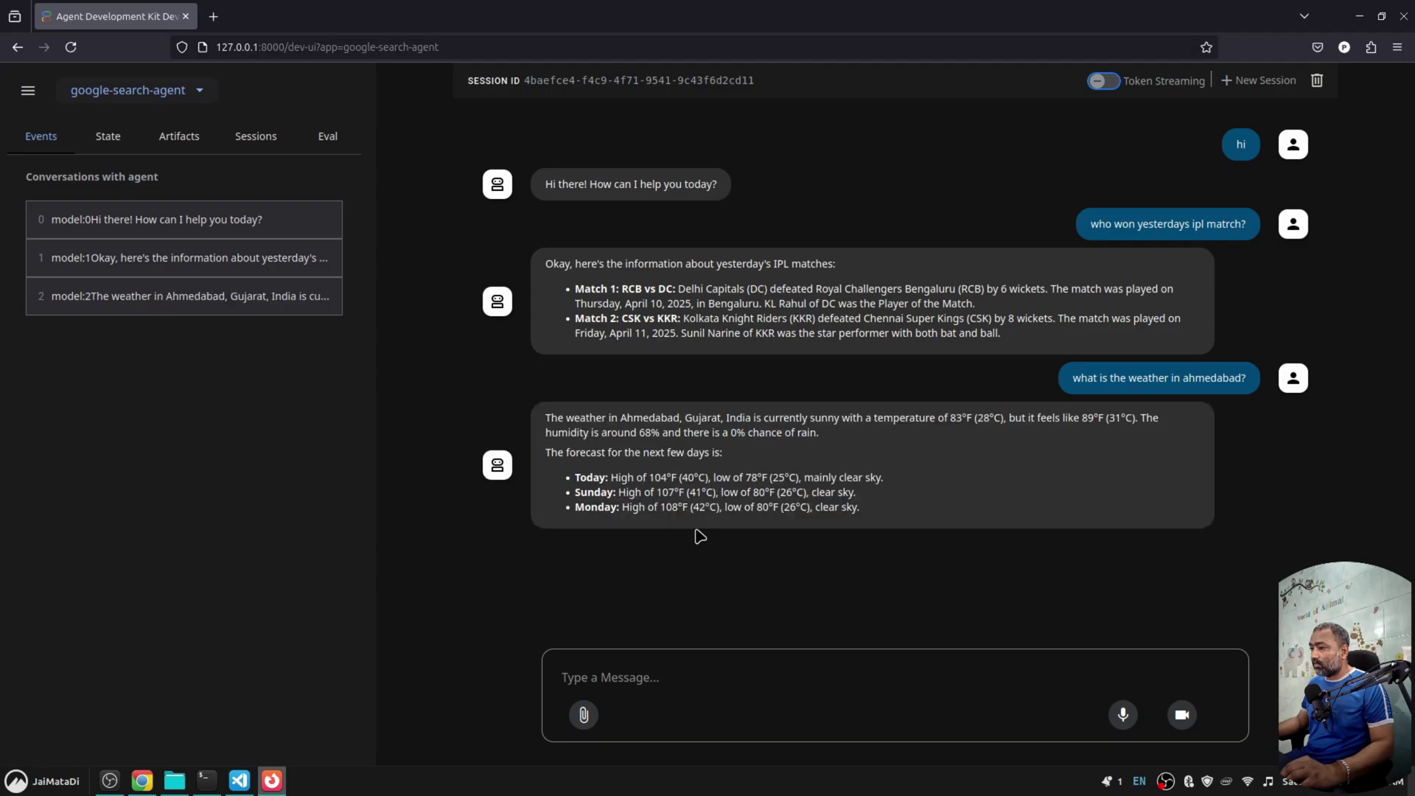
drag(546, 417, 722, 452)
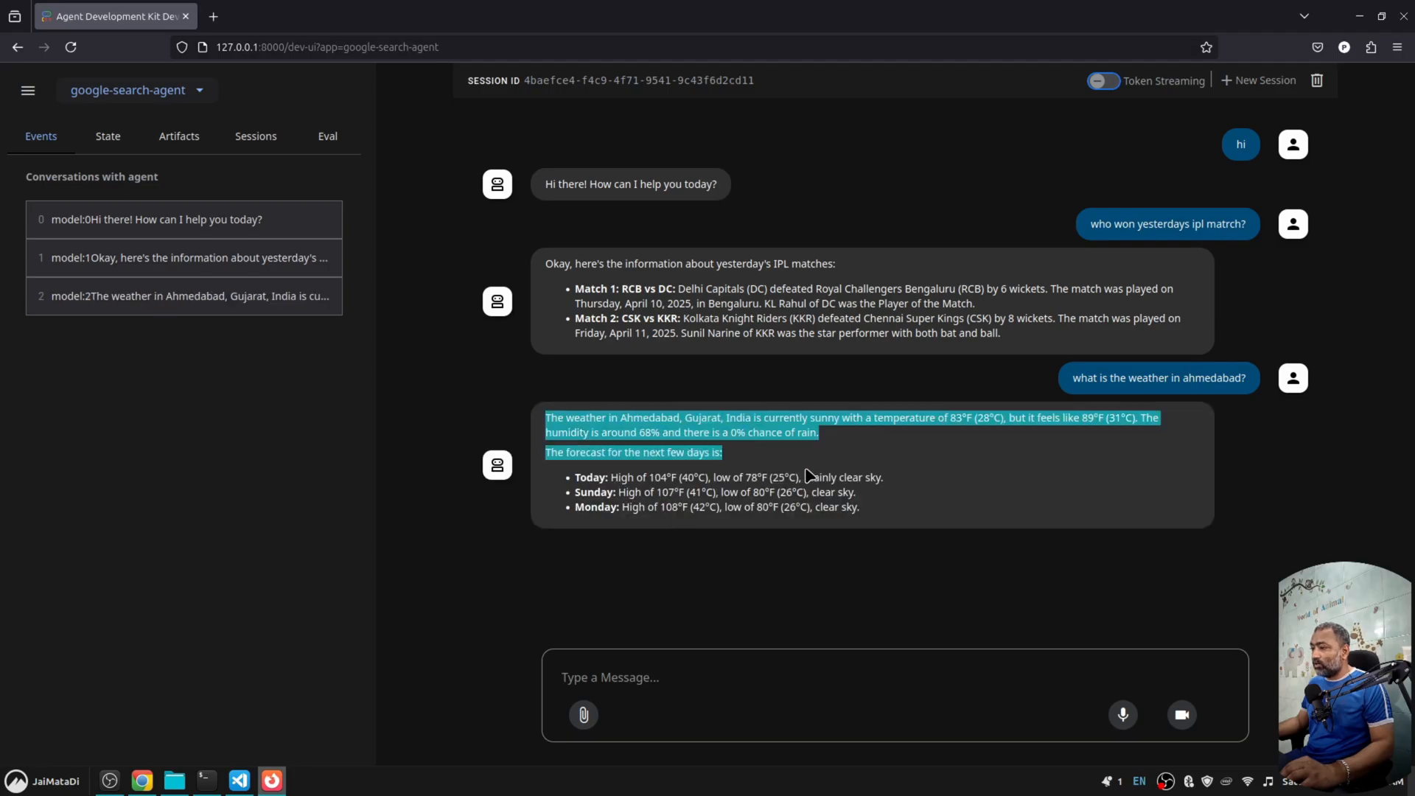
drag(806, 476, 886, 506)
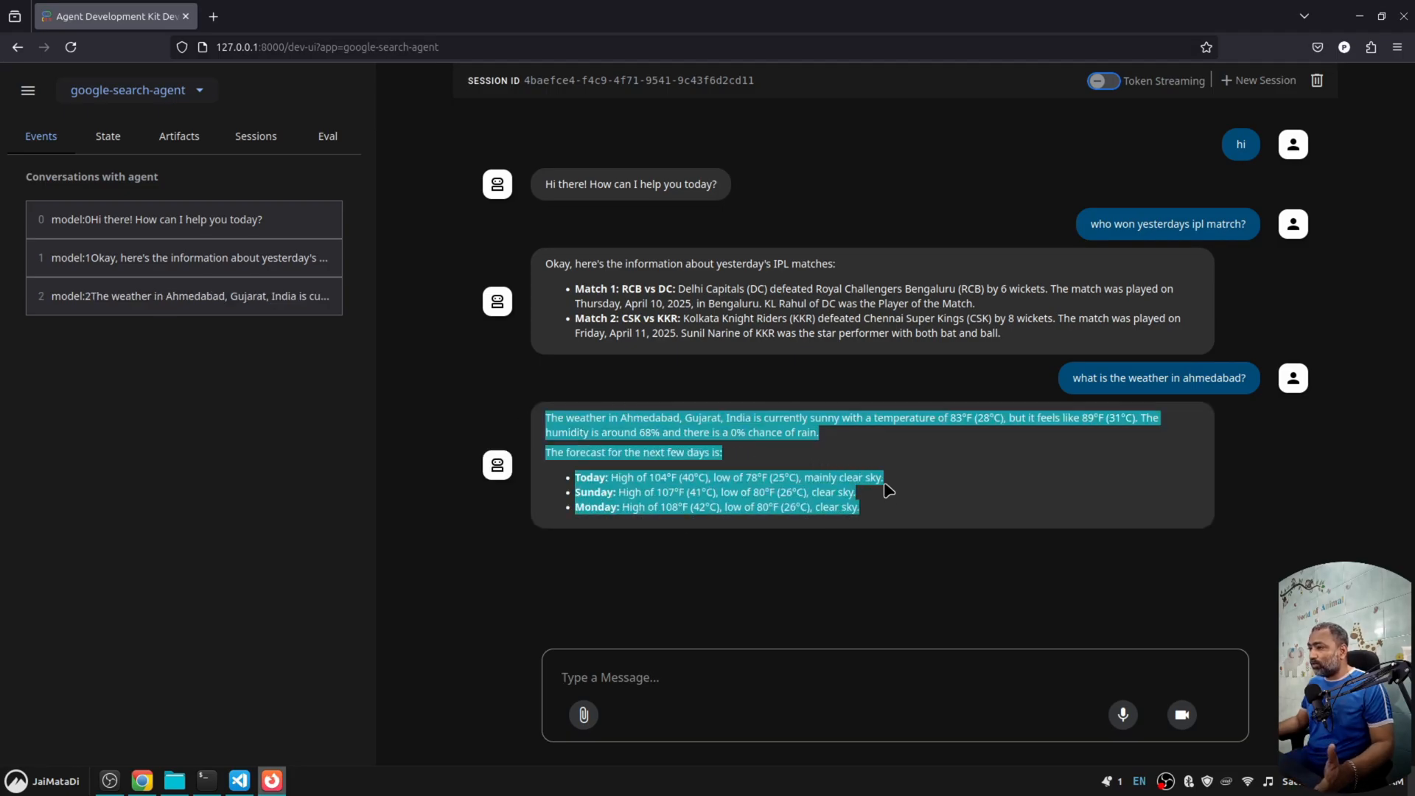
mouse_move(504, 614)
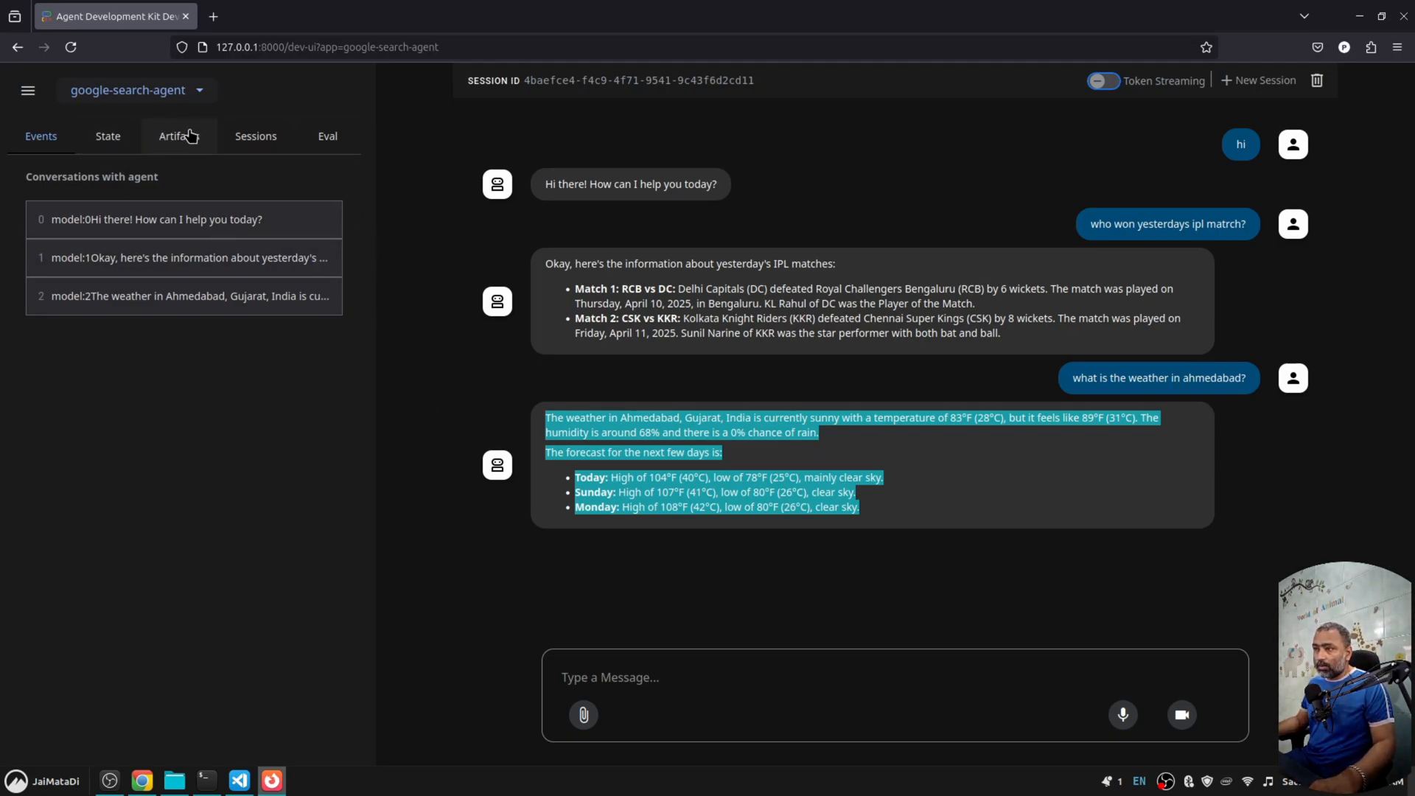
Review the Artifacts, Sessions and Eval tabs for the google-search-agent conversation
click(179, 136)
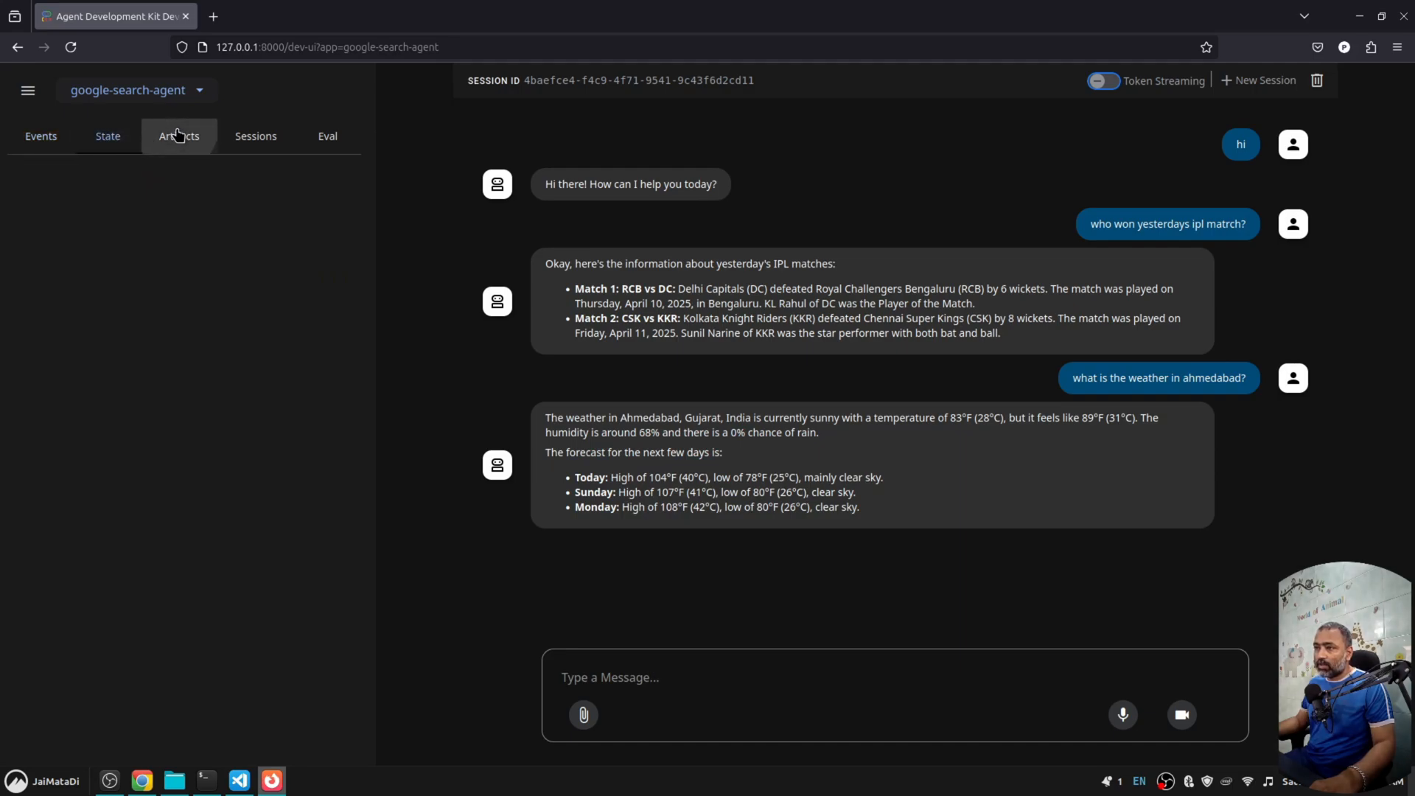
click(255, 135)
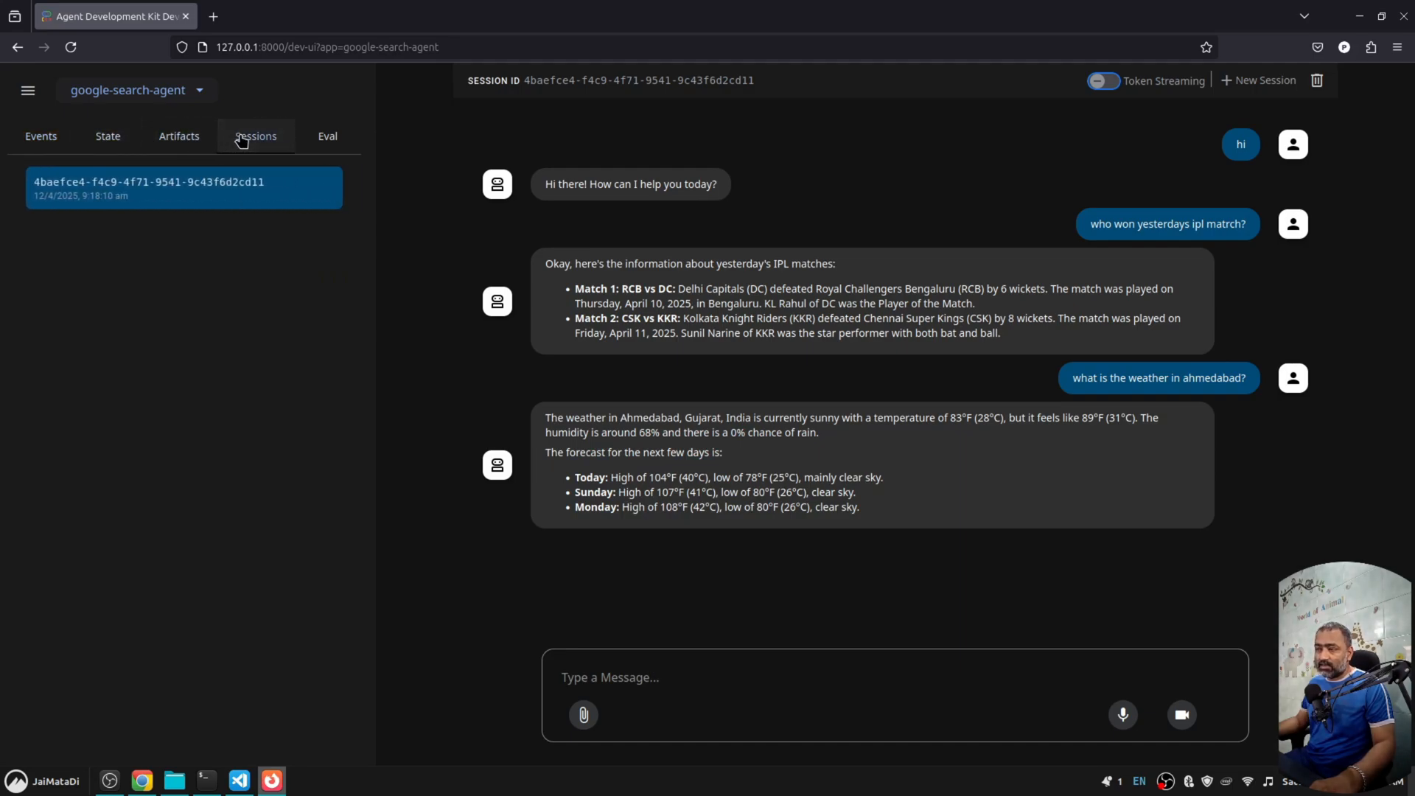
click(327, 136)
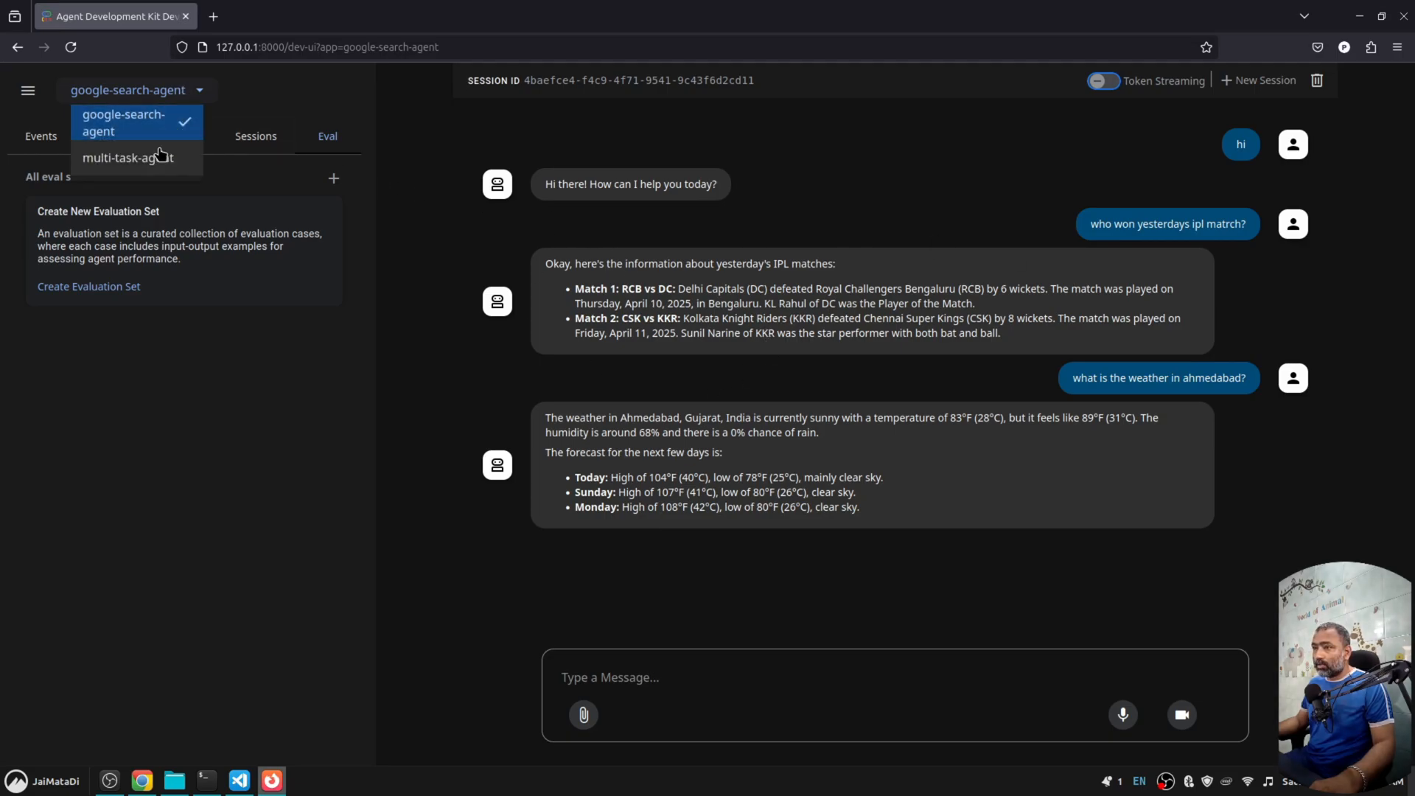
Switch to multi-task-agent, browse its two saved sessions and start typing a question
click(130, 158)
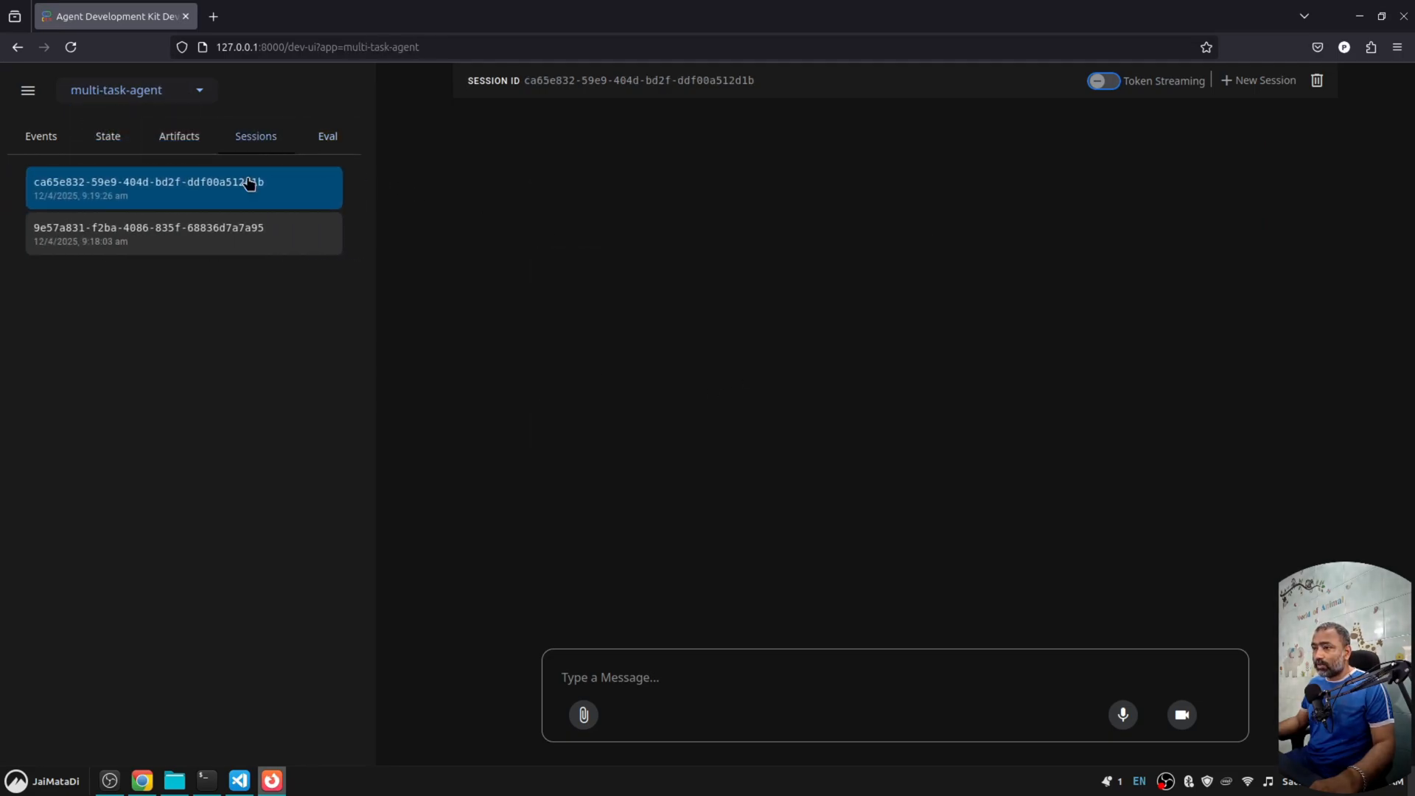
click(183, 233)
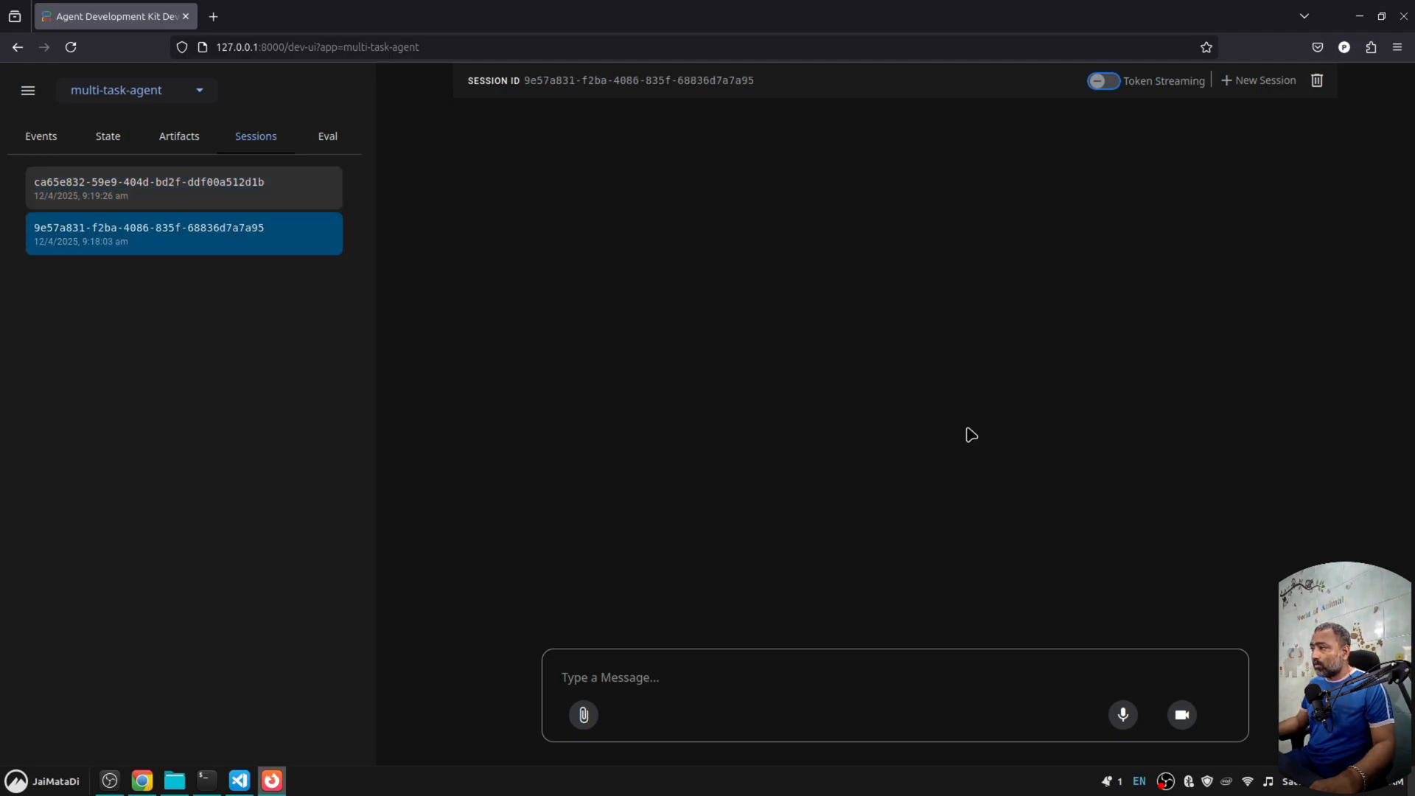
click(155, 187)
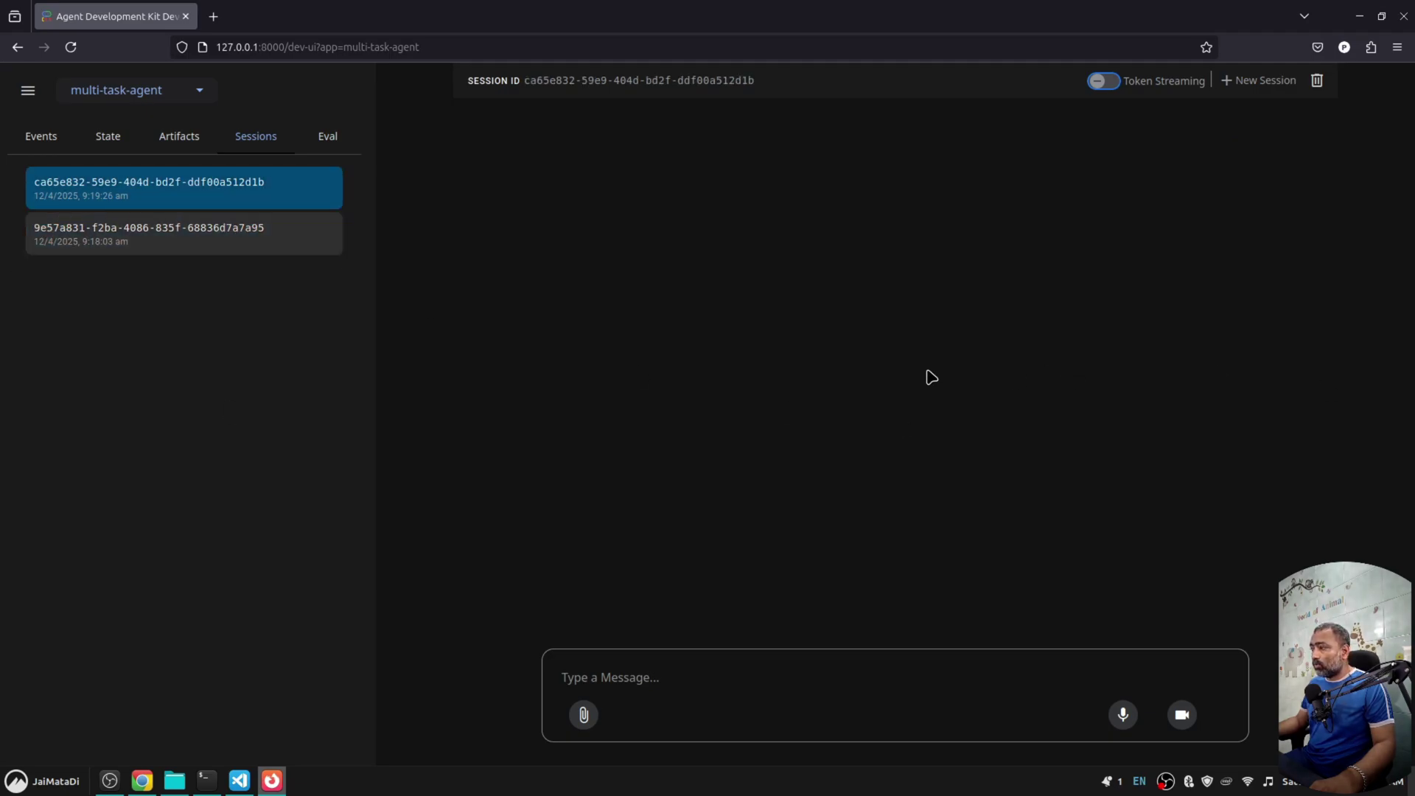
click(587, 676)
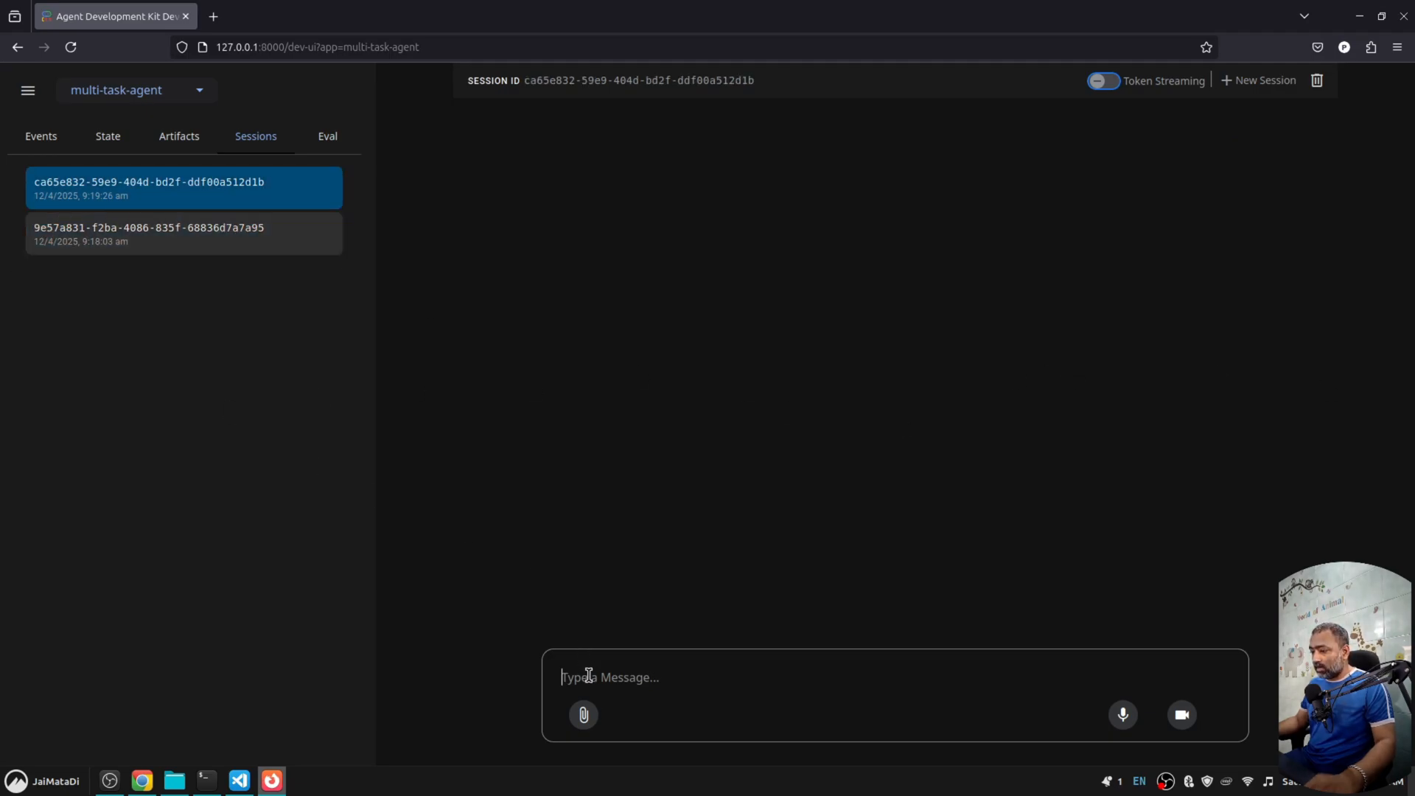
text(what is th)
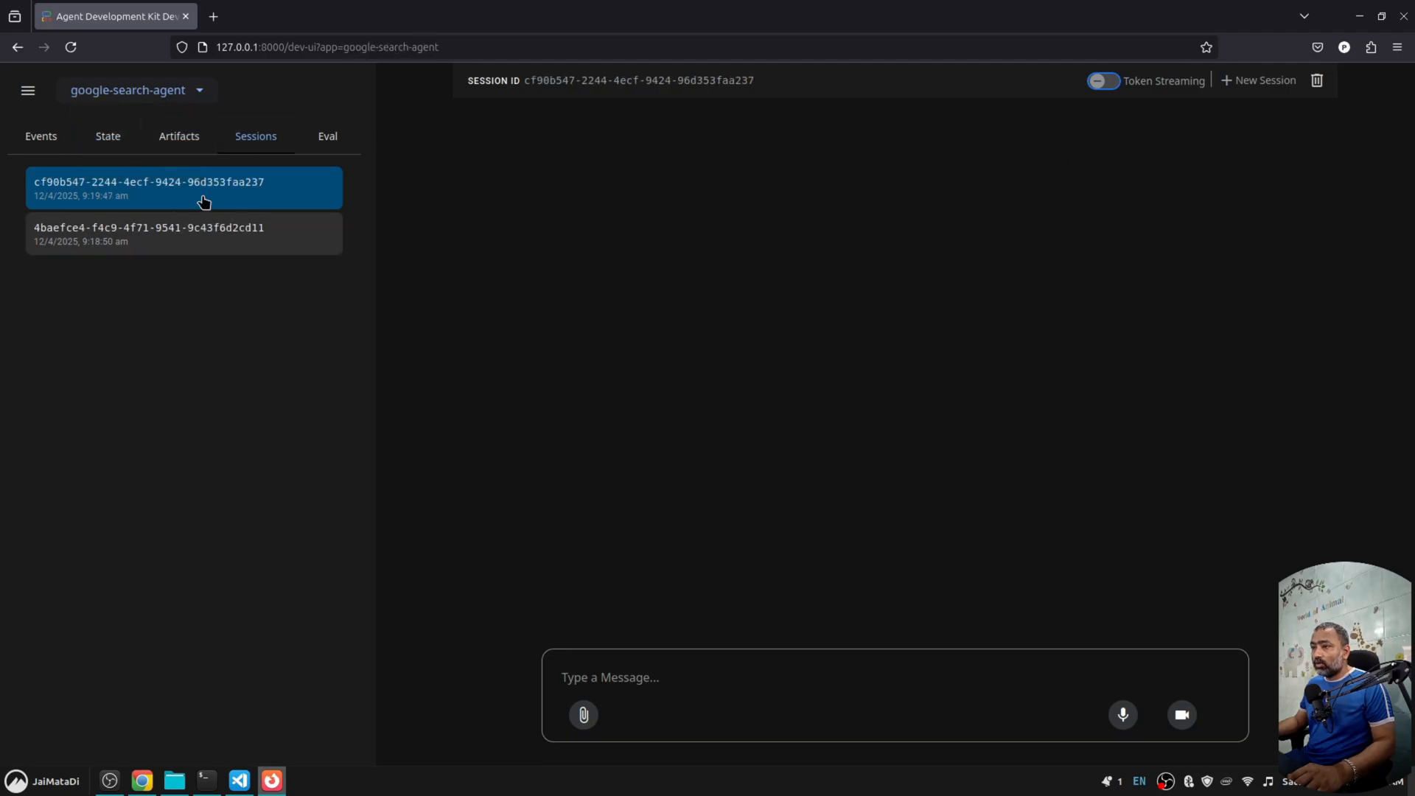
Reopen the earlier google-search-agent session with the IPL and weather chat
click(148, 233)
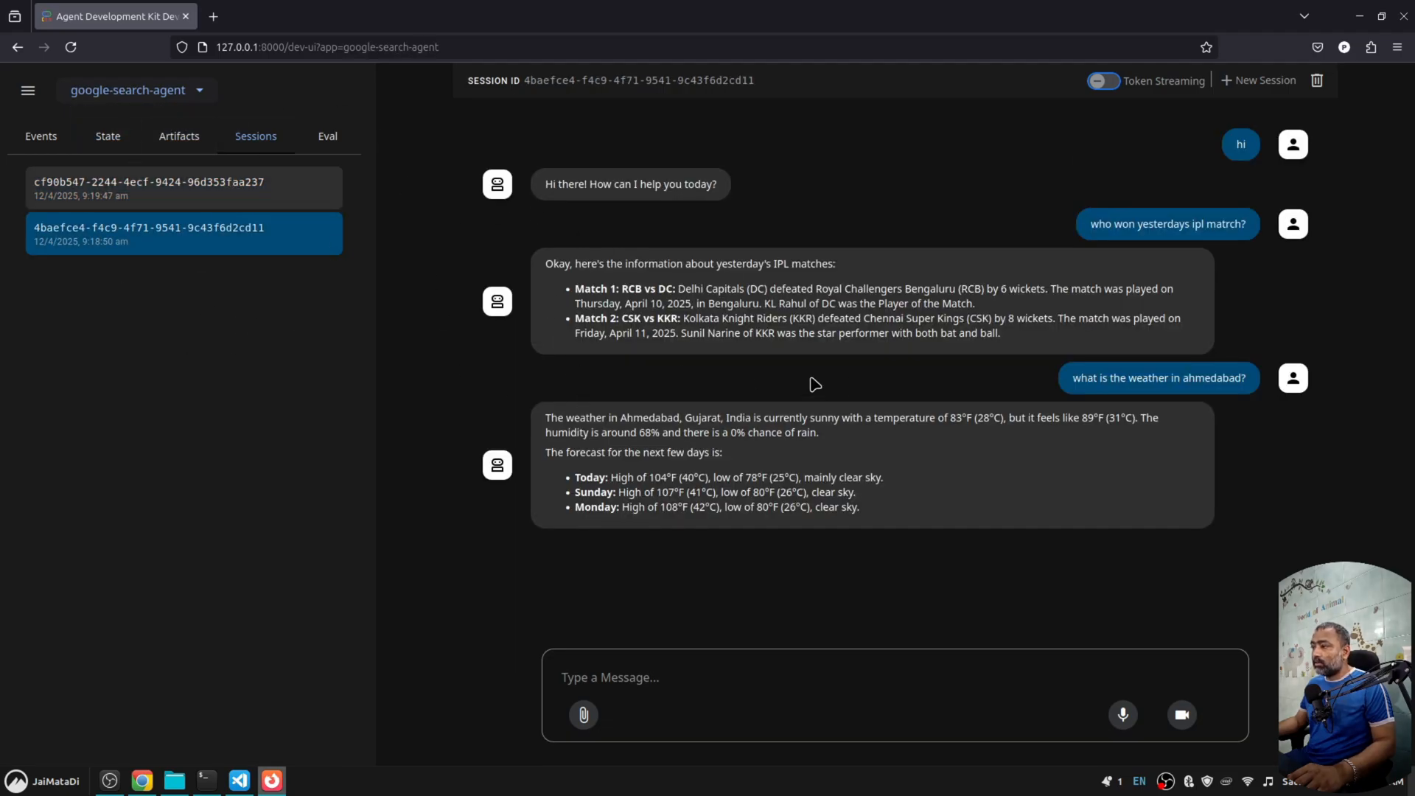
mouse_move(681, 232)
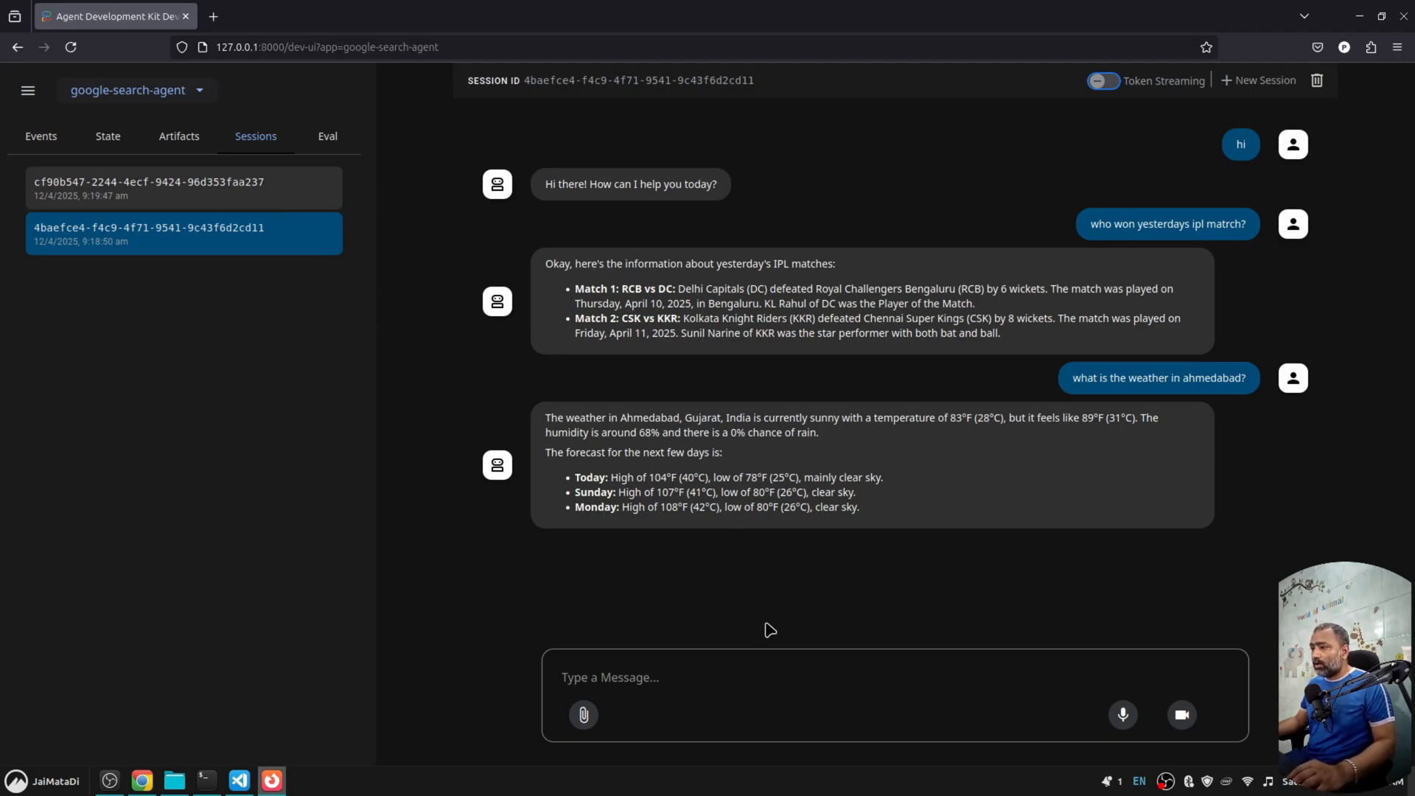
mouse_move(8, 311)
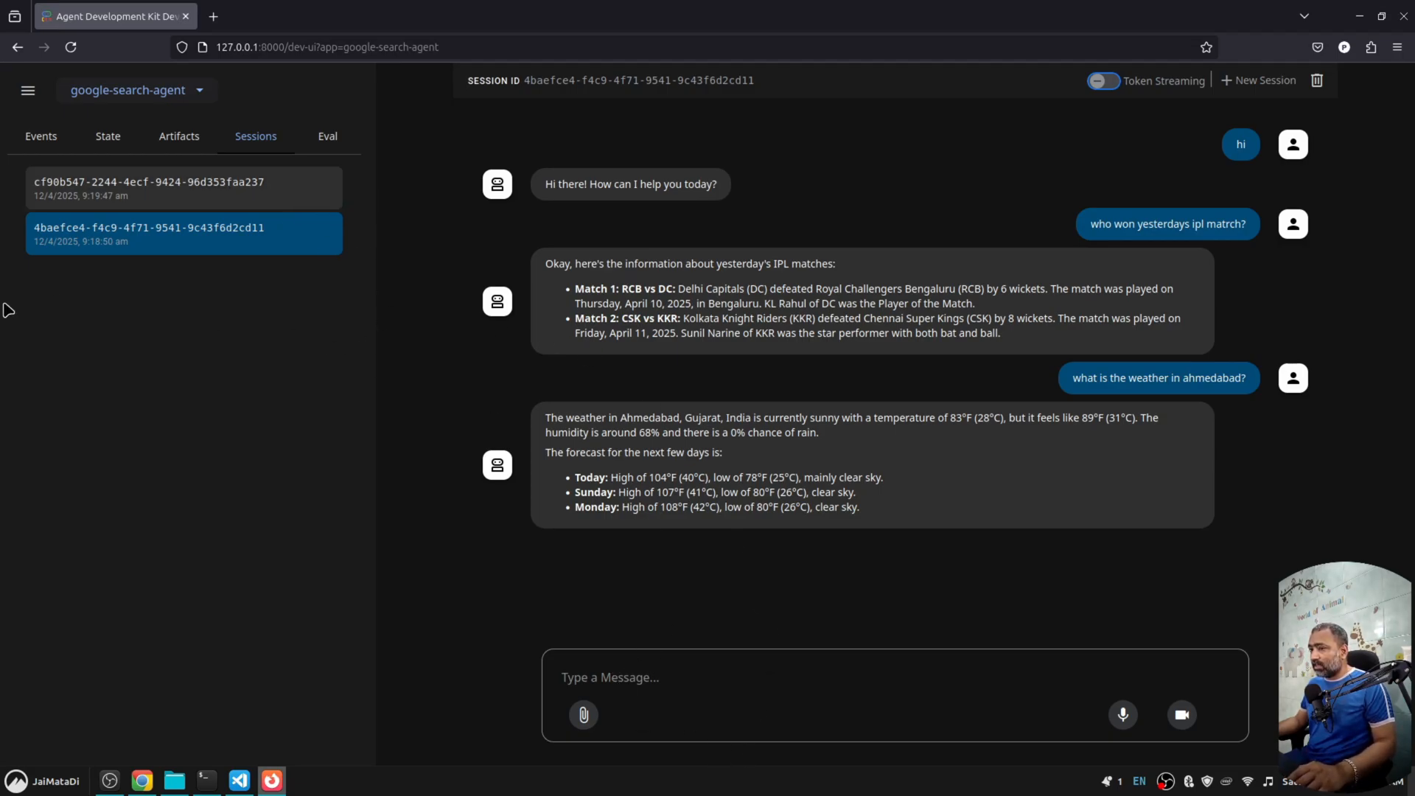
mouse_move(867, 464)
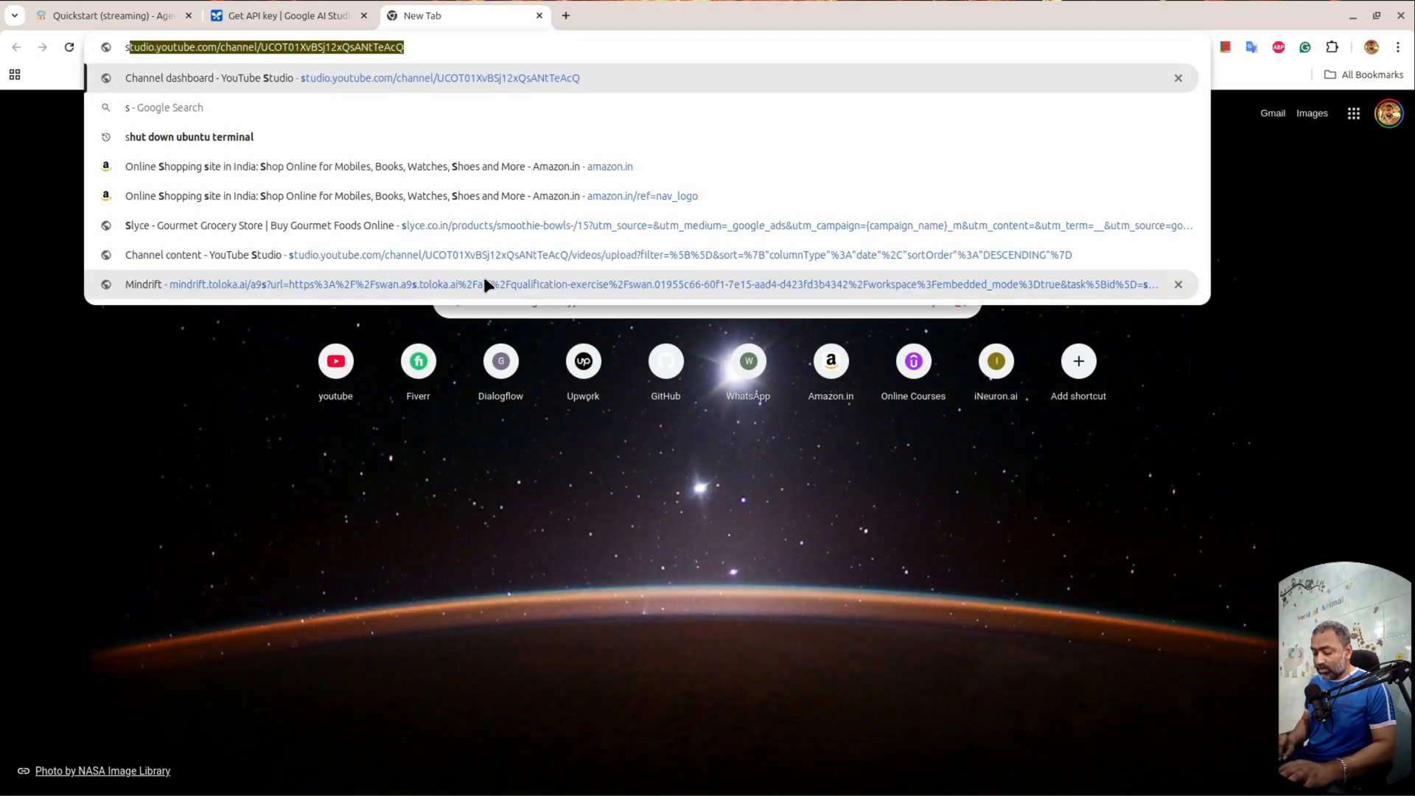
Search 'style tts 2 paper', open the arXiv PDF and start downloading it to a chosen folder
text(style tts 2 paper)
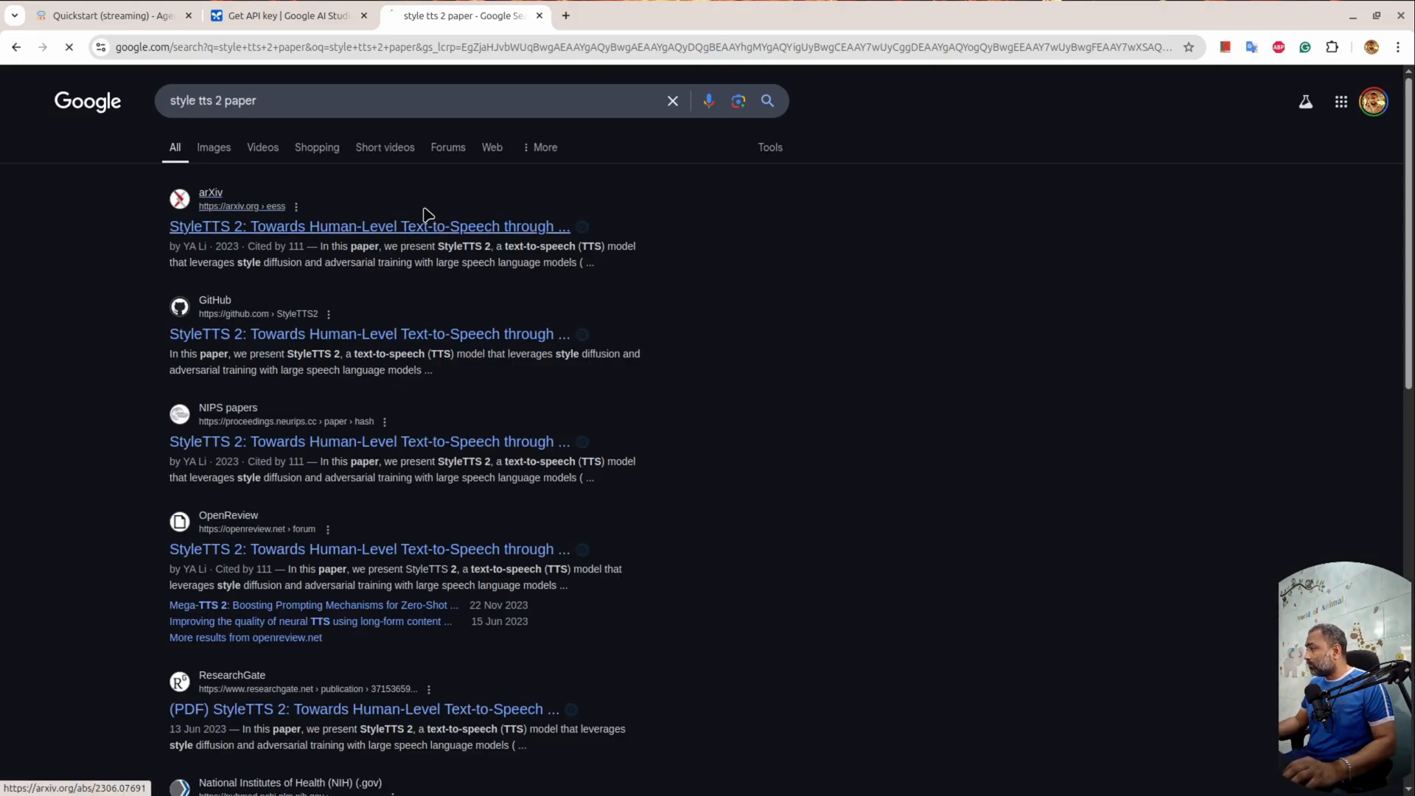
click(362, 227)
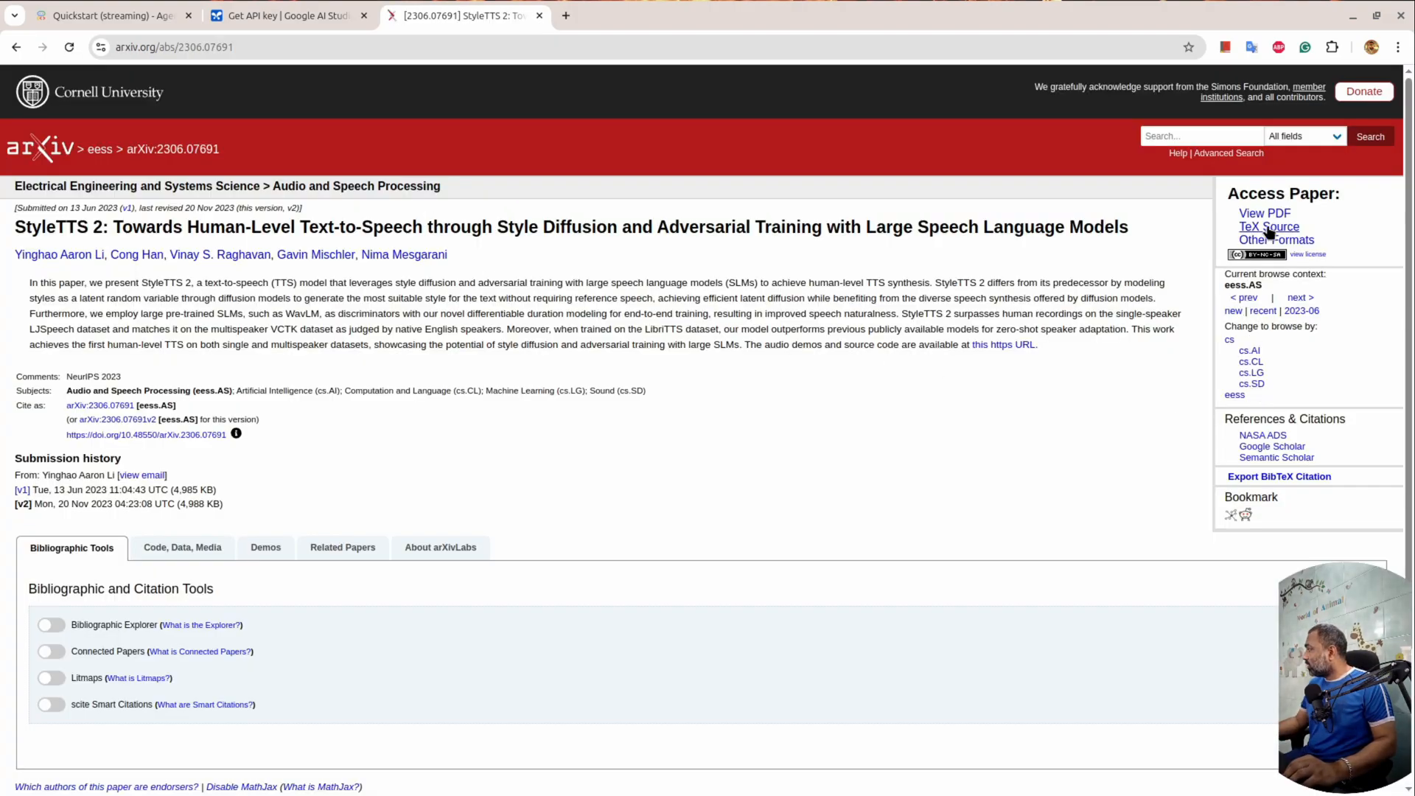
click(1265, 212)
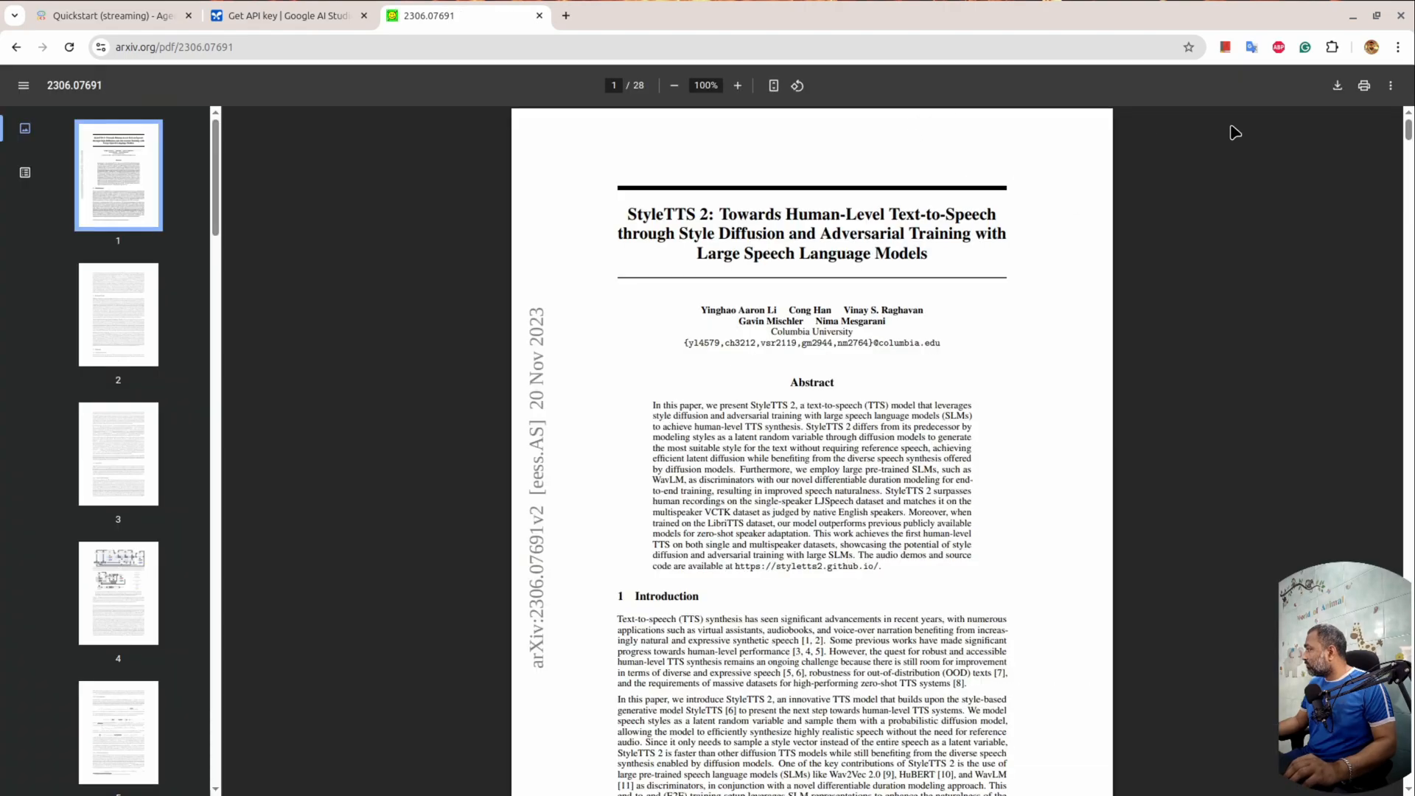
click(1336, 84)
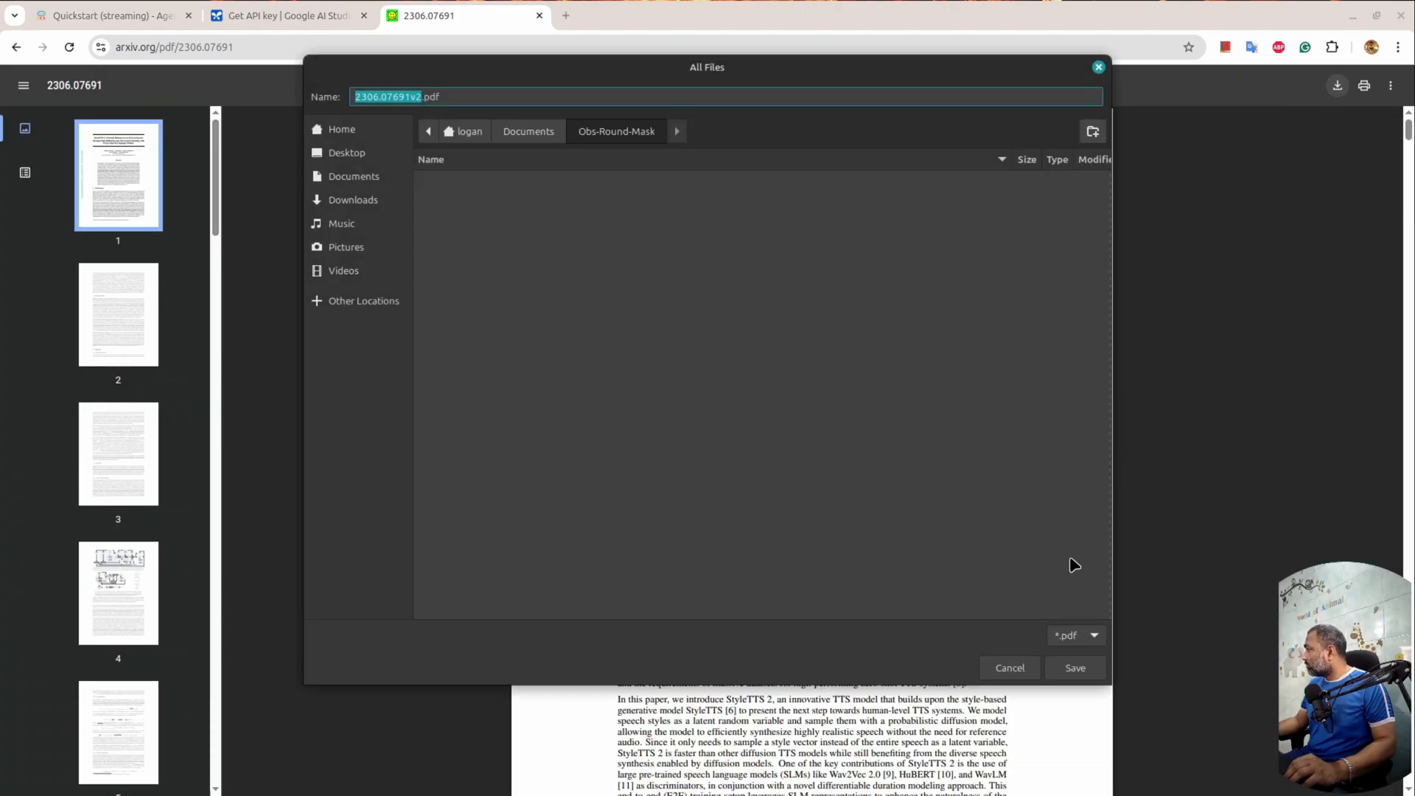
mouse_move(379, 228)
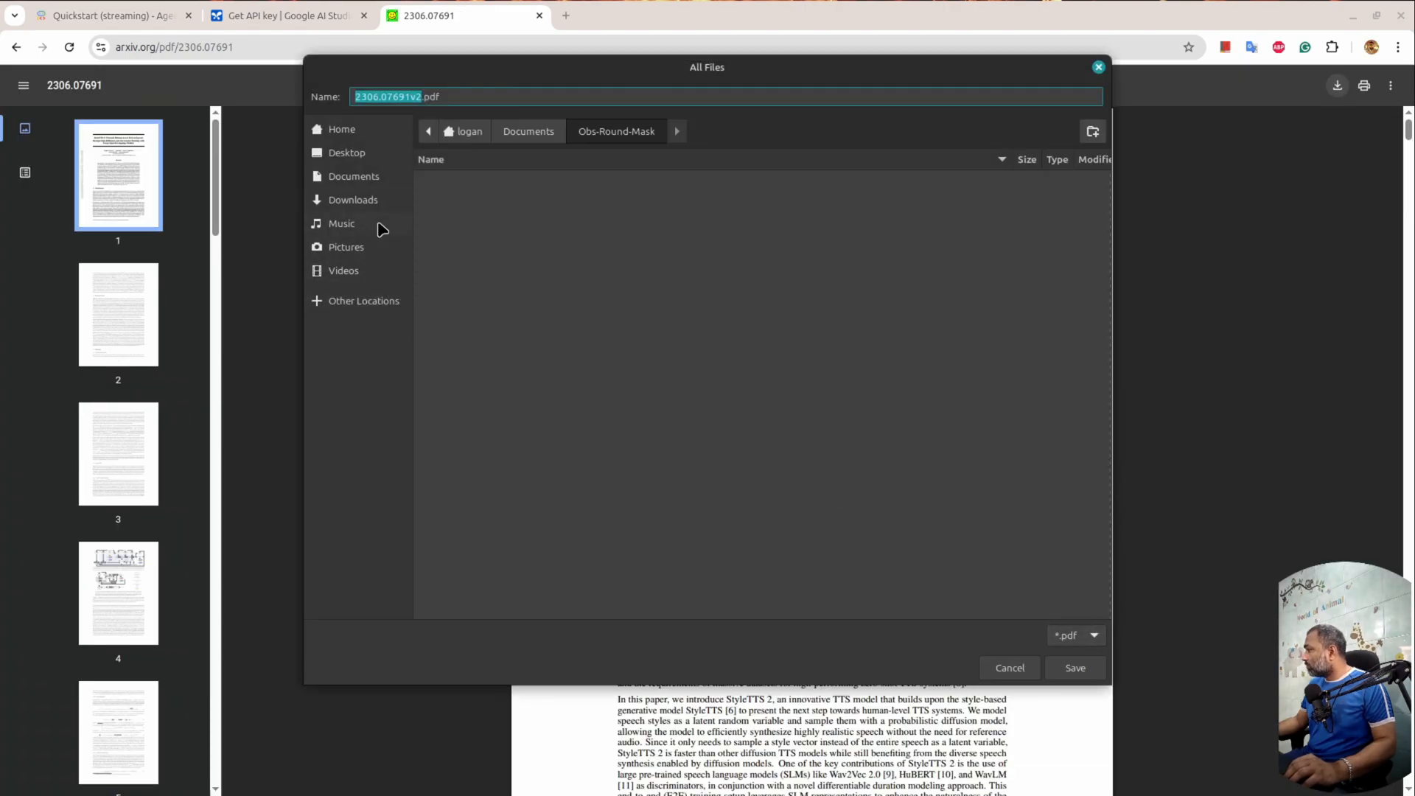
click(1076, 668)
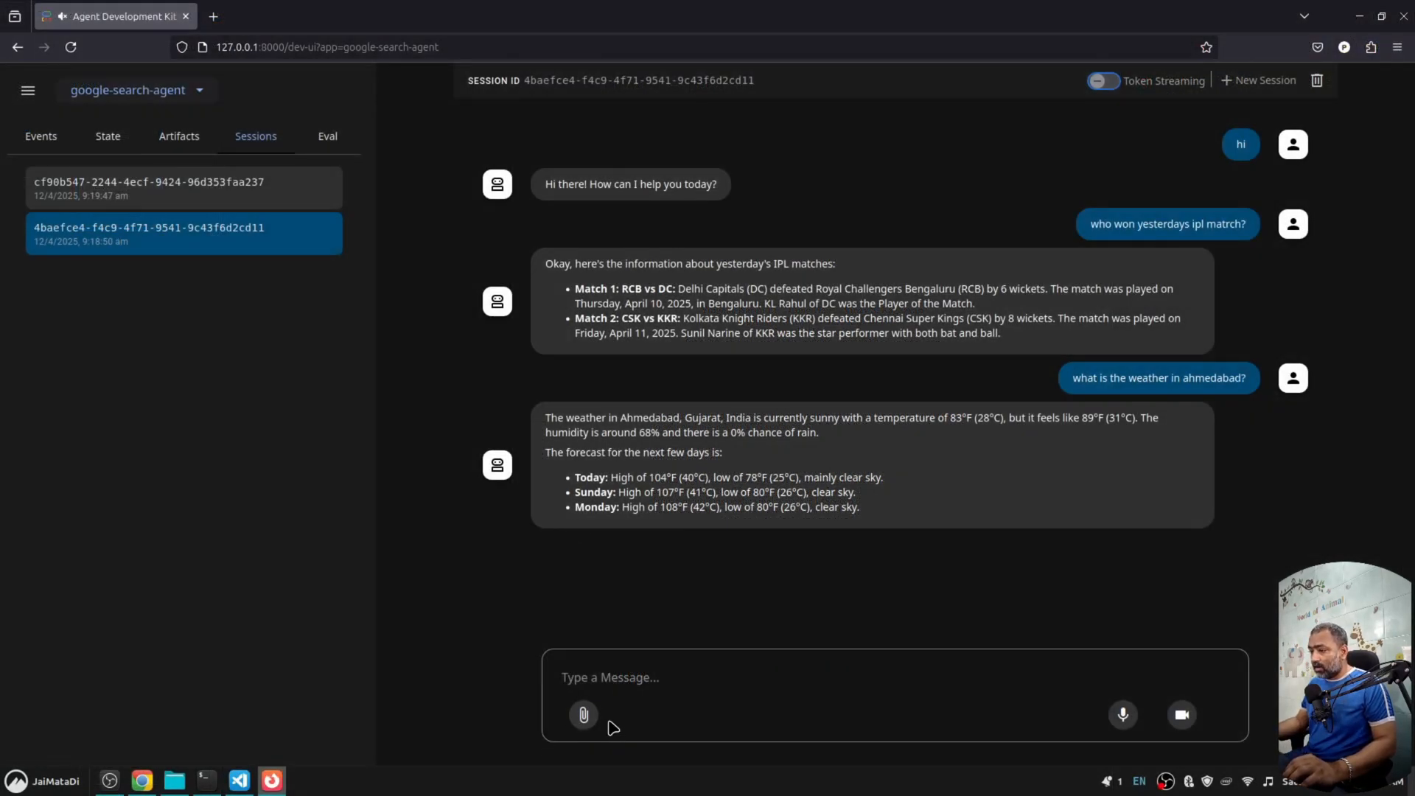
Attach 2306.07691v2.pdf from Downloads and send 'summarize this document'
click(584, 715)
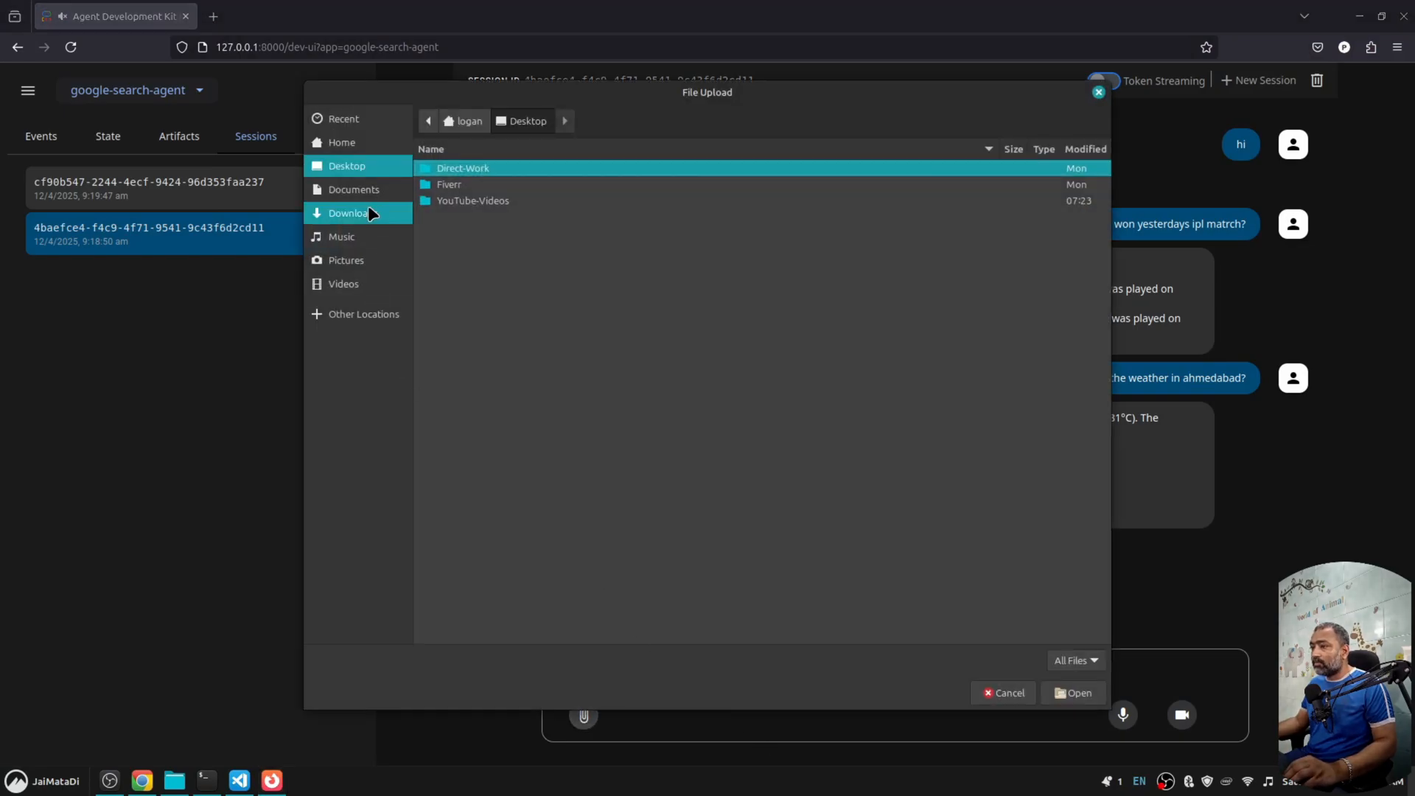
click(351, 212)
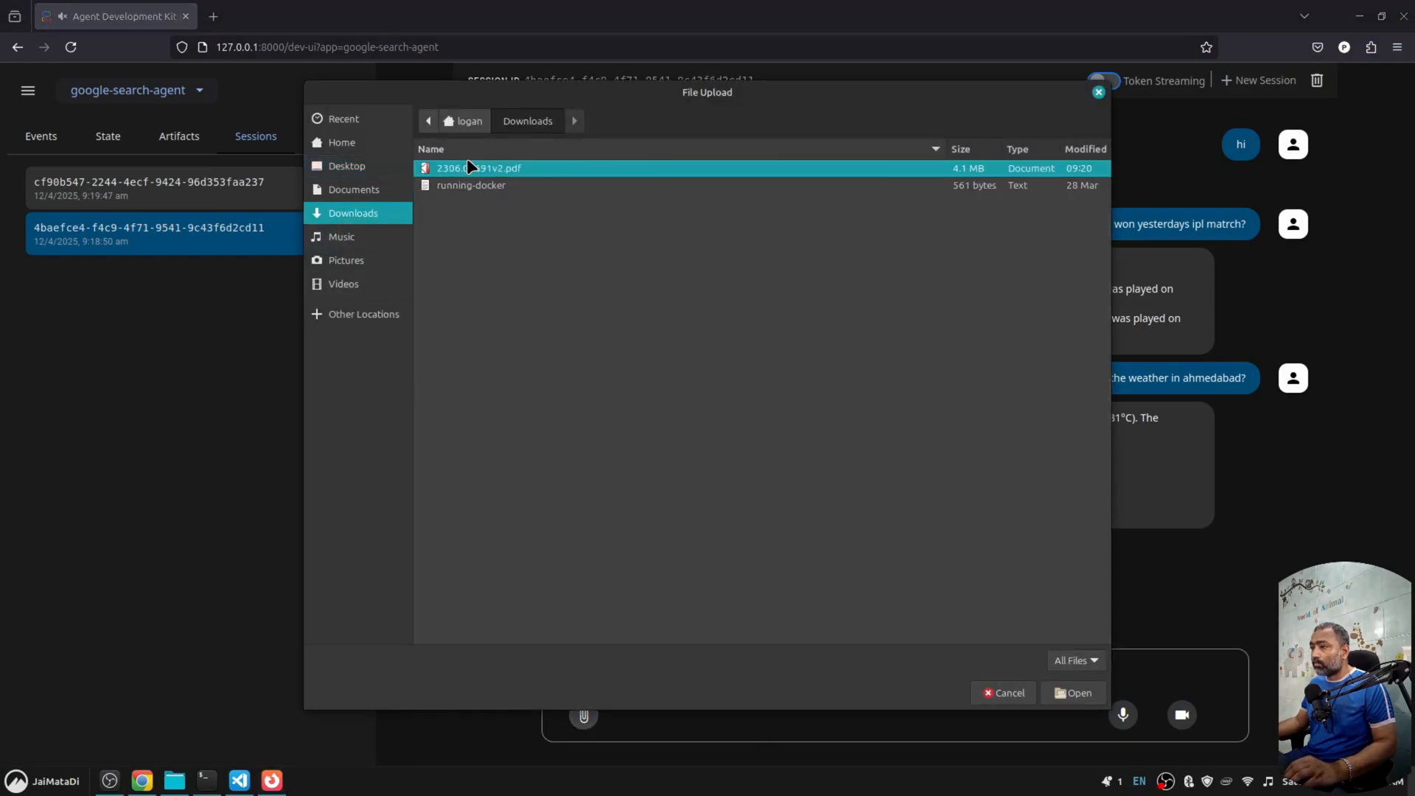
click(1080, 692)
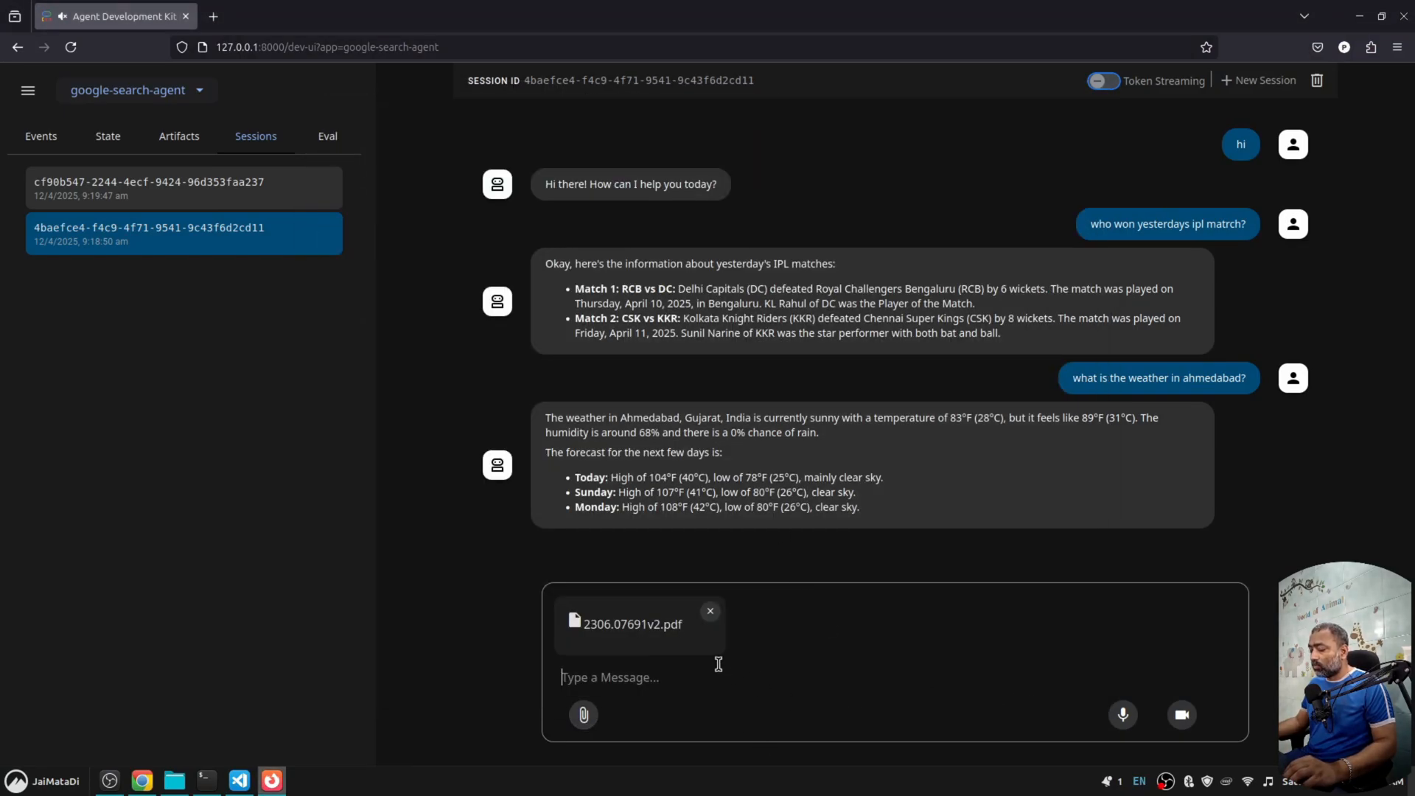
text(sum)
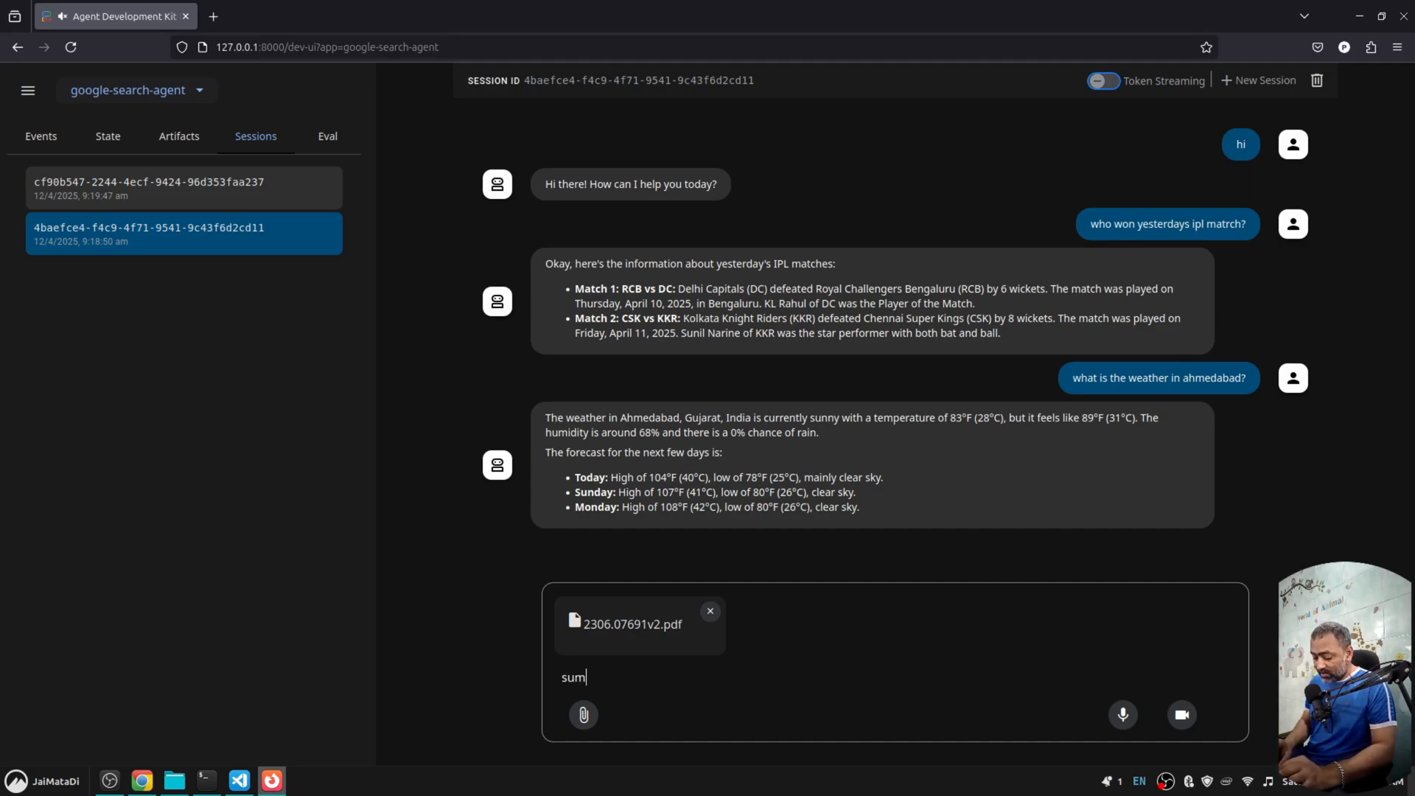
text(marize)
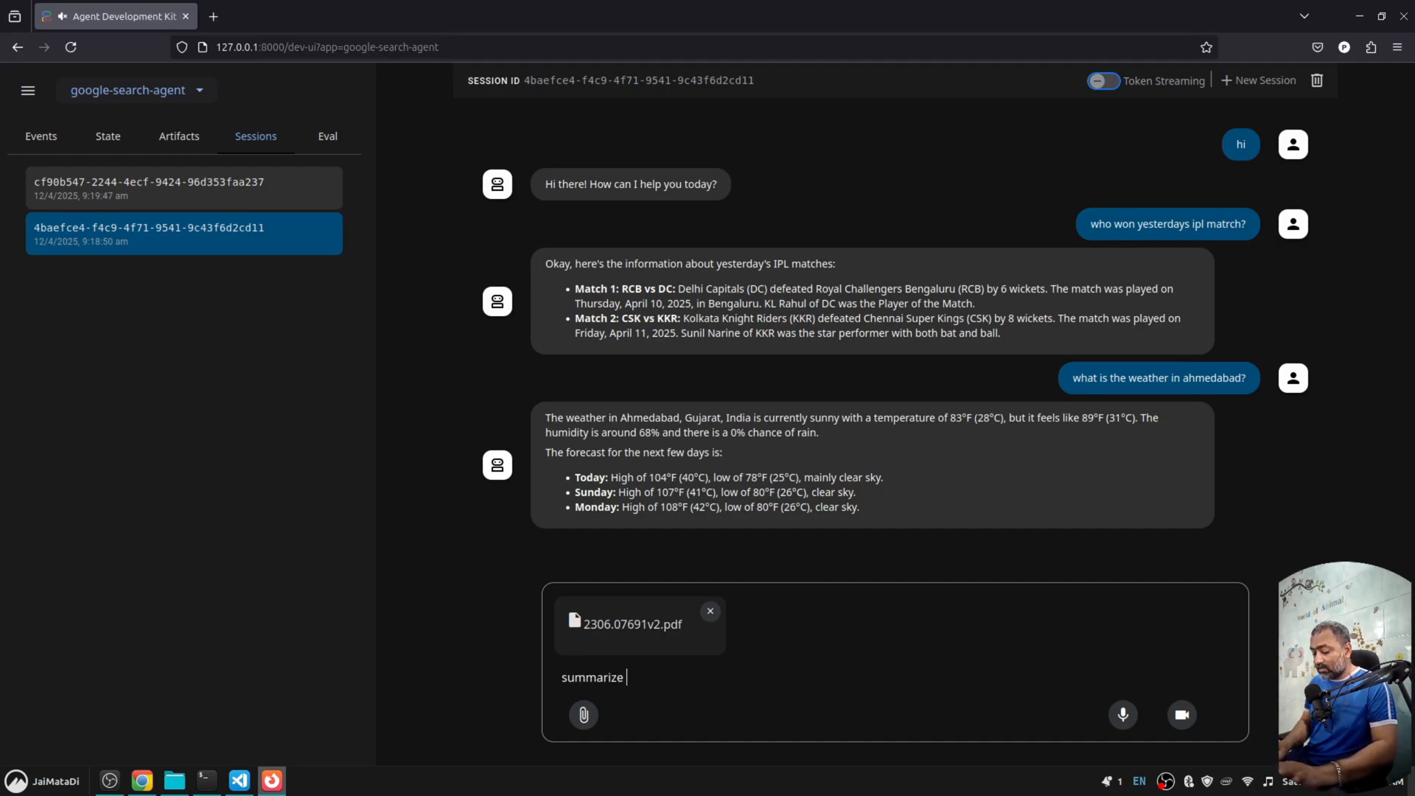
text(this doc)
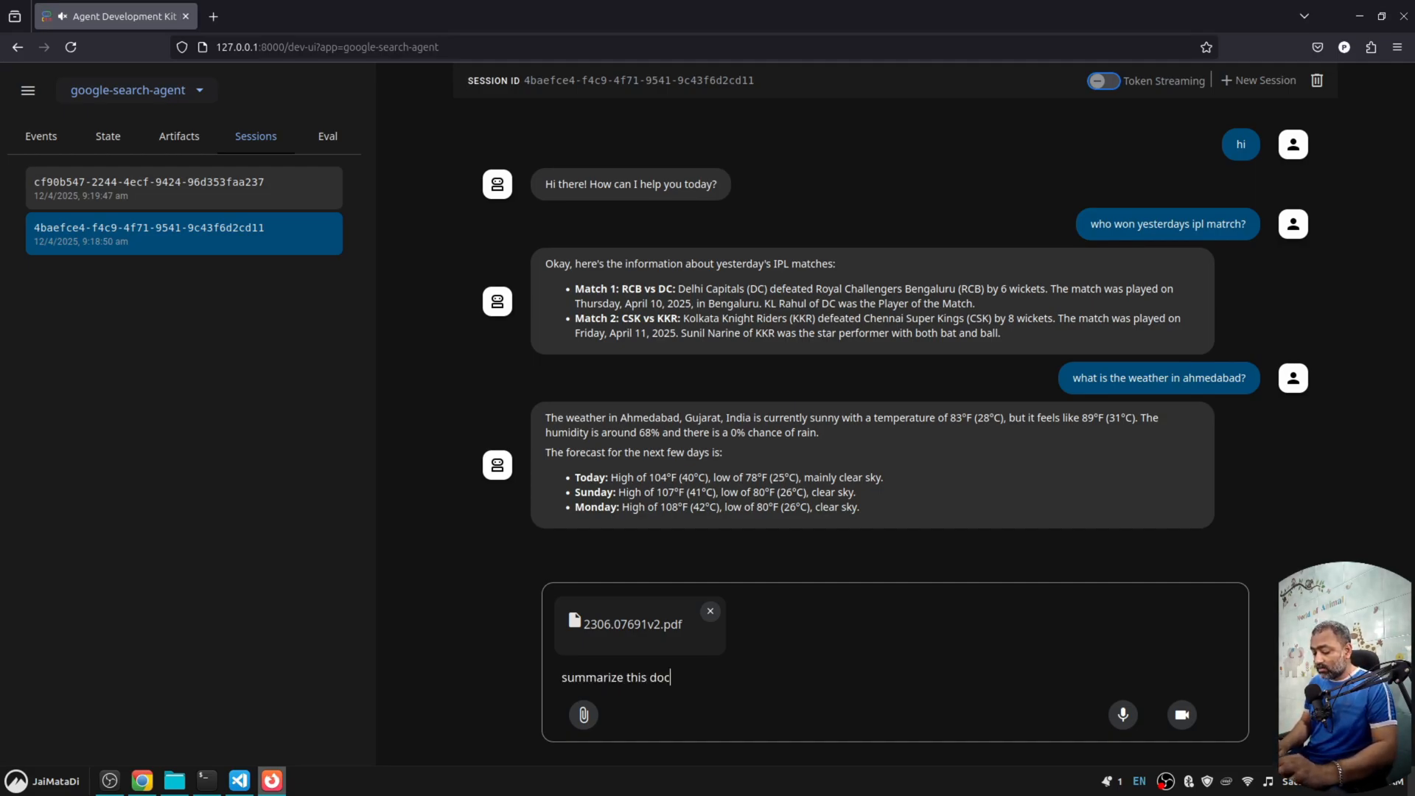
key(Enter)
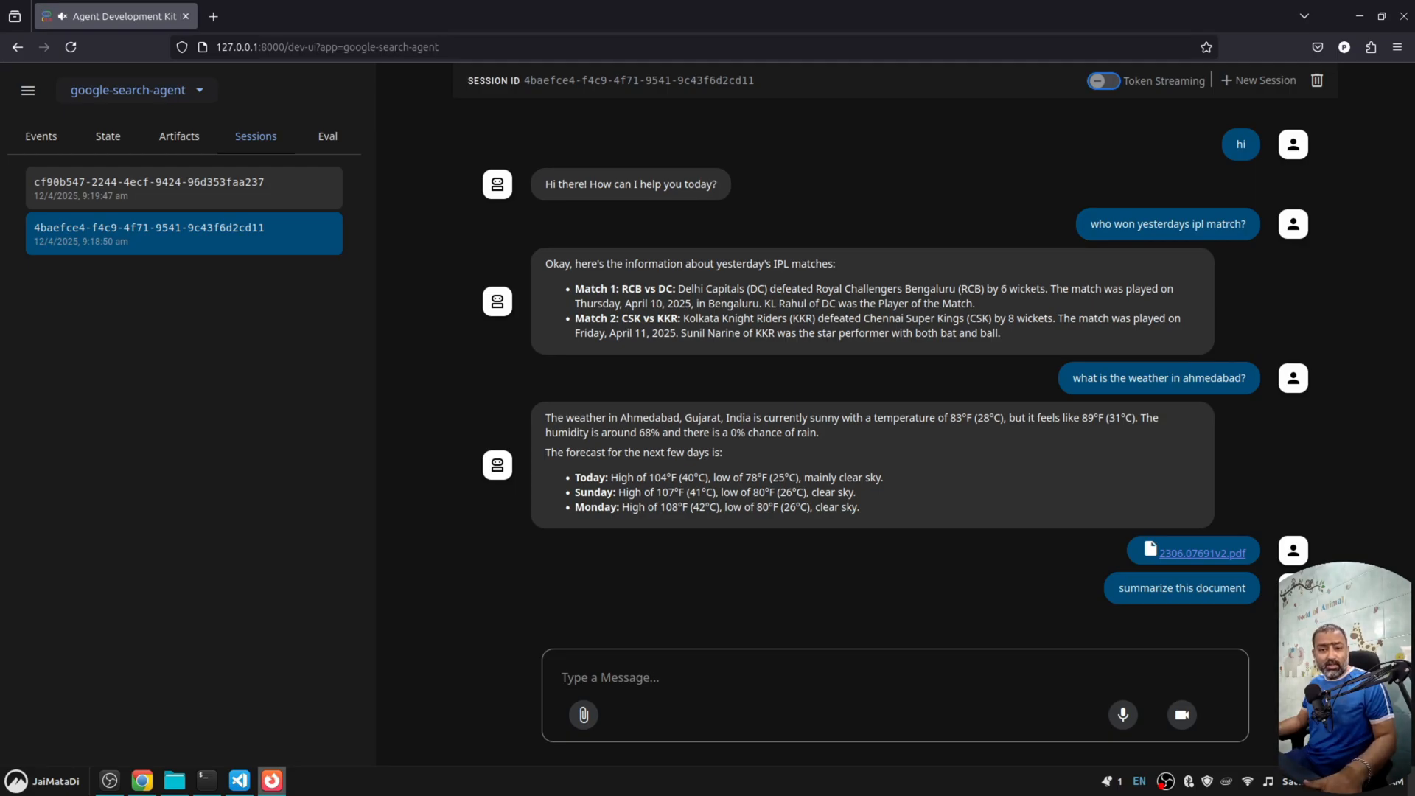
mouse_move(842, 381)
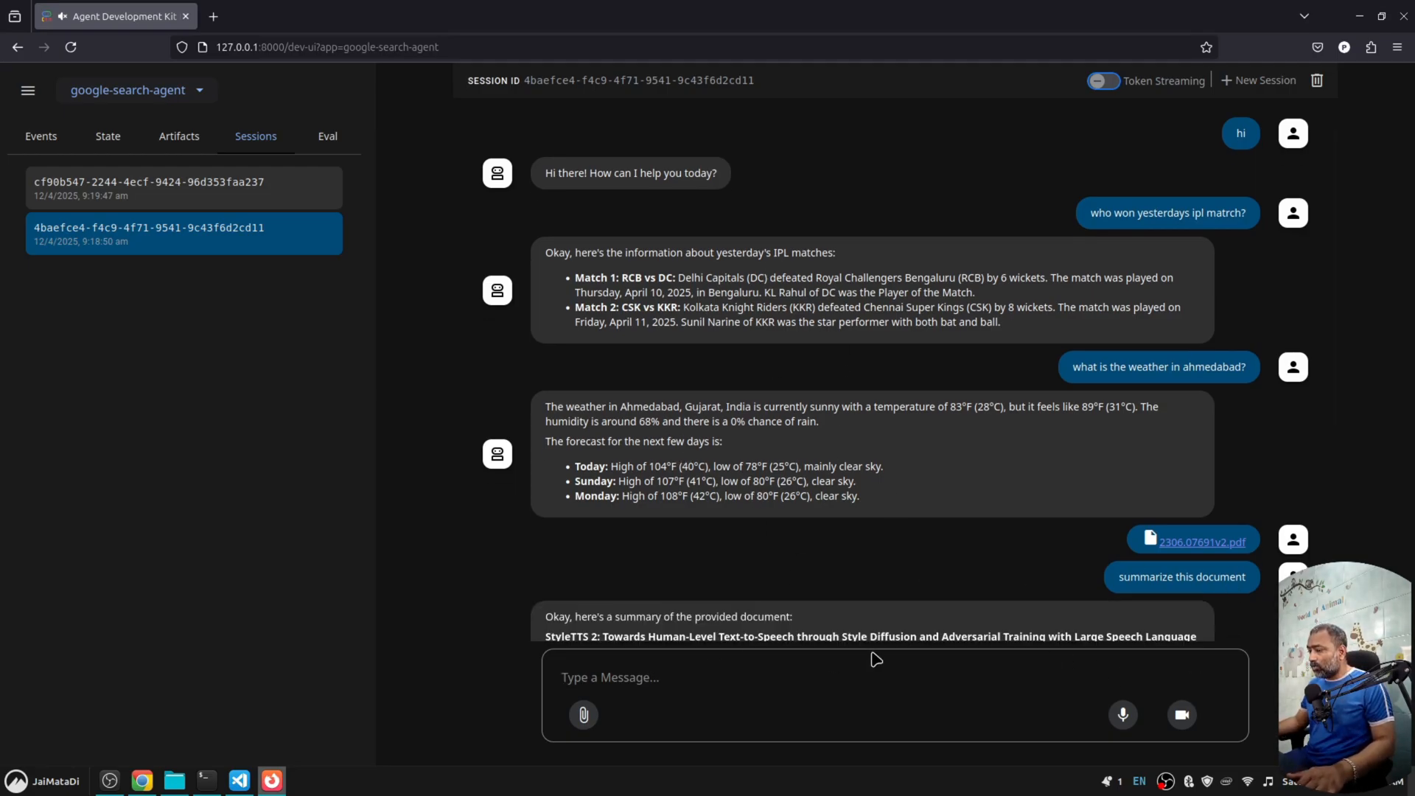
Select the agent's summary of the paper, then start a 'who wrote' follow-up question
scroll(down, 3)
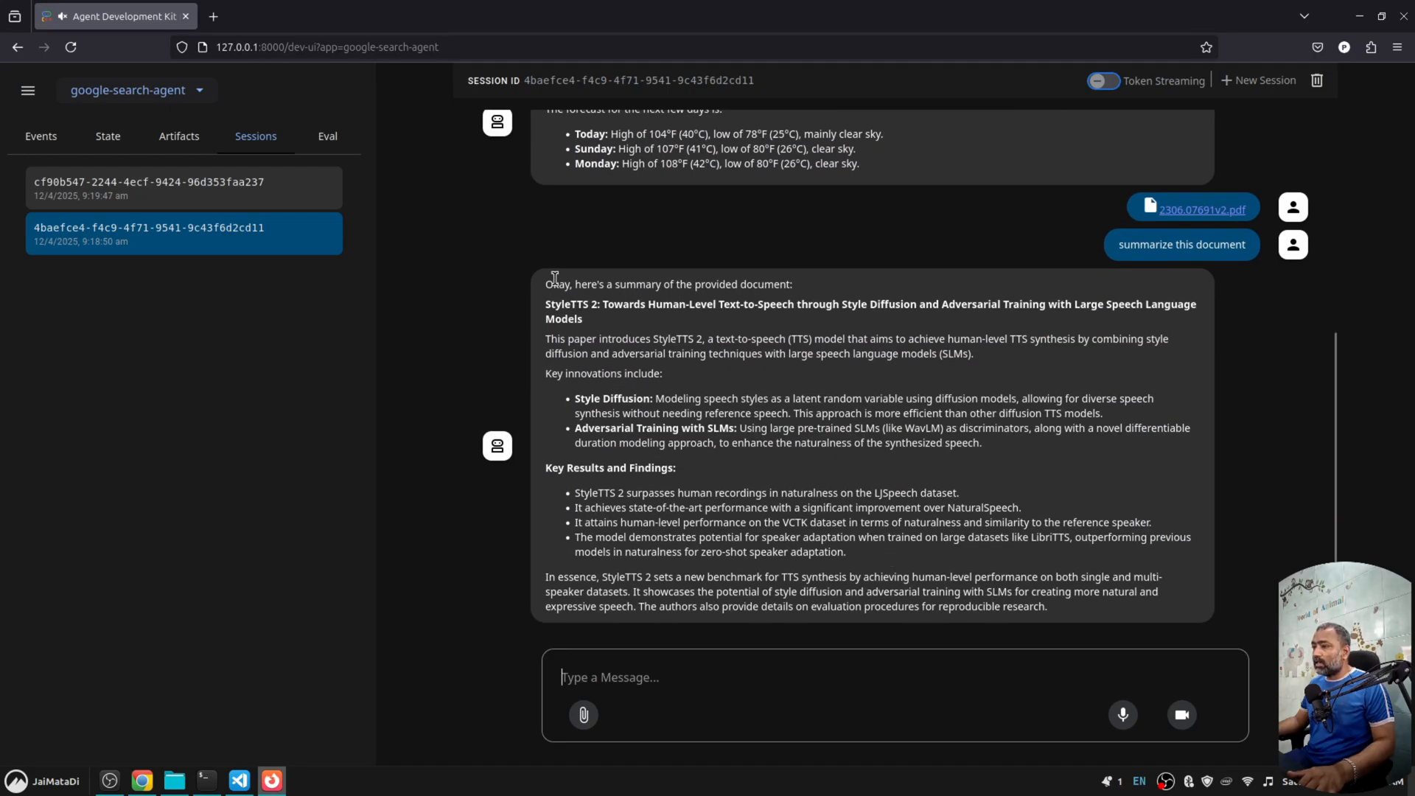
drag(553, 283, 992, 576)
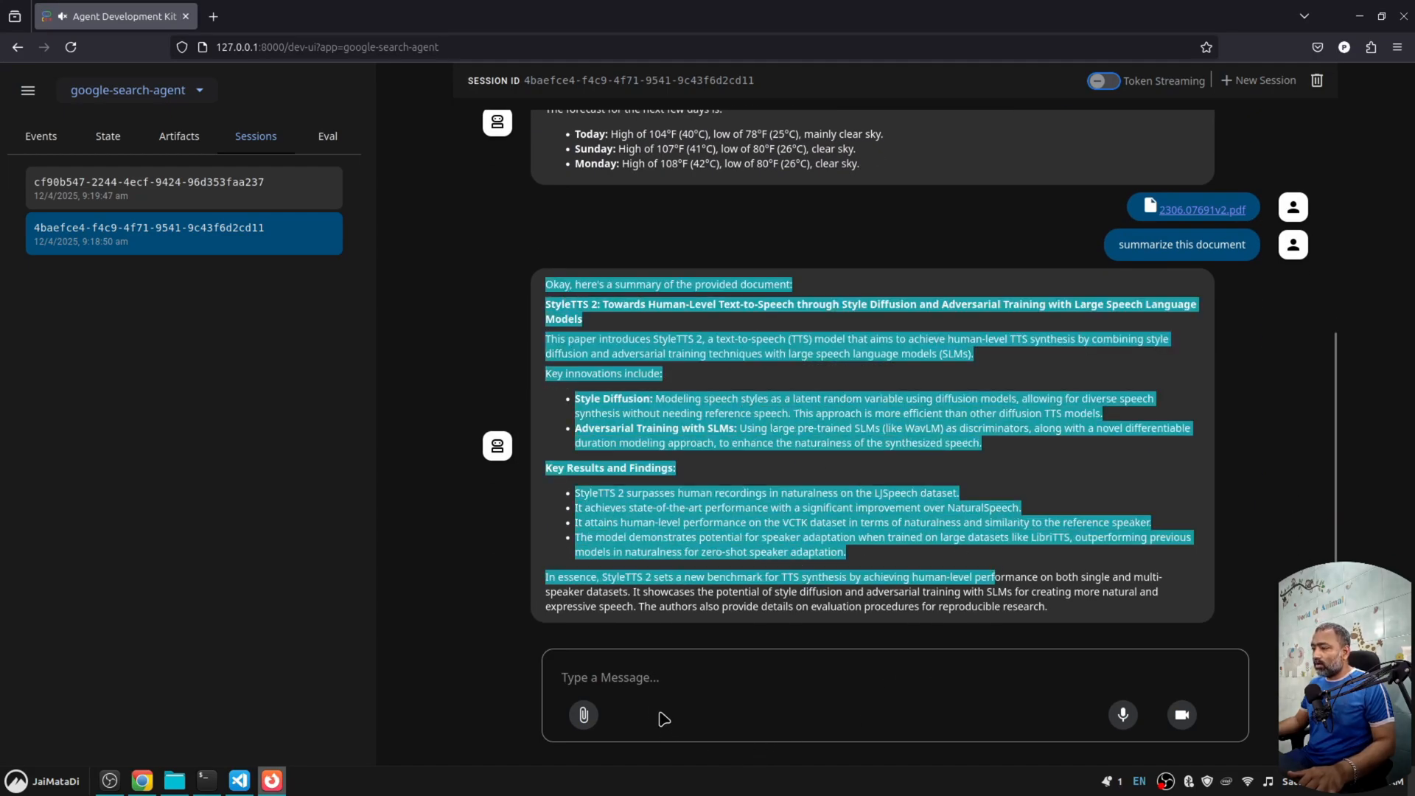
click(642, 677)
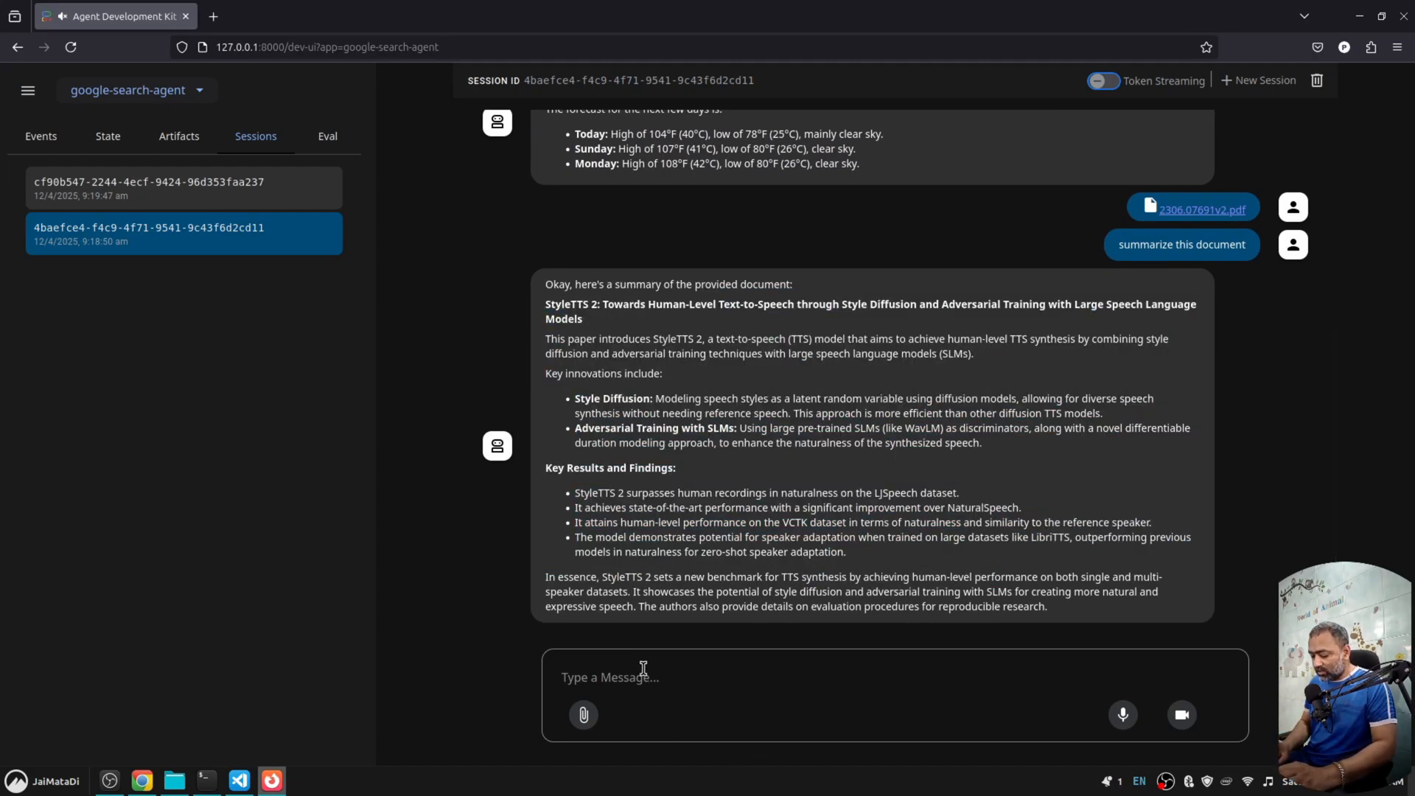
text(who wrote)
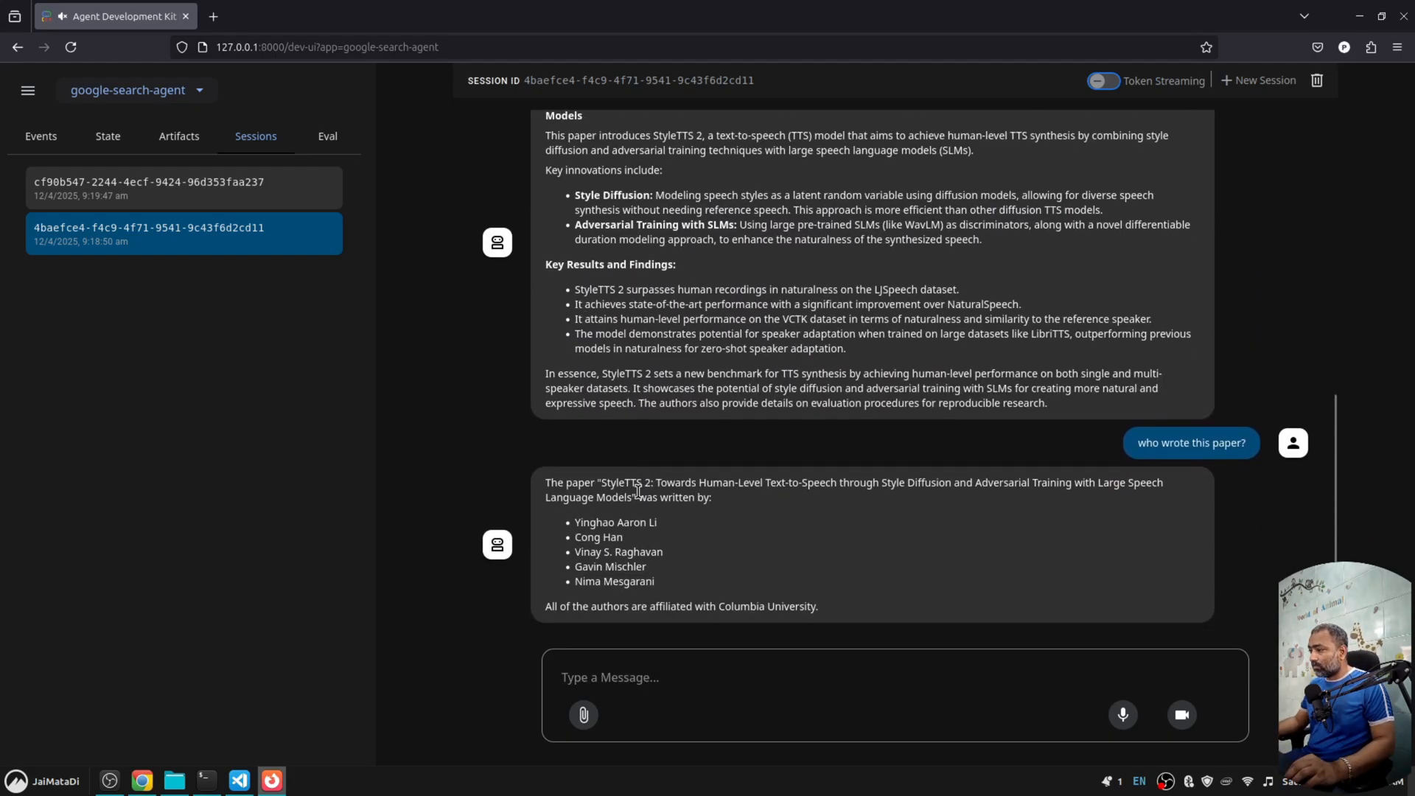
Select text in the agent's reply listing the paper's authors and their university
drag(545, 482, 807, 606)
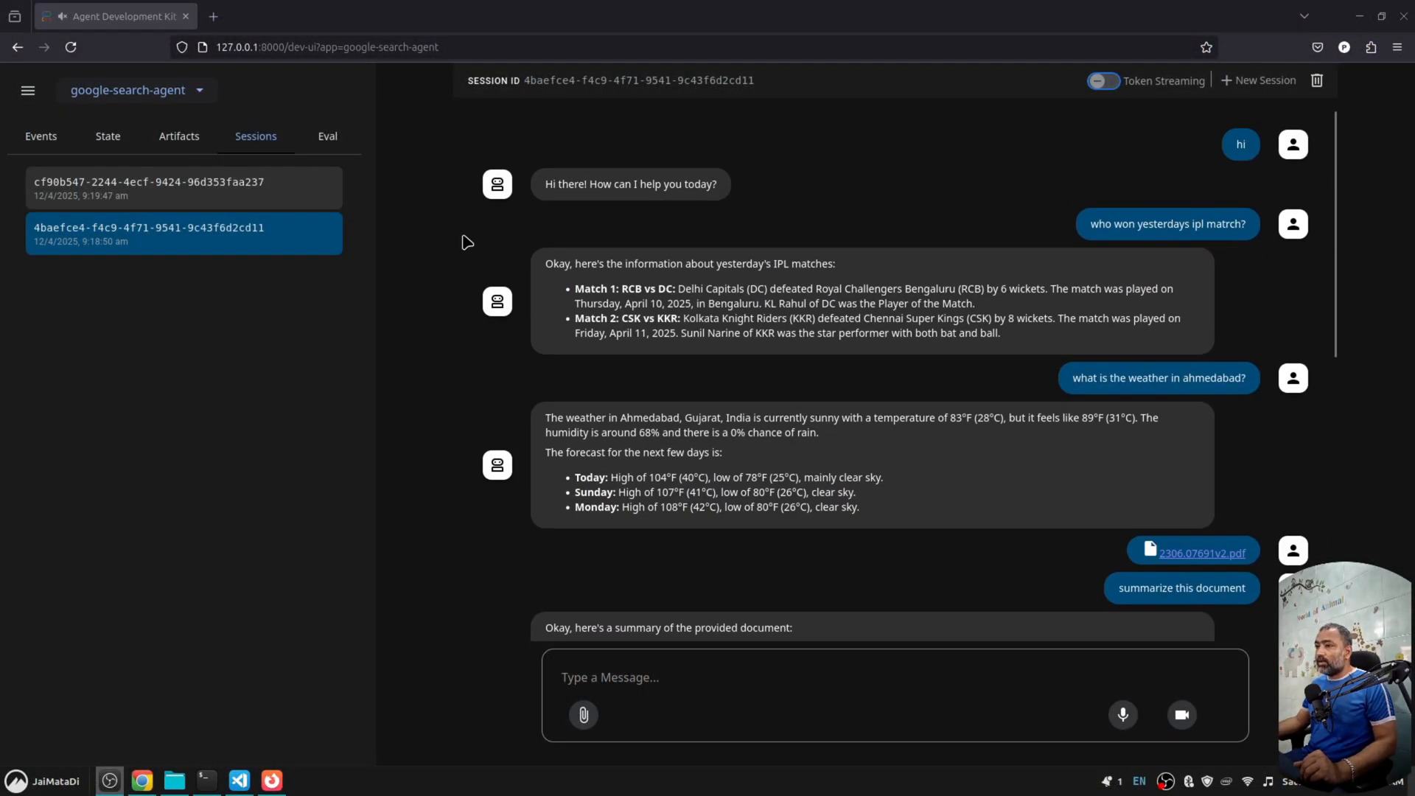
mouse_move(1037, 392)
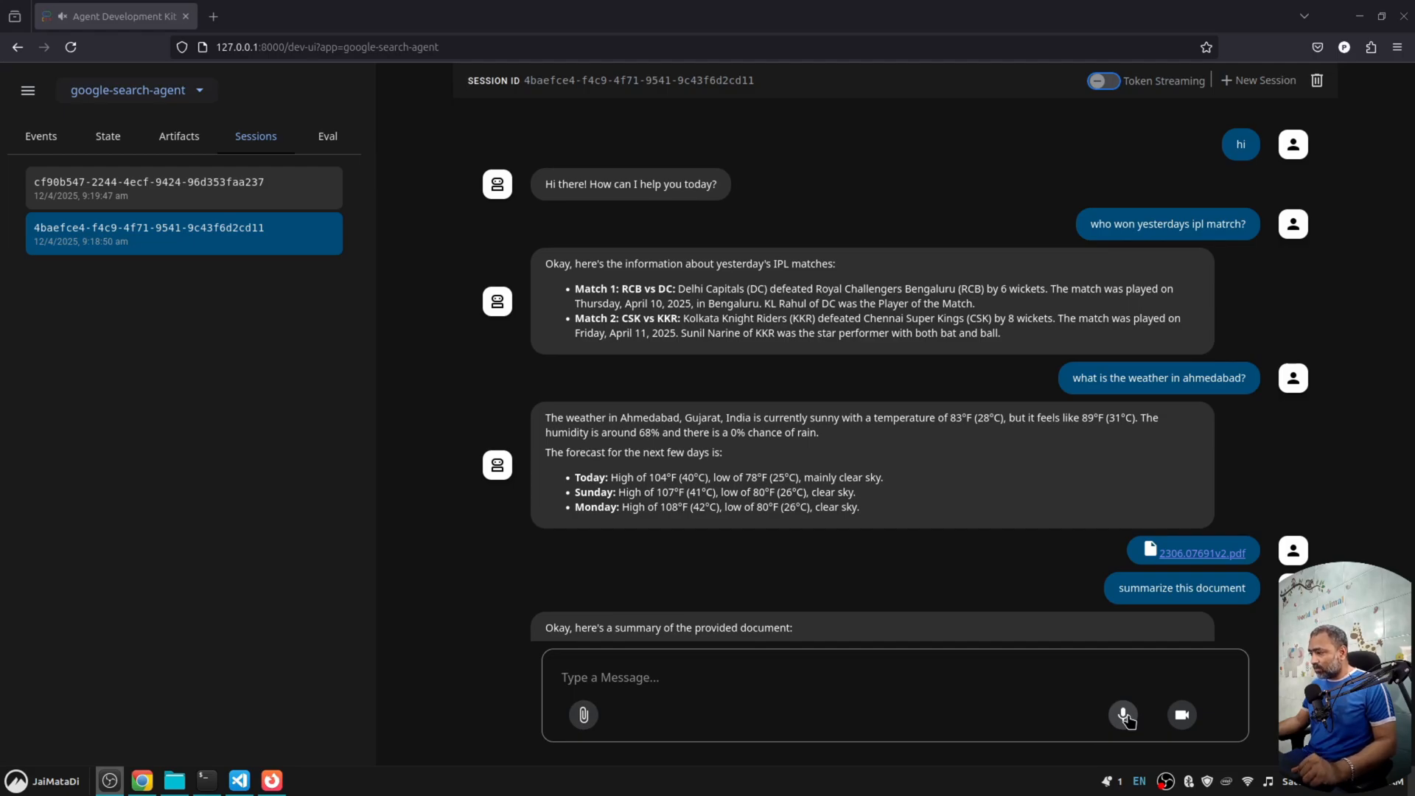
Start a voice conversation, allow microphone access remembered for all microphones, then toggle the mic again
click(1123, 715)
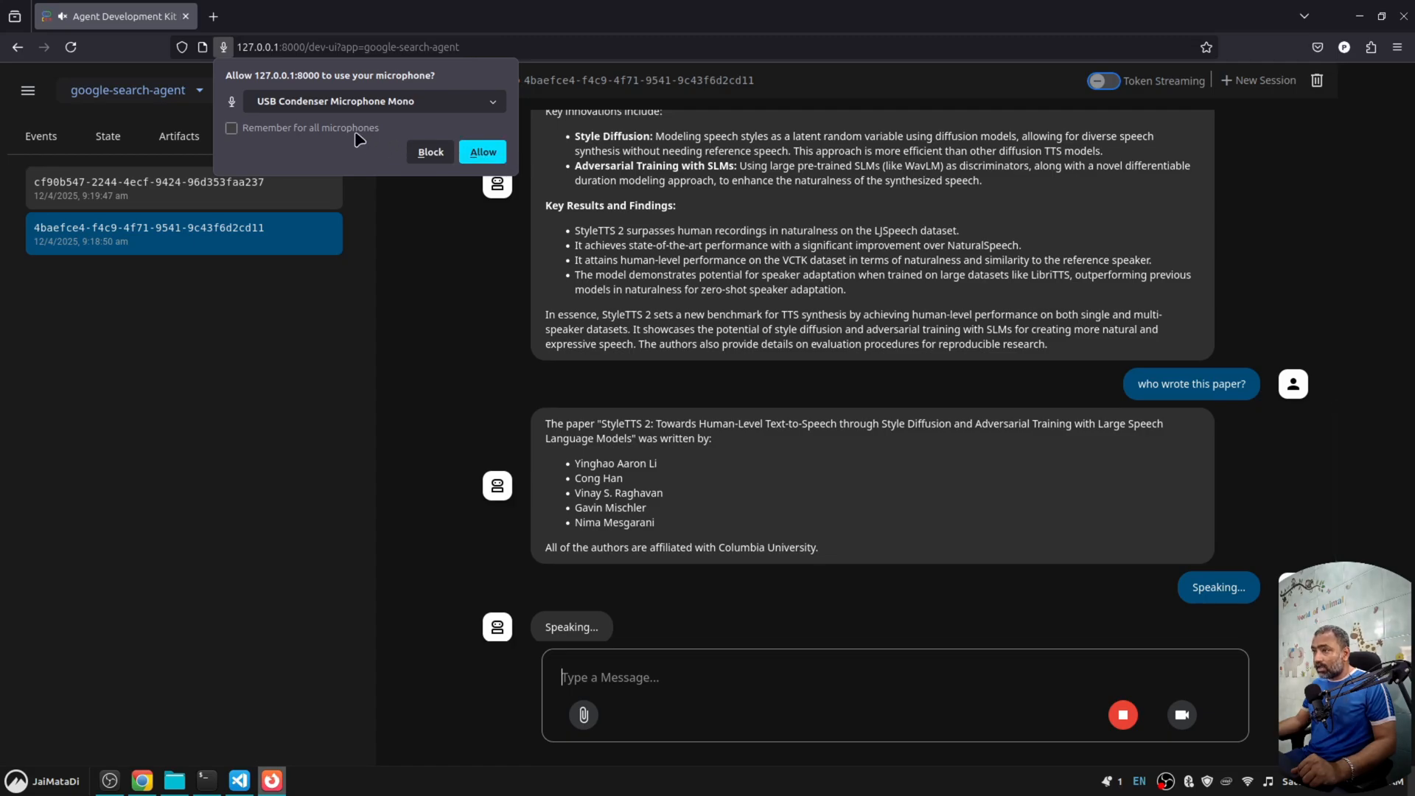
click(232, 127)
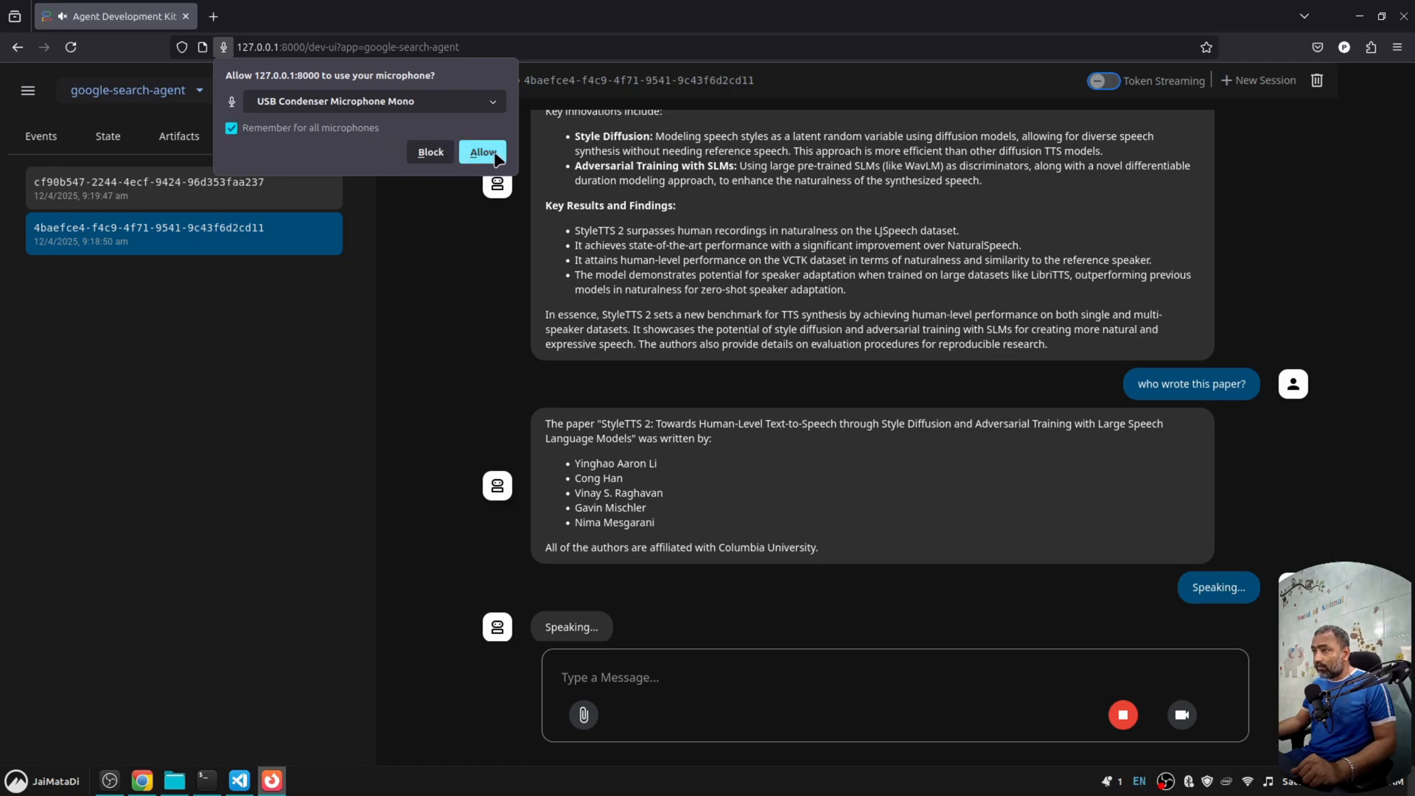
click(480, 152)
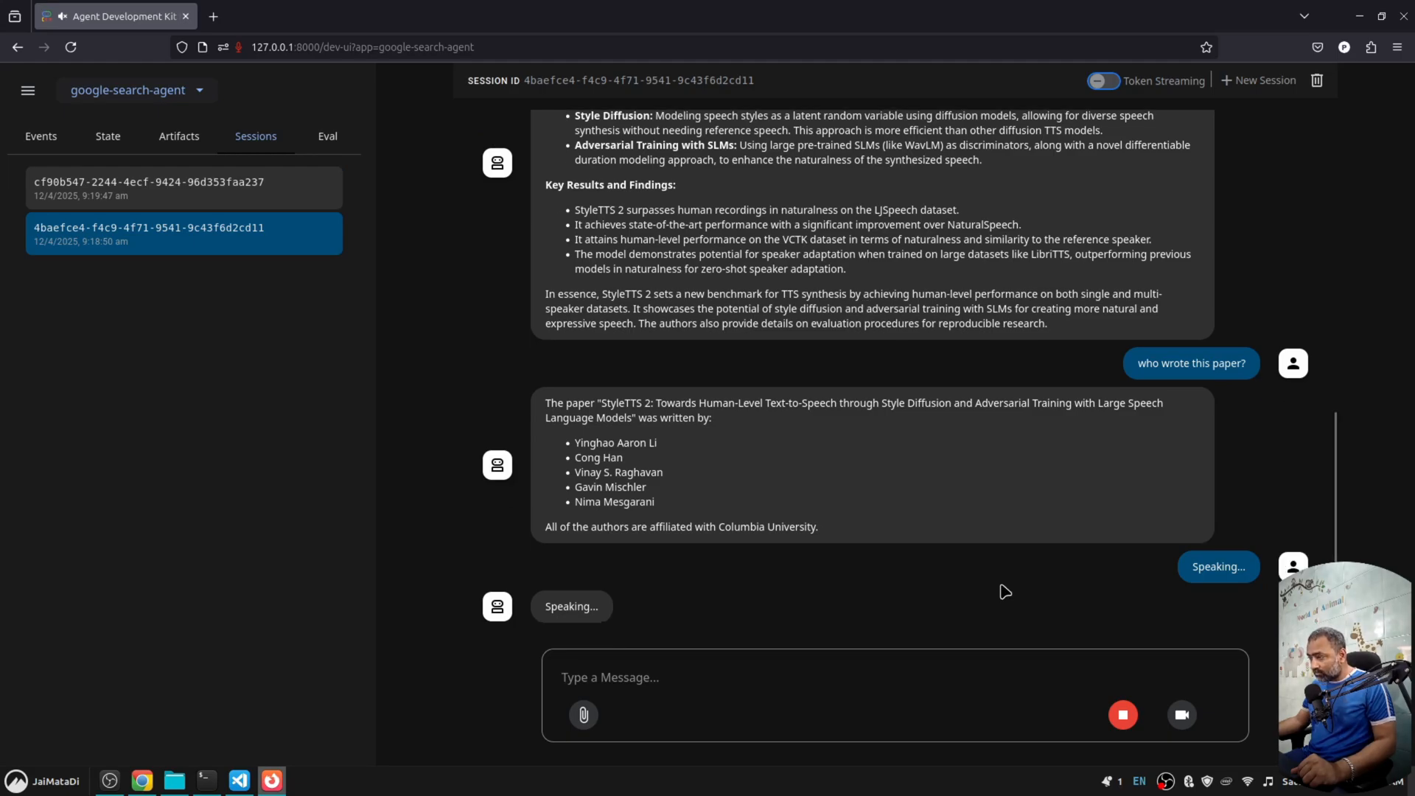
mouse_move(1082, 675)
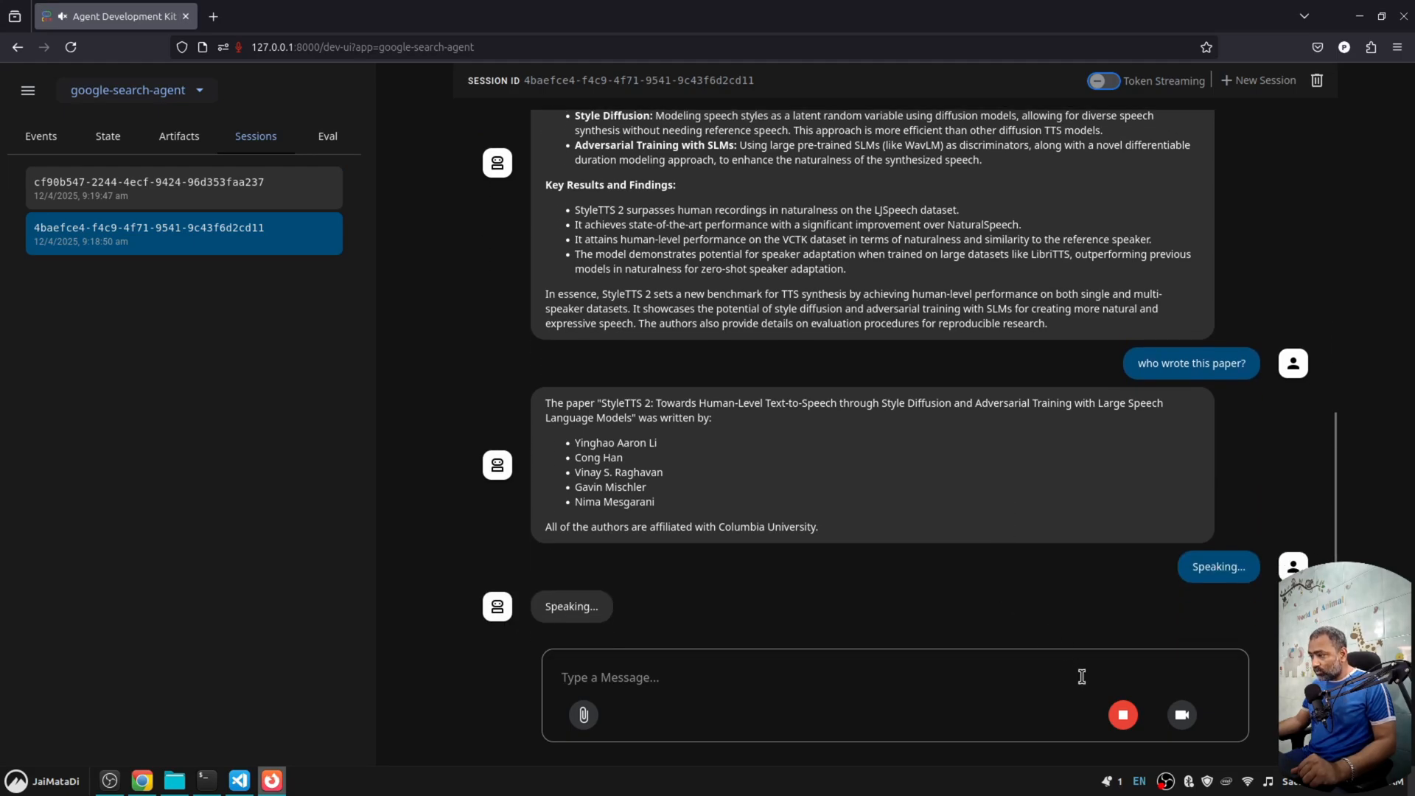
click(1123, 714)
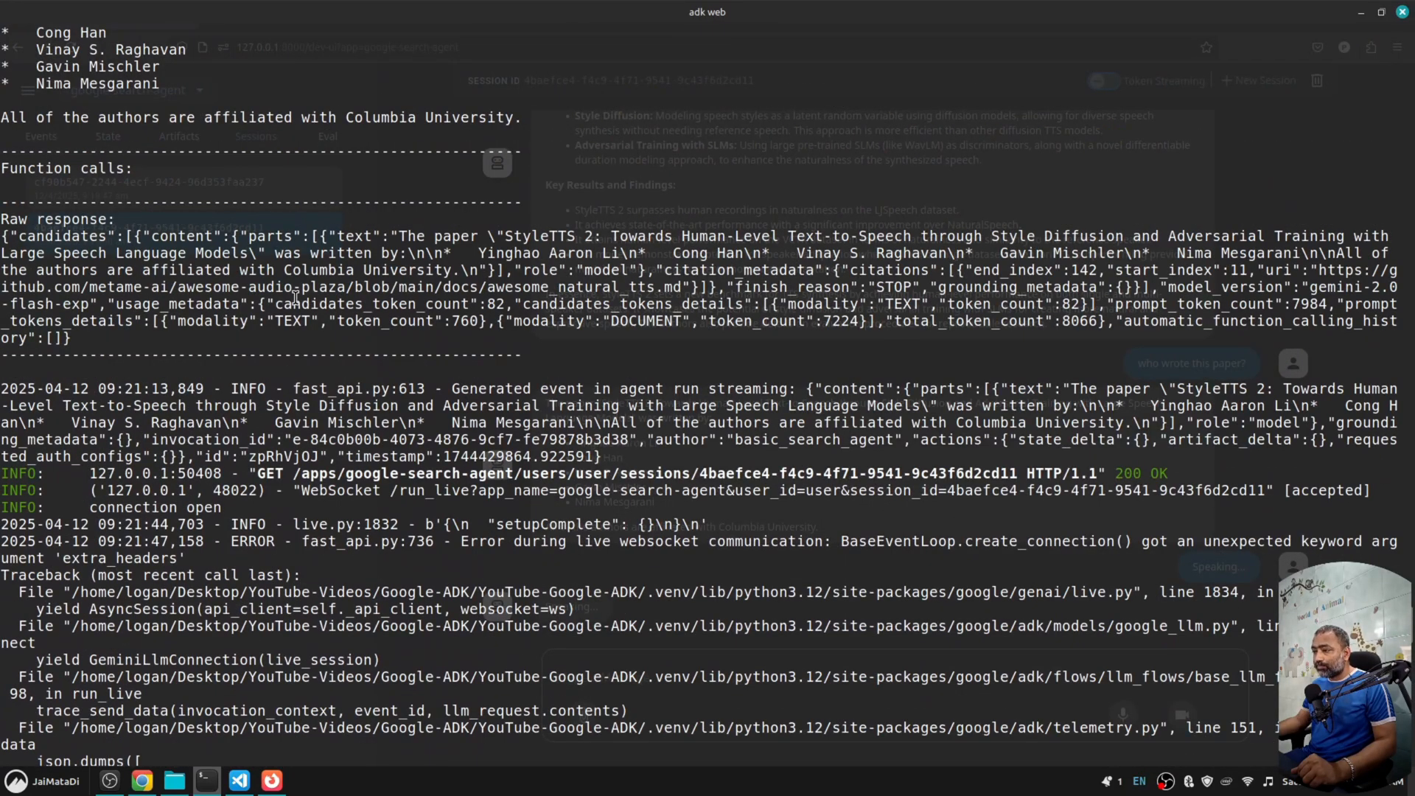
Scroll the adk web log to the live websocket 'extra_headers' TypeError and focus that line
scroll(down, 3)
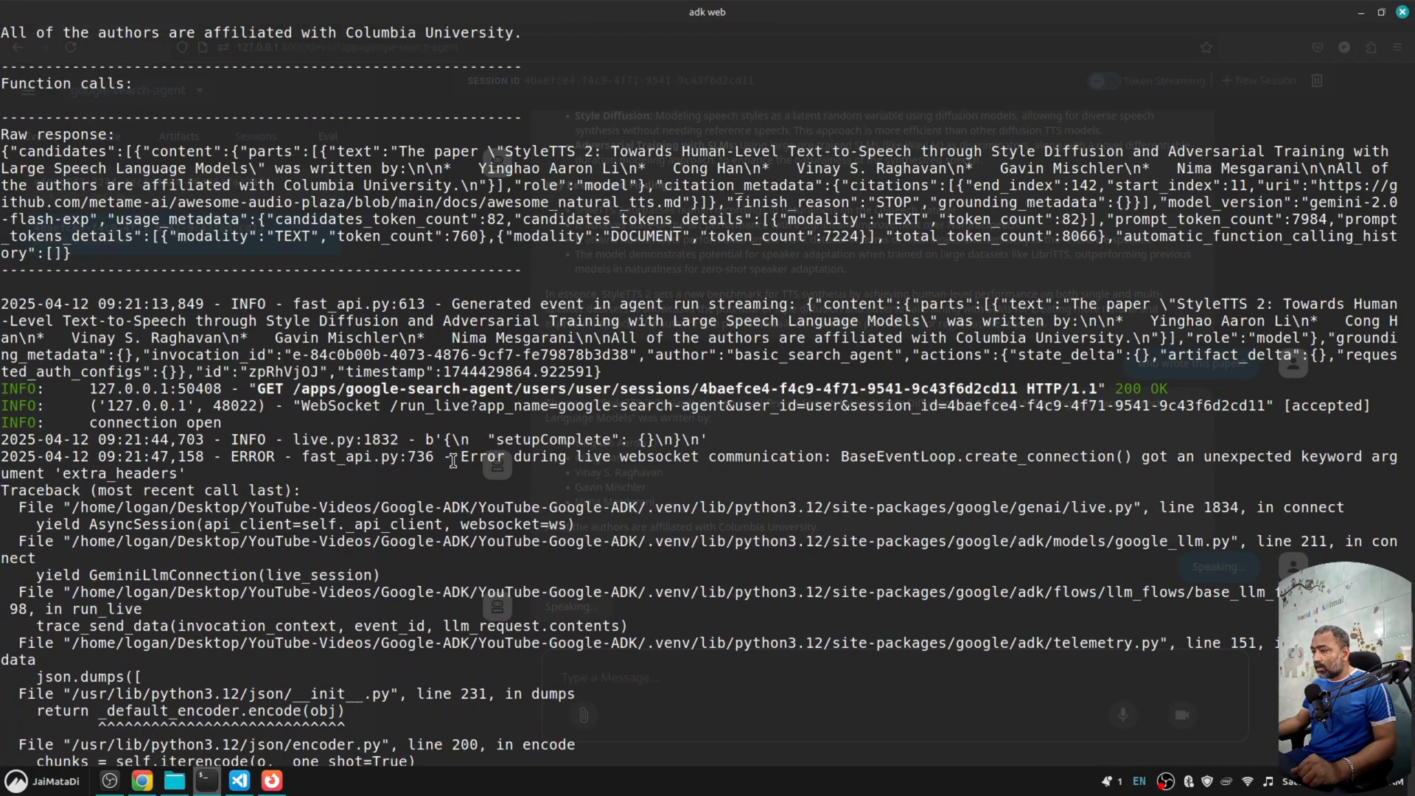
scroll(down, 3)
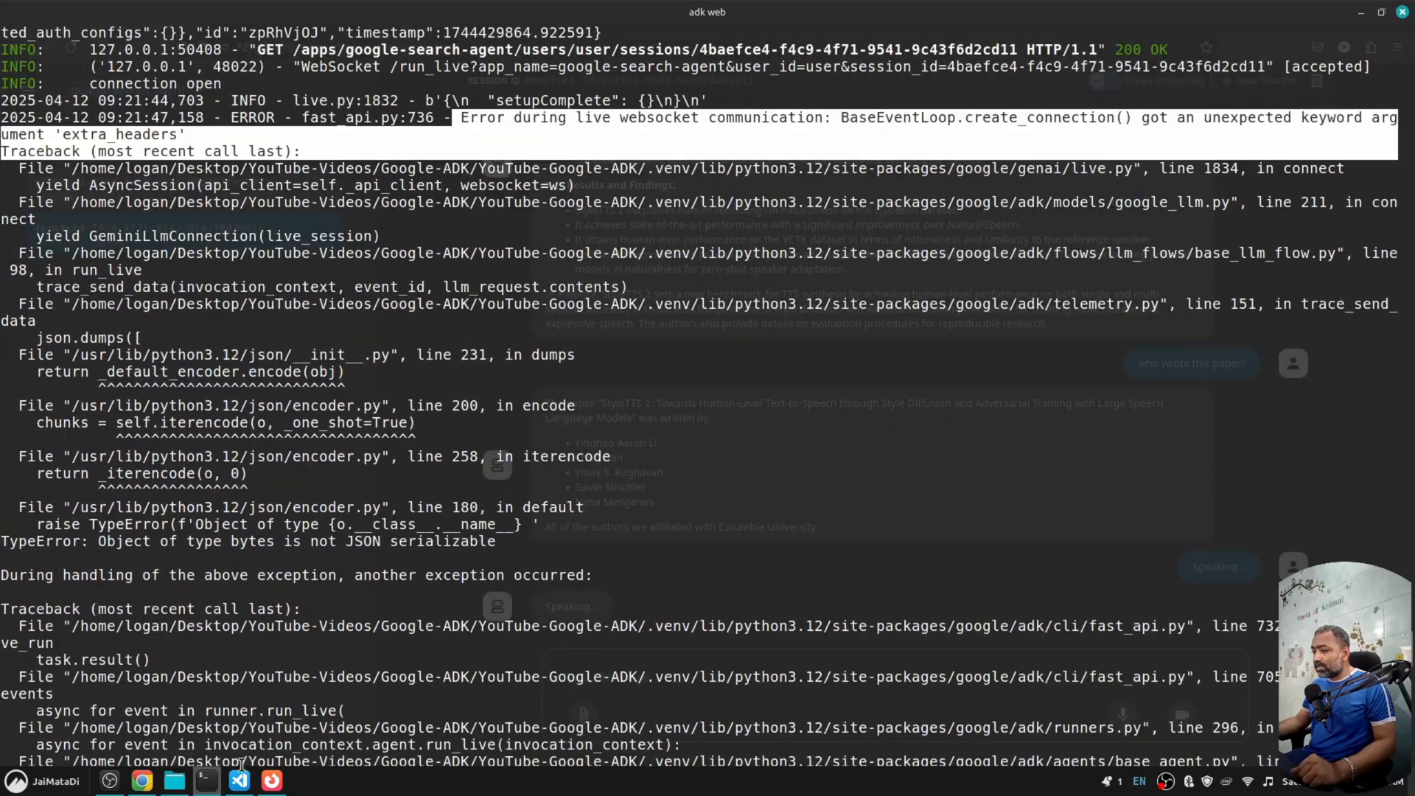
click(239, 782)
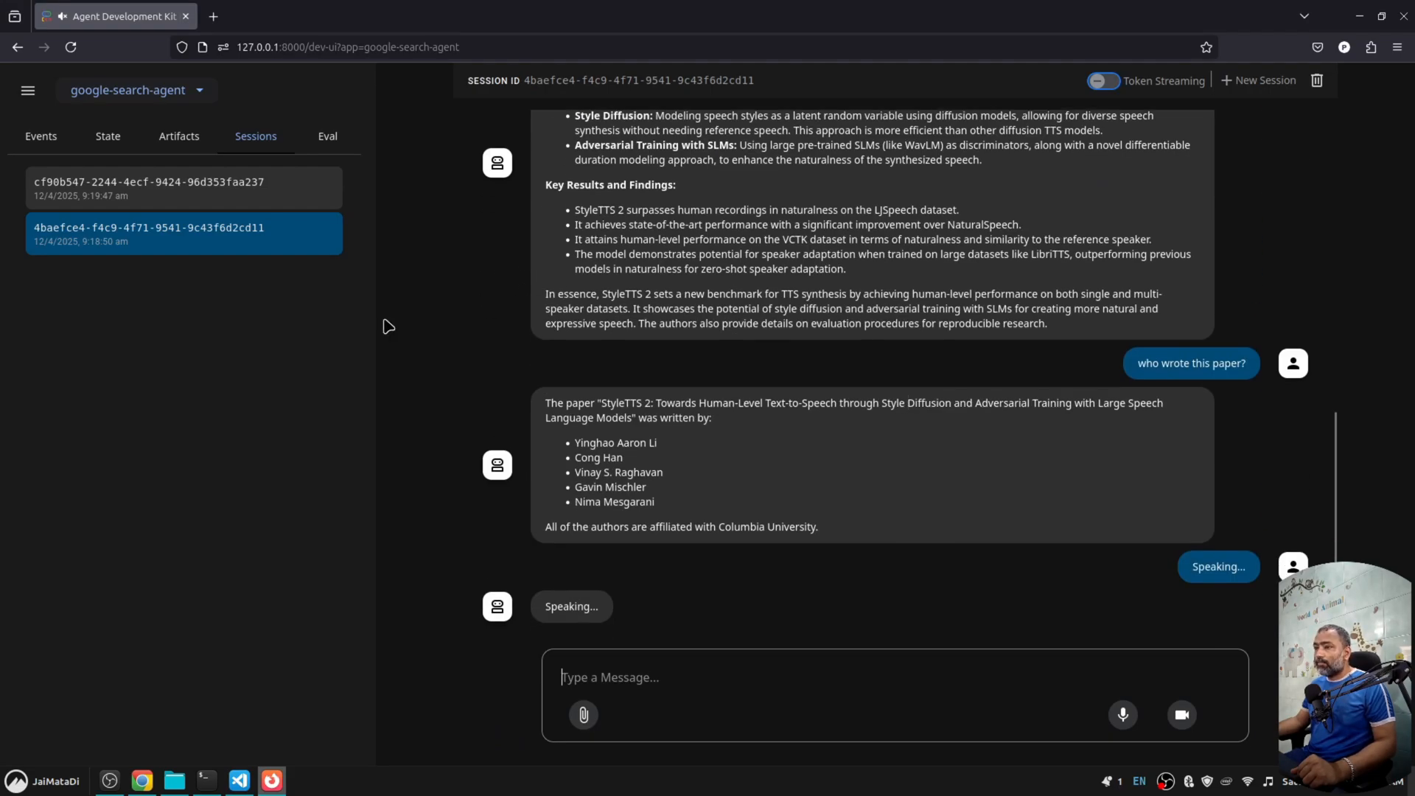
Choose multi-task-agent from the agent dropdown, opening a new empty session
click(136, 90)
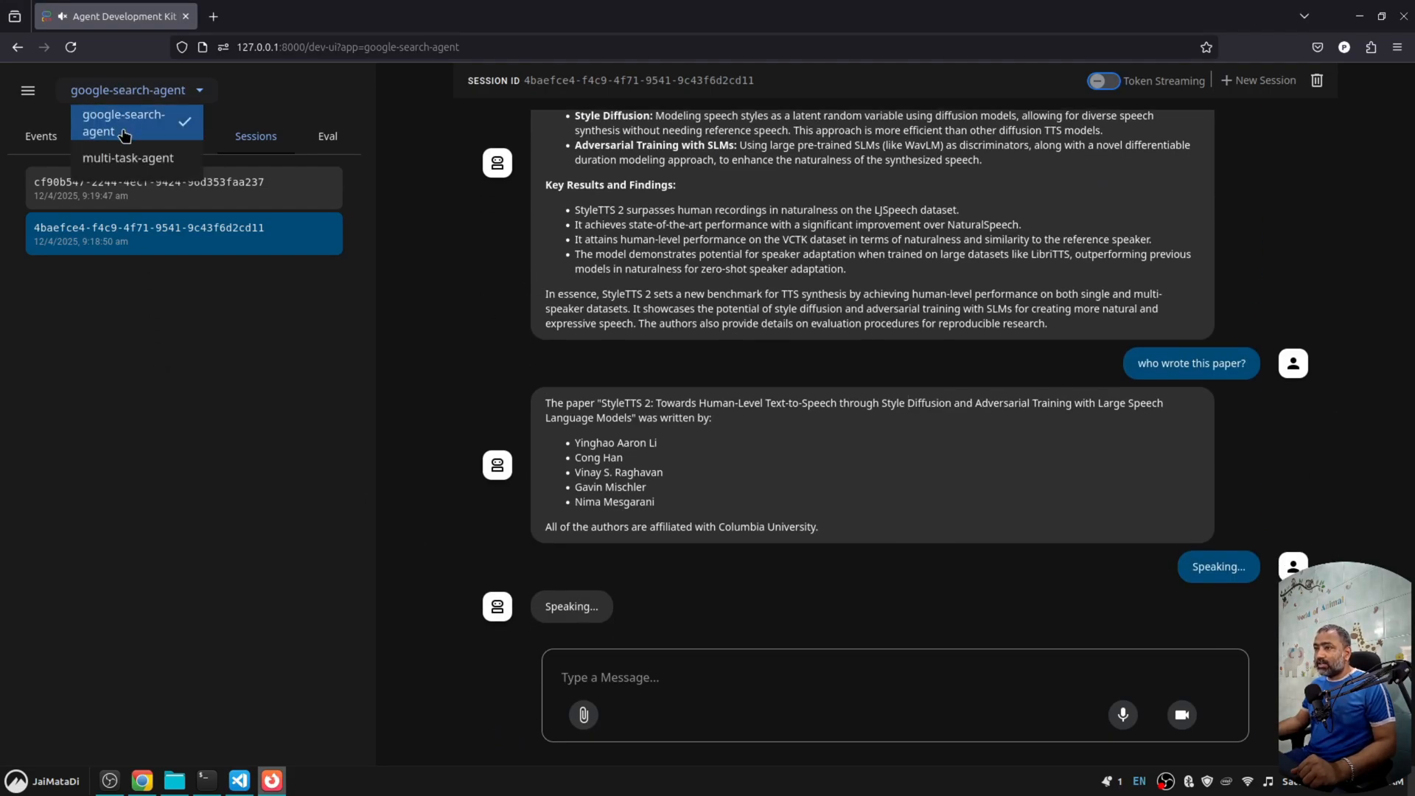
click(128, 156)
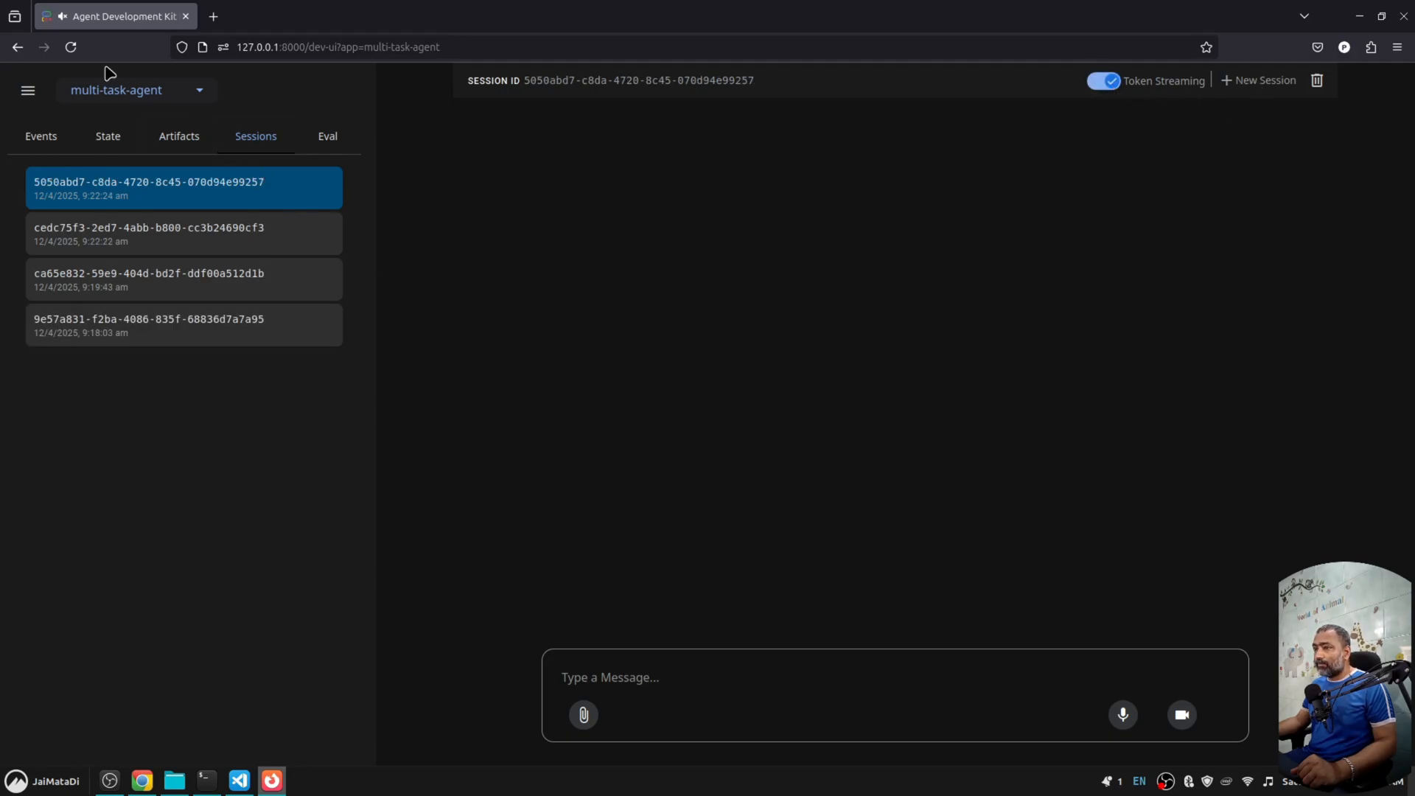
mouse_move(584, 715)
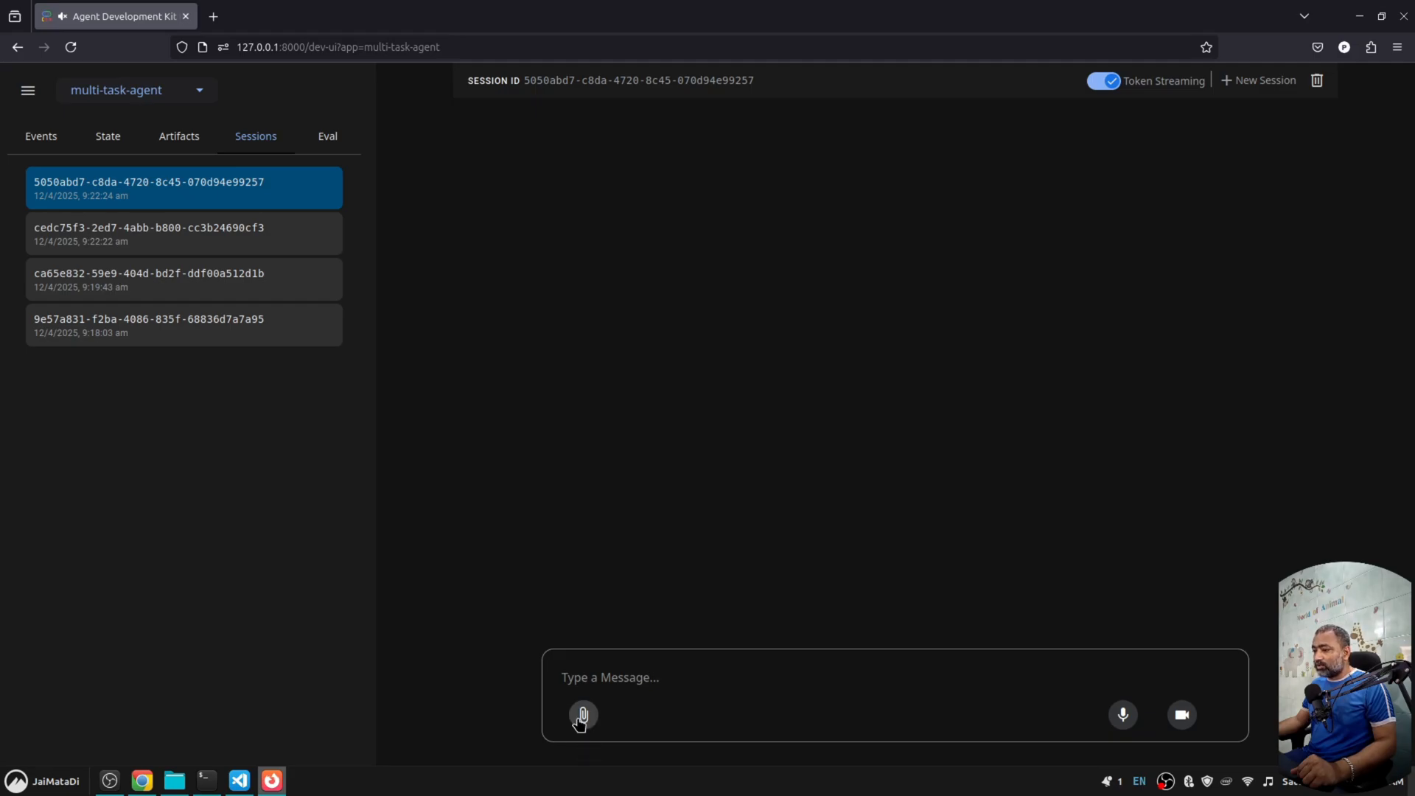
mouse_move(1073, 372)
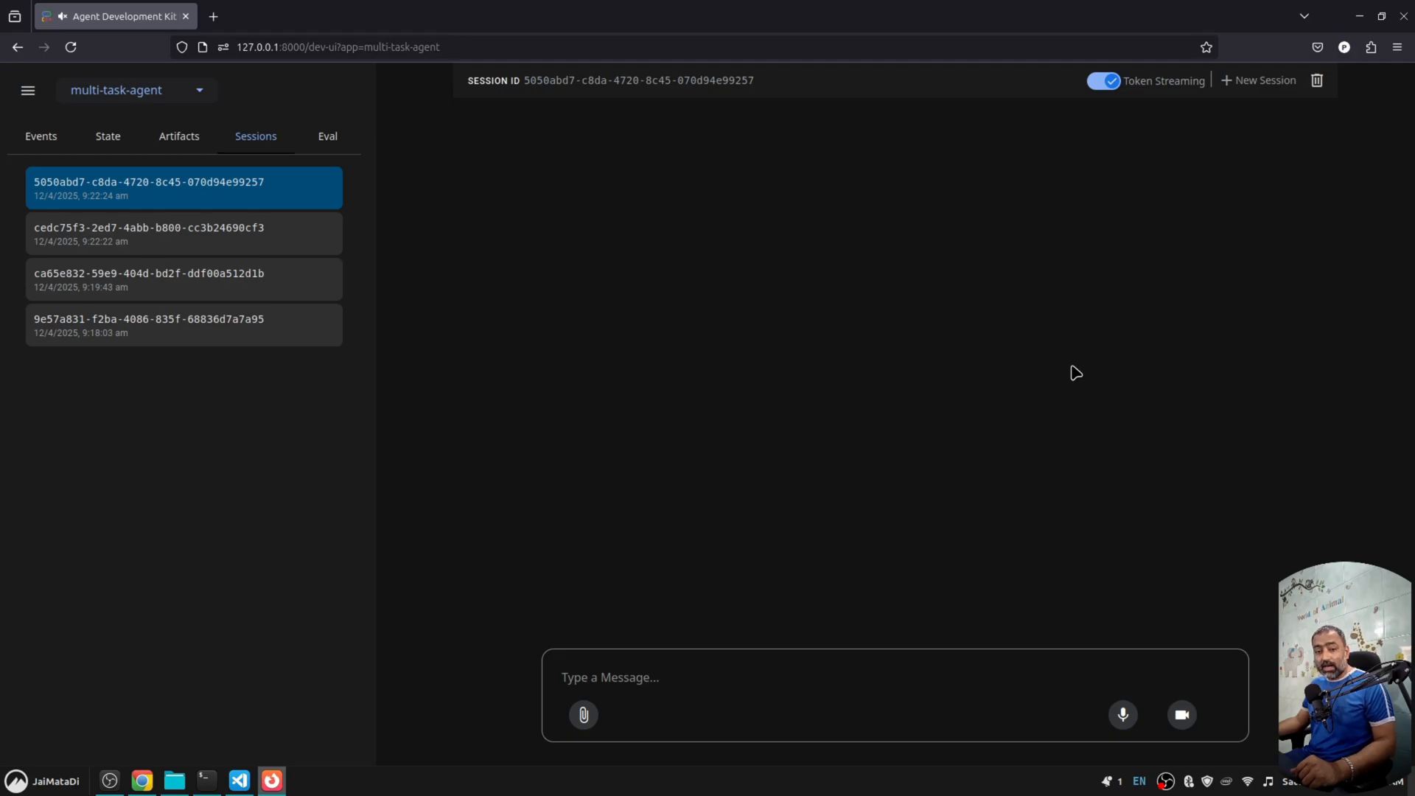
mouse_move(615, 502)
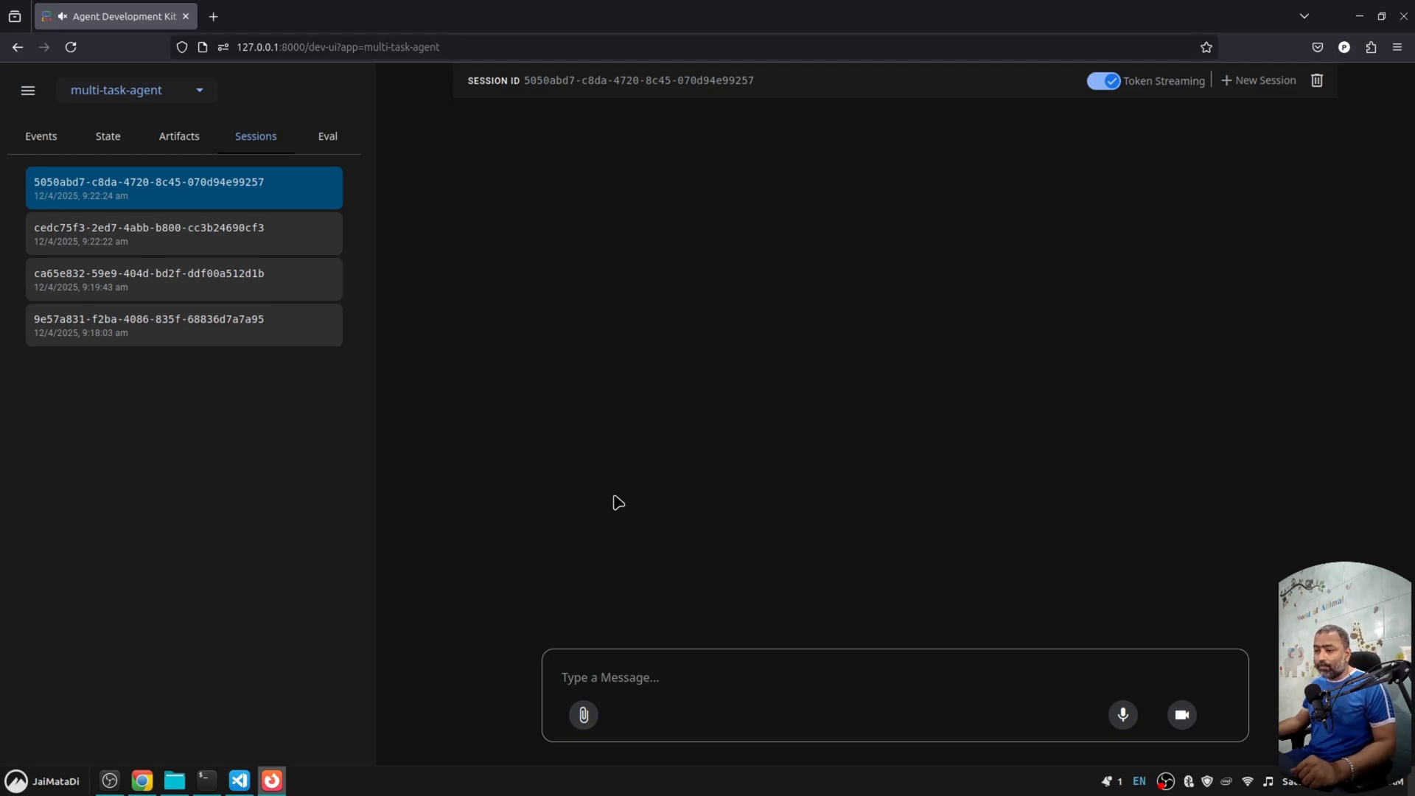
mouse_move(239, 782)
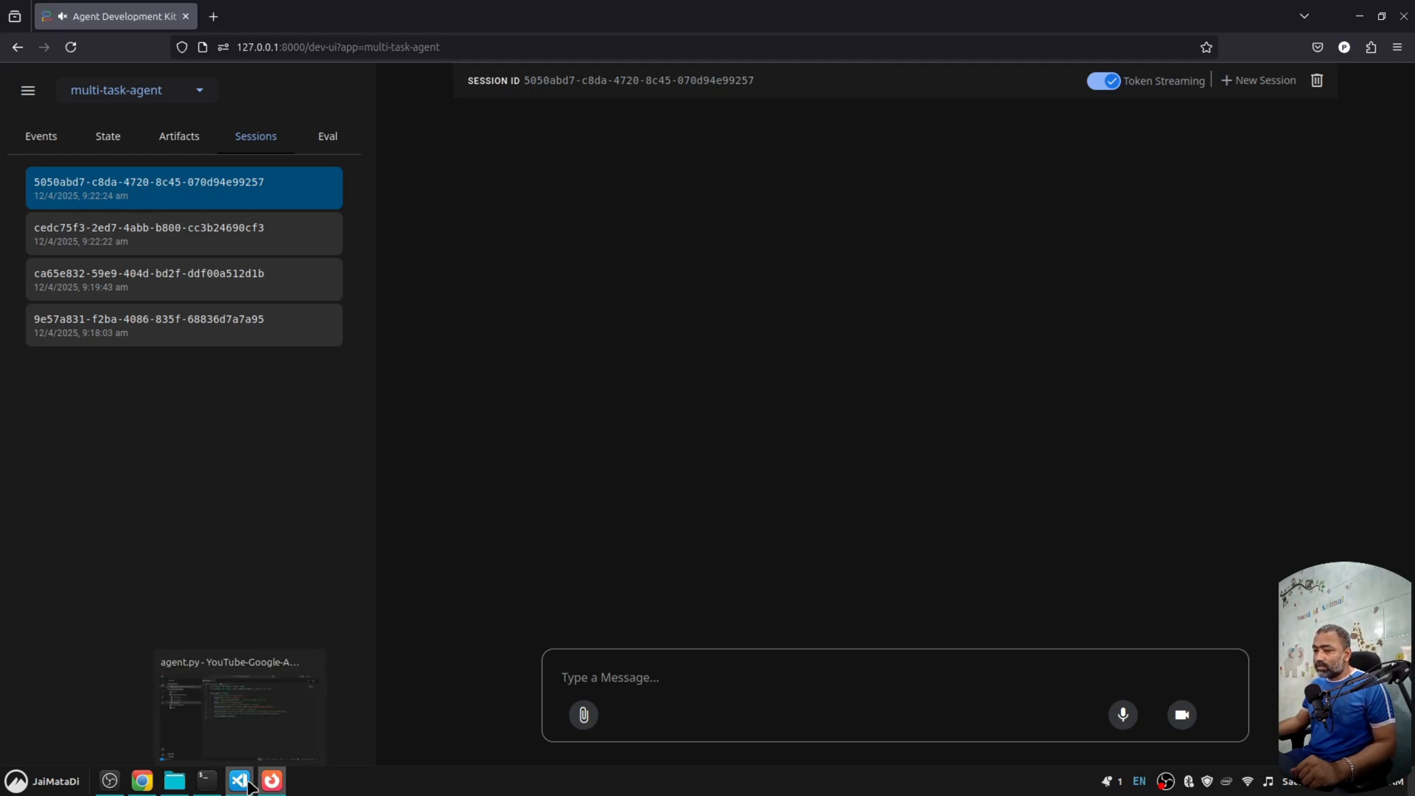